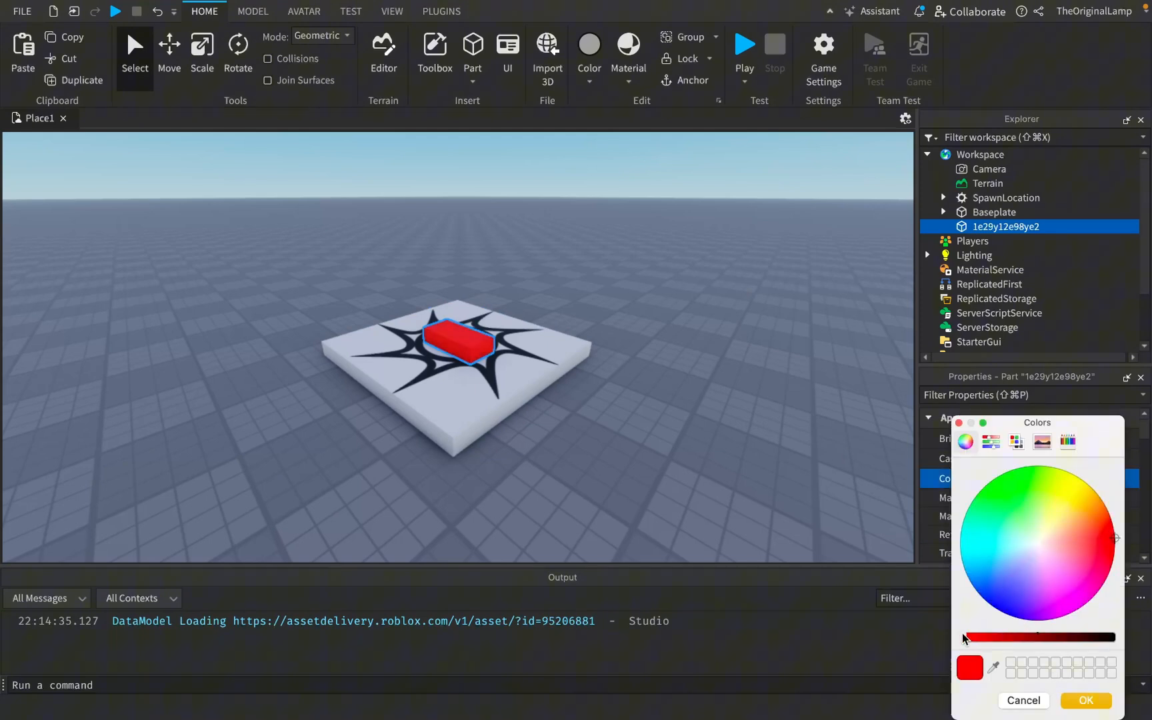
# Recolour the selected block to purple (145, 0, 255) via the colour wheel and confirm
pyautogui.click(1028, 567)
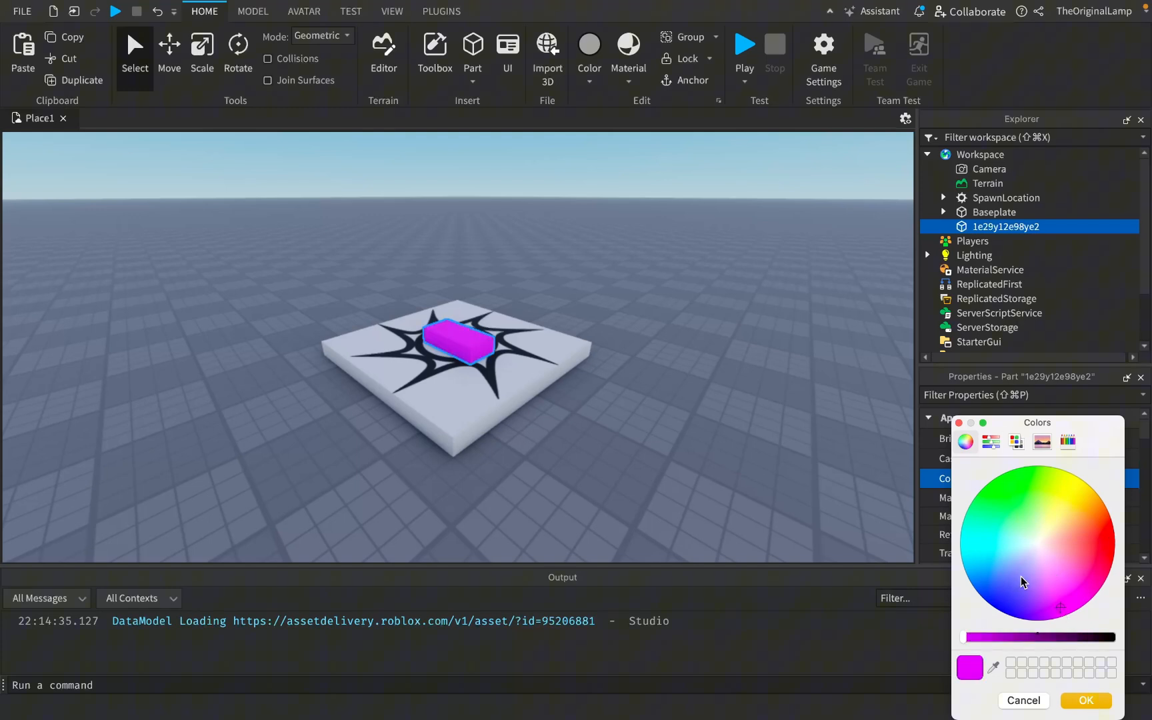
pyautogui.click(1085, 700)
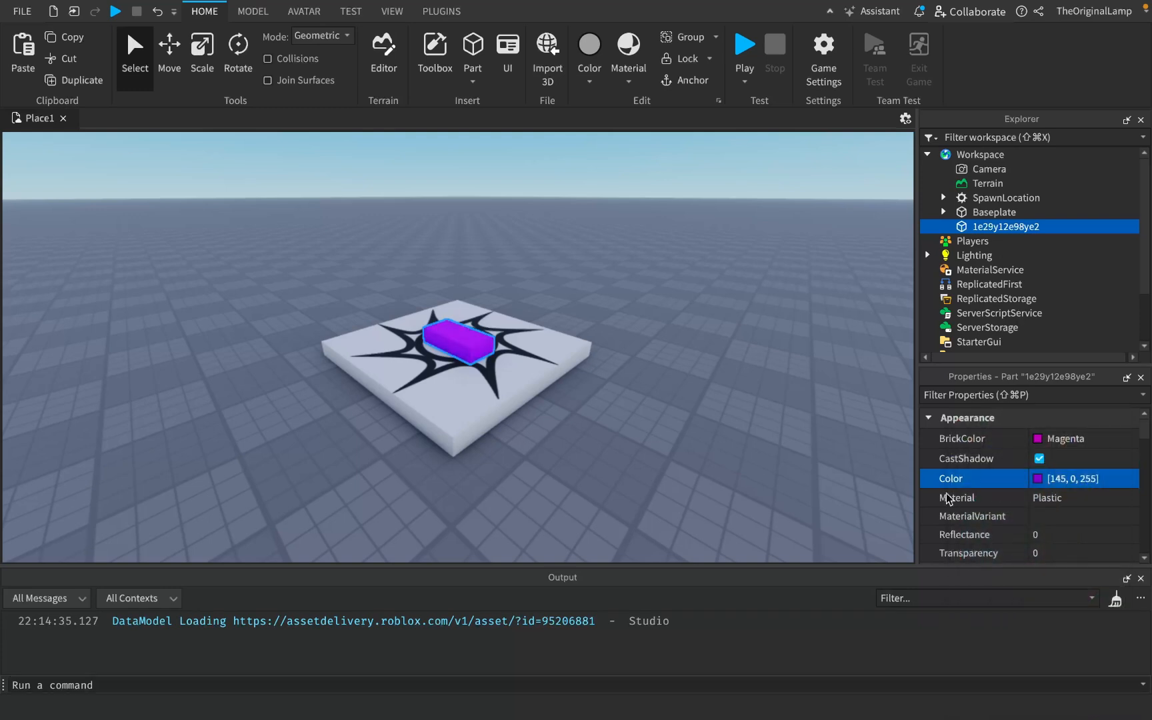
pyautogui.click(690, 80)
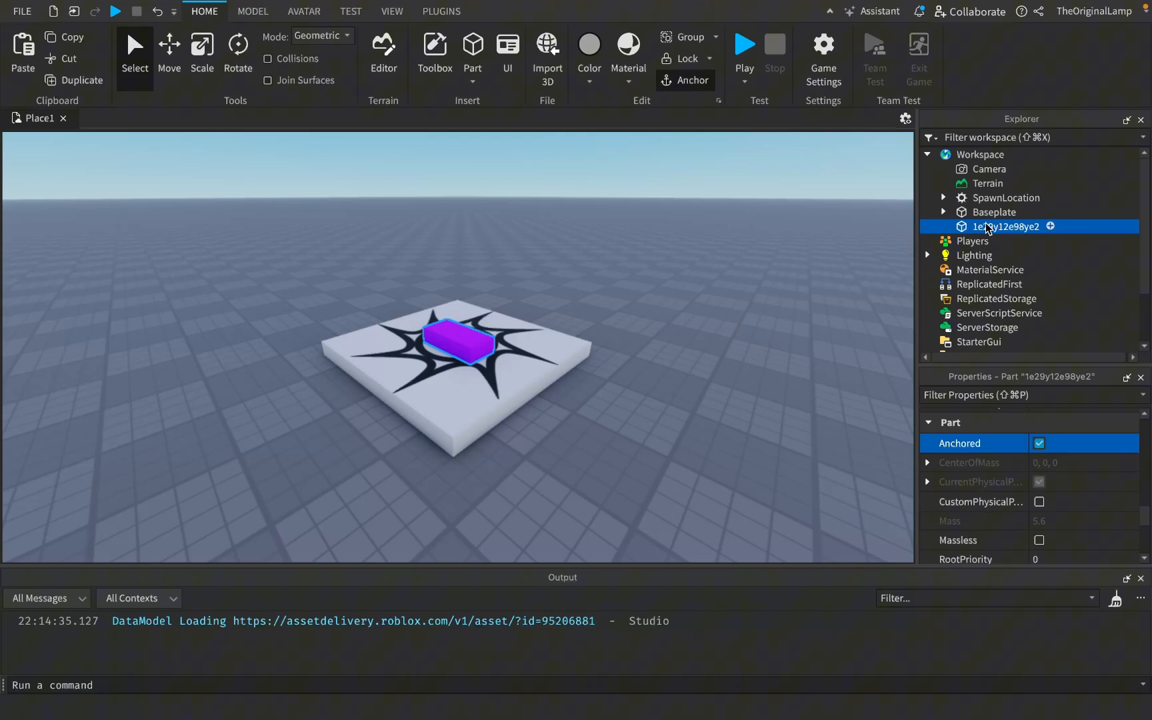
# Lower the purple block 6.85 studs on Y with the Move tool so it hides under the platform
pyautogui.click(168, 48)
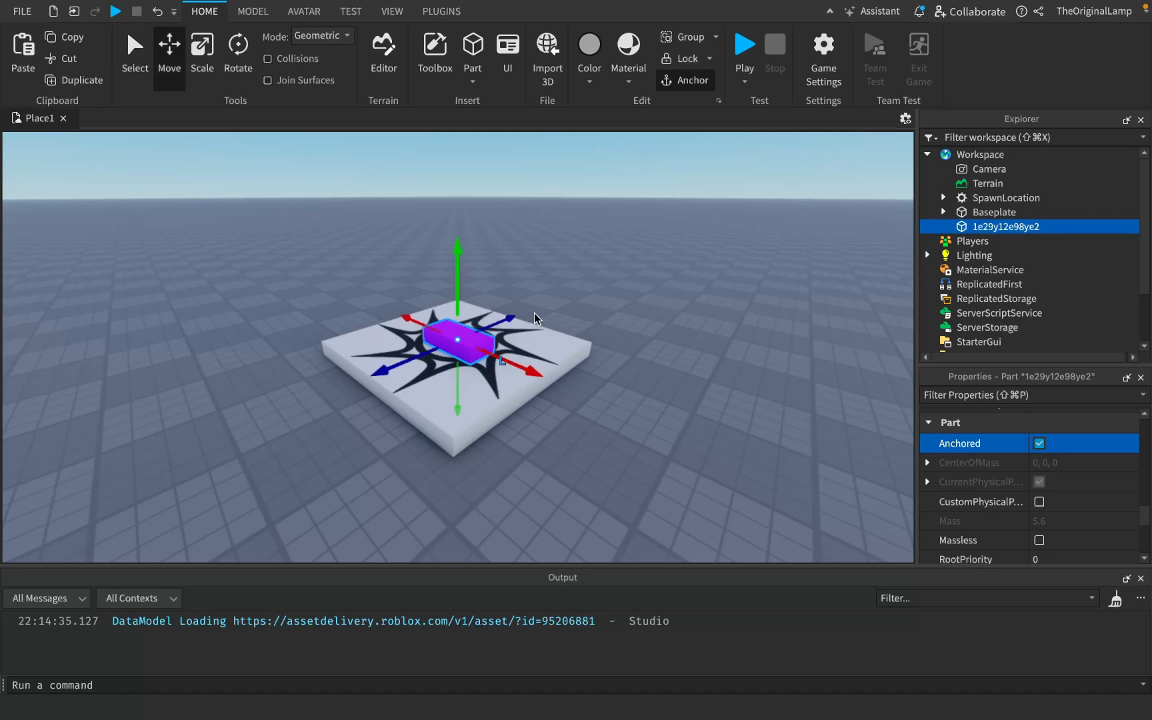
pyautogui.moveTo(423, 267)
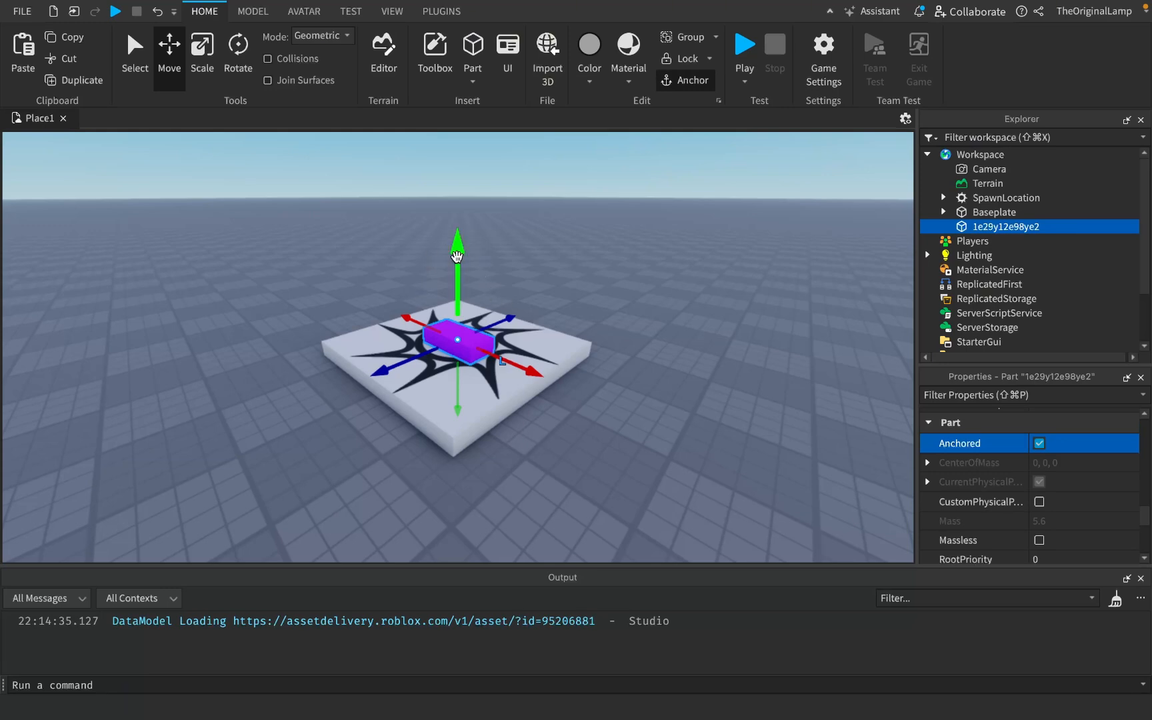
pyautogui.moveTo(457, 244); pyautogui.dragTo(457, 244)
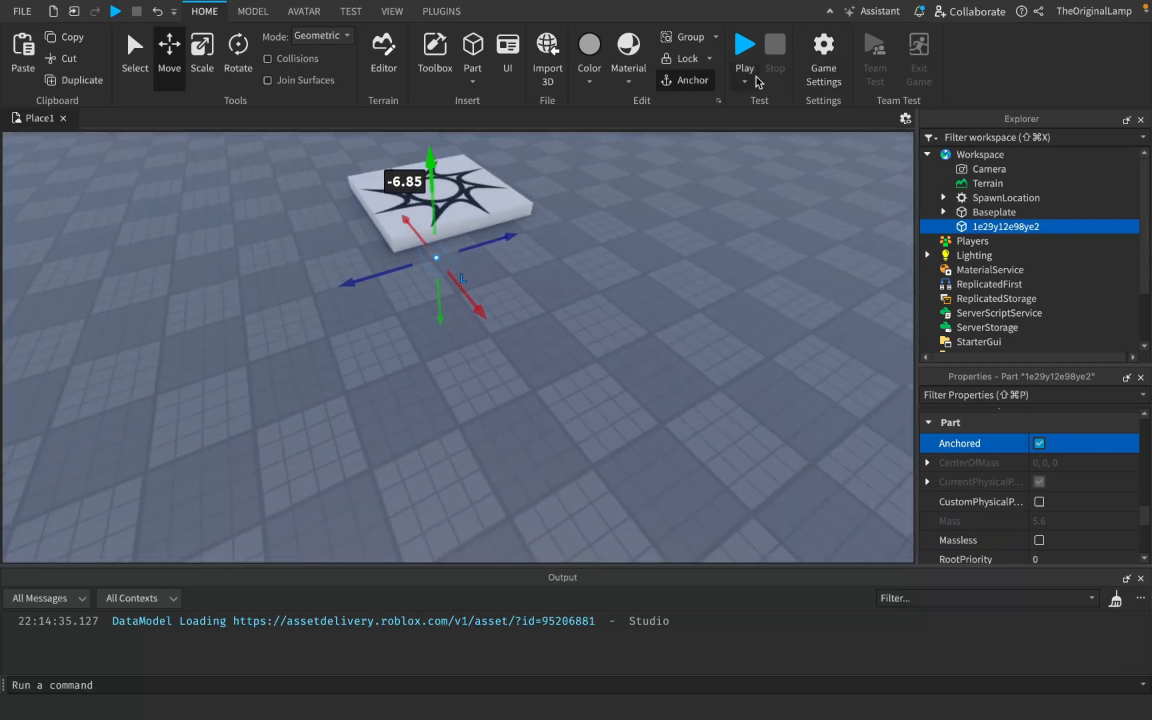
pyautogui.click(742, 44)
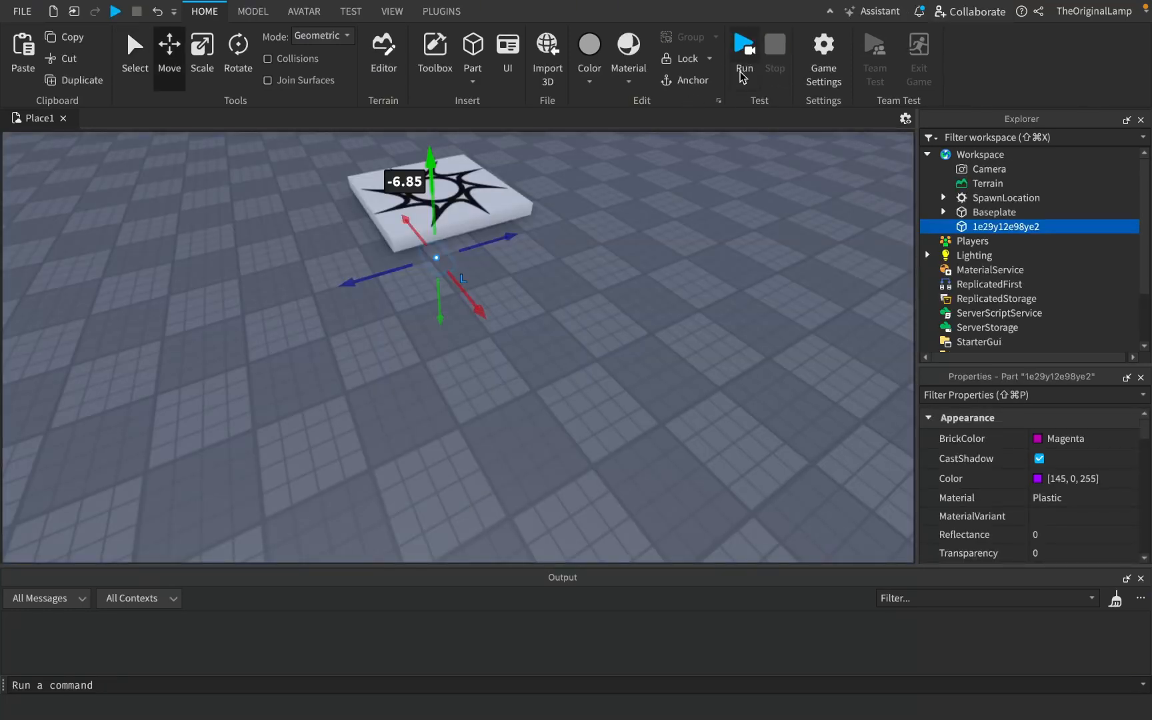
# Start a playtest and select the hidden block part inside Workspace in Explorer
pyautogui.click(742, 46)
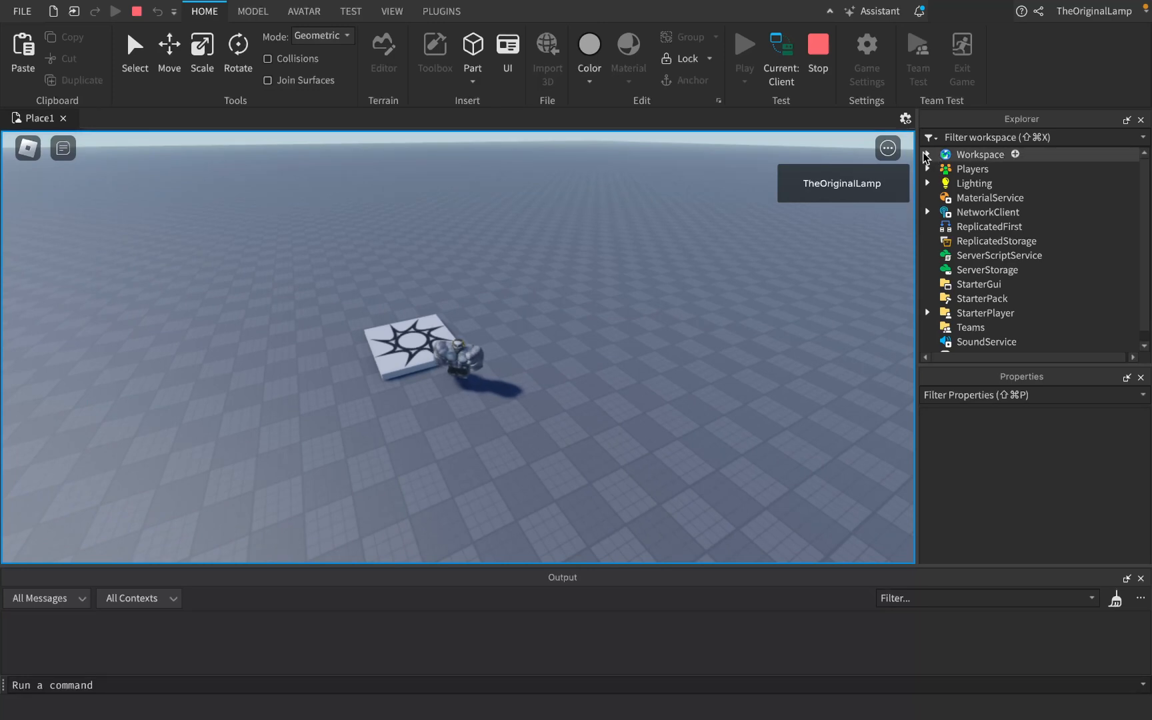
pyautogui.click(926, 155)
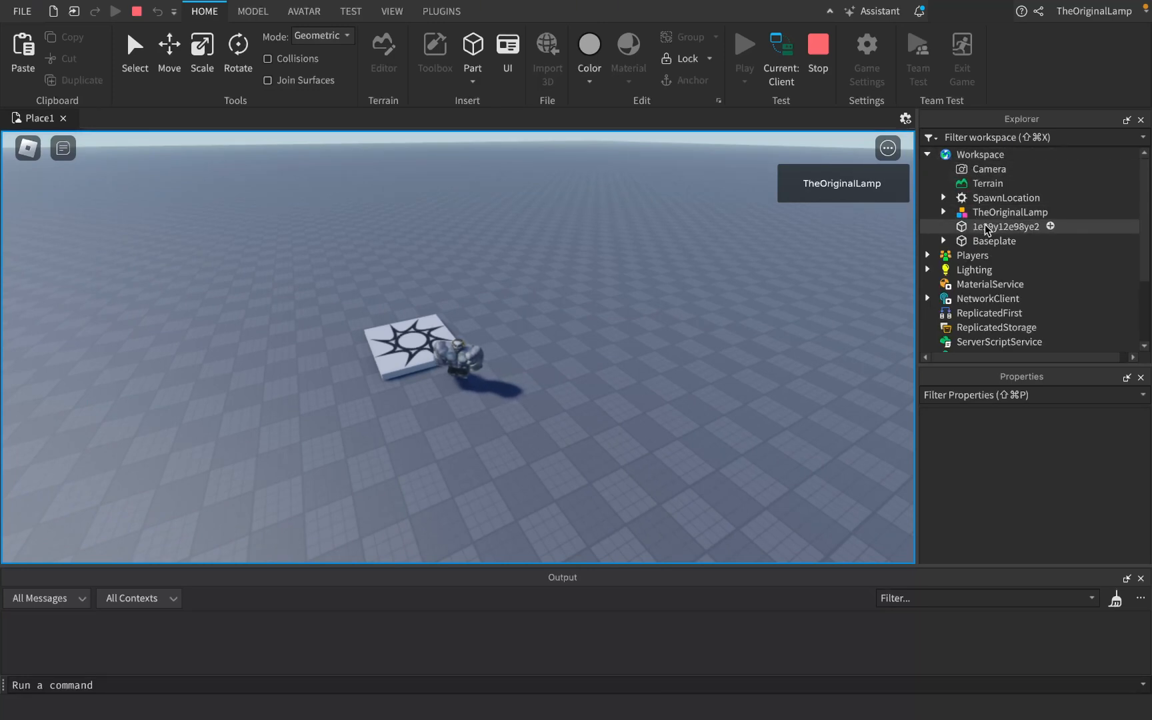
pyautogui.click(1005, 227)
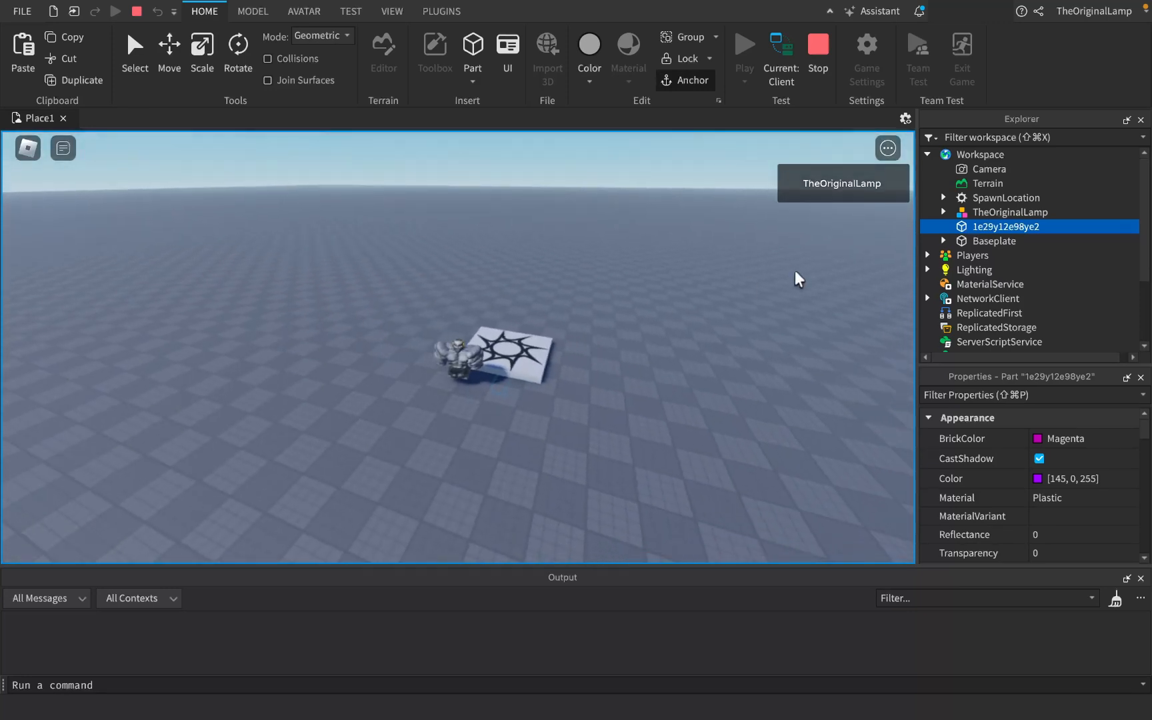
pyautogui.moveTo(966, 154)
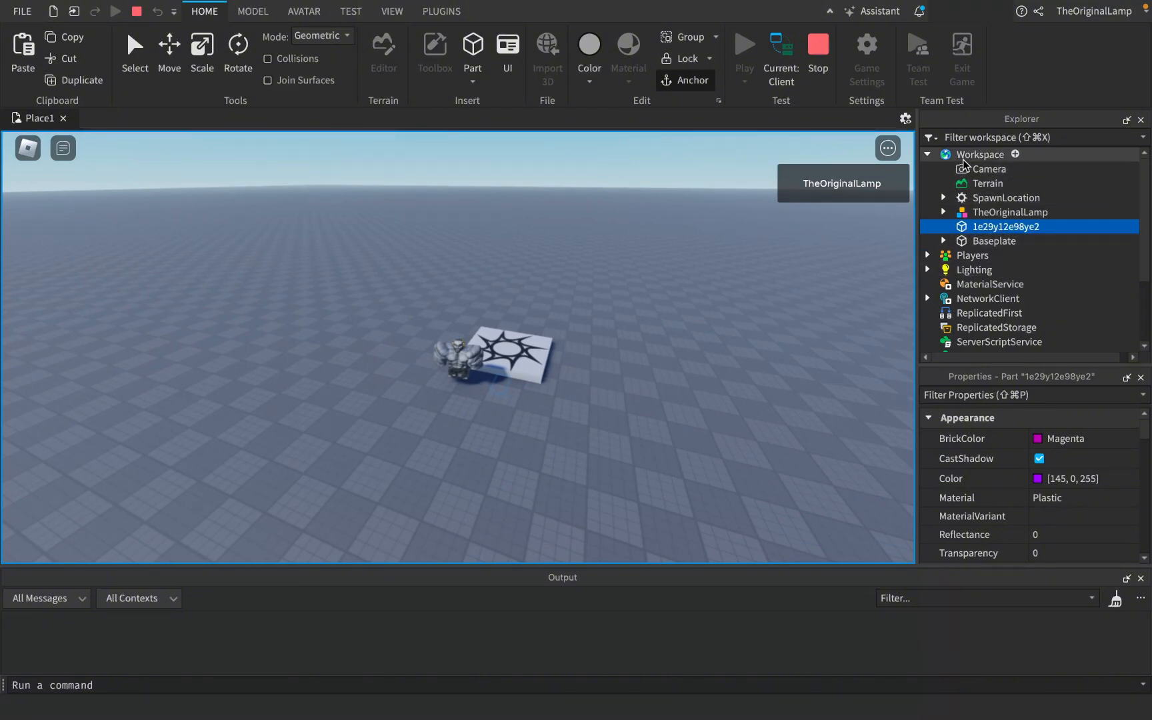
pyautogui.moveTo(1001, 200)
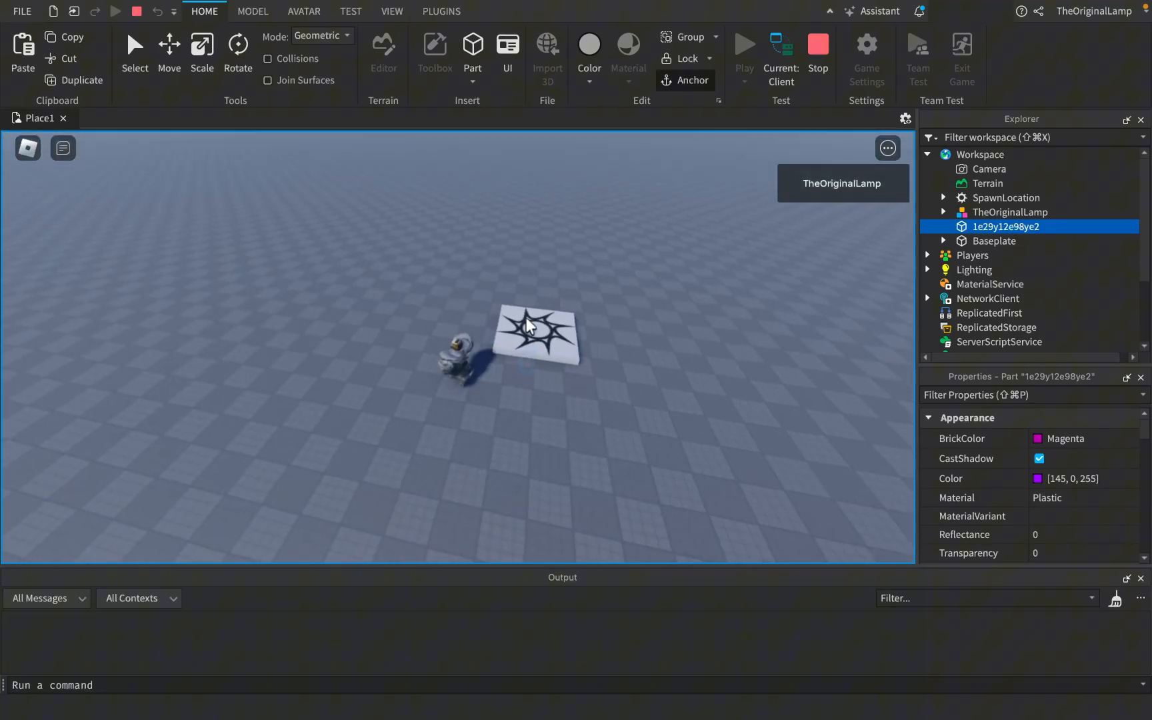
pyautogui.moveTo(570, 378)
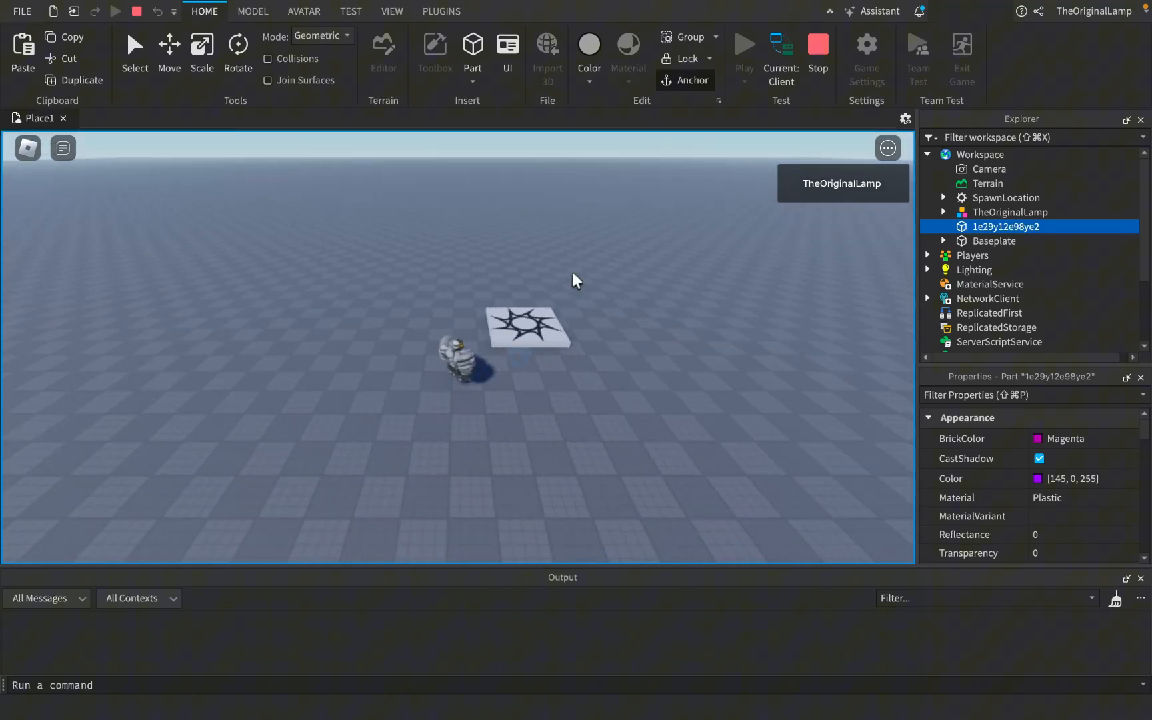
pyautogui.moveTo(423, 418)
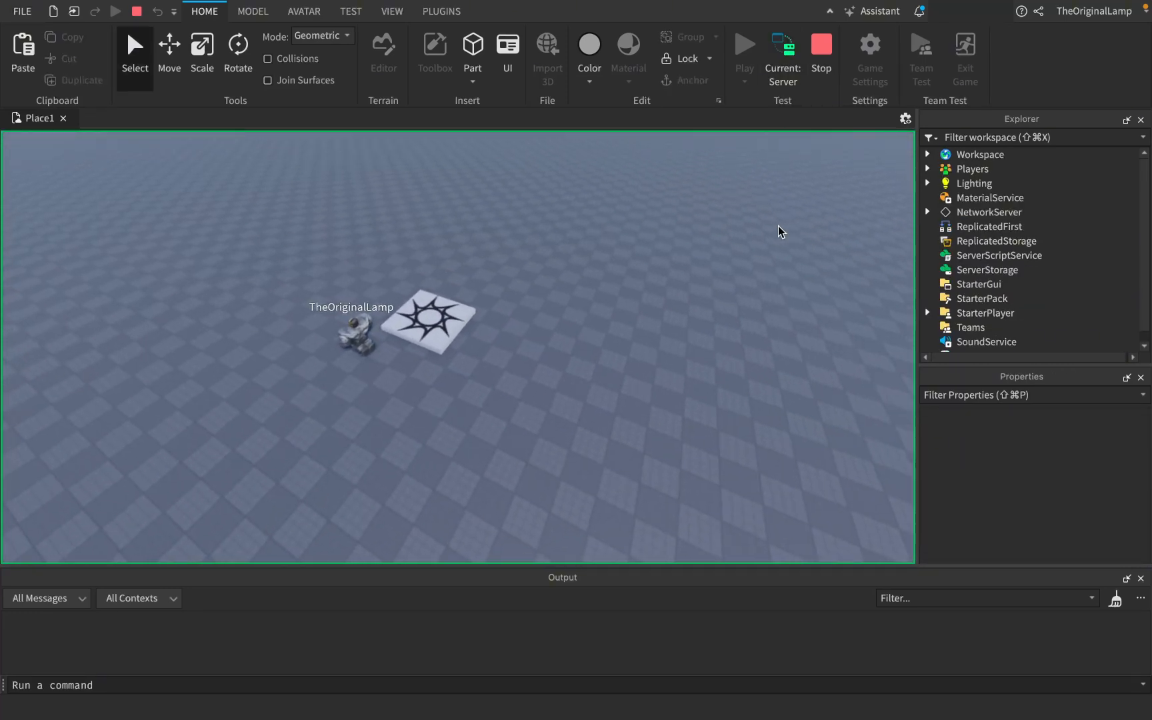
# Toggle the playtest between server and client views, ending back on the client view
pyautogui.click(742, 55)
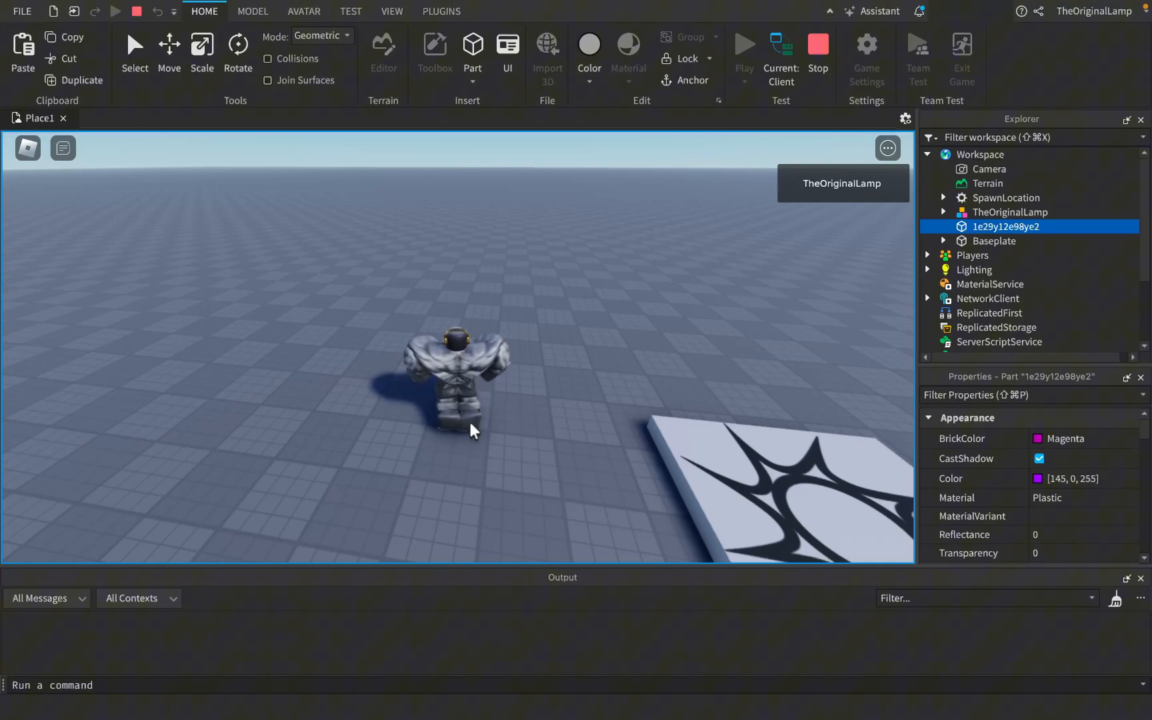
pyautogui.moveTo(674, 264)
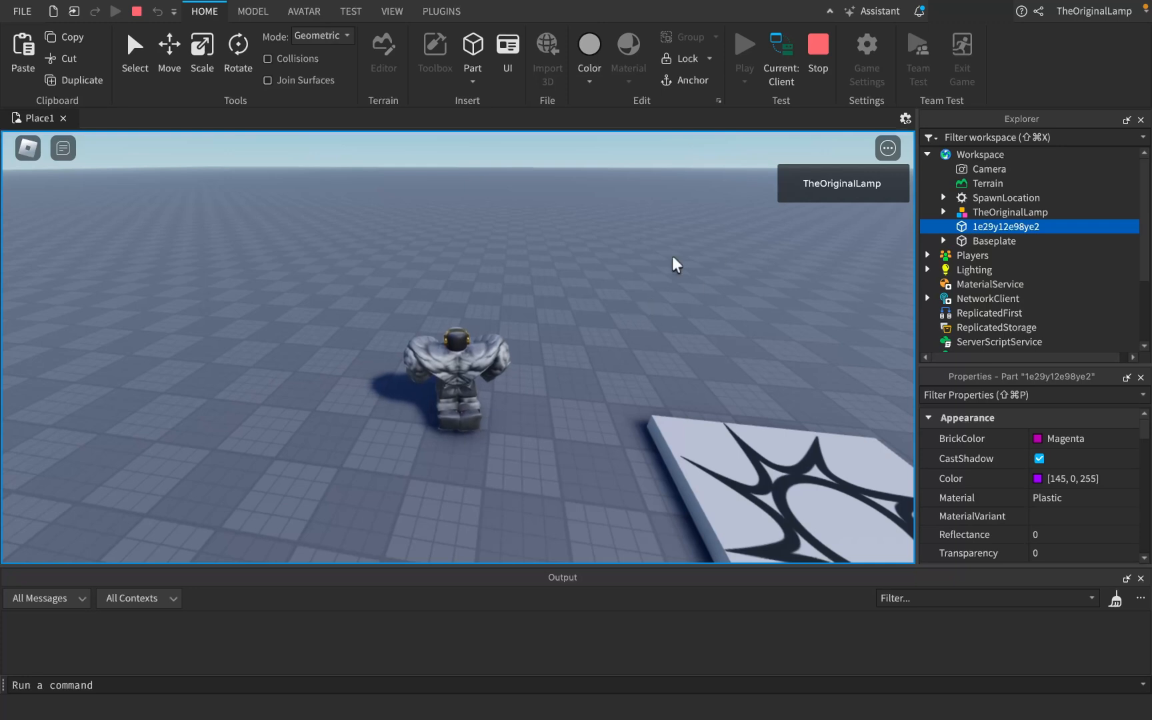
pyautogui.click(742, 44)
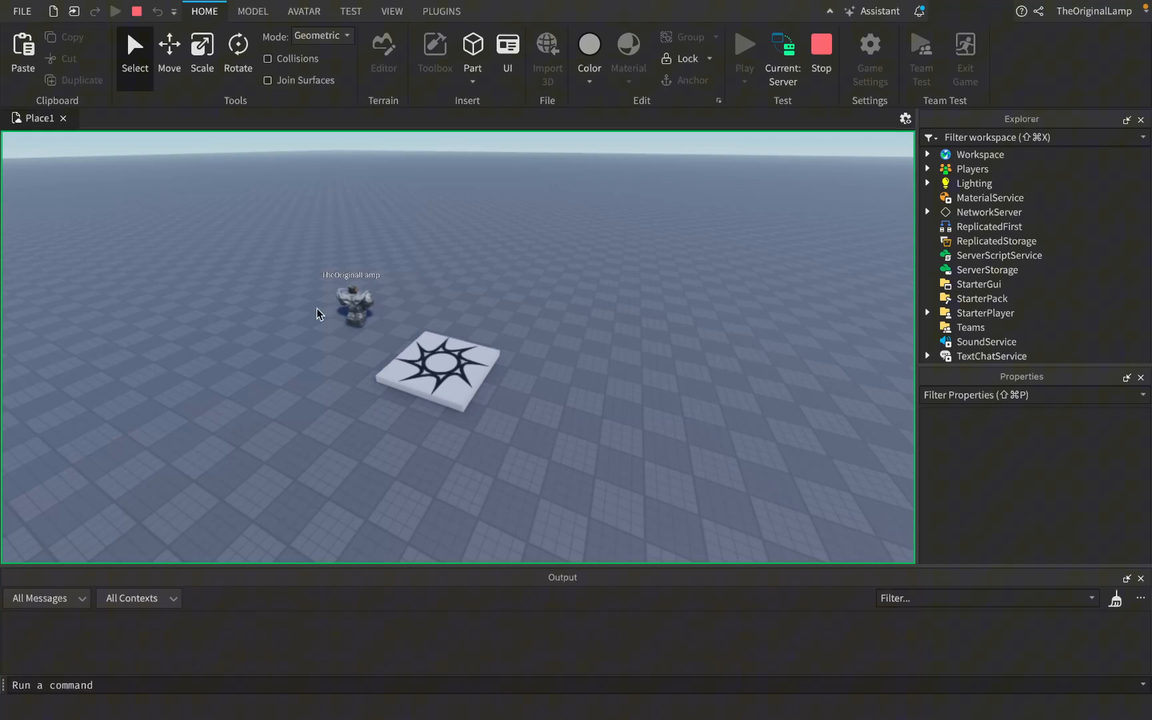
pyautogui.click(352, 307)
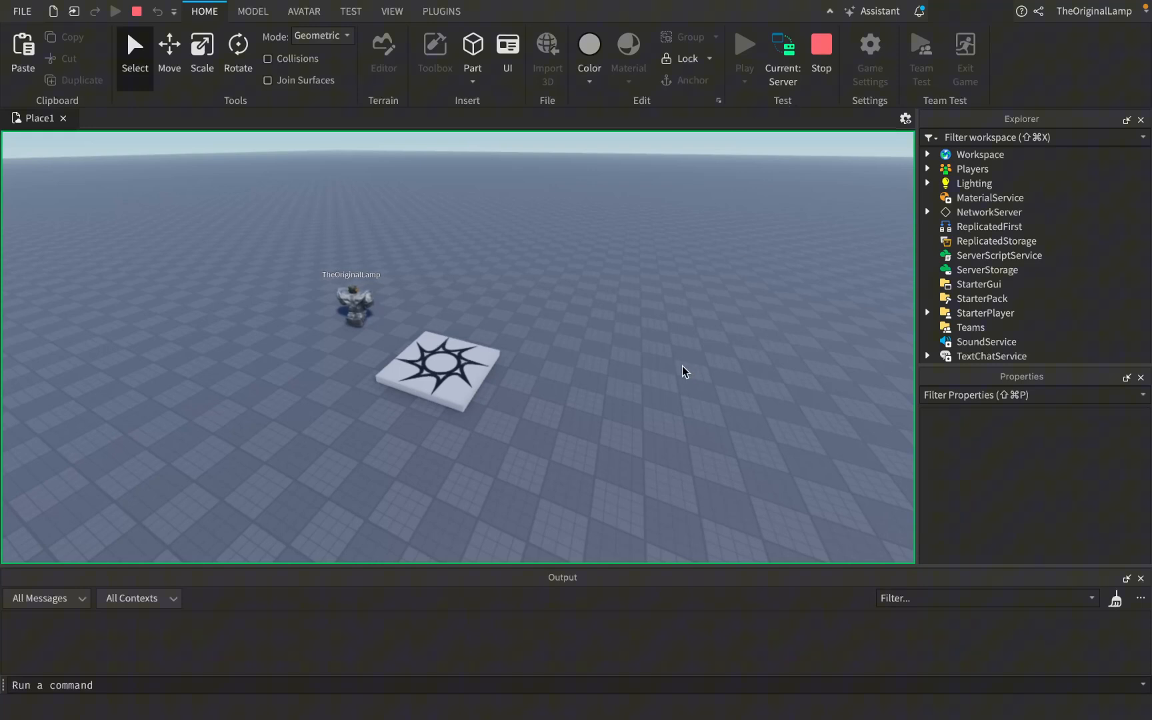
pyautogui.moveTo(563, 291)
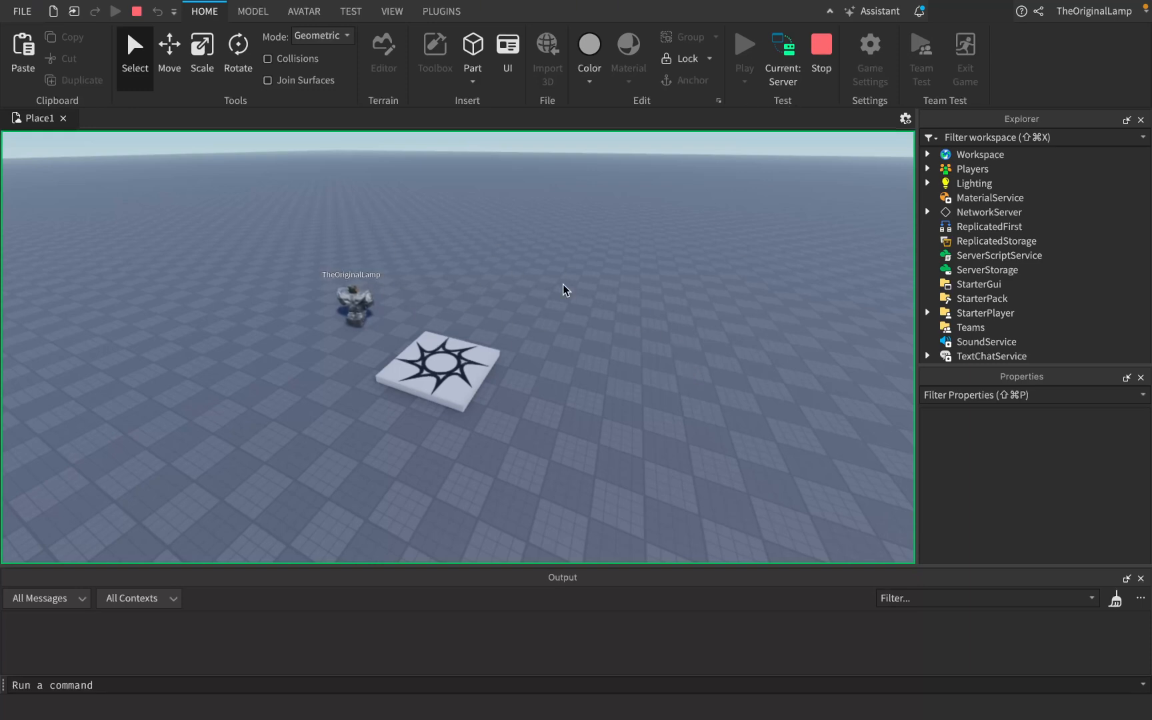
pyautogui.click(355, 302)
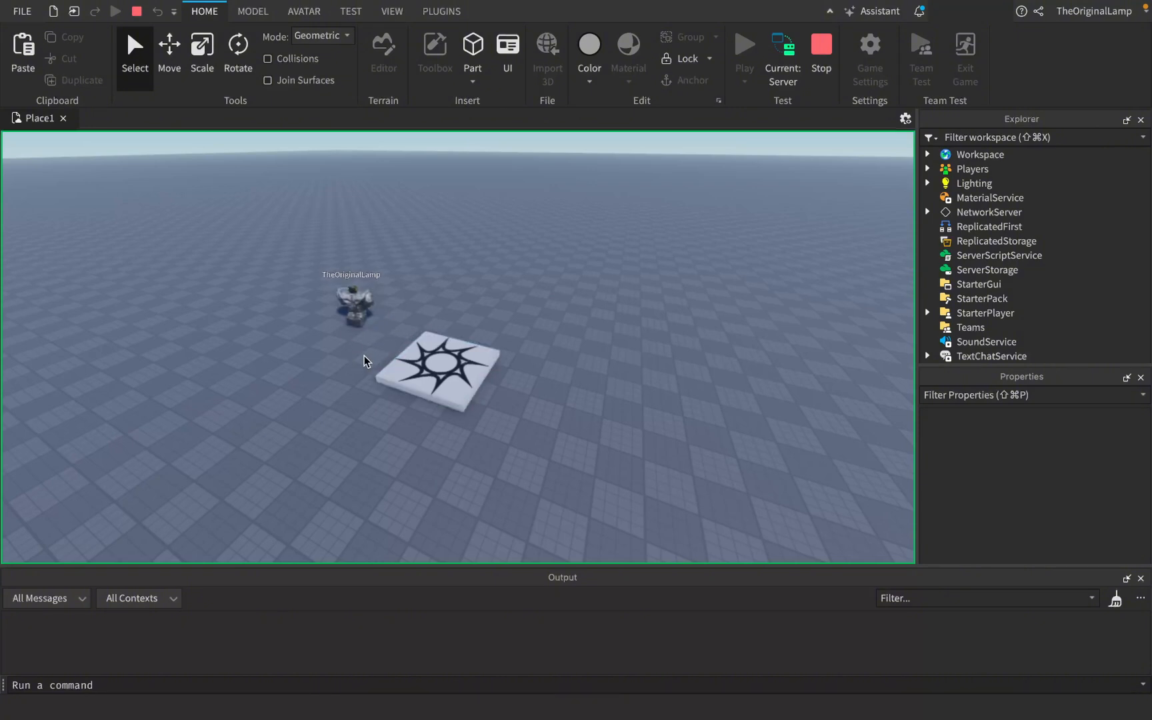
pyautogui.moveTo(331, 360)
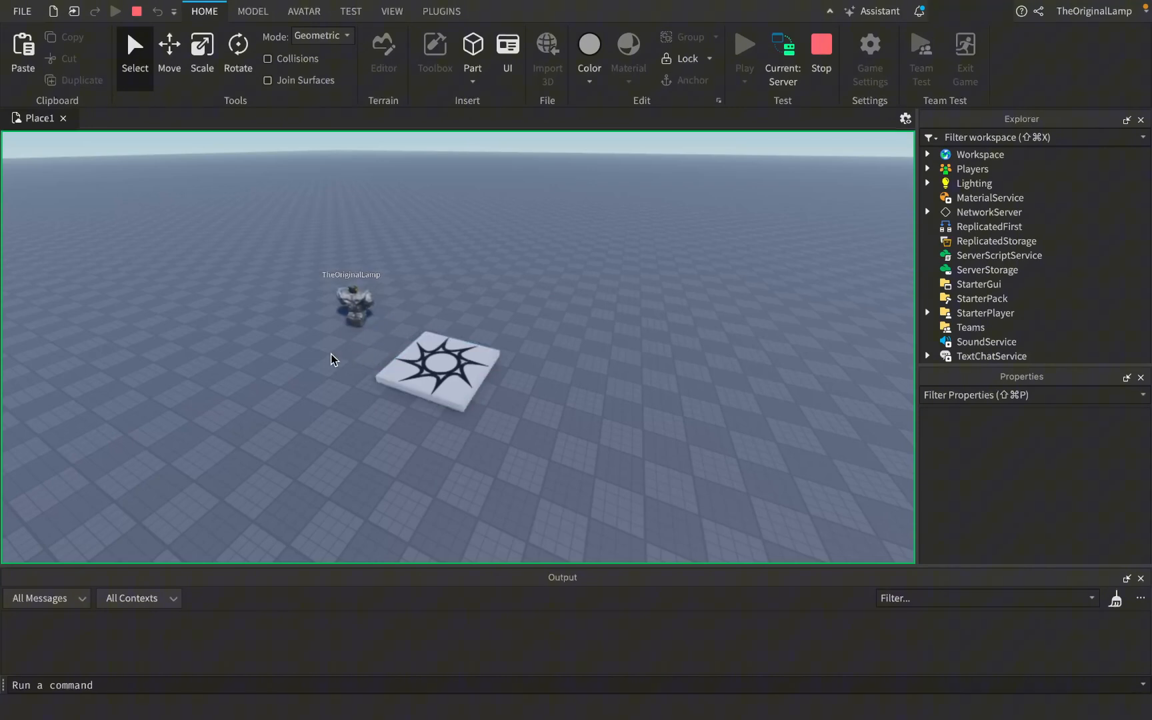
pyautogui.moveTo(668, 287)
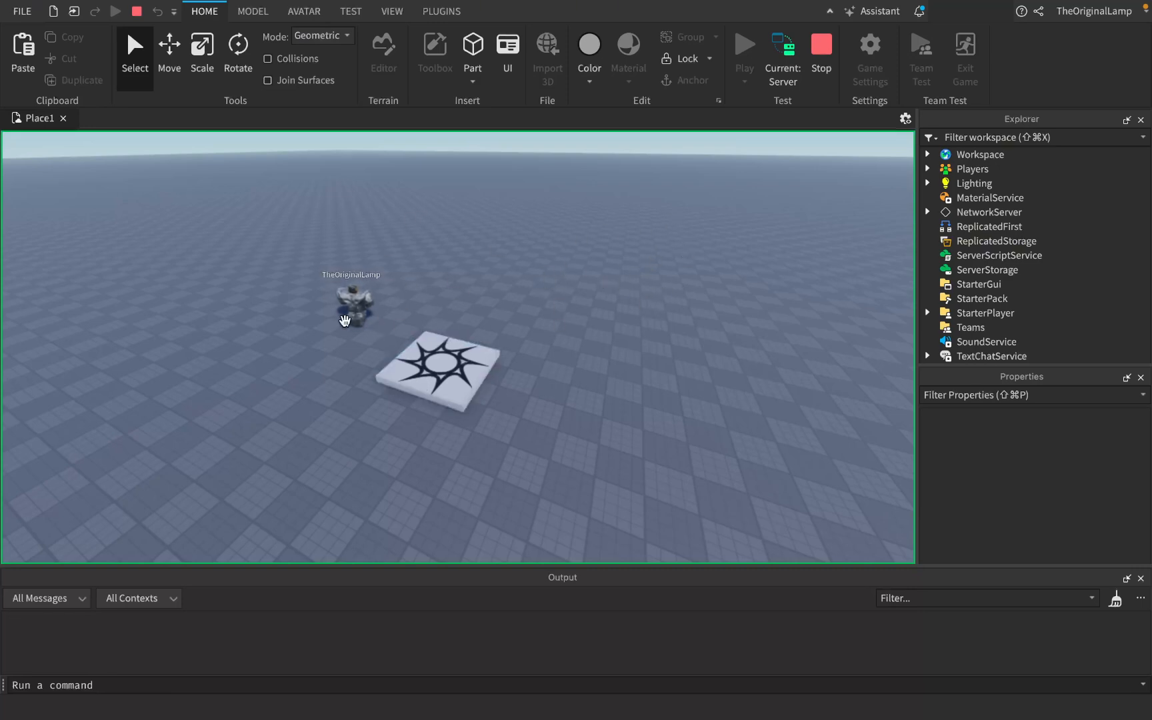
pyautogui.moveTo(428, 266)
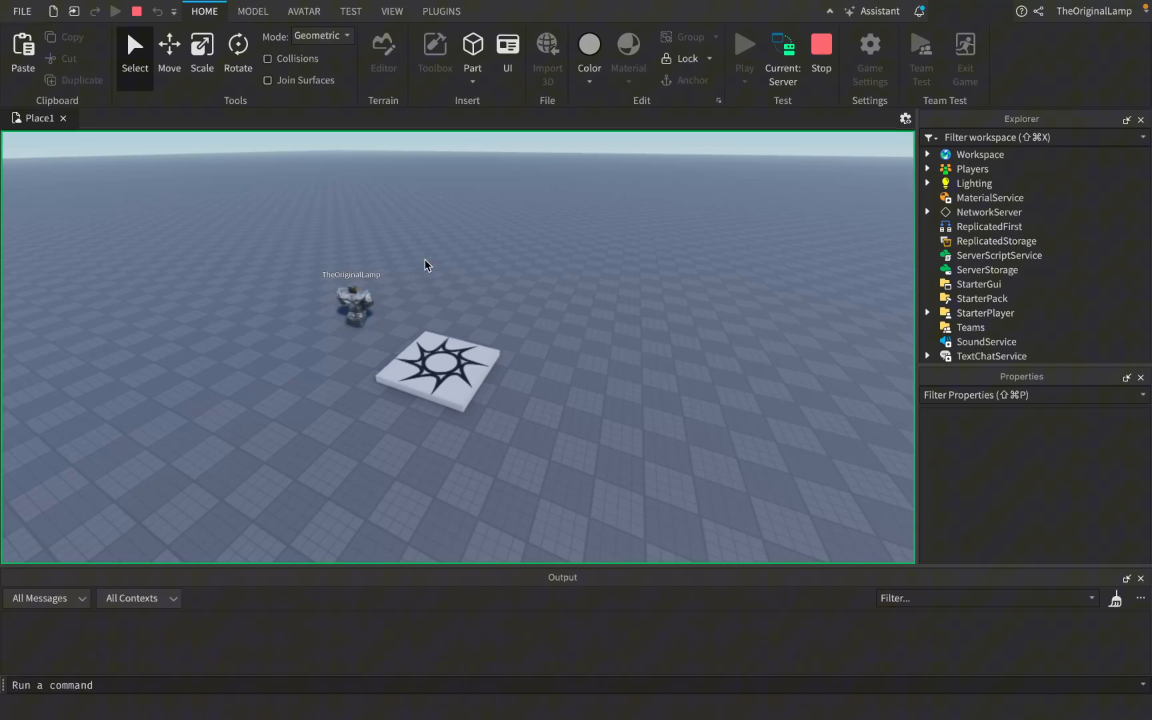
pyautogui.click(742, 45)
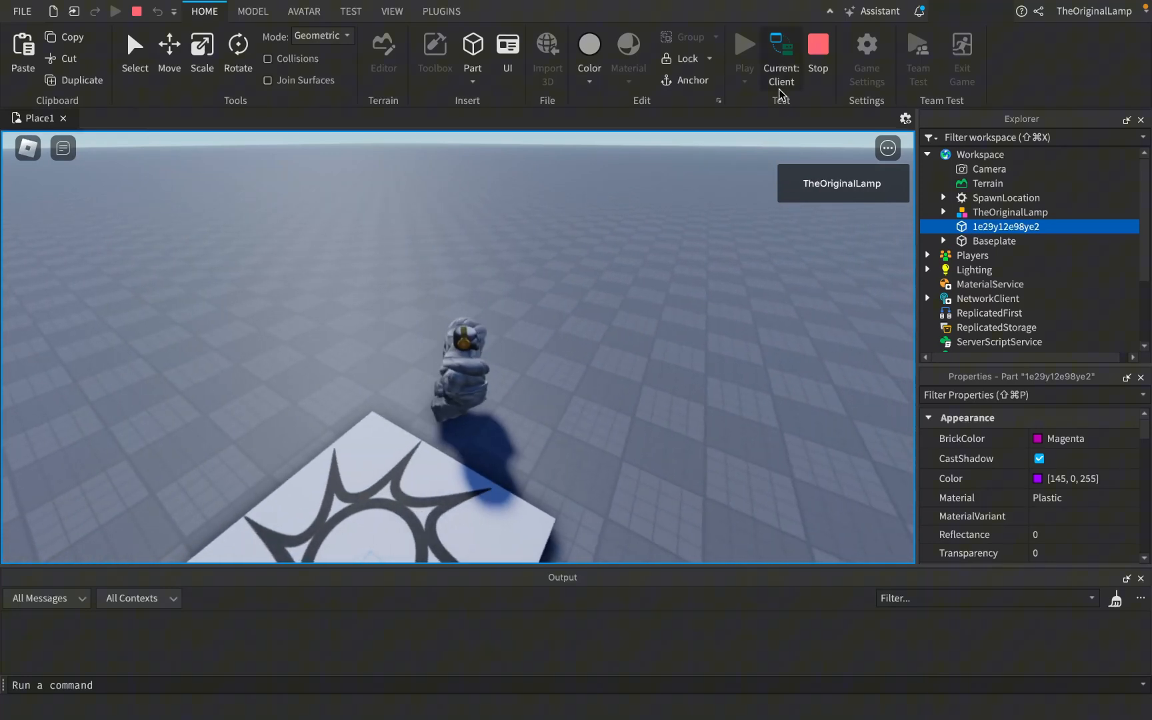
# Flip the running playtest between server and client views to compare them
pyautogui.click(781, 58)
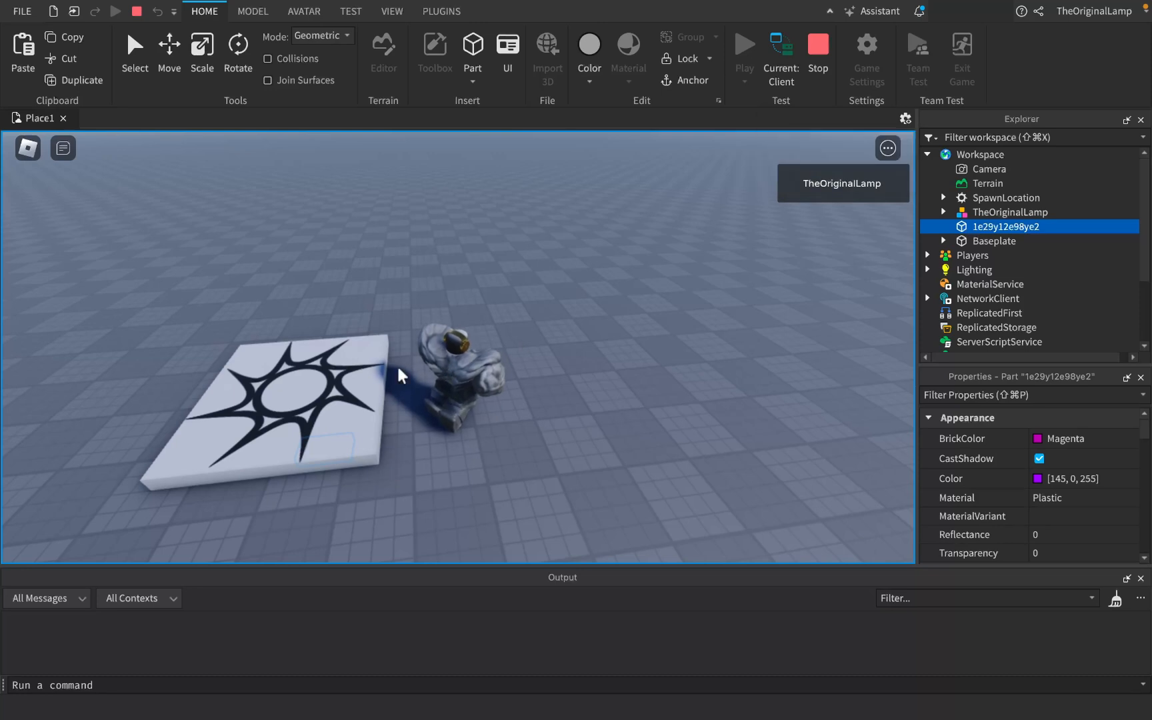
pyautogui.moveTo(373, 380)
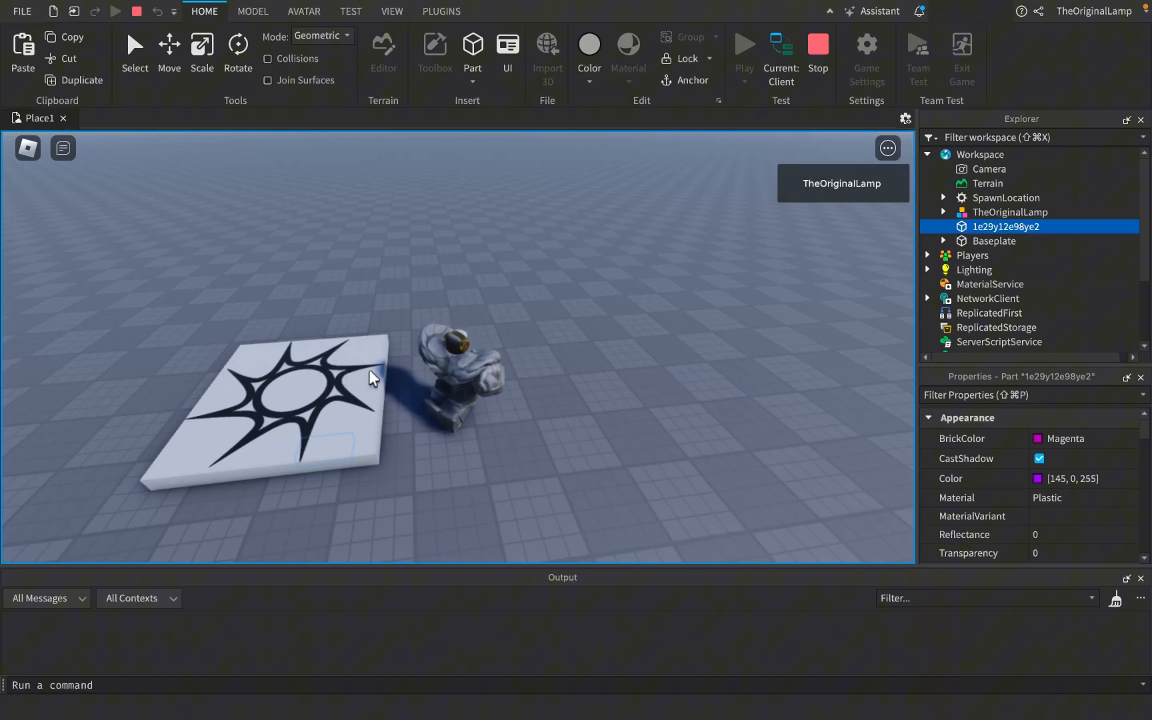
pyautogui.click(742, 48)
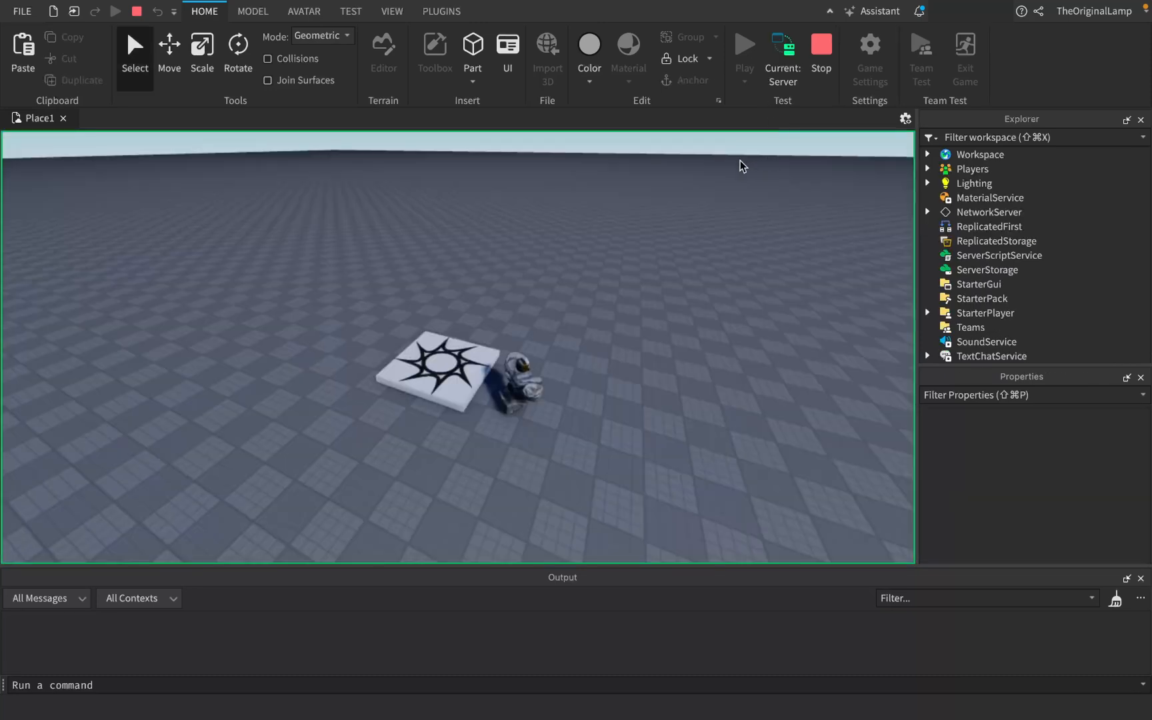
pyautogui.click(743, 44)
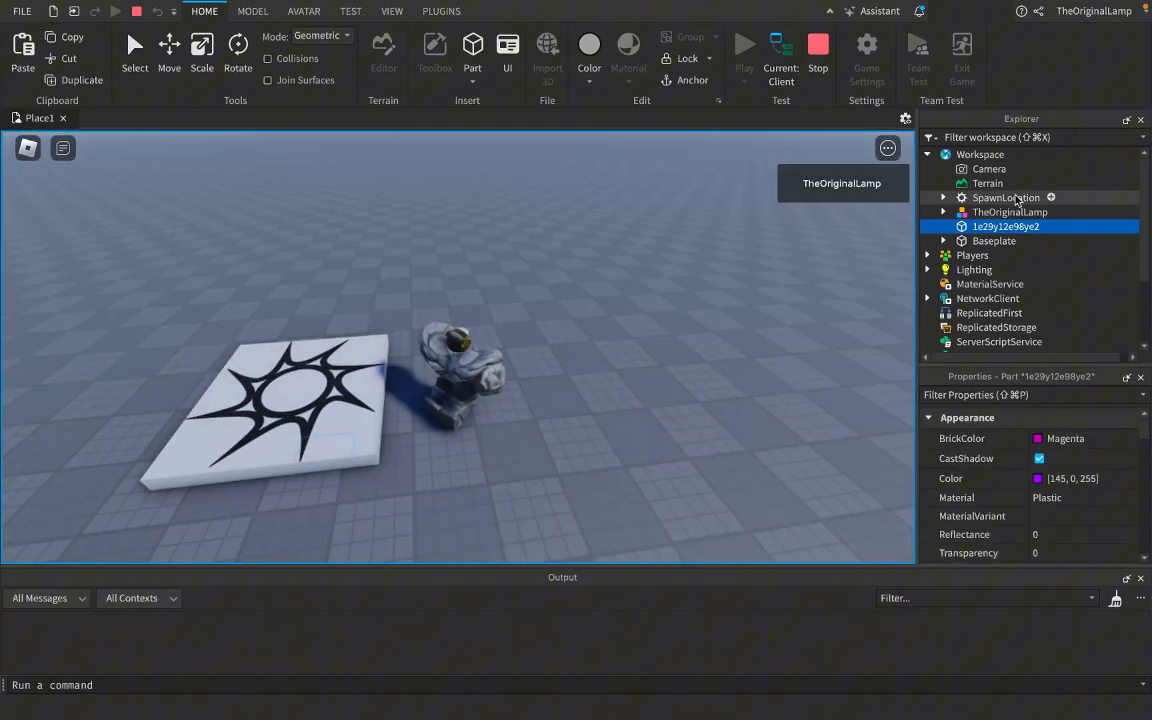
pyautogui.scroll(-3)
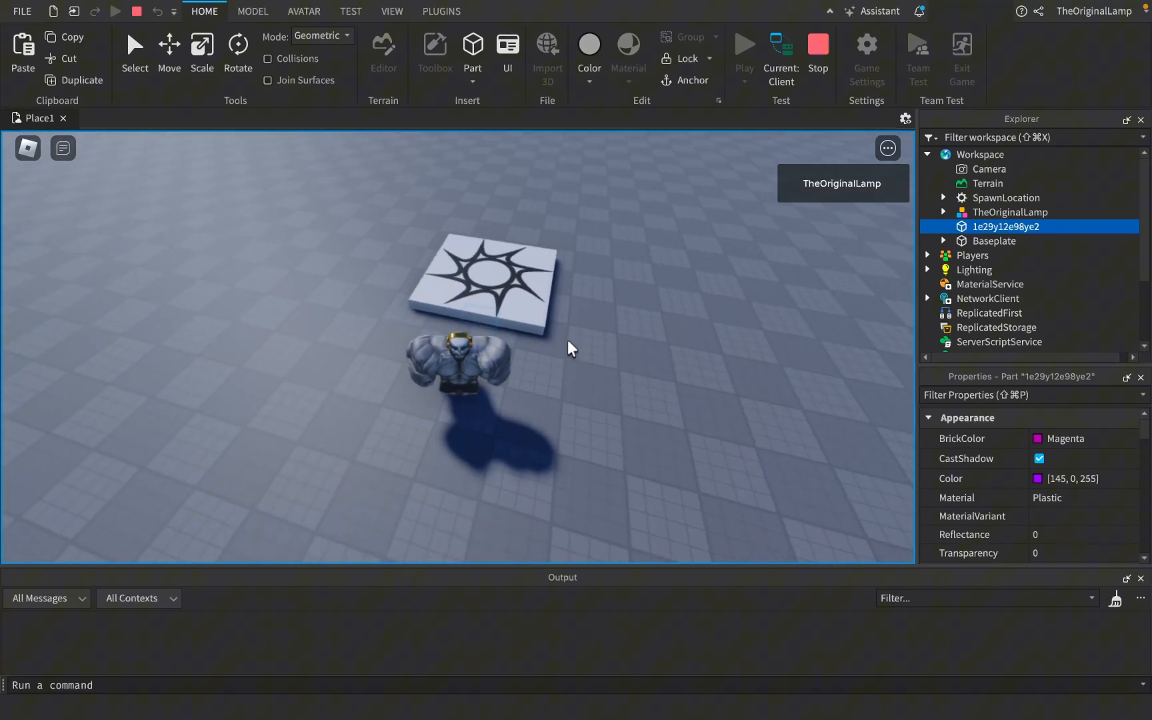
pyautogui.moveTo(543, 312)
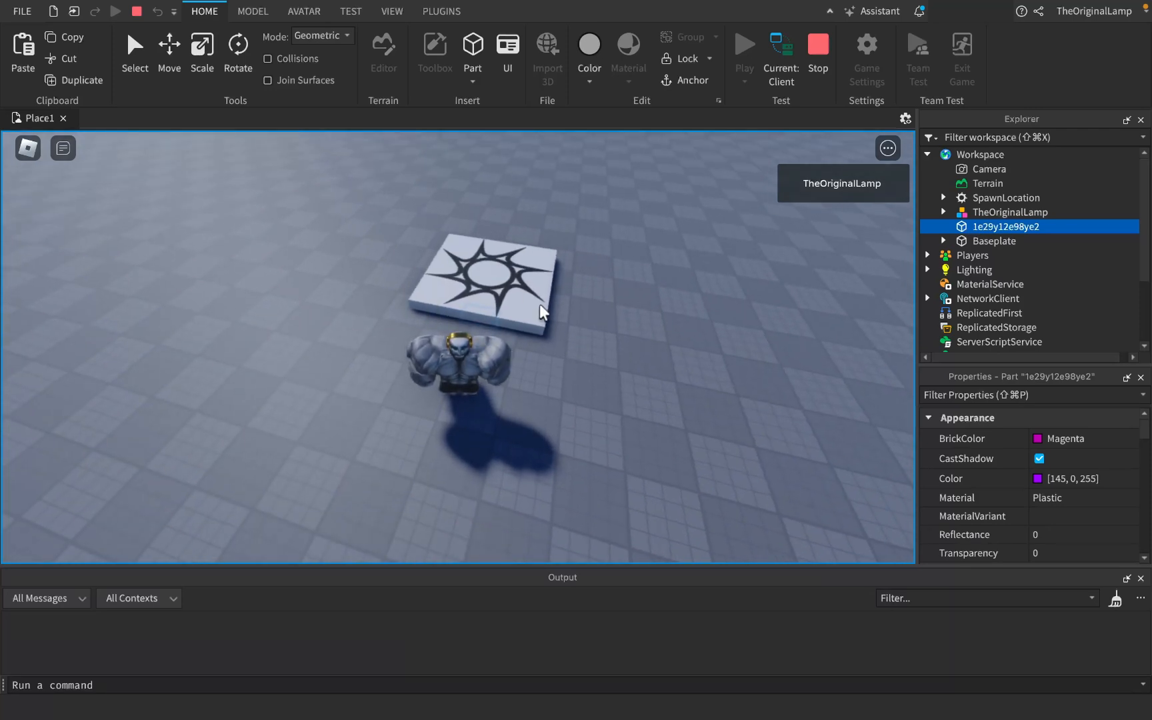
pyautogui.moveTo(727, 288)
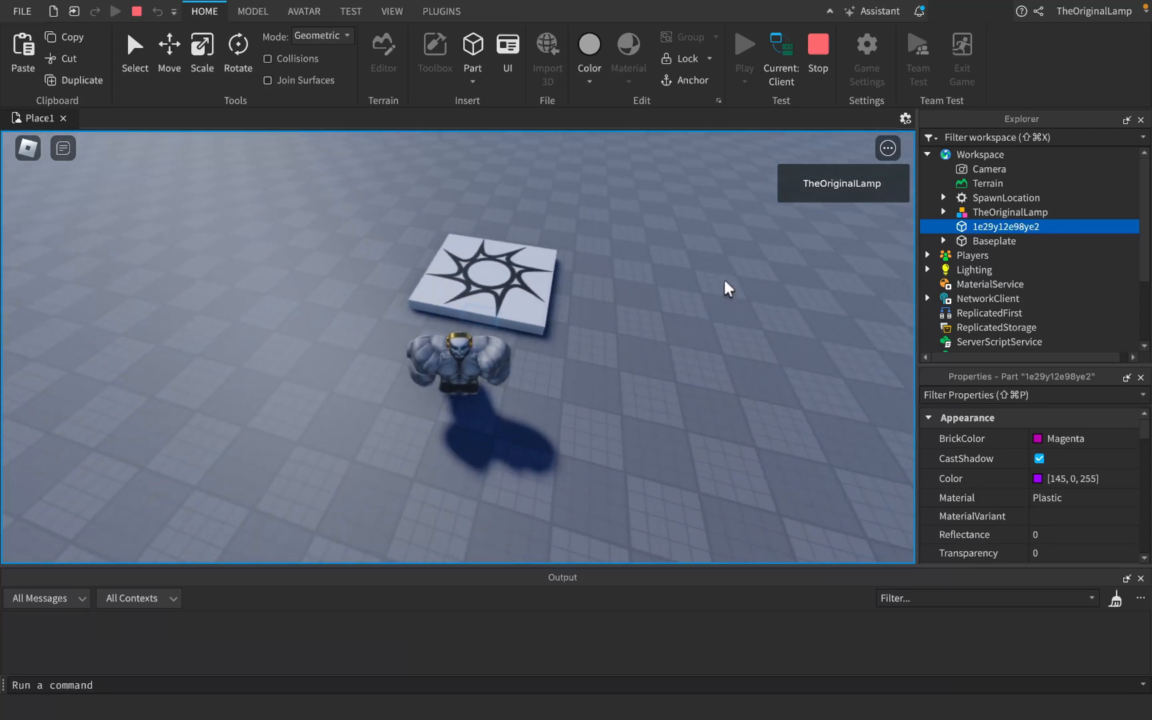
# Select the character model, reselect part 1e29y12e98ye2, and switch to the server view
pyautogui.click(1011, 212)
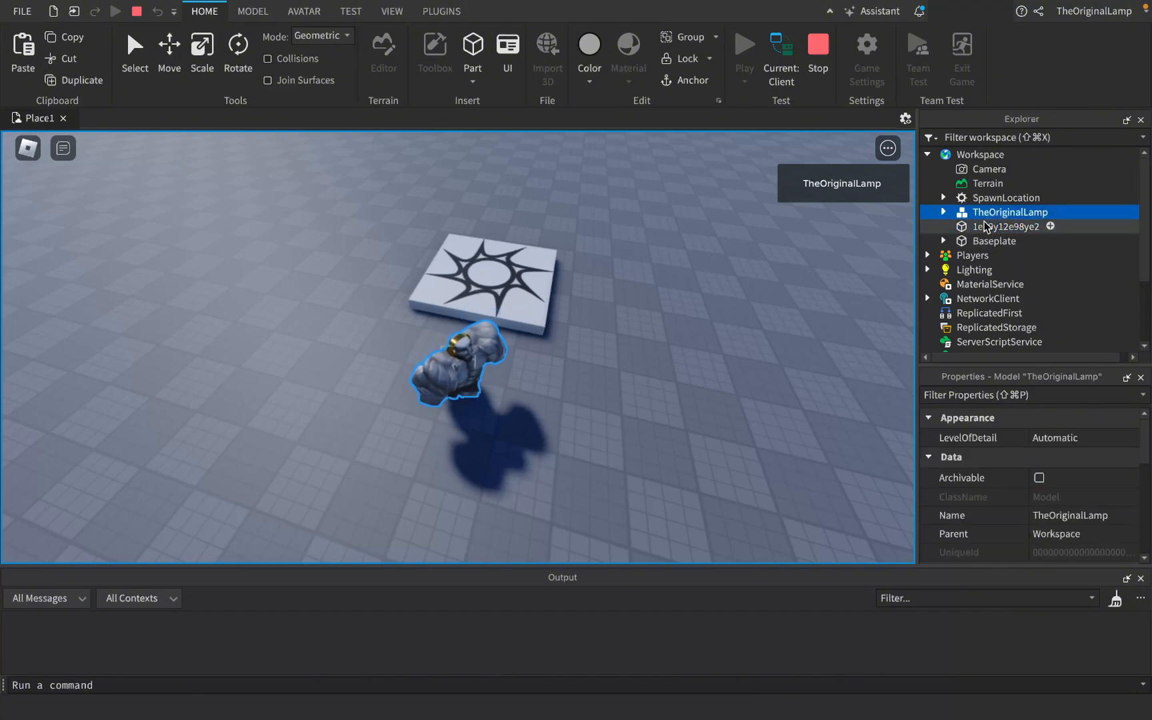
pyautogui.click(1009, 226)
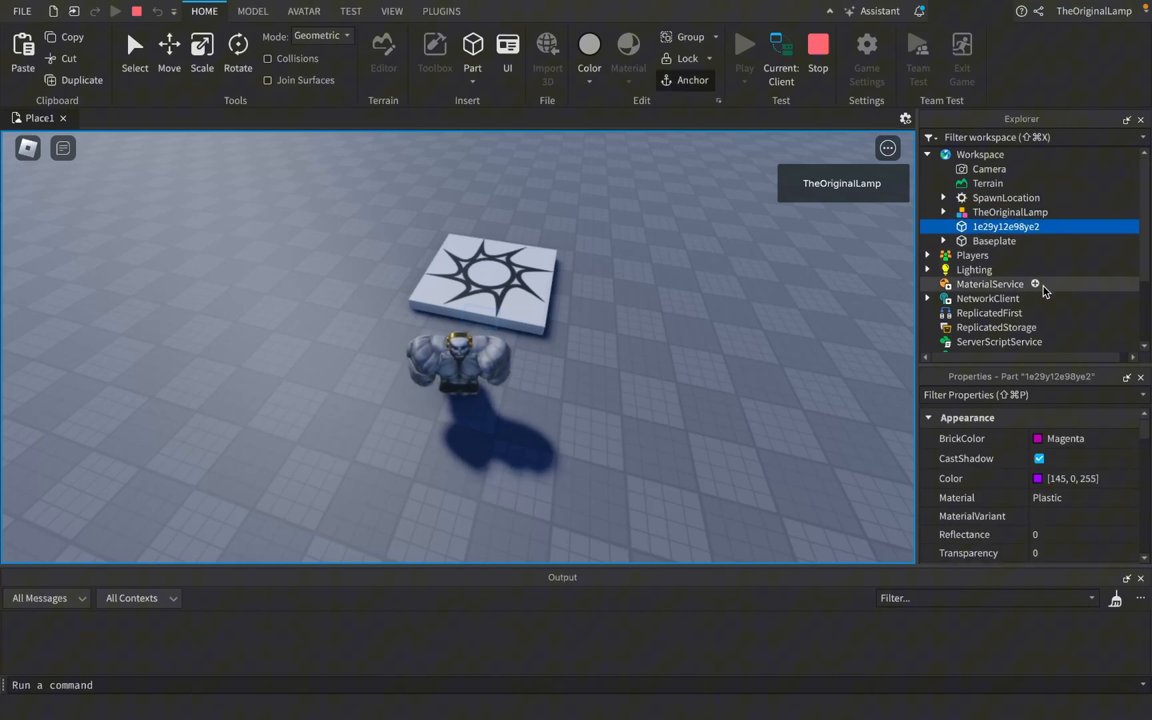
pyautogui.moveTo(715, 361)
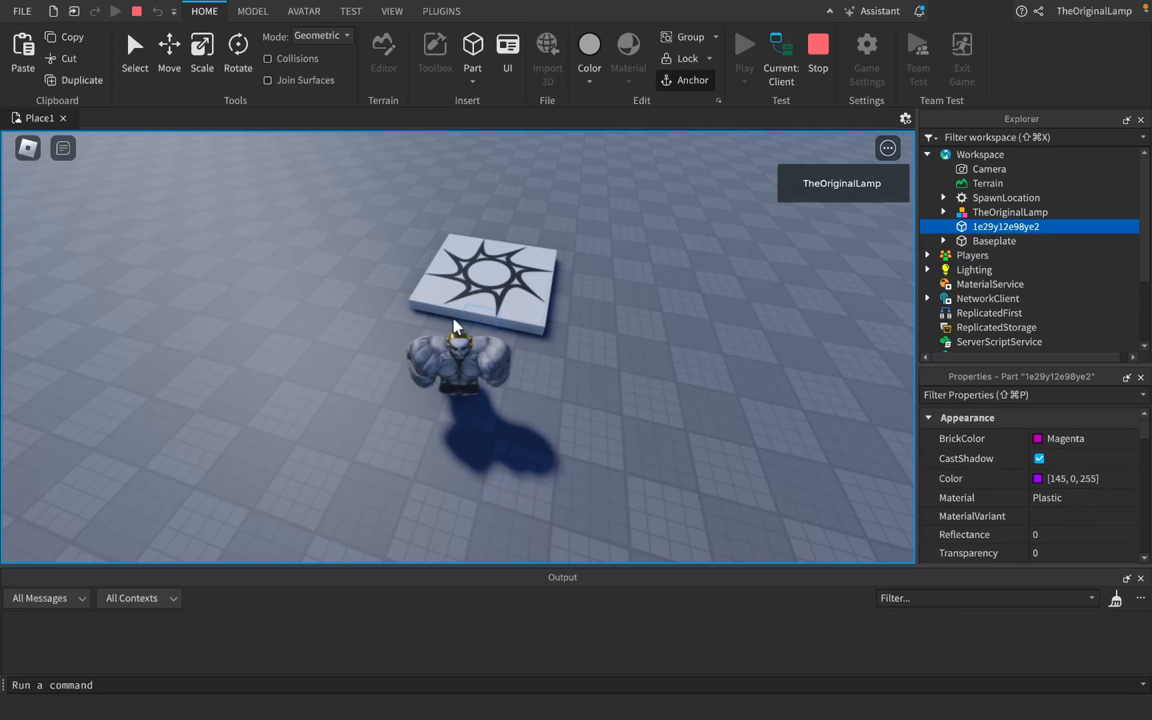
pyautogui.click(742, 45)
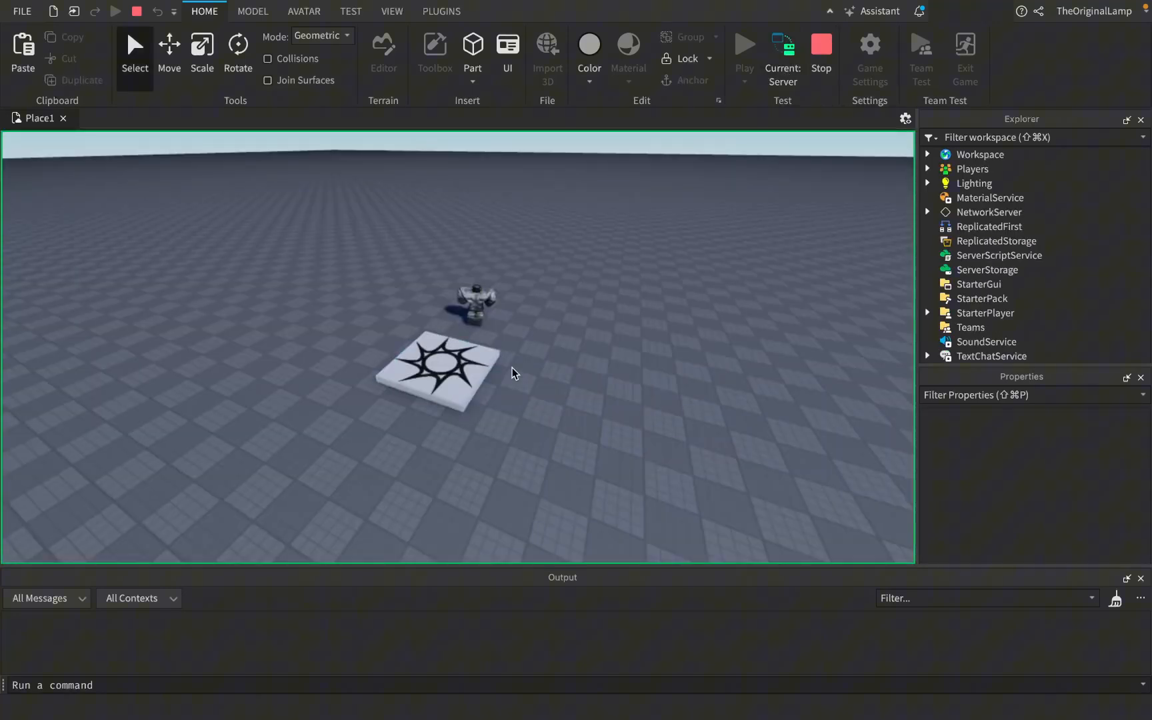
# Recolour the SpawnLocation pad to Med. bluish green (30, 174, 180) on the server side
pyautogui.click(438, 368)
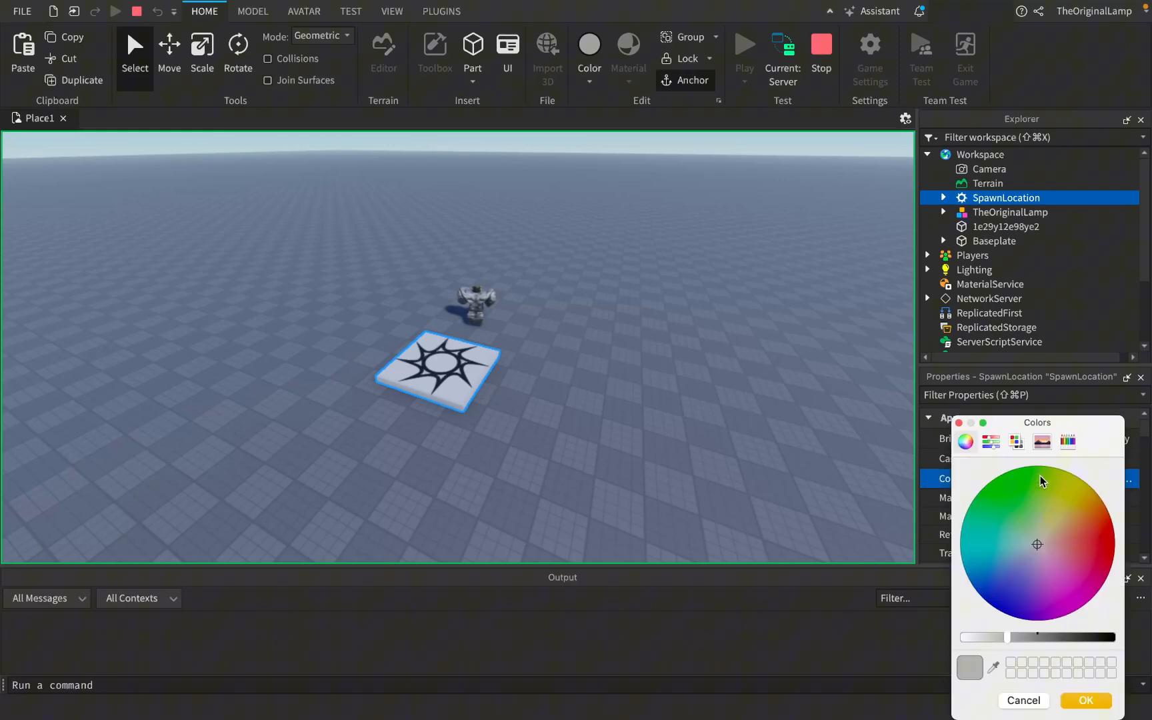
pyautogui.click(982, 543)
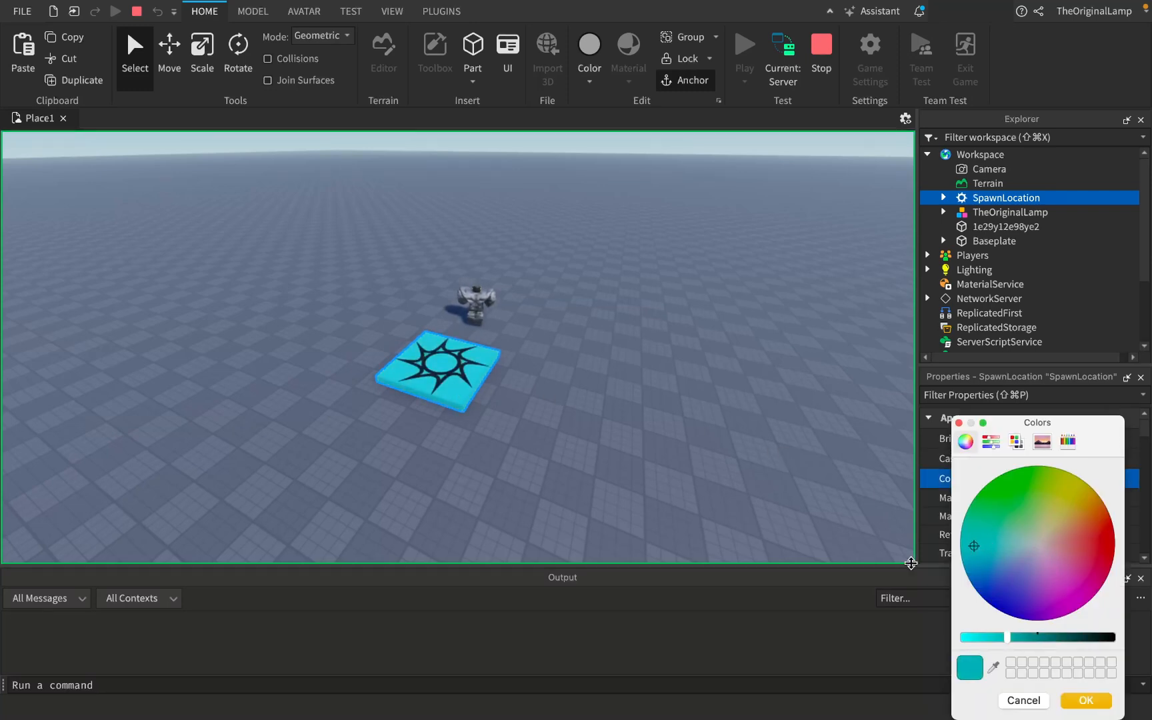
pyautogui.click(1085, 700)
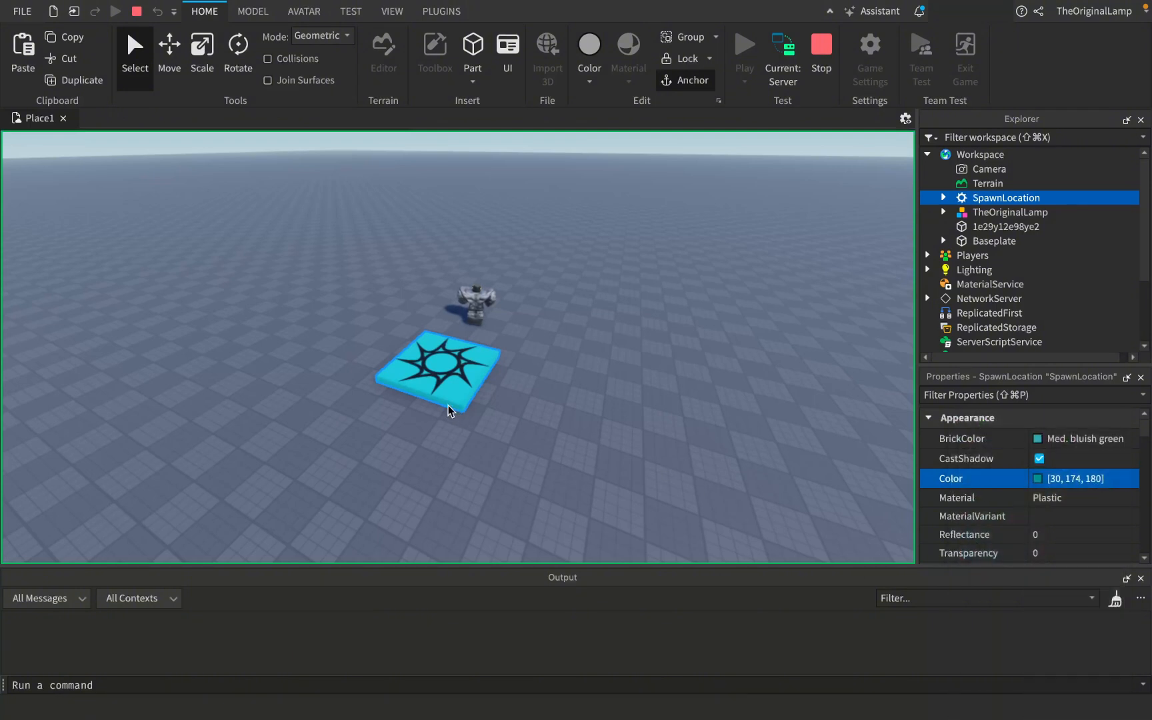
pyautogui.moveTo(428, 388)
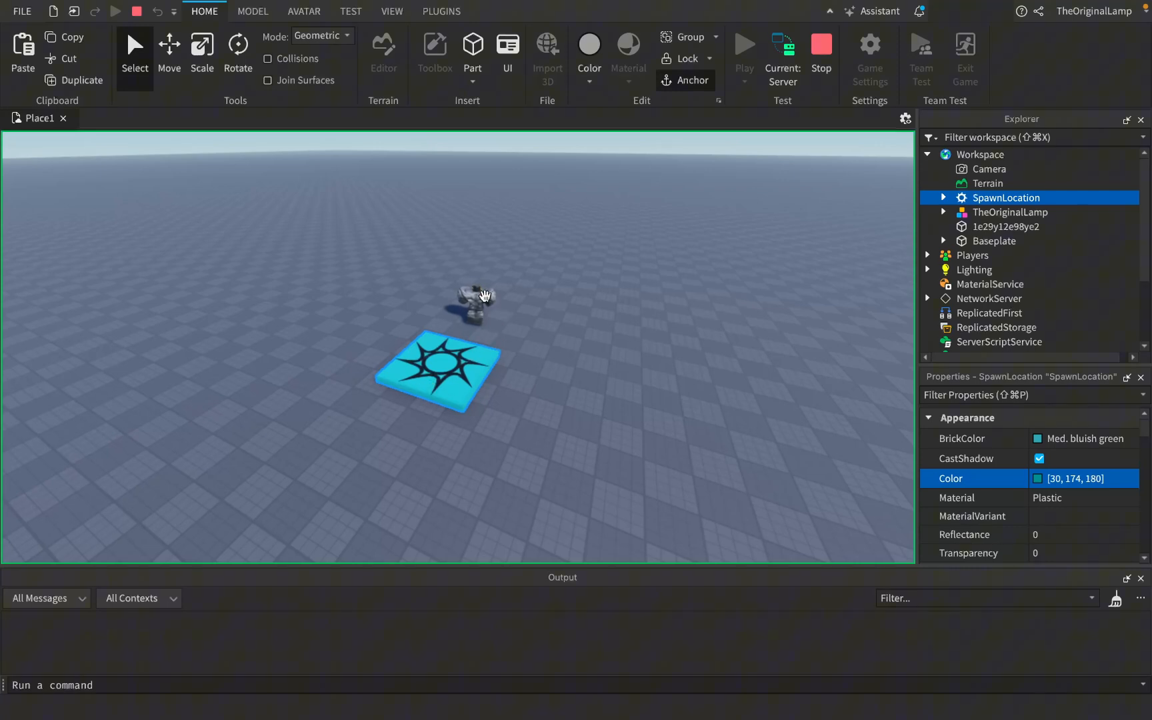
# Back in client view, recolour the spawn pad to Crimson red (191, 0, 0)
pyautogui.click(743, 44)
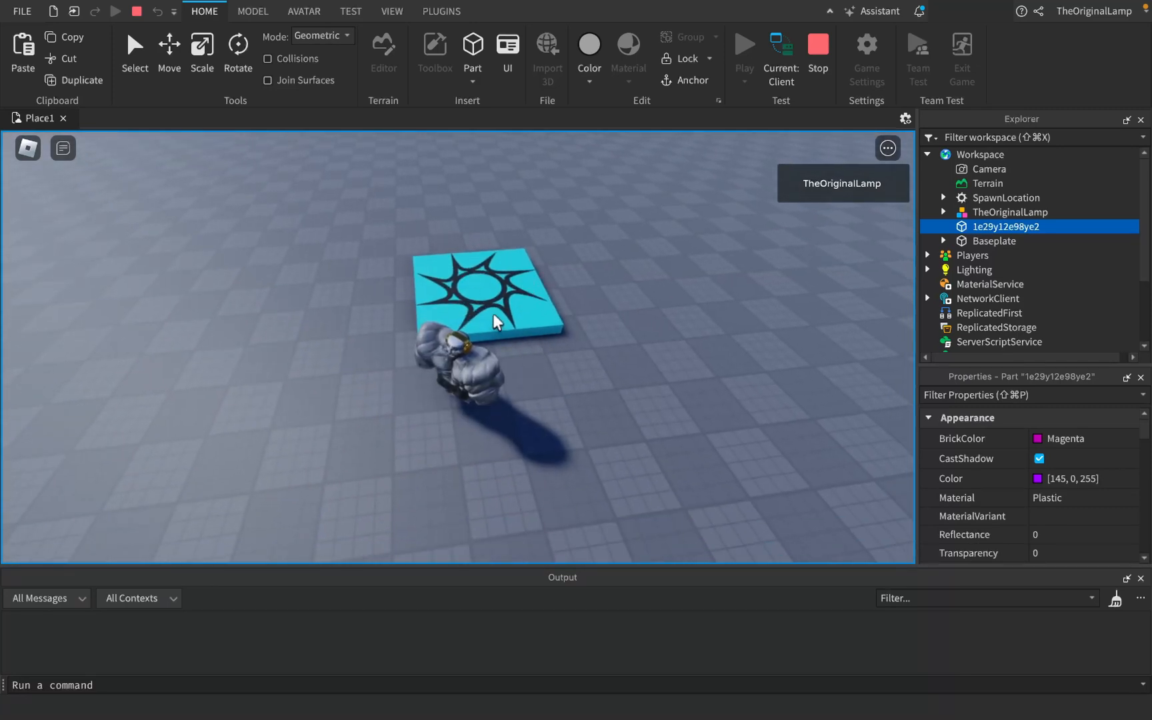
pyautogui.moveTo(473, 271)
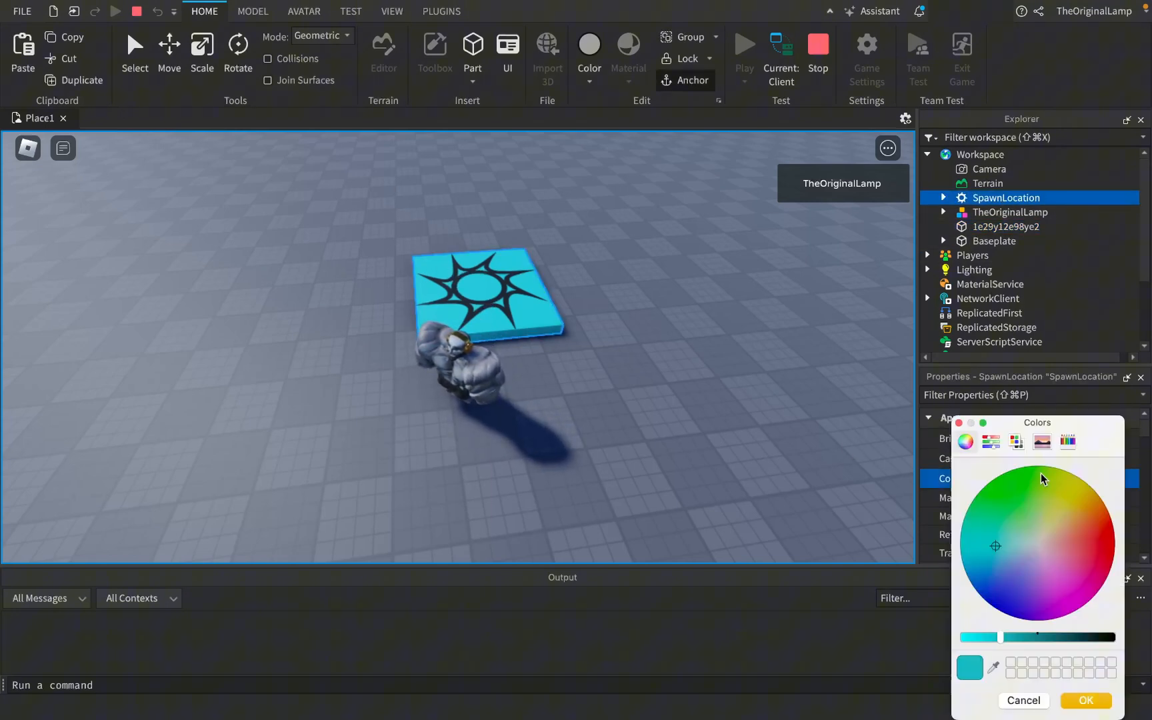
pyautogui.click(1093, 517)
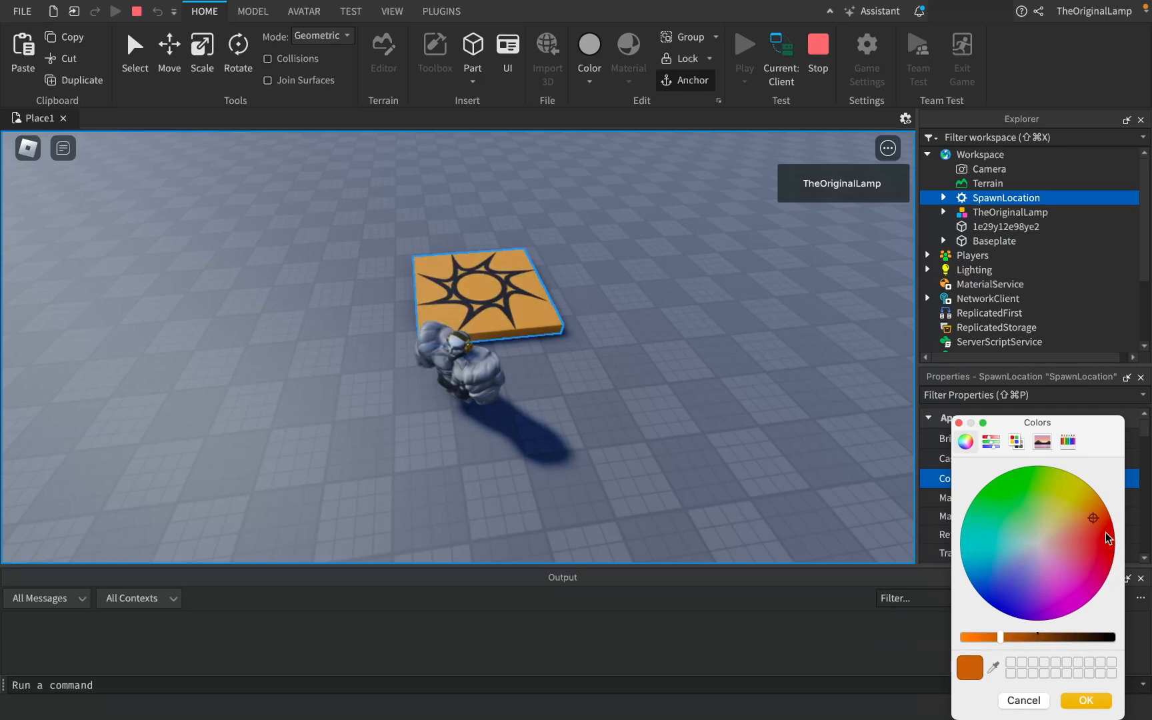
pyautogui.click(1111, 539)
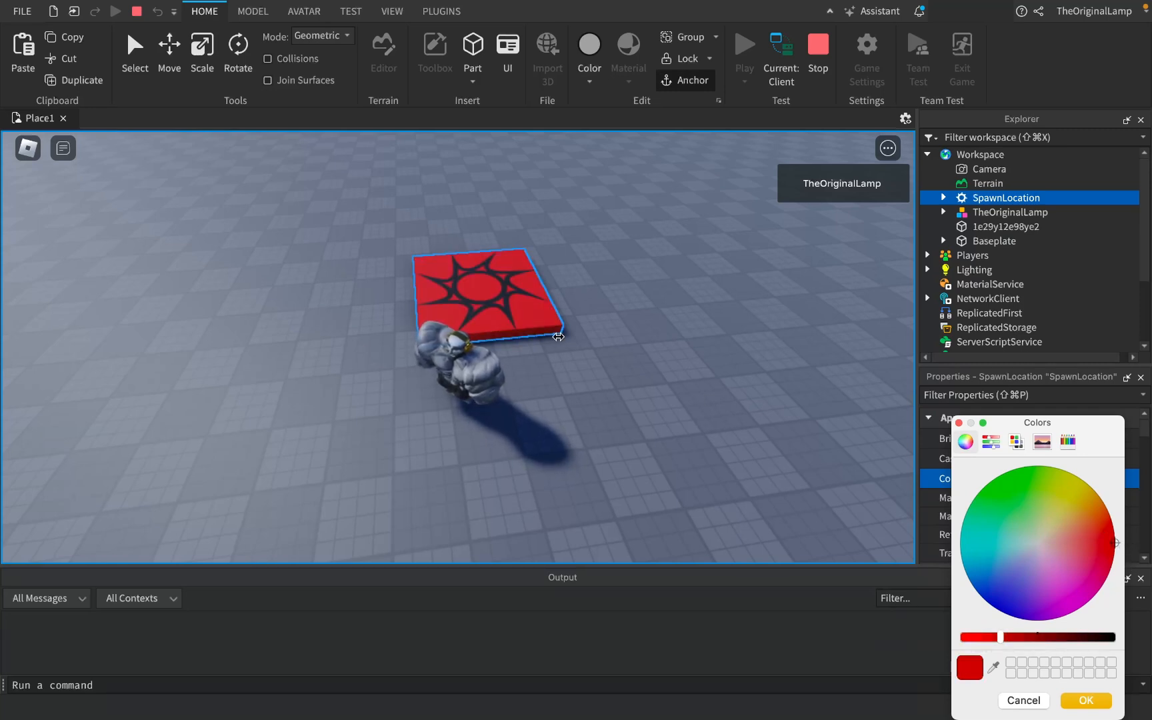
pyautogui.click(1085, 700)
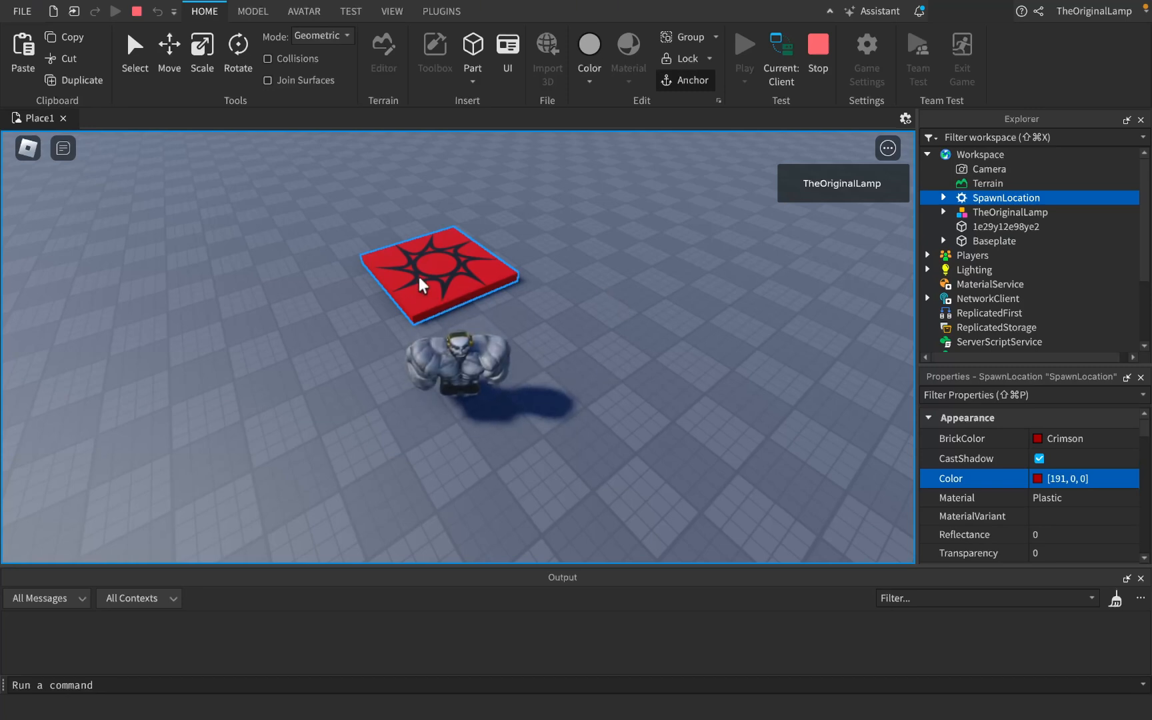
pyautogui.moveTo(391, 288)
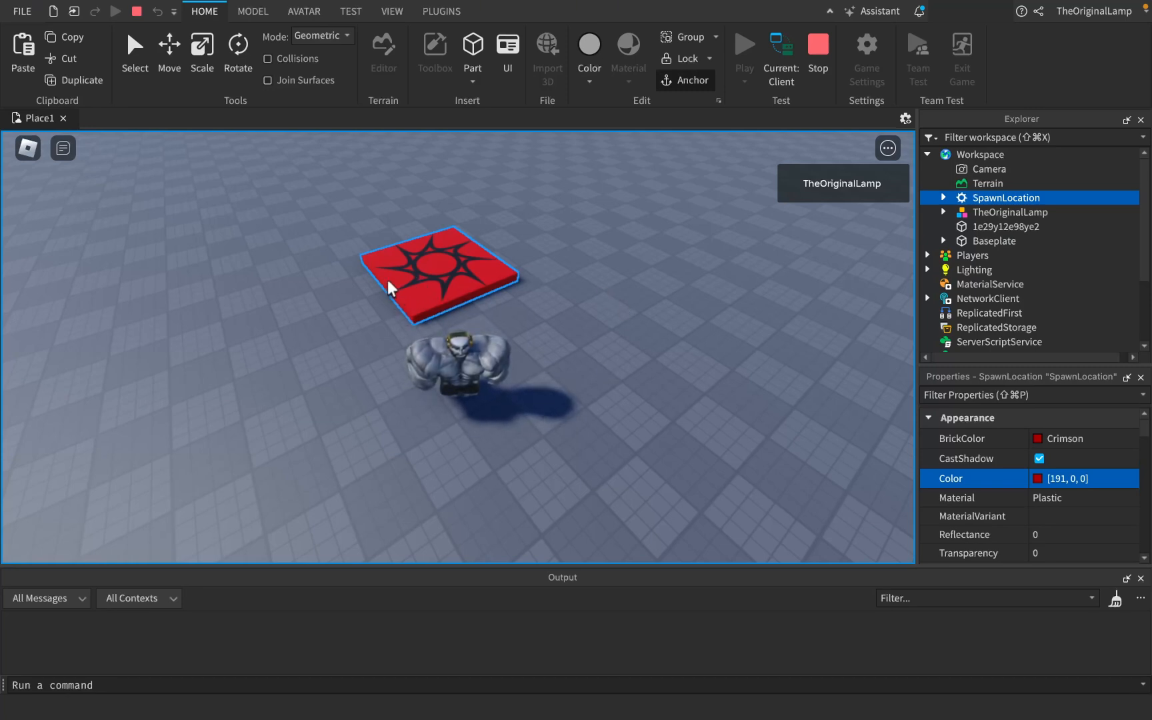
pyautogui.moveTo(452, 316)
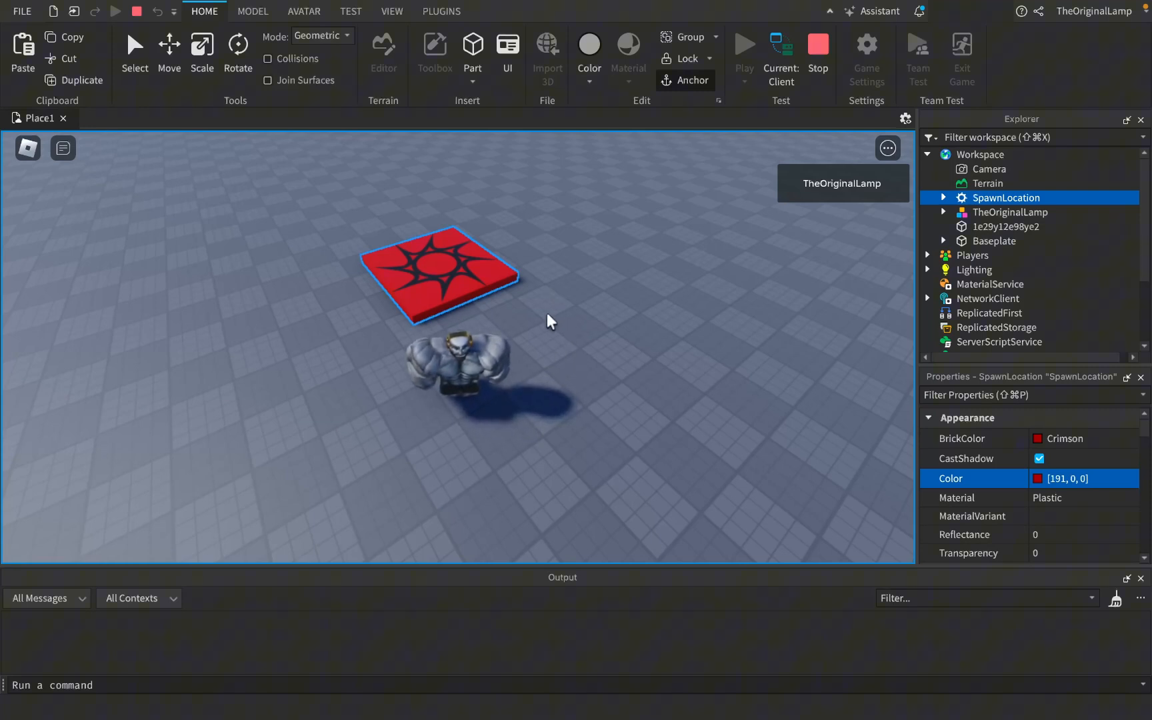
pyautogui.moveTo(491, 361)
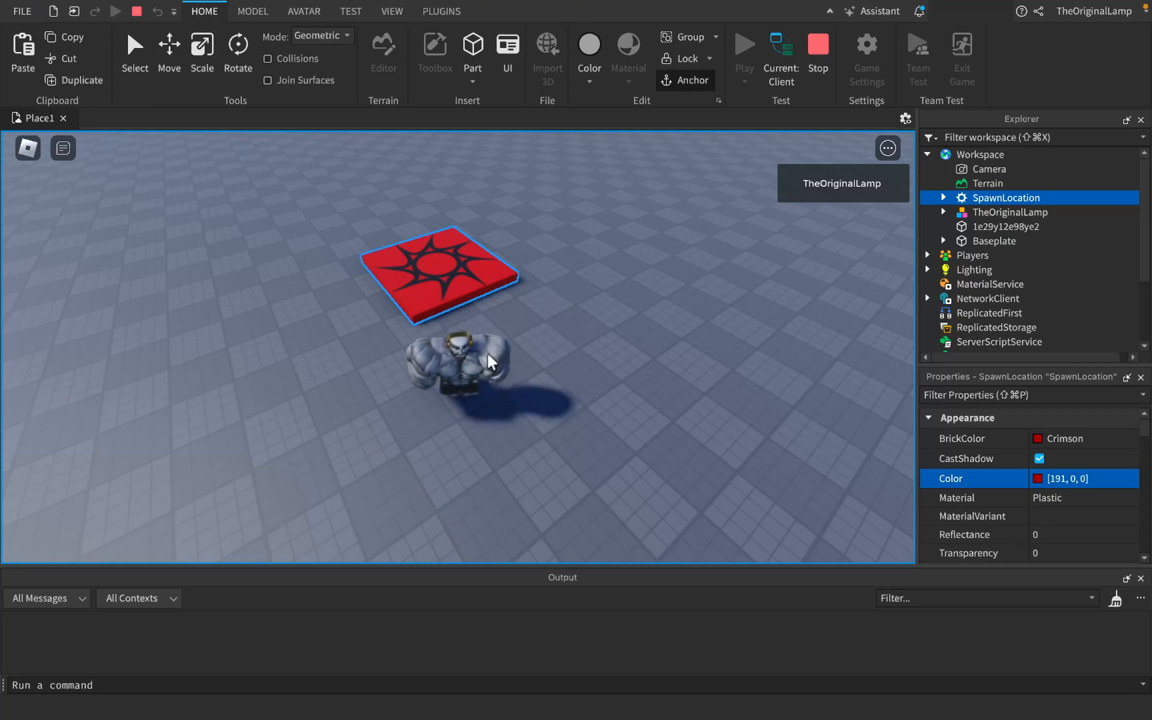
pyautogui.moveTo(535, 351)
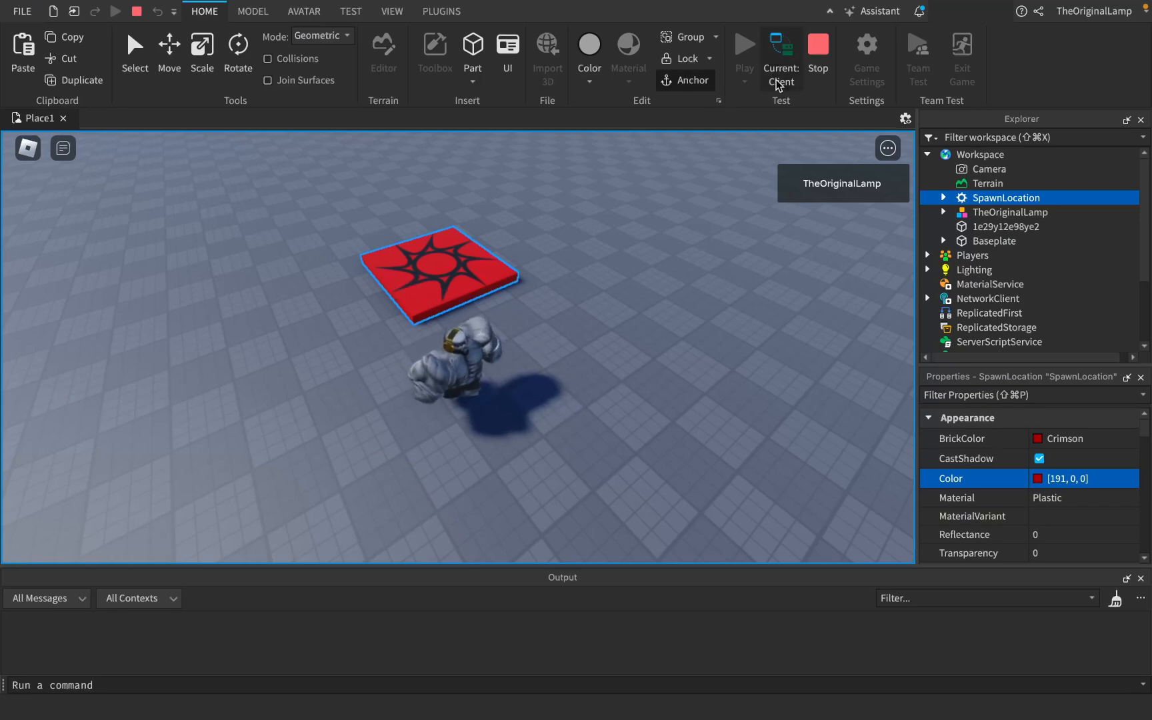
# Switch through server and client views and set the spawn pad to brown on the client
pyautogui.click(781, 55)
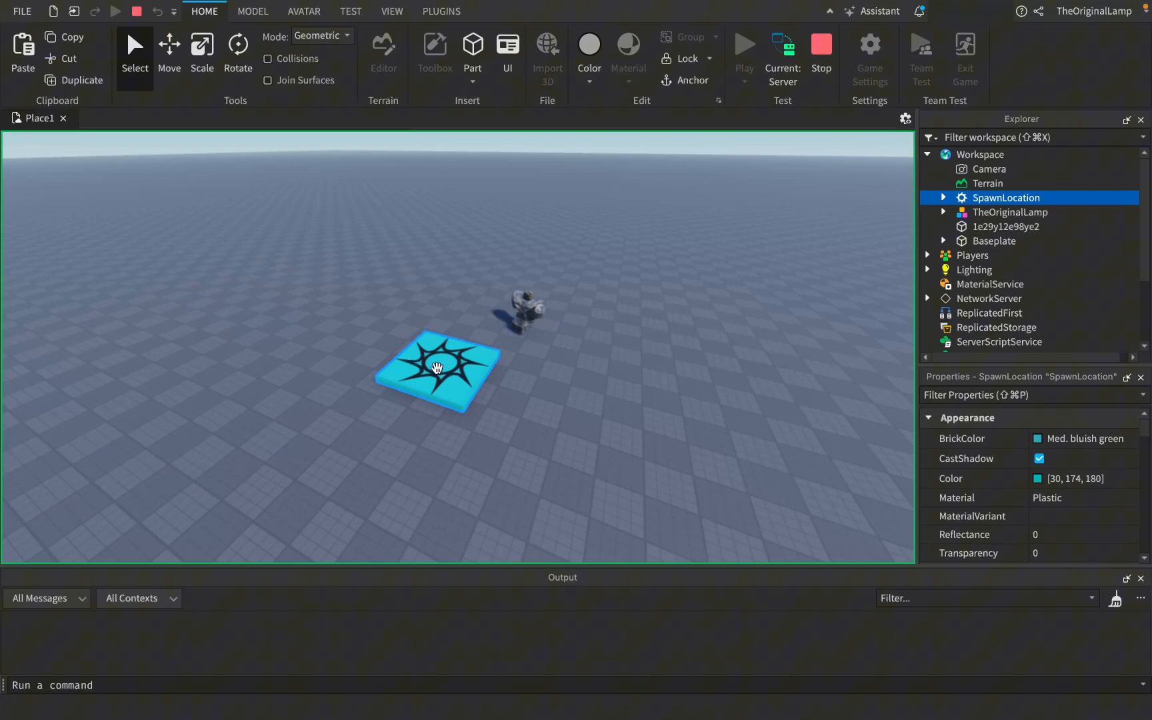
pyautogui.moveTo(490, 340)
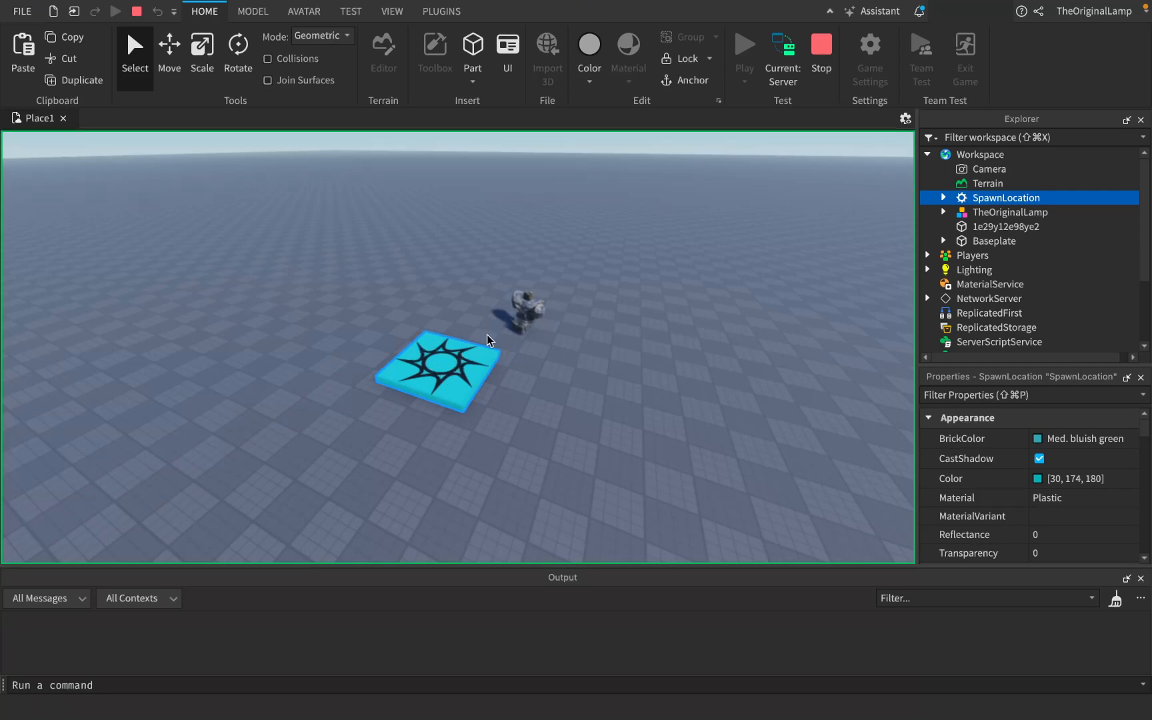
pyautogui.click(743, 48)
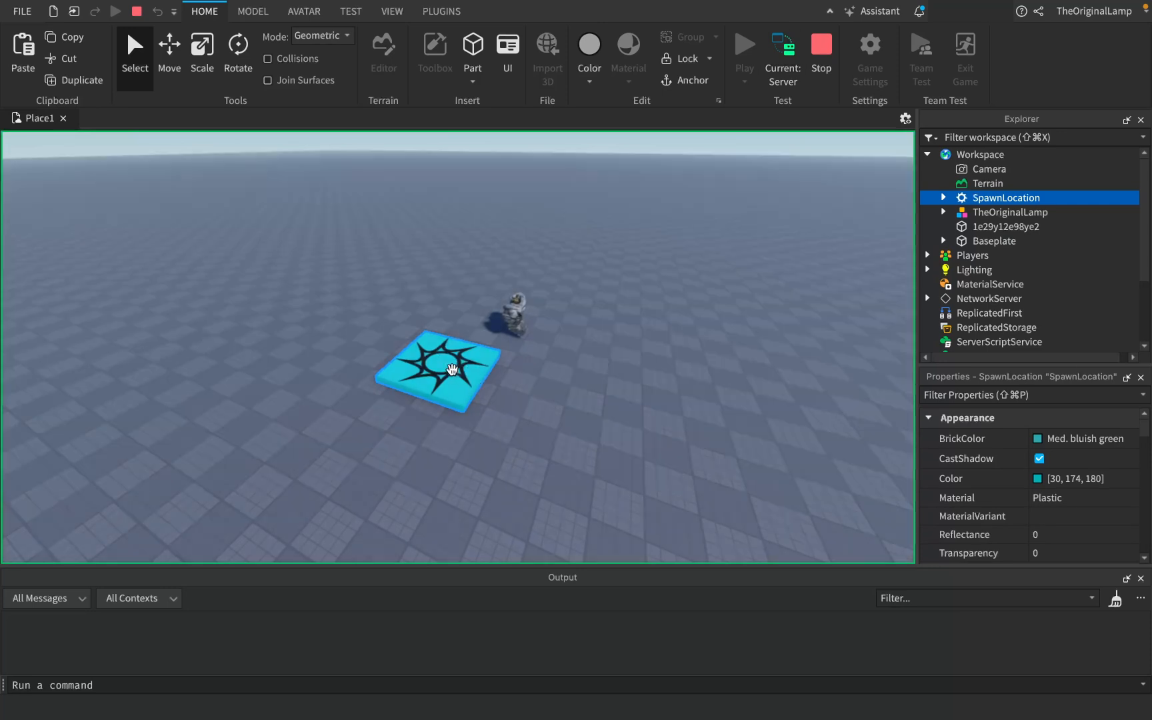
pyautogui.click(743, 44)
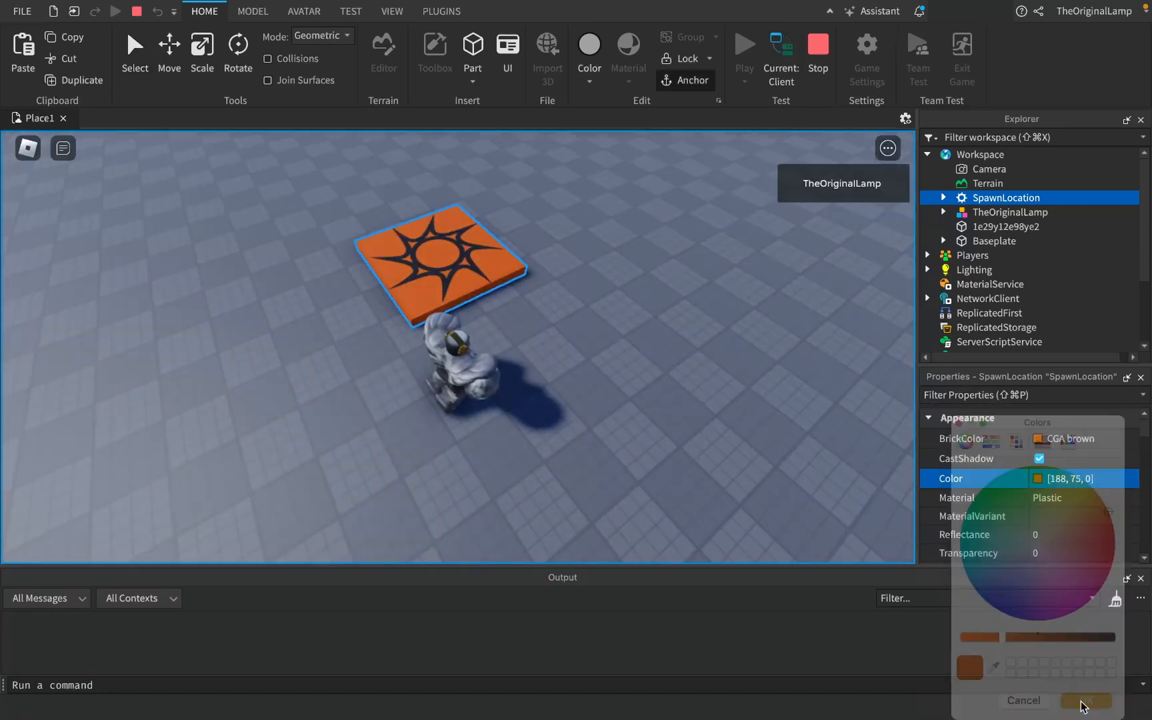
pyautogui.click(1084, 699)
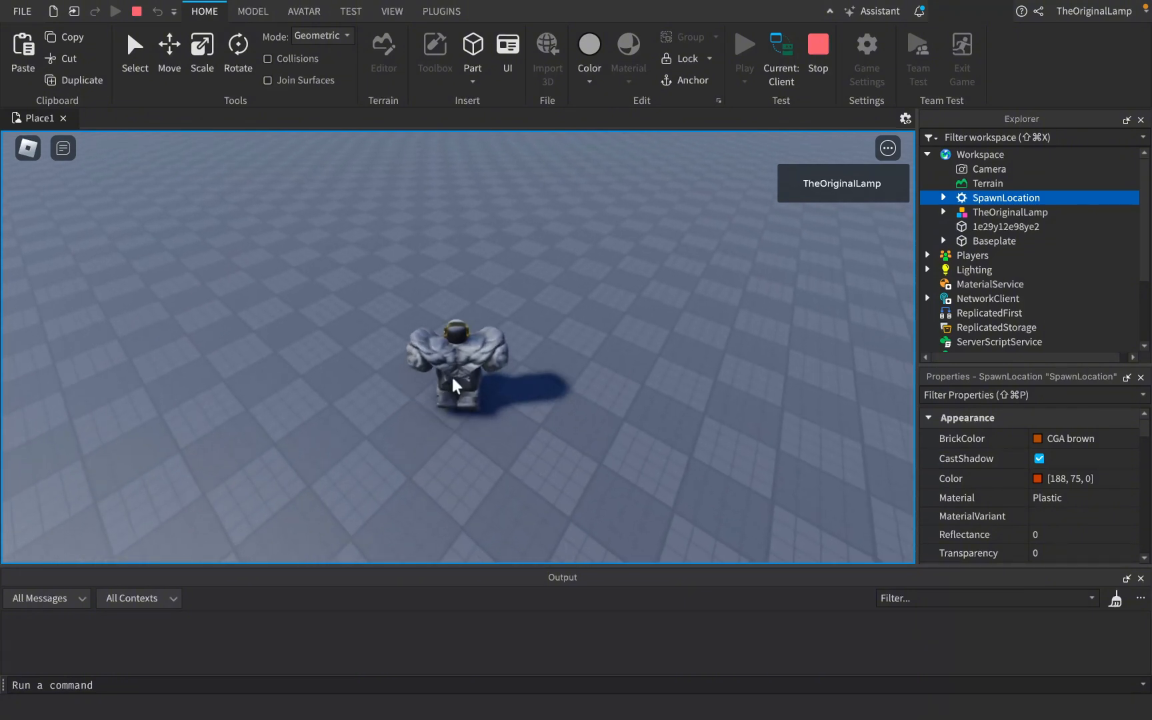
# Check the server still shows the pad bluish green, then stop the playtest
pyautogui.click(742, 44)
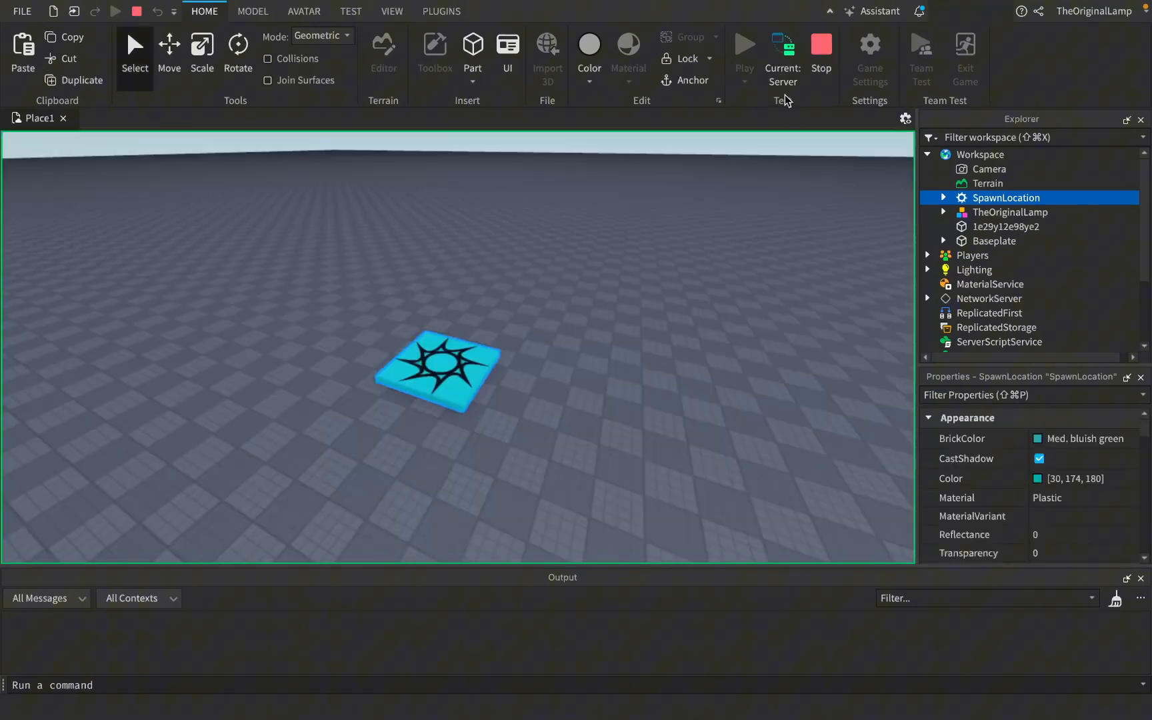
pyautogui.click(742, 45)
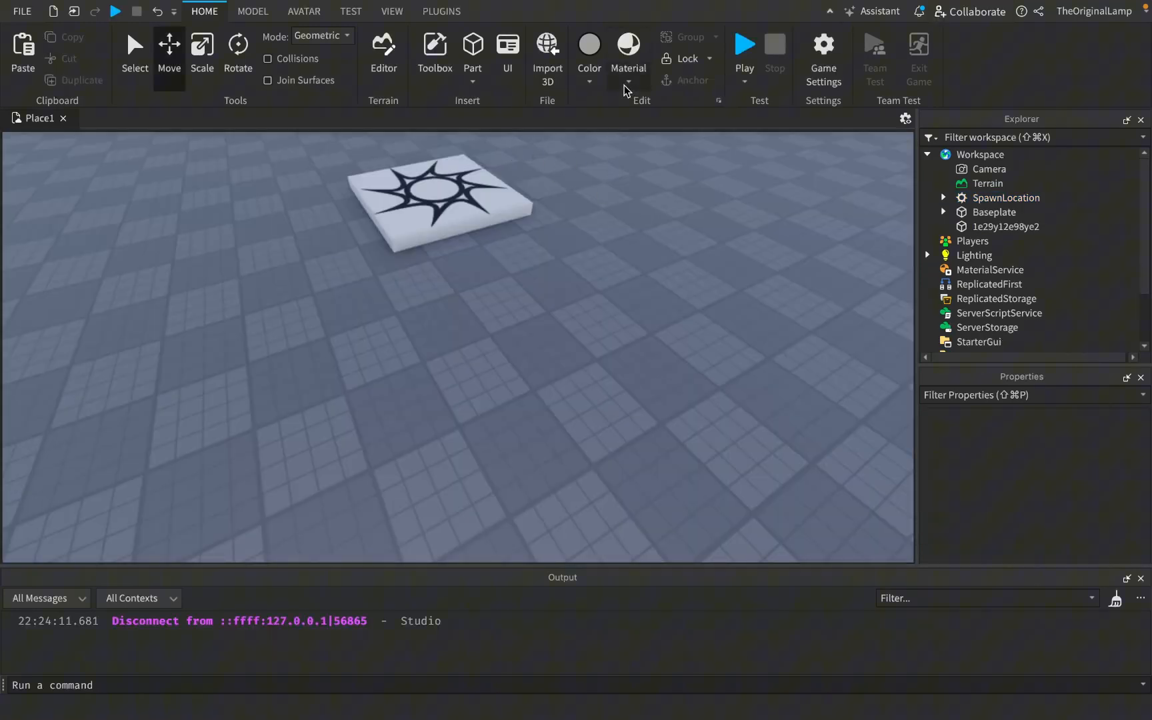
pyautogui.moveTo(743, 44)
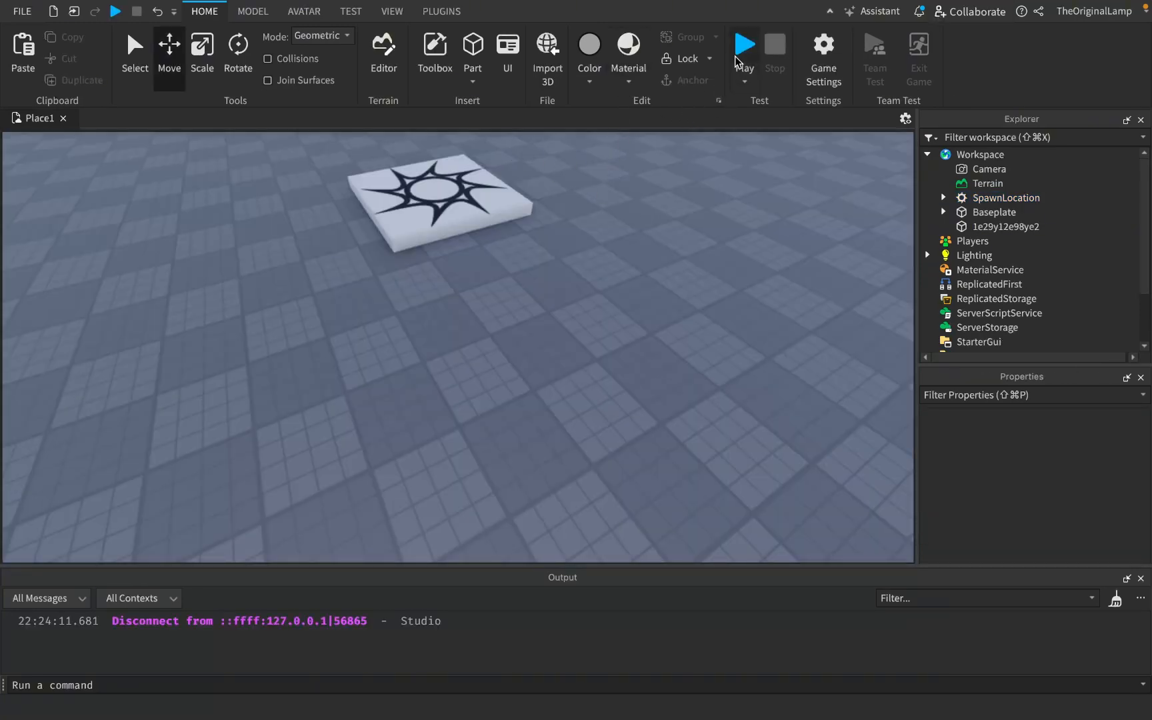
# Start a new playtest and select the hidden part in Workspace again
pyautogui.click(742, 44)
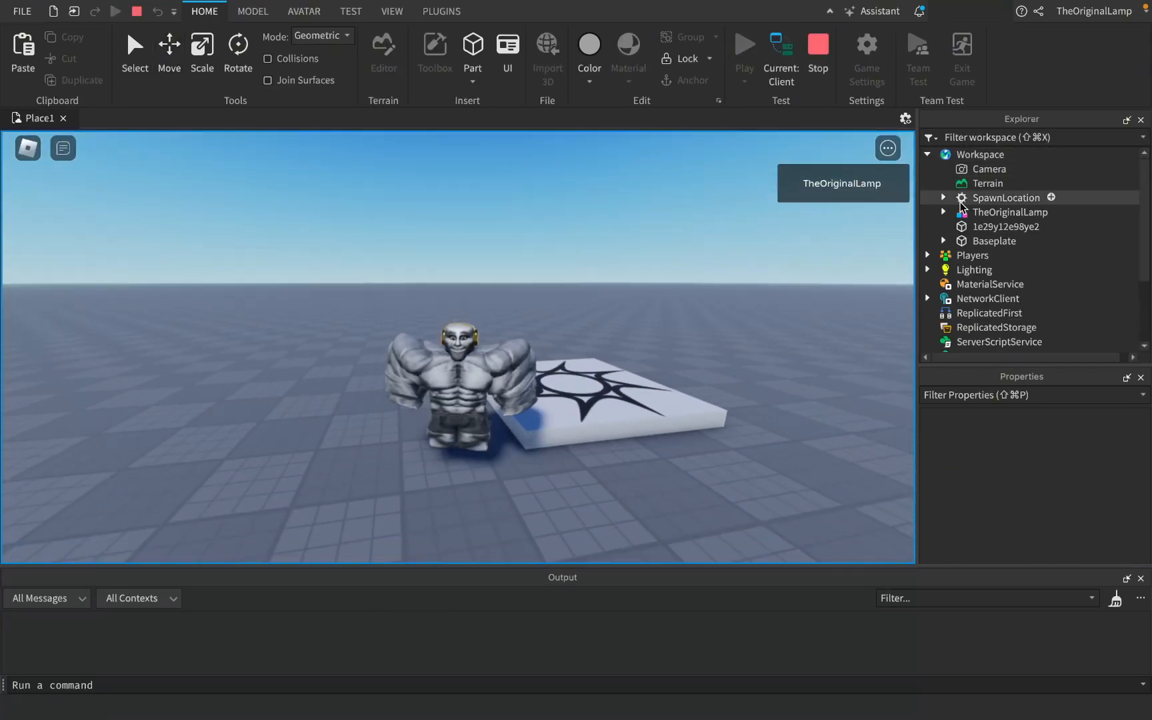
pyautogui.click(1006, 227)
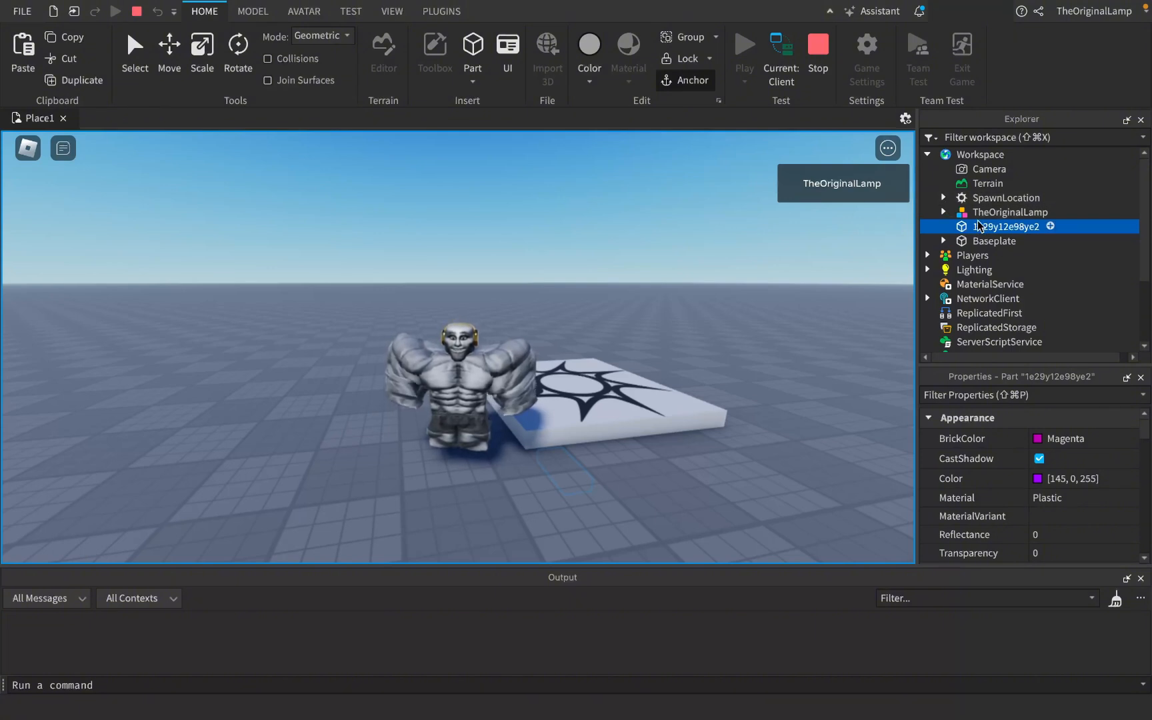
pyautogui.moveTo(1010, 212)
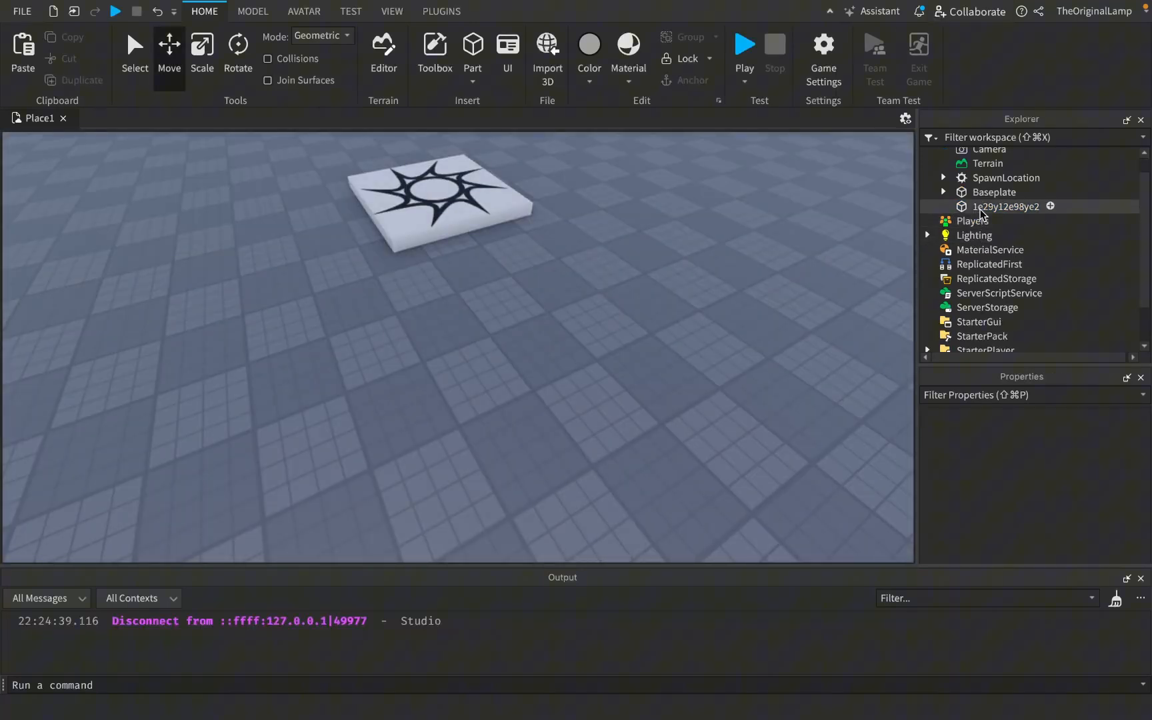
# Drag part 1e29y12e98ye2 into ReplicatedStorage and start a fresh playtest
pyautogui.click(1006, 206)
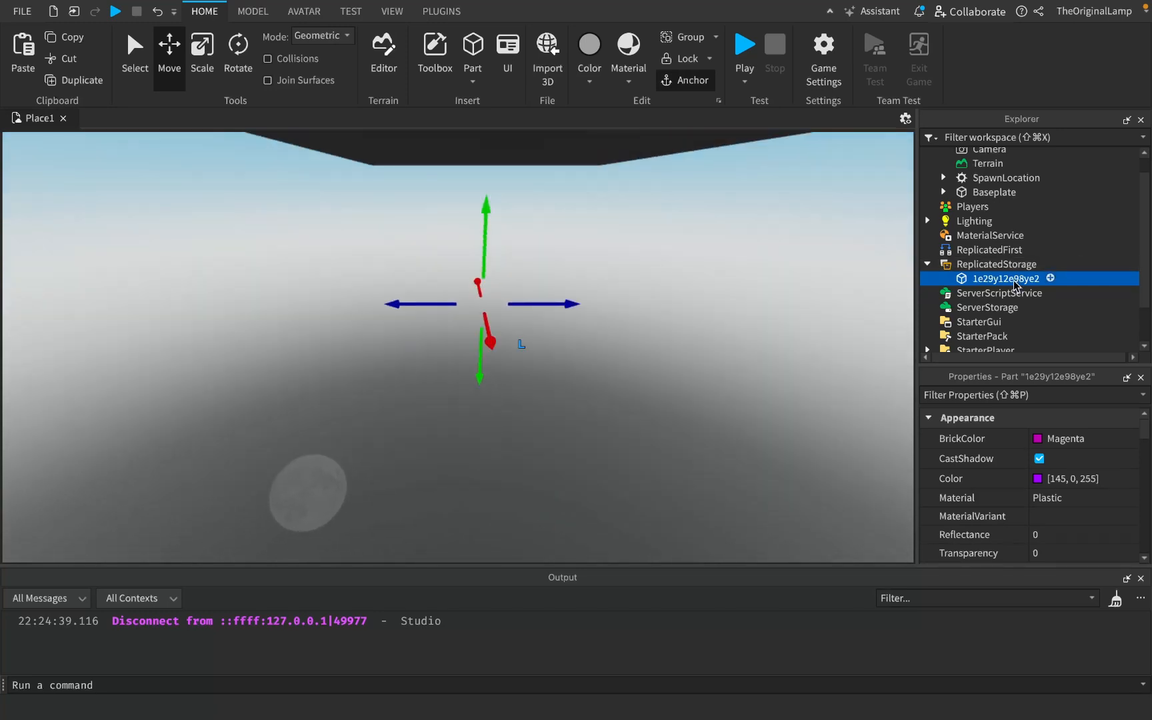
pyautogui.moveTo(952, 283)
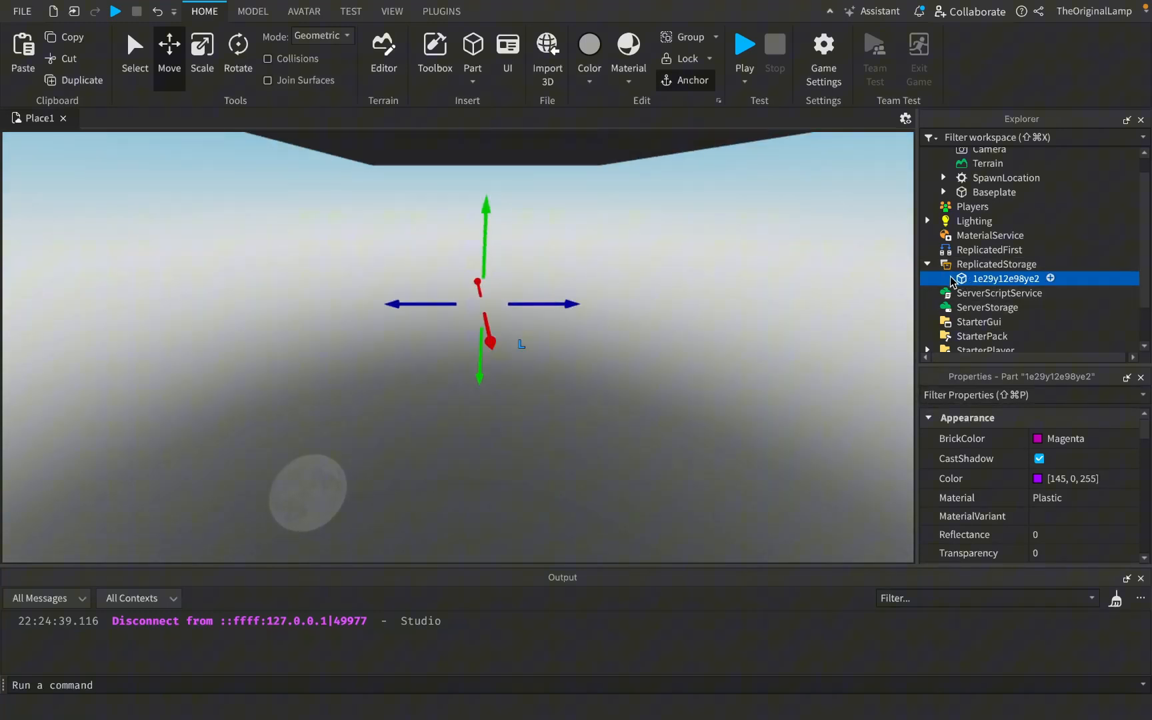
pyautogui.moveTo(1021, 308)
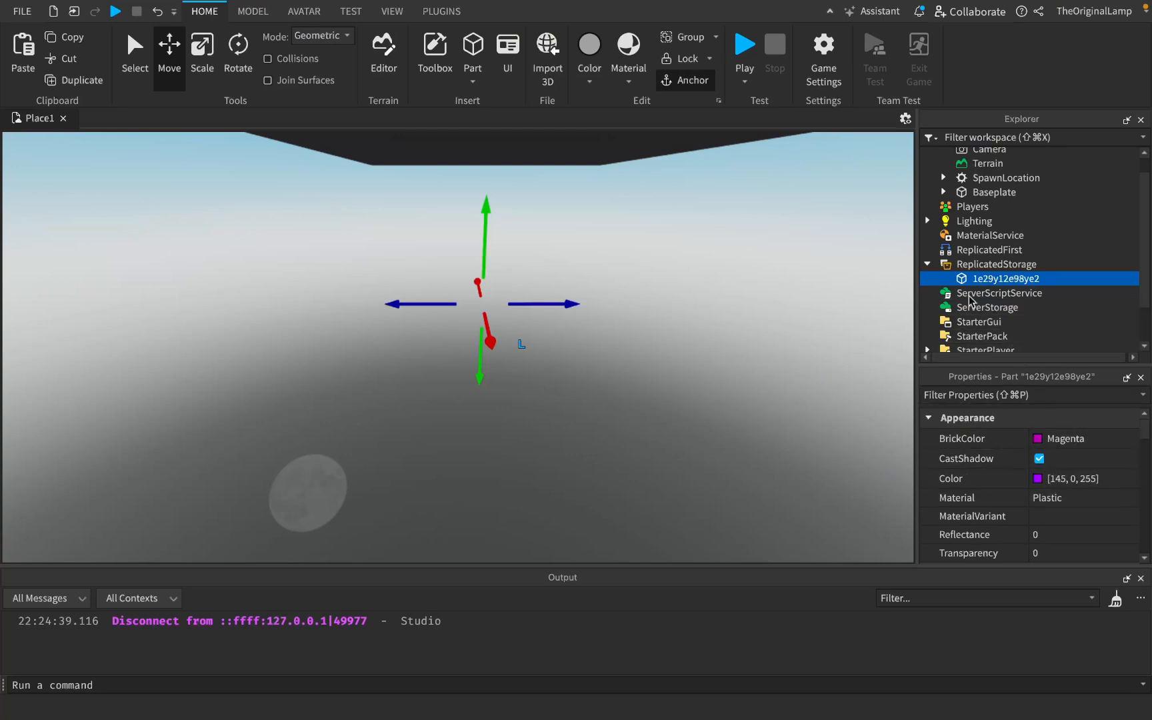
pyautogui.moveTo(455, 286)
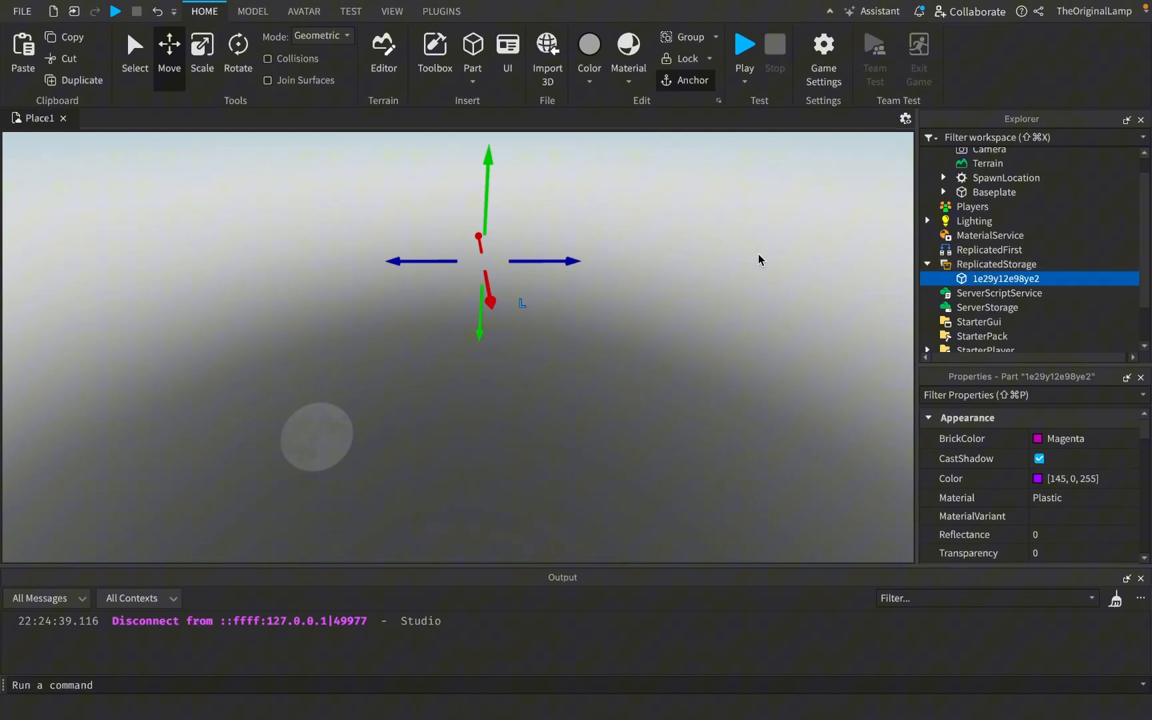
pyautogui.click(743, 44)
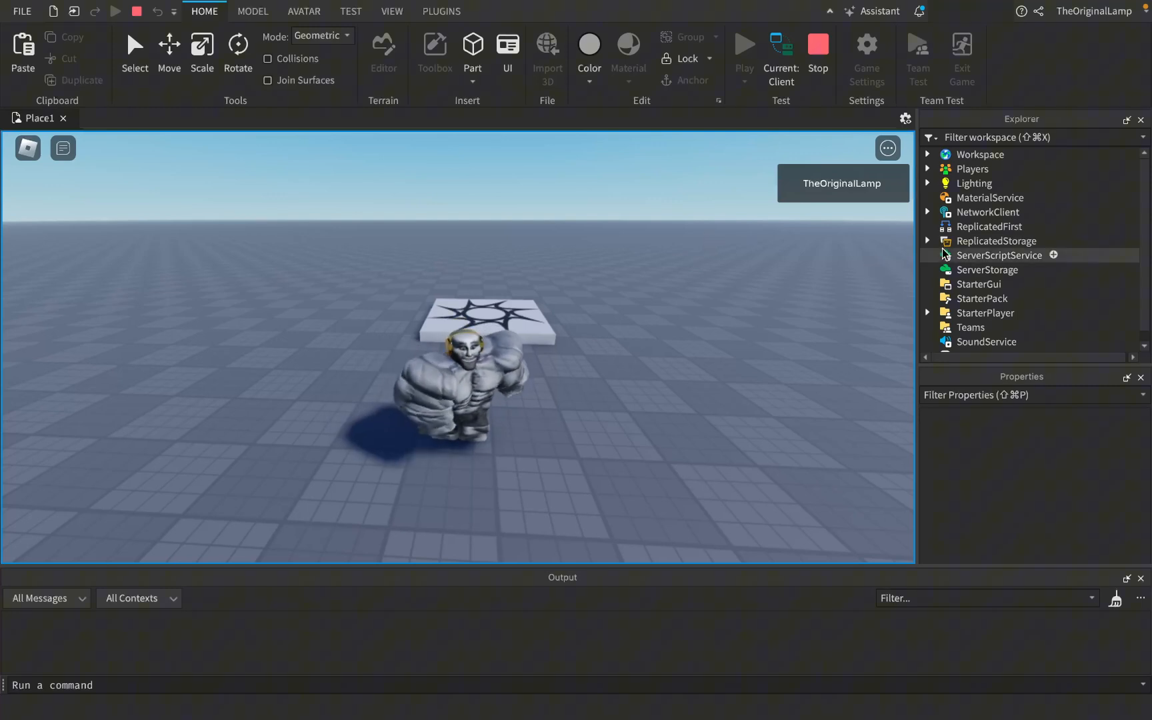
# Reveal the purple part inside ReplicatedStorage on the client, then stop the playtest
pyautogui.click(926, 241)
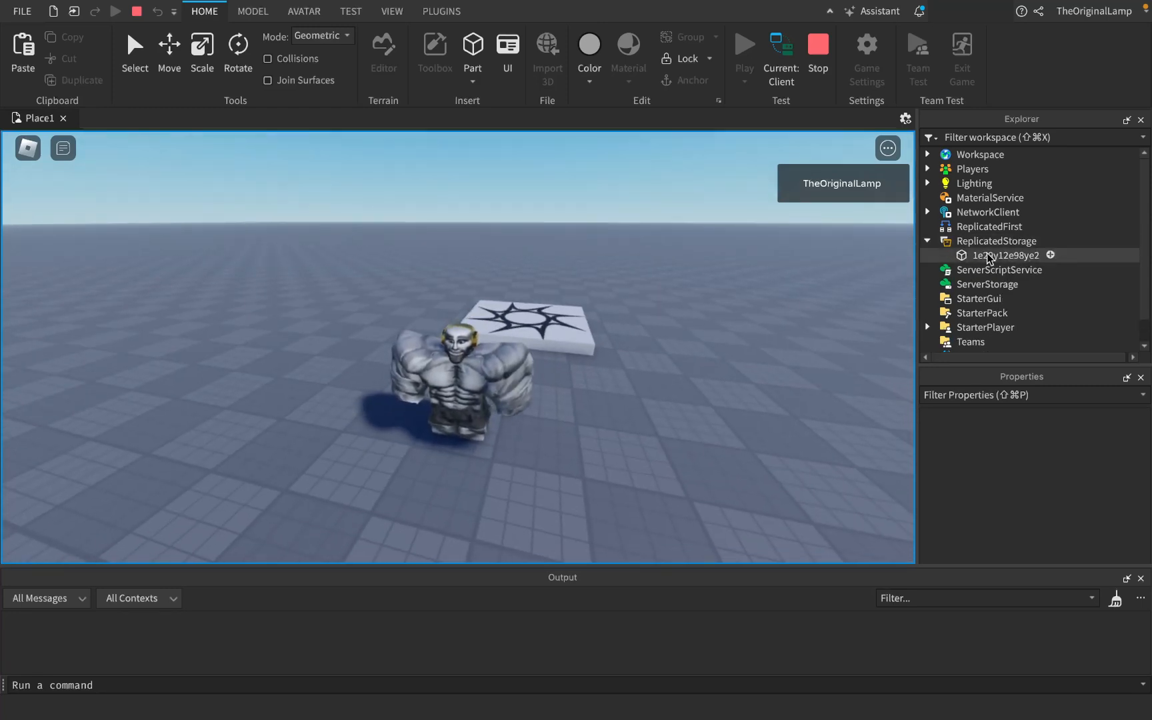
pyautogui.click(1005, 255)
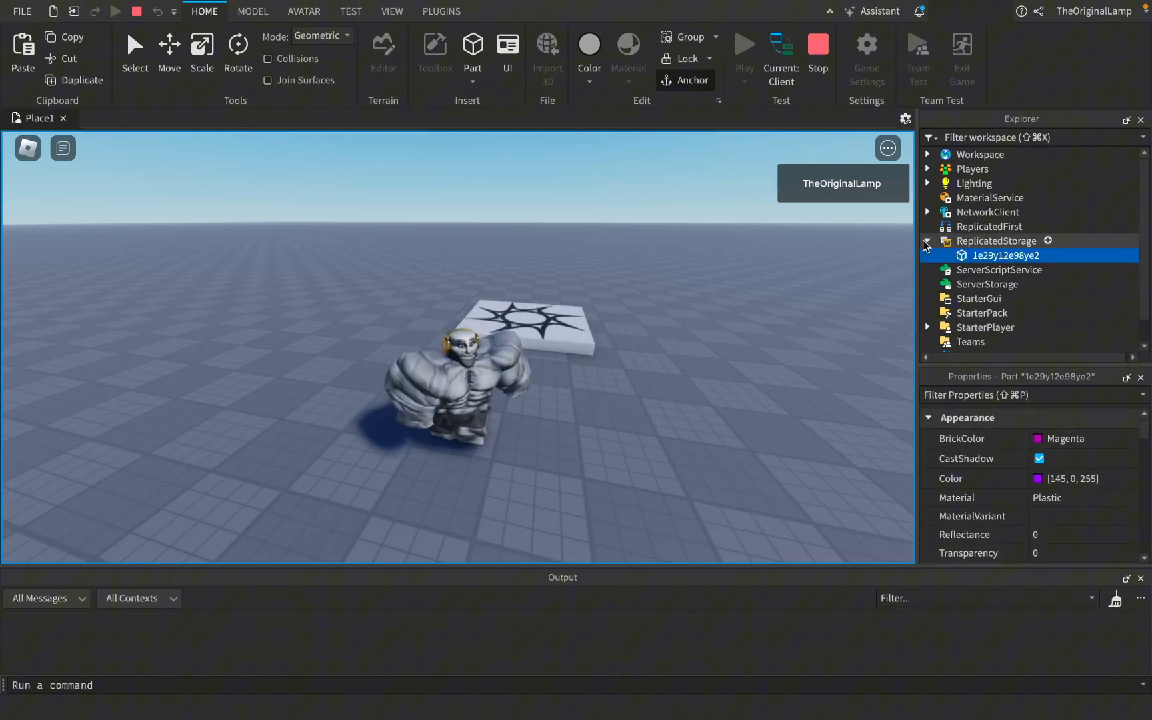
pyautogui.click(997, 240)
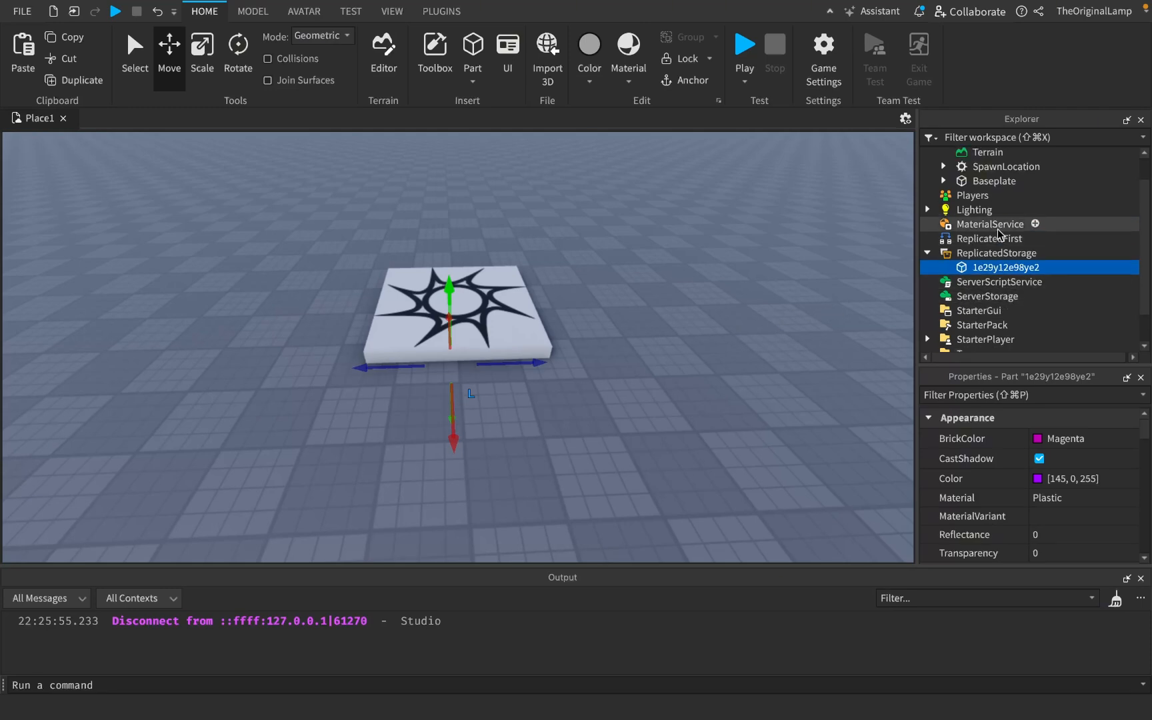
# Drag the part from ReplicatedStorage into ServerStorage and start a new playtest
pyautogui.click(997, 253)
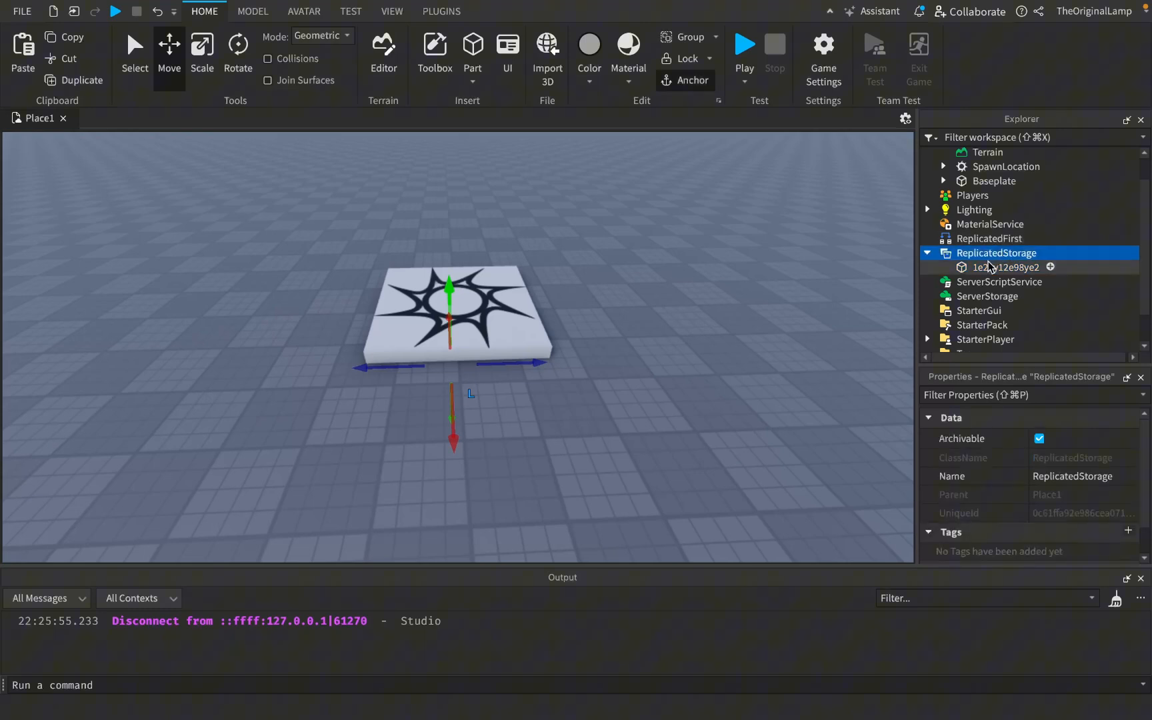
pyautogui.click(1005, 267)
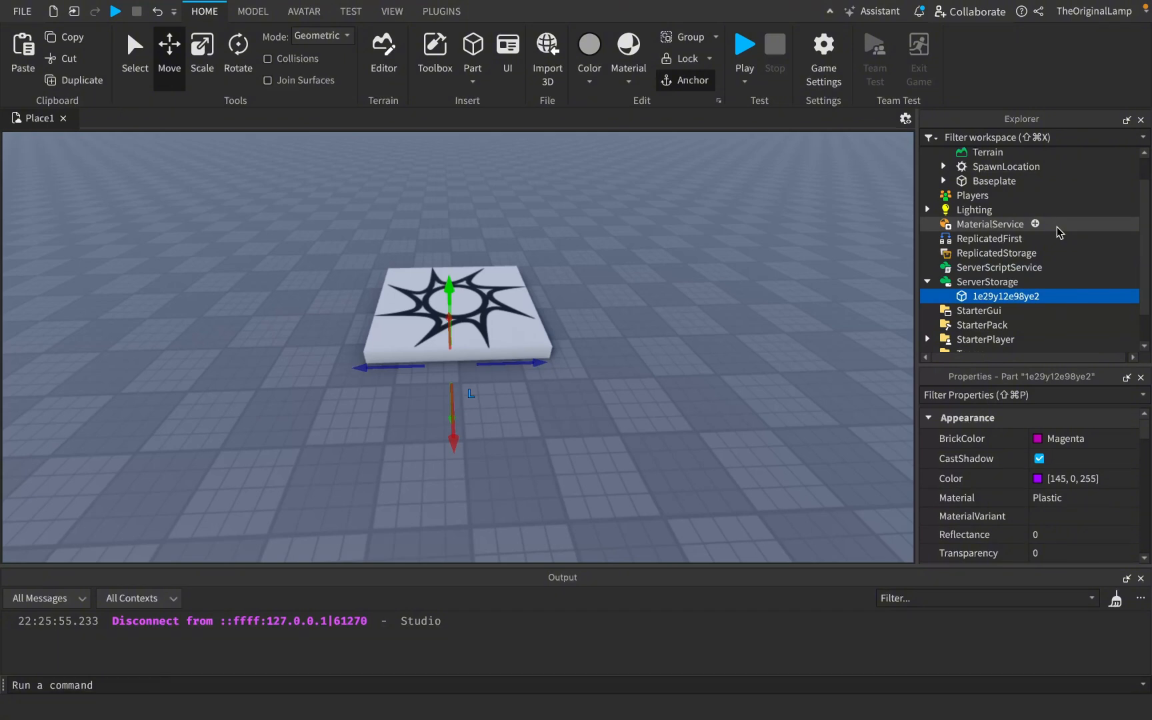
pyautogui.click(744, 44)
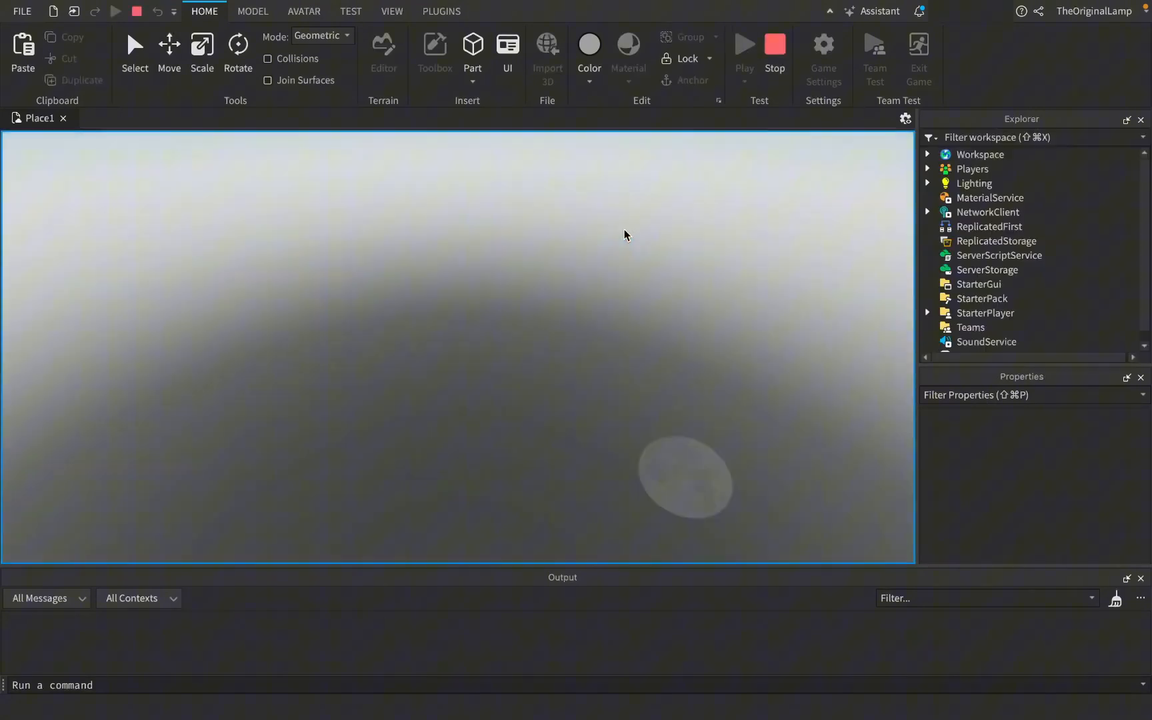
# Select ServerStorage and run print(#game.ServerStorage:GetChildren()) in the command bar, showing 0 on the client
pyautogui.click(742, 44)
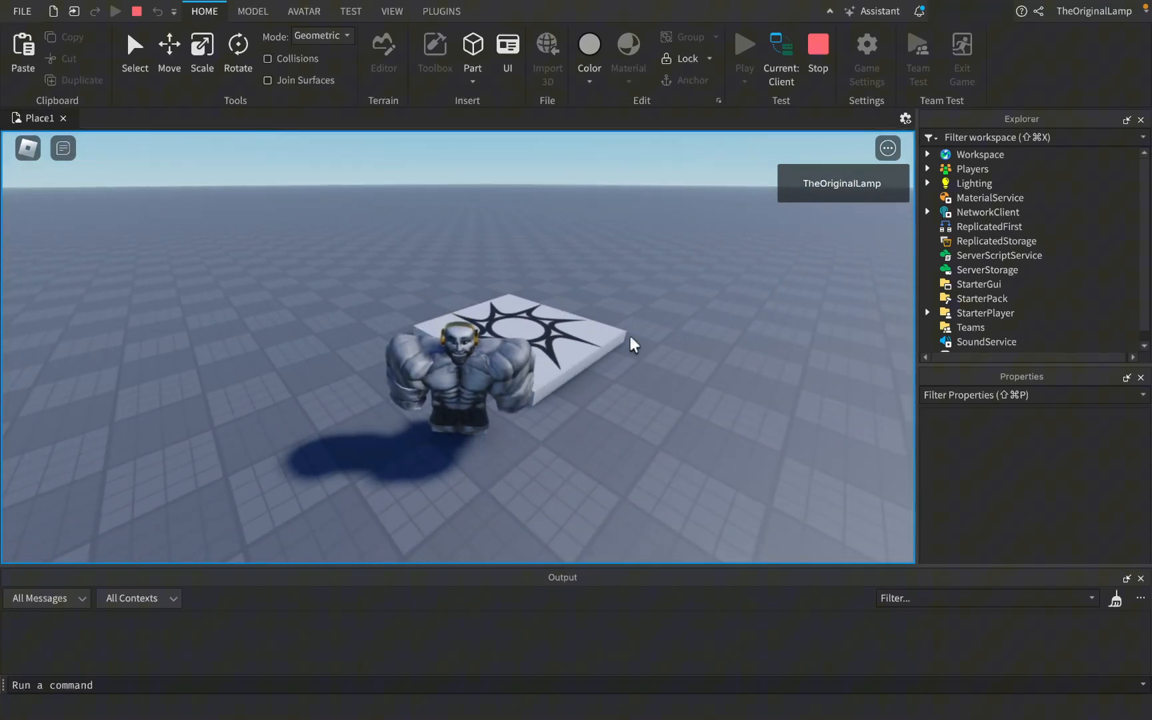
pyautogui.click(928, 155)
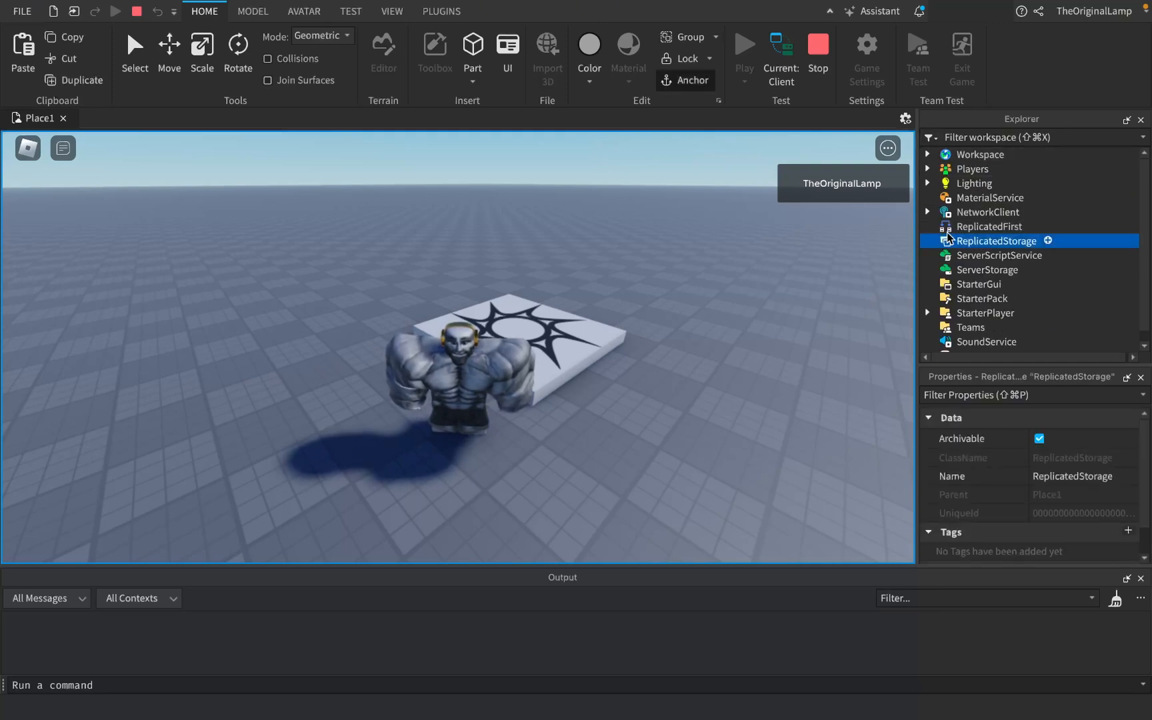
pyautogui.click(987, 269)
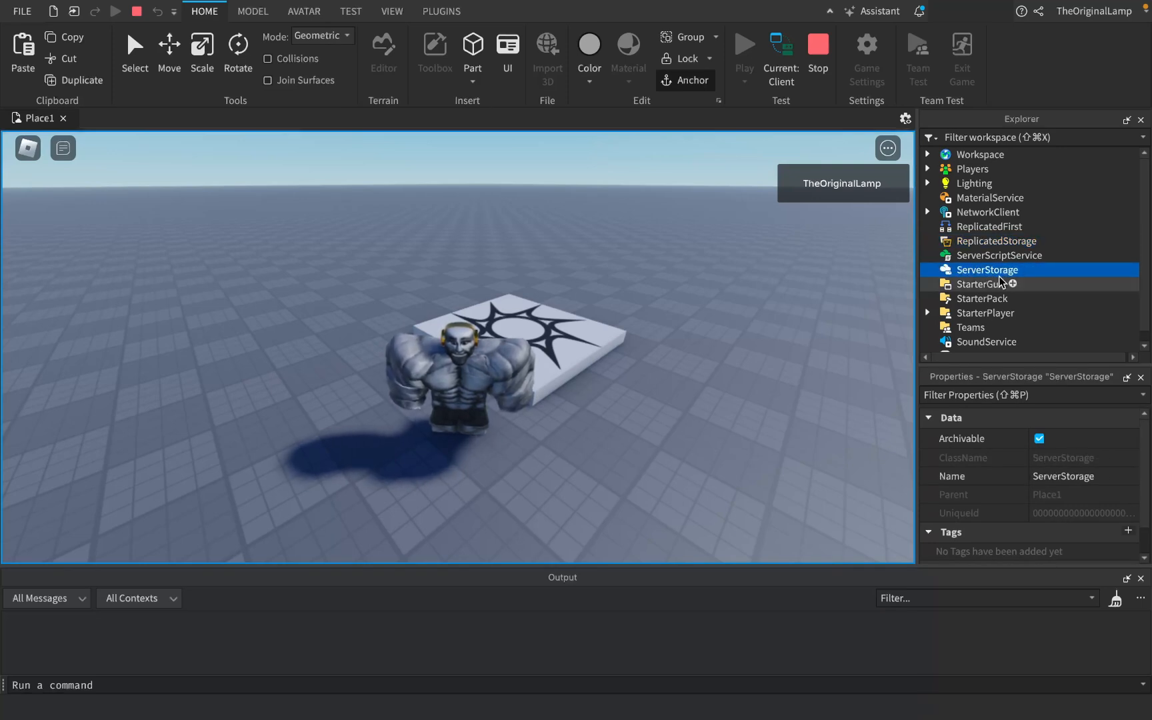
pyautogui.click(481, 685)
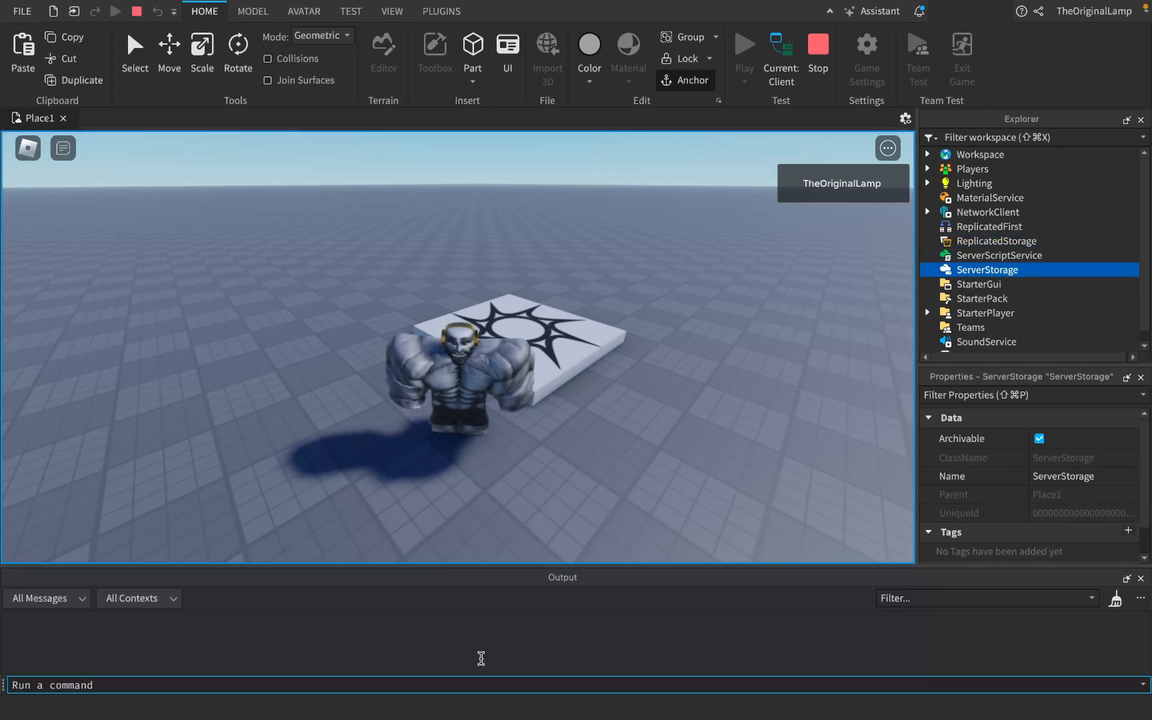
pyautogui.write('print(')
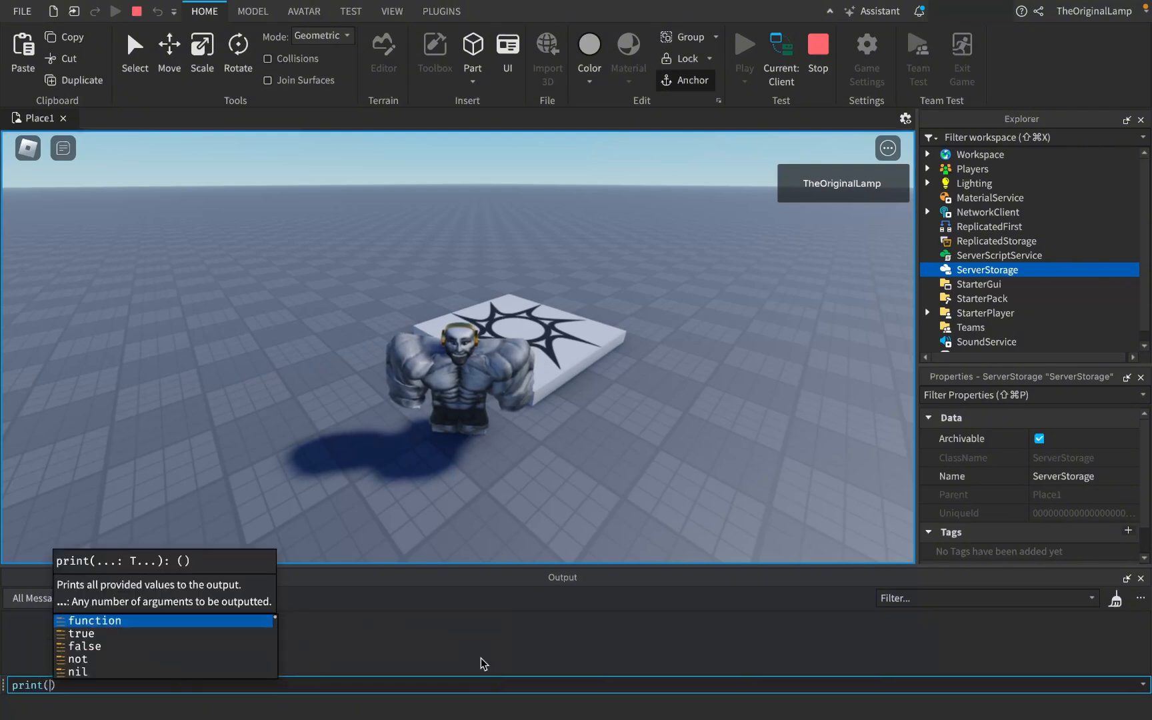
pyautogui.write('game.ServerStorage:GetChildren(')
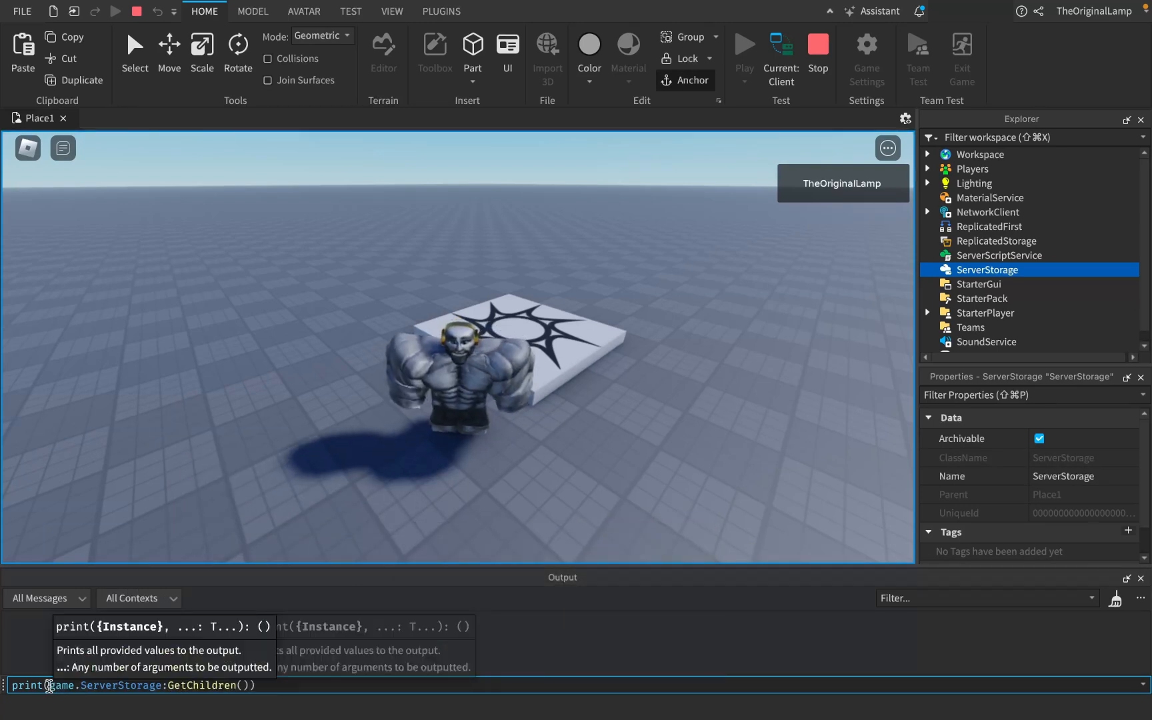
pyautogui.write('#')
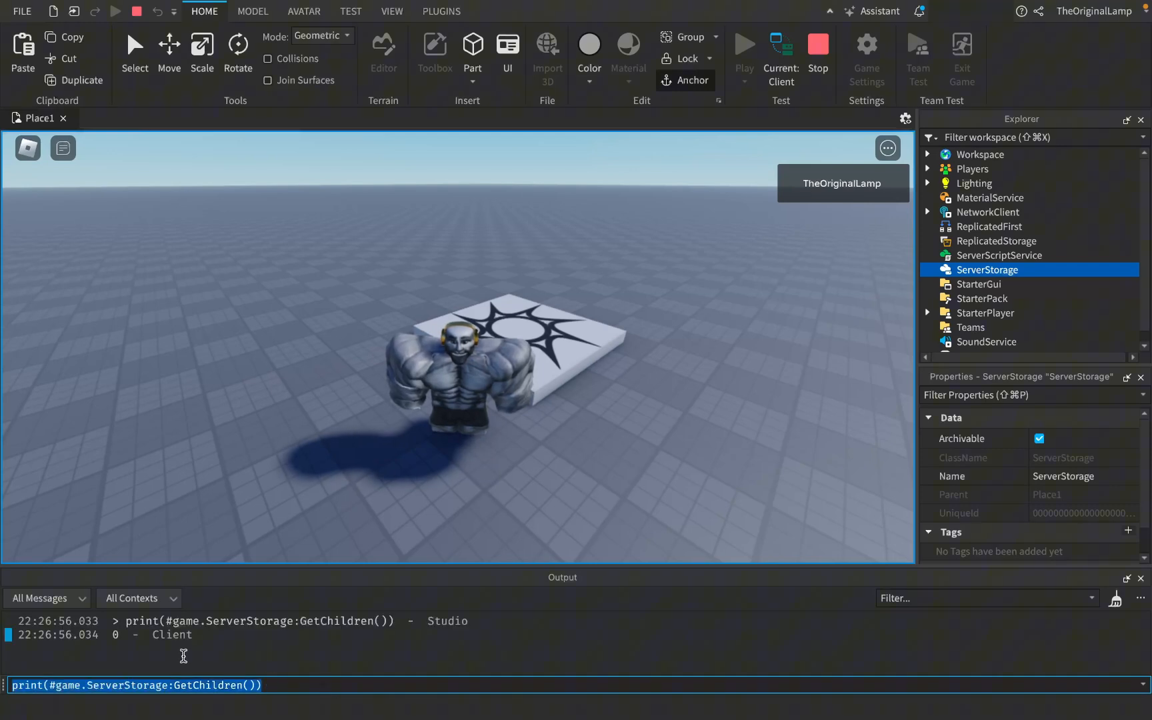
pyautogui.moveTo(866, 307)
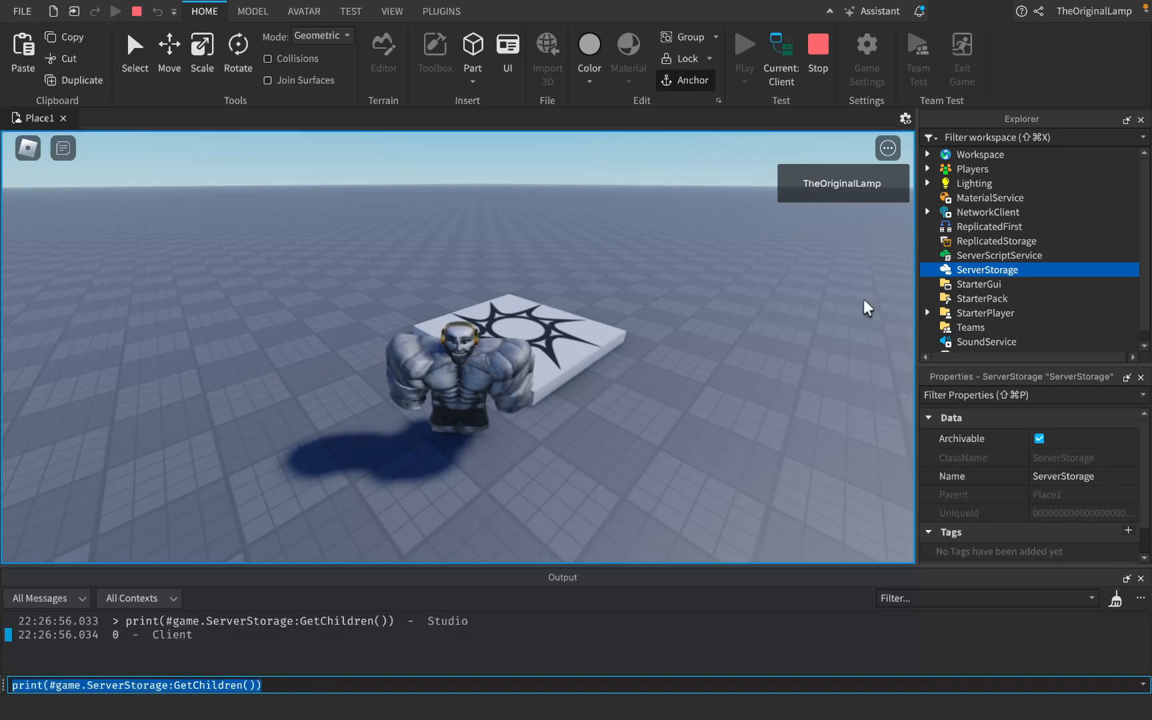
pyautogui.moveTo(1001, 269)
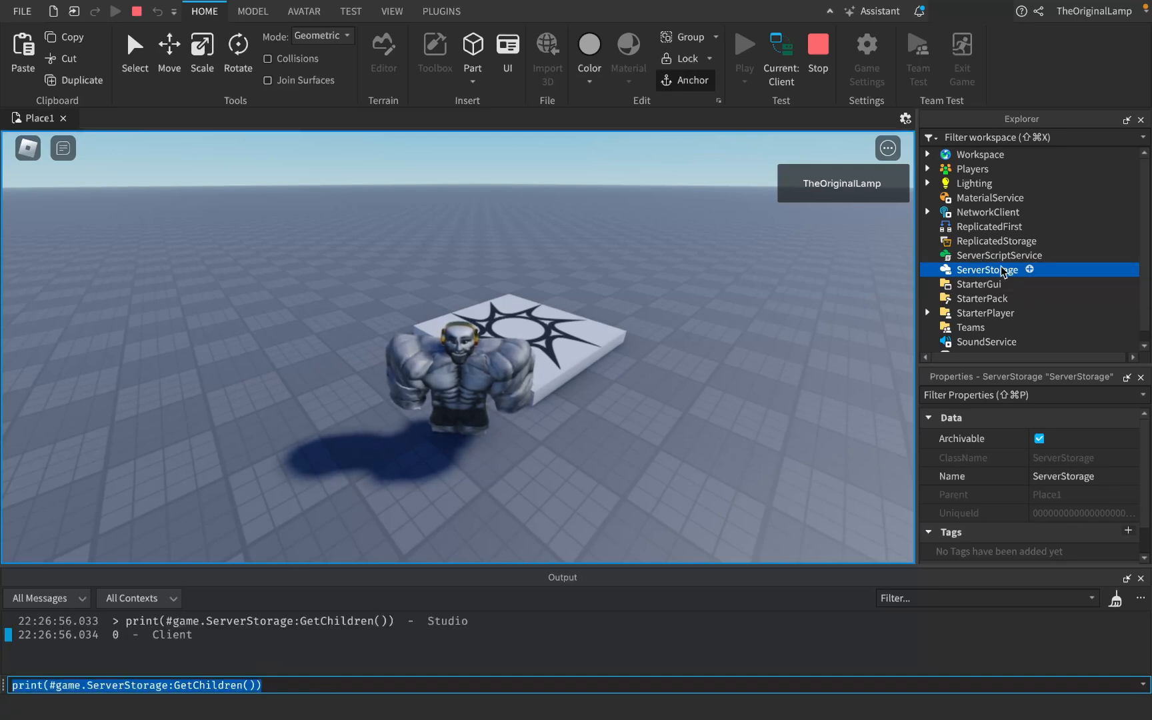
pyautogui.moveTo(744, 148)
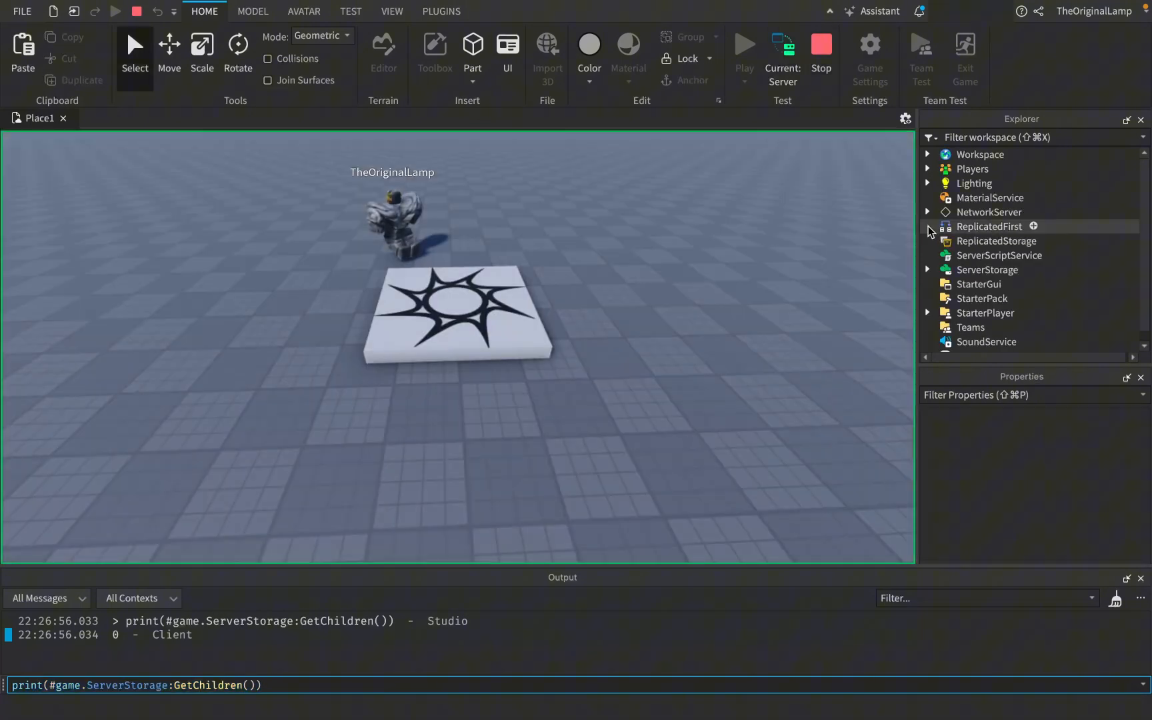
# Rerun the child count on the server, printing 1, then switch back to the client view
pyautogui.click(927, 269)
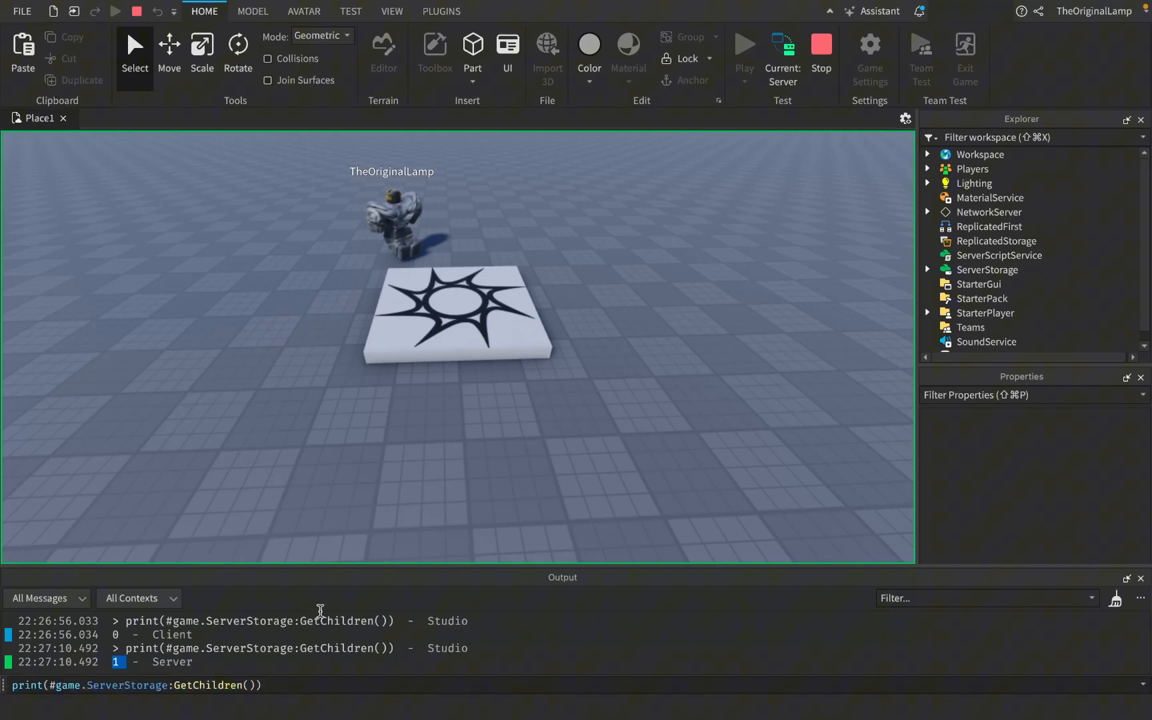
pyautogui.click(926, 269)
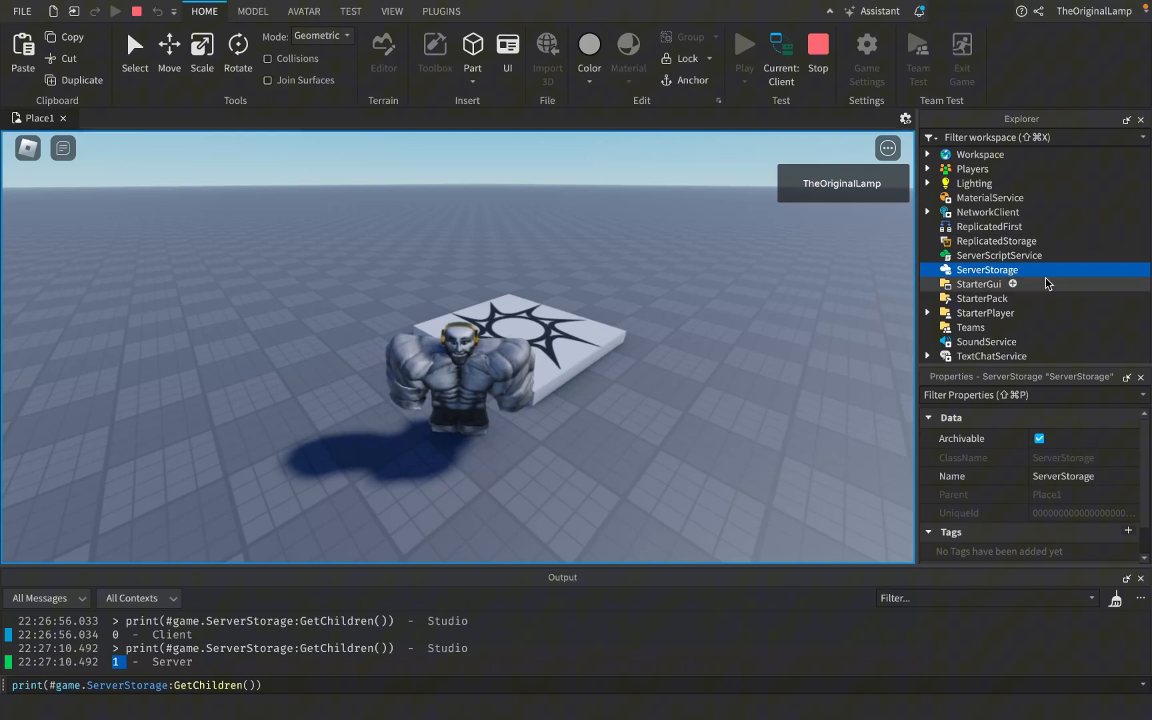
pyautogui.moveTo(1098, 286)
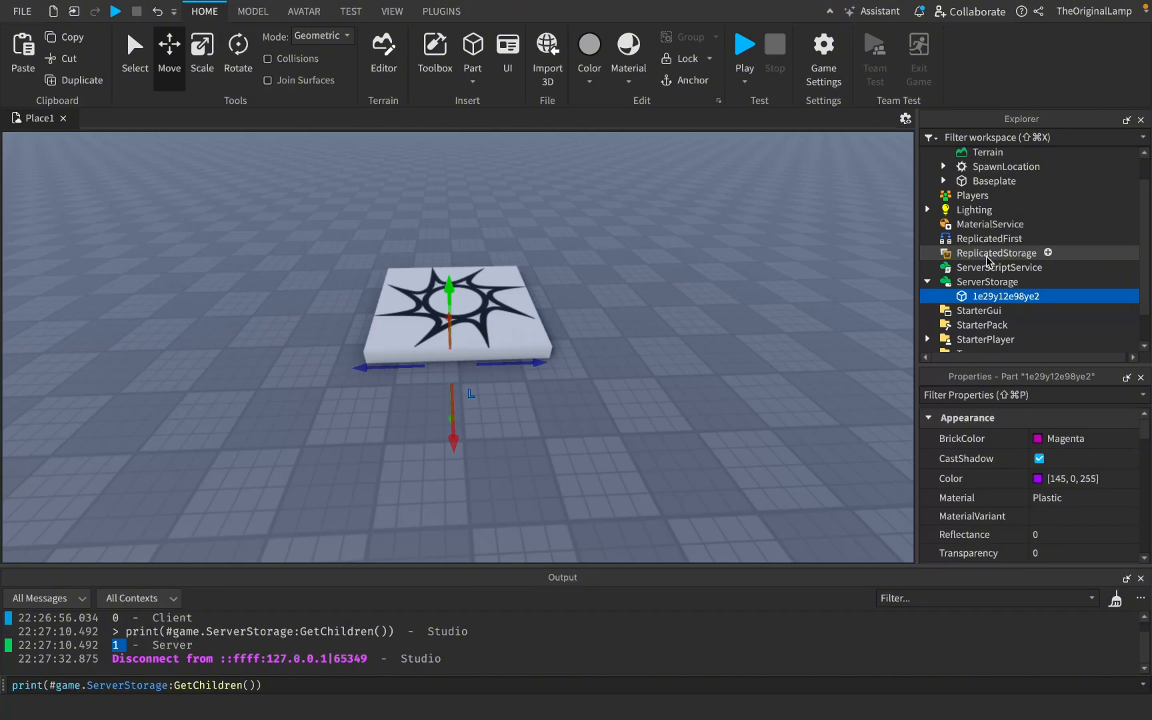
pyautogui.moveTo(999, 239)
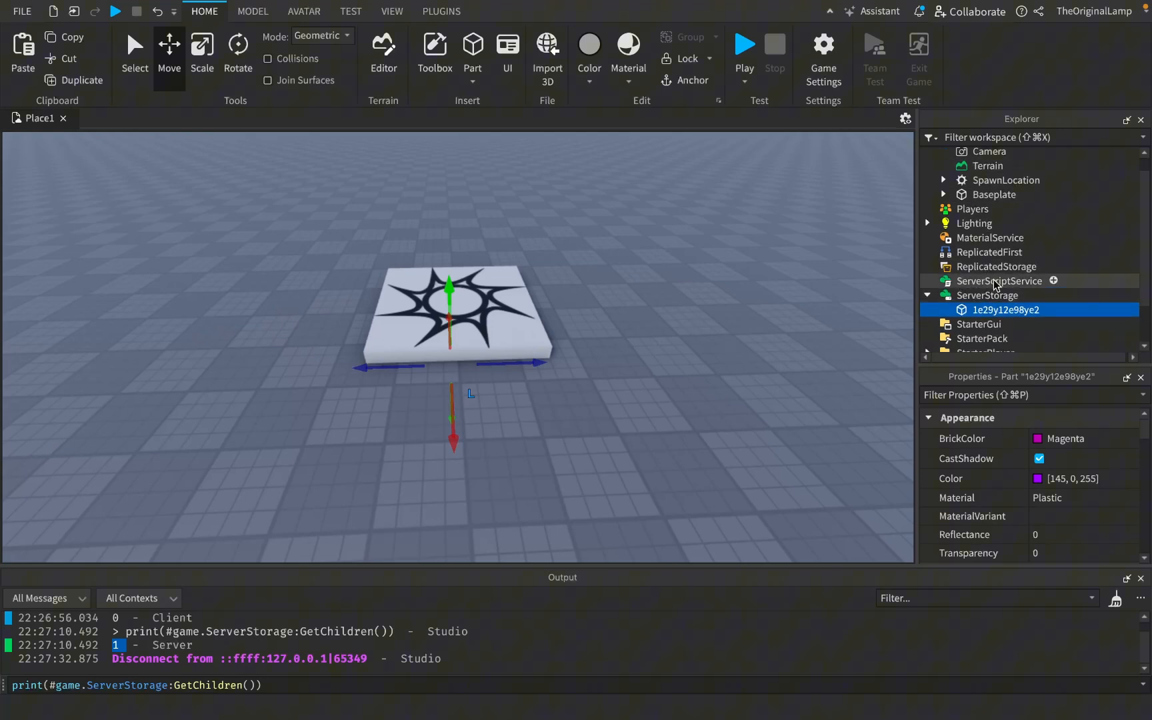
# Start another playtest, expand ServerStorage to show the part from the server view, then stop
pyautogui.scroll(-3)
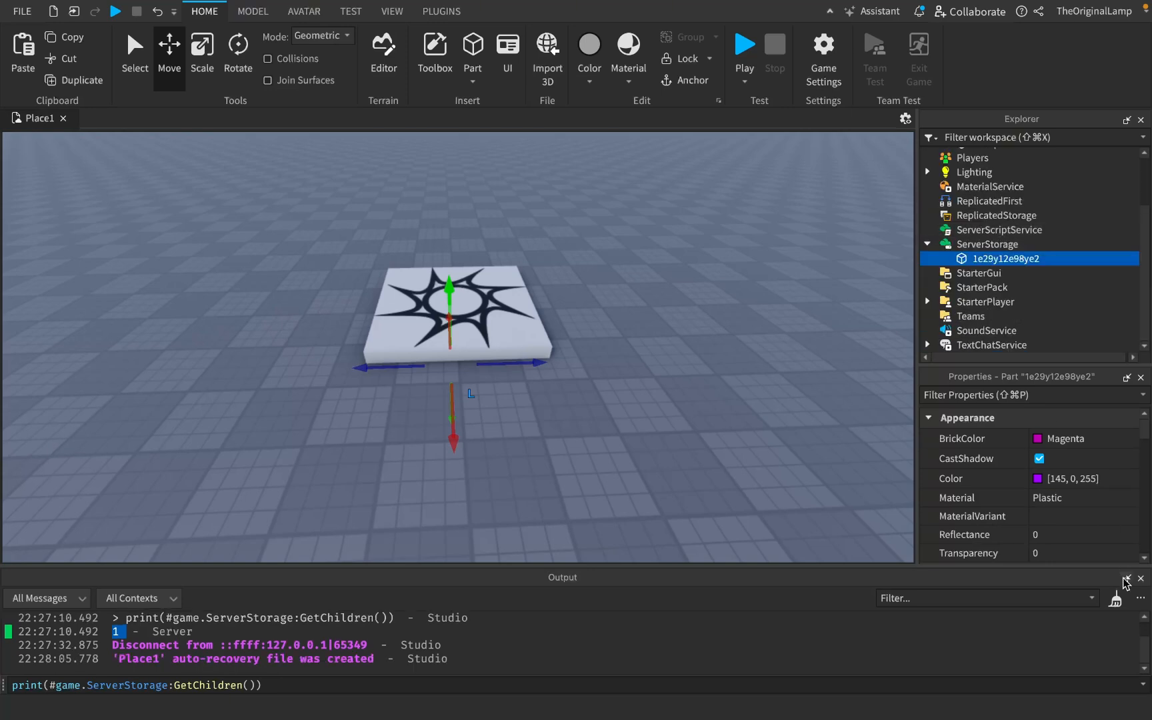
pyautogui.click(744, 44)
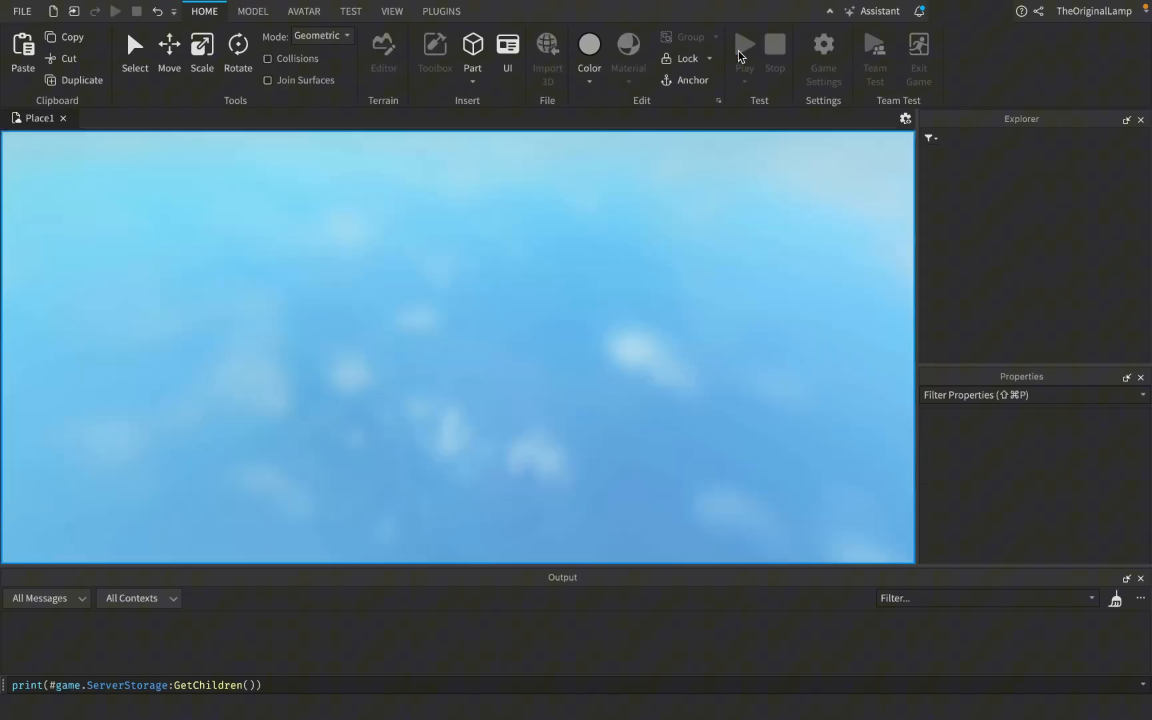
pyautogui.click(744, 43)
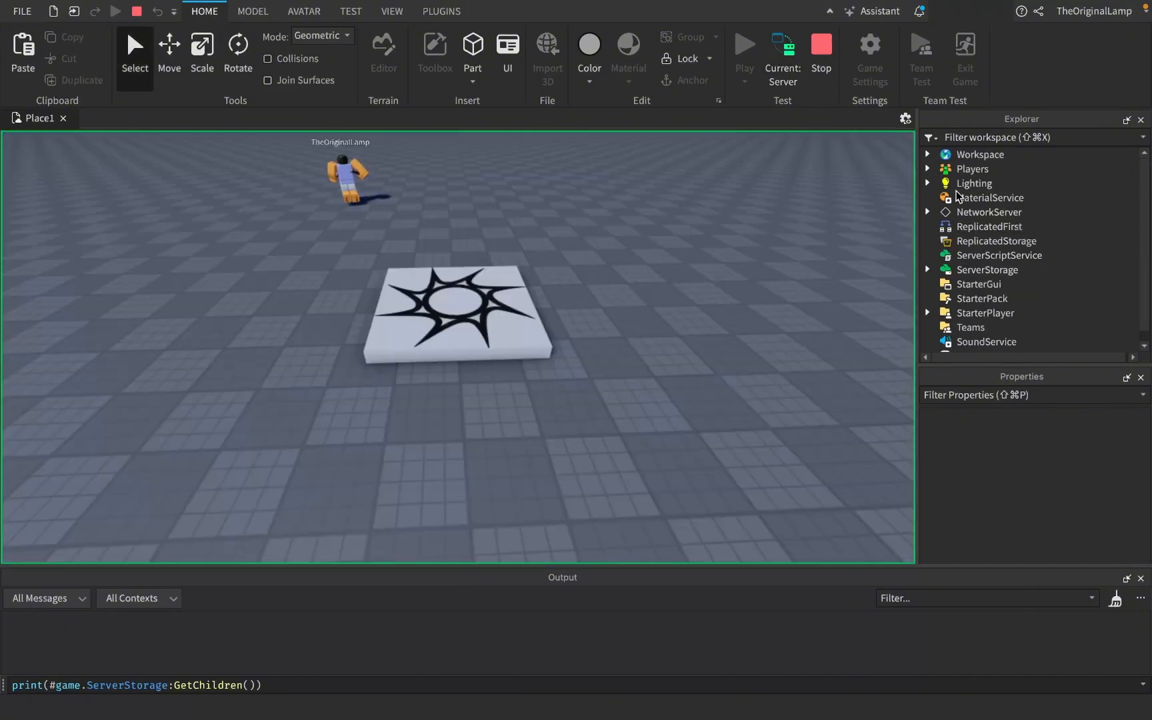
pyautogui.click(926, 270)
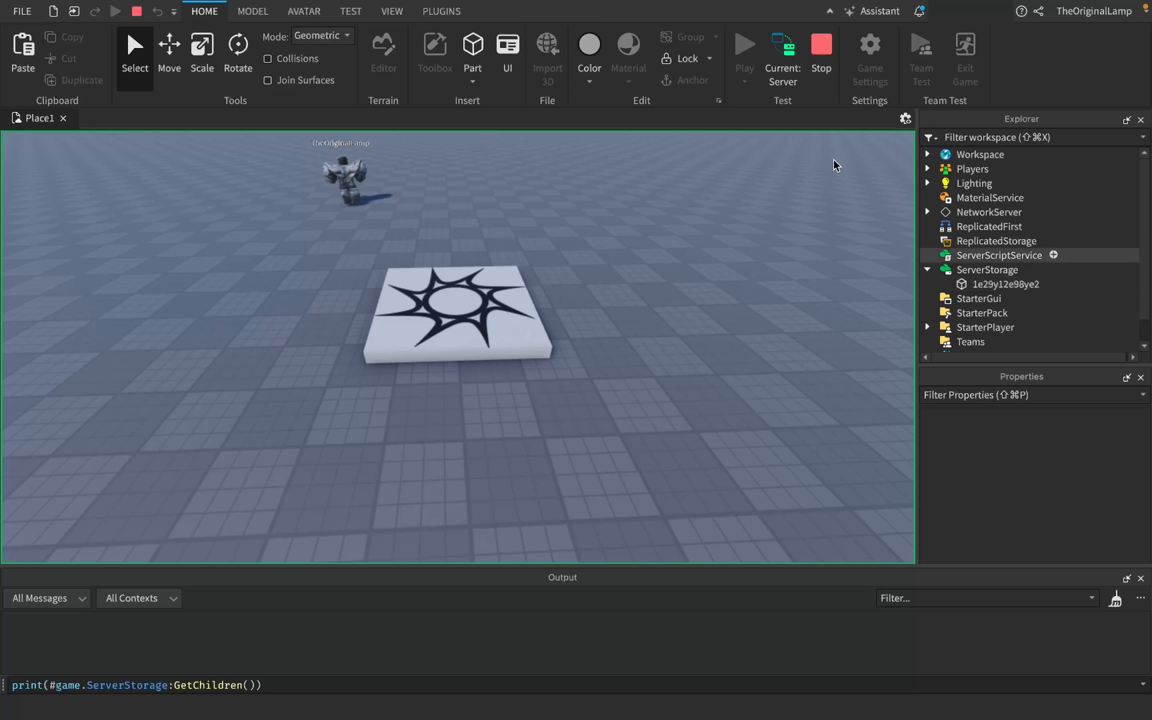
pyautogui.click(1005, 284)
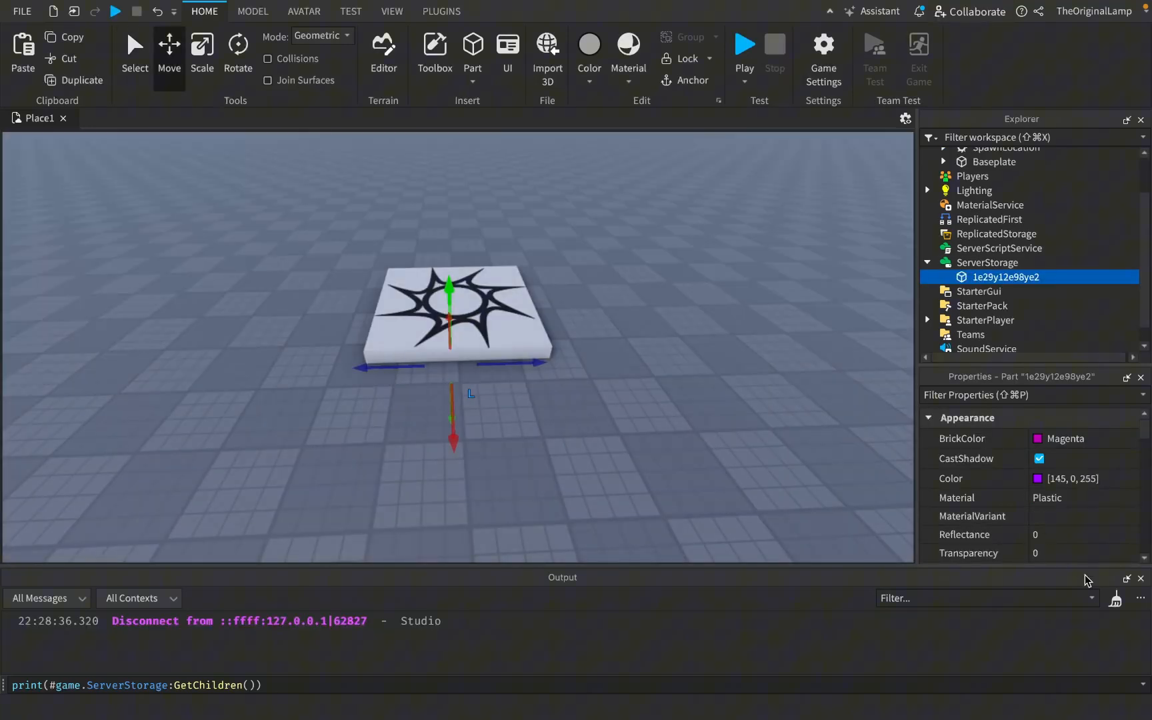
pyautogui.moveTo(982, 248)
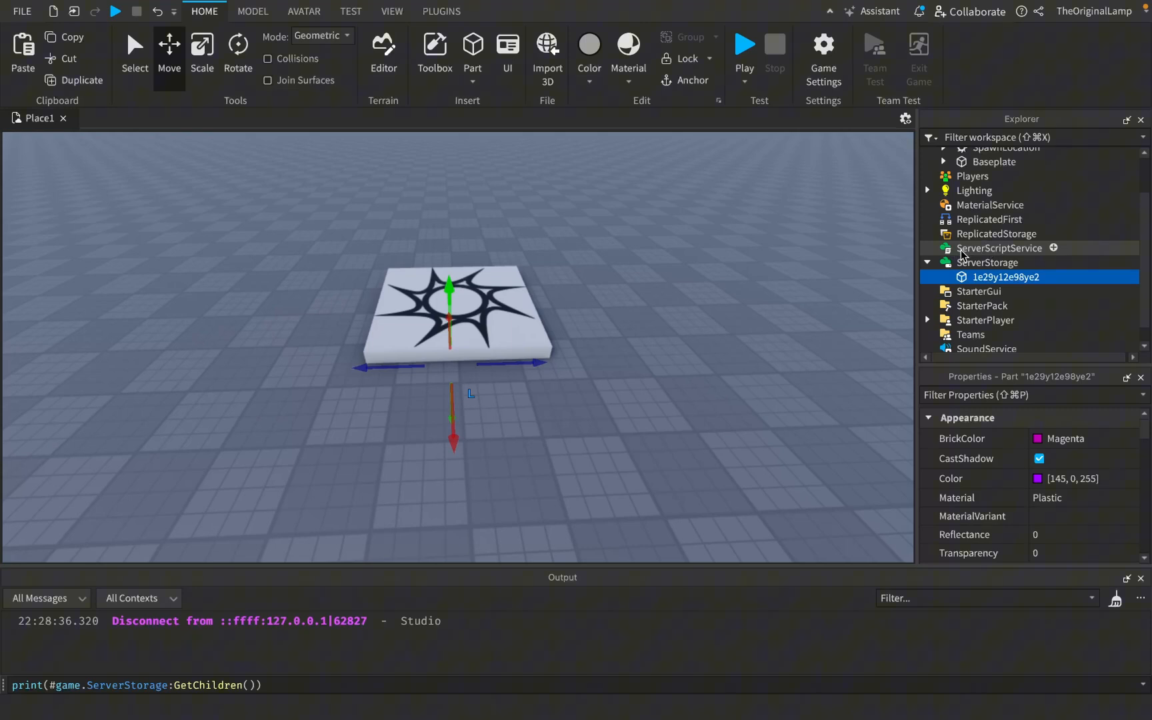
pyautogui.moveTo(1036, 249)
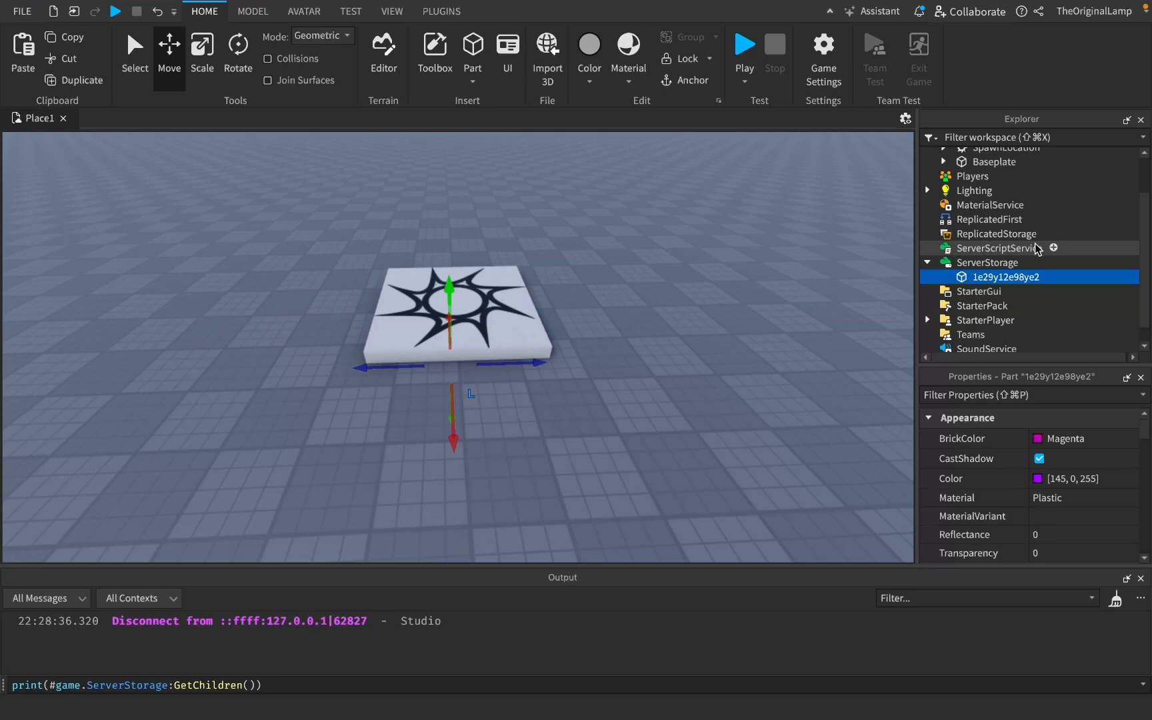
pyautogui.moveTo(1017, 230)
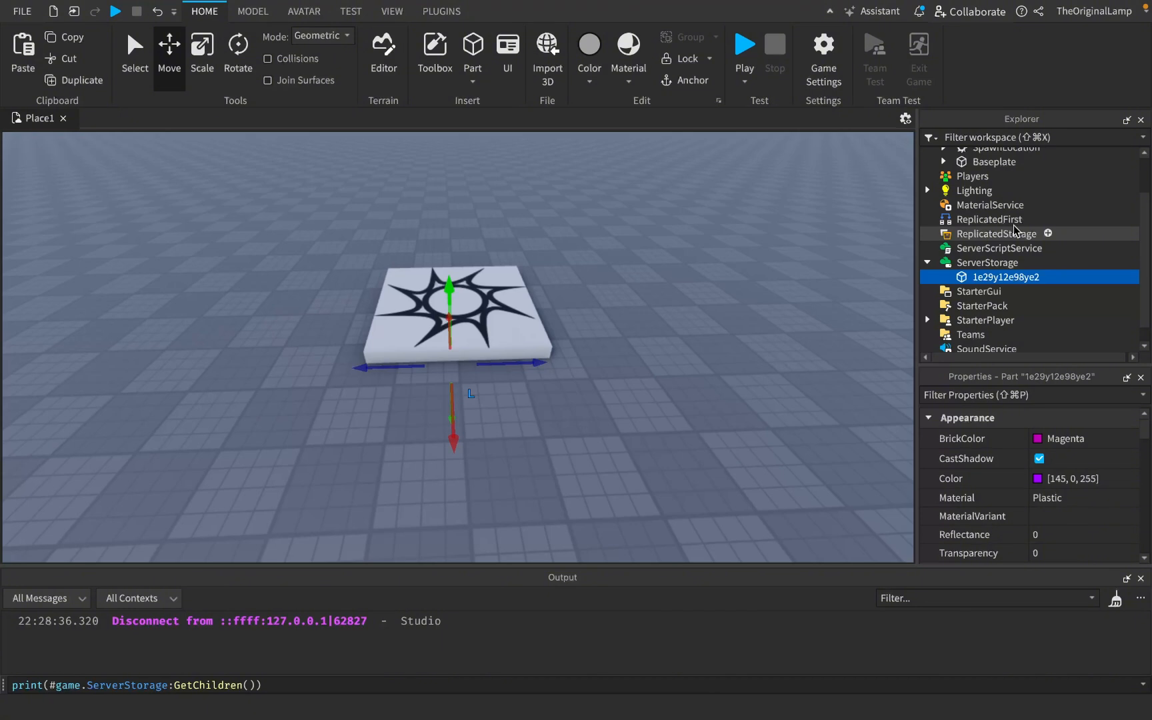
# Insert a new Script into Workspace via the + search and open it in the editor
pyautogui.click(1017, 155)
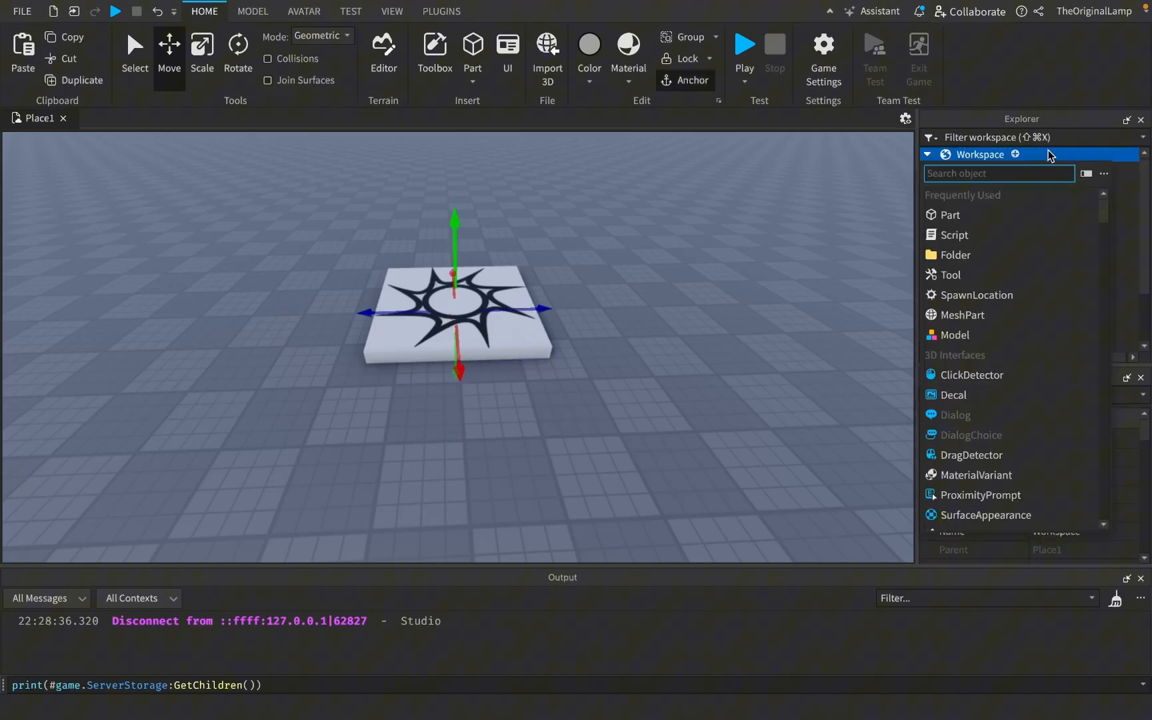
pyautogui.write('sc')
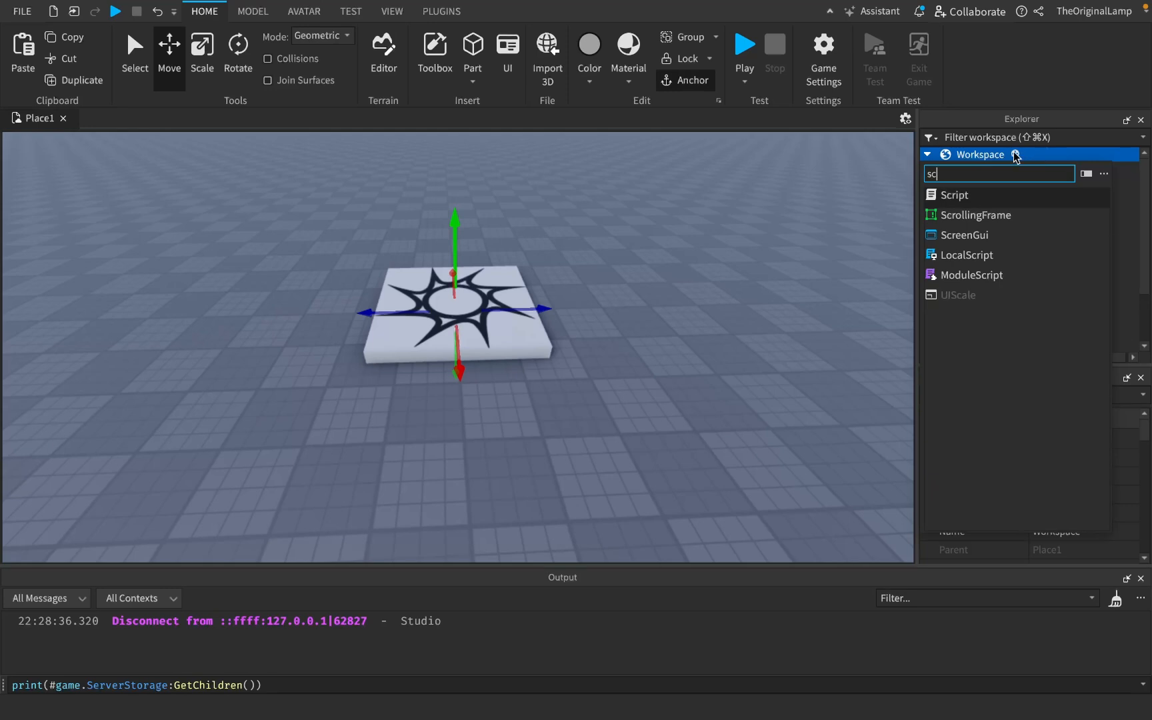
pyautogui.moveTo(964, 209)
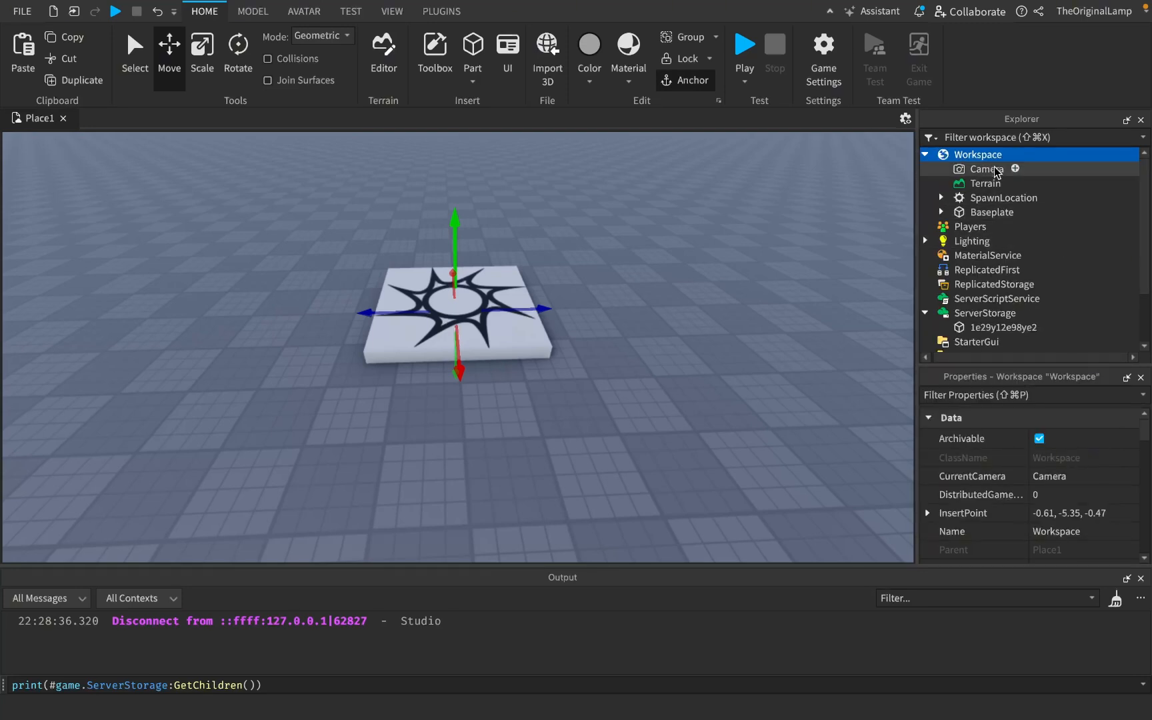
pyautogui.scroll(-3)
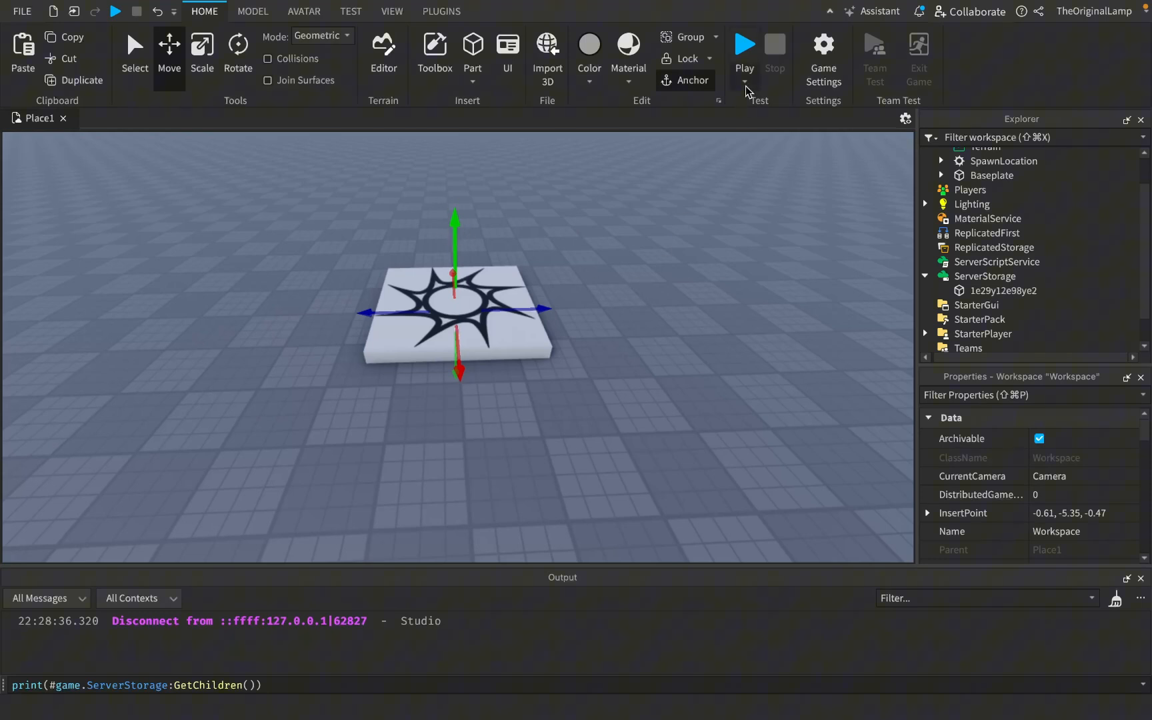
pyautogui.moveTo(744, 44)
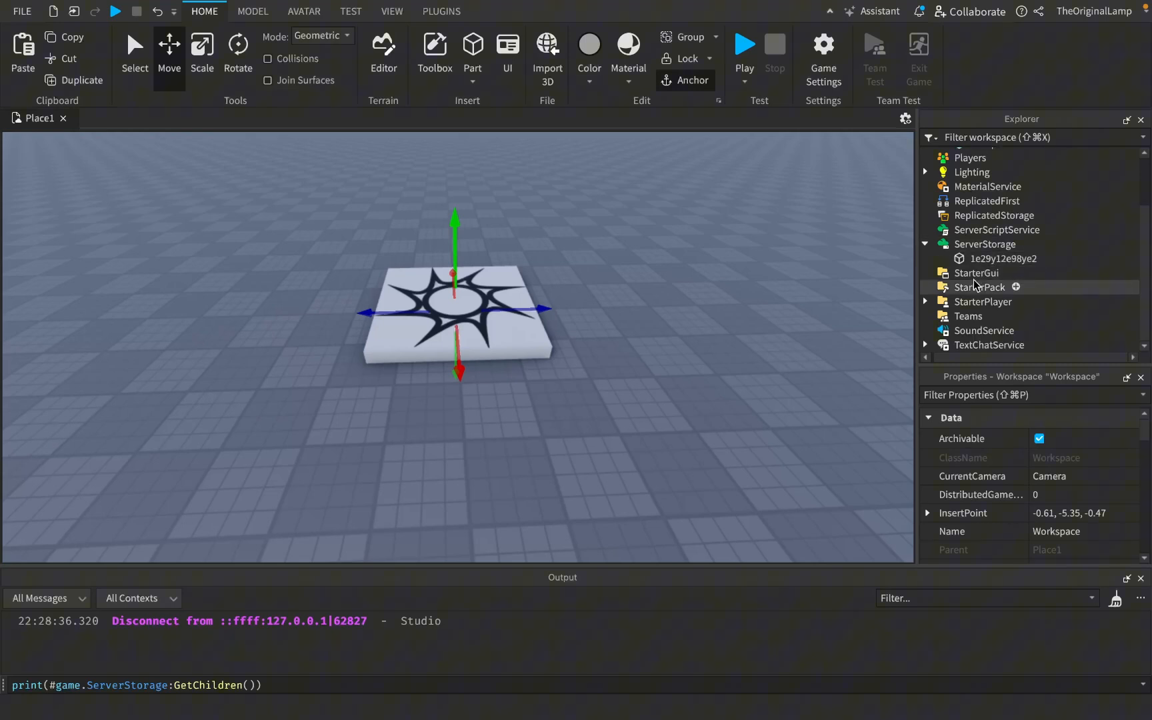
pyautogui.moveTo(998, 300)
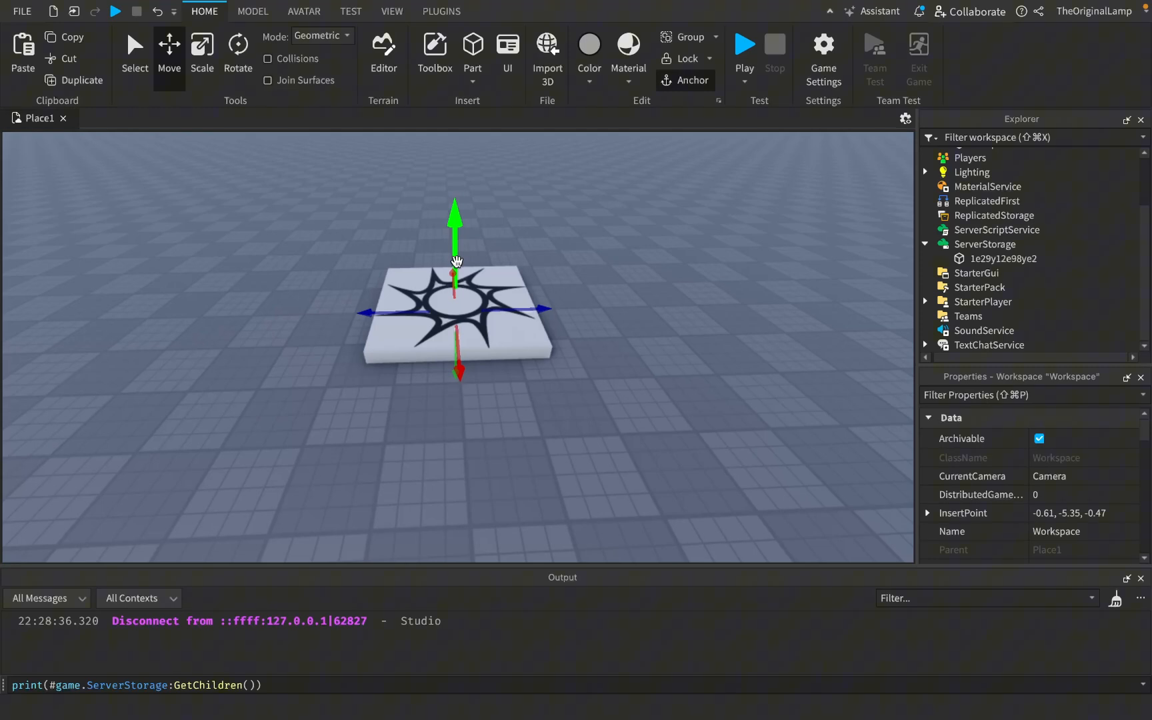
pyautogui.click(456, 308)
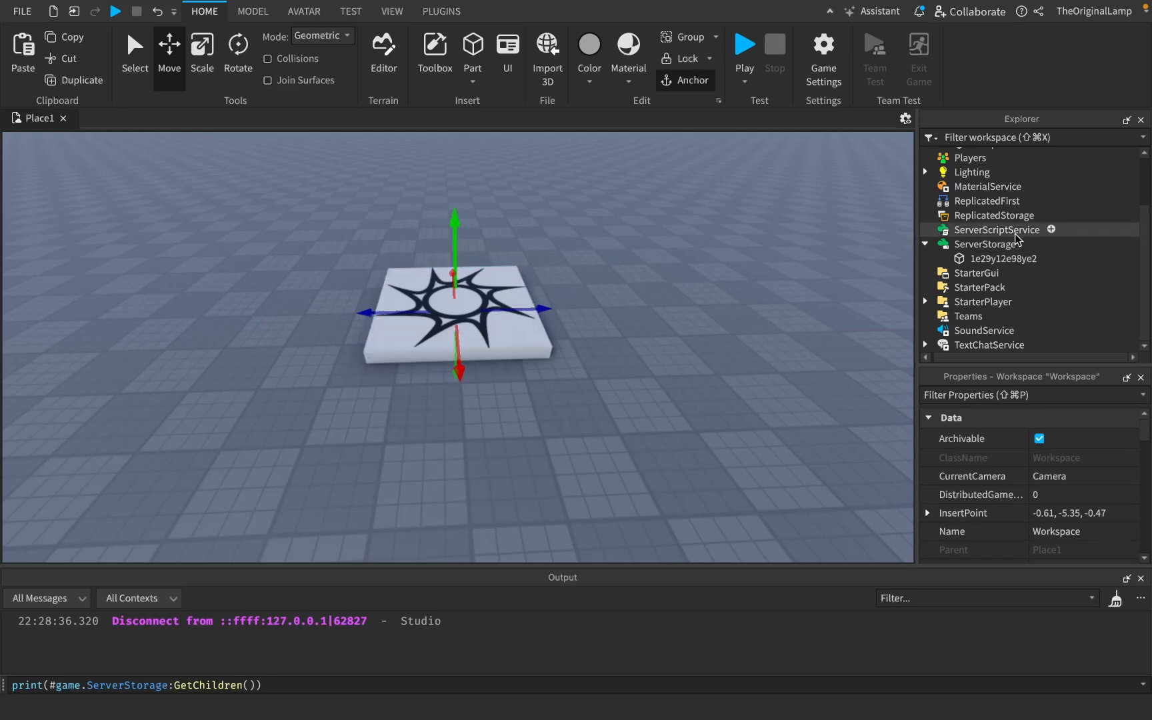
pyautogui.moveTo(984, 244)
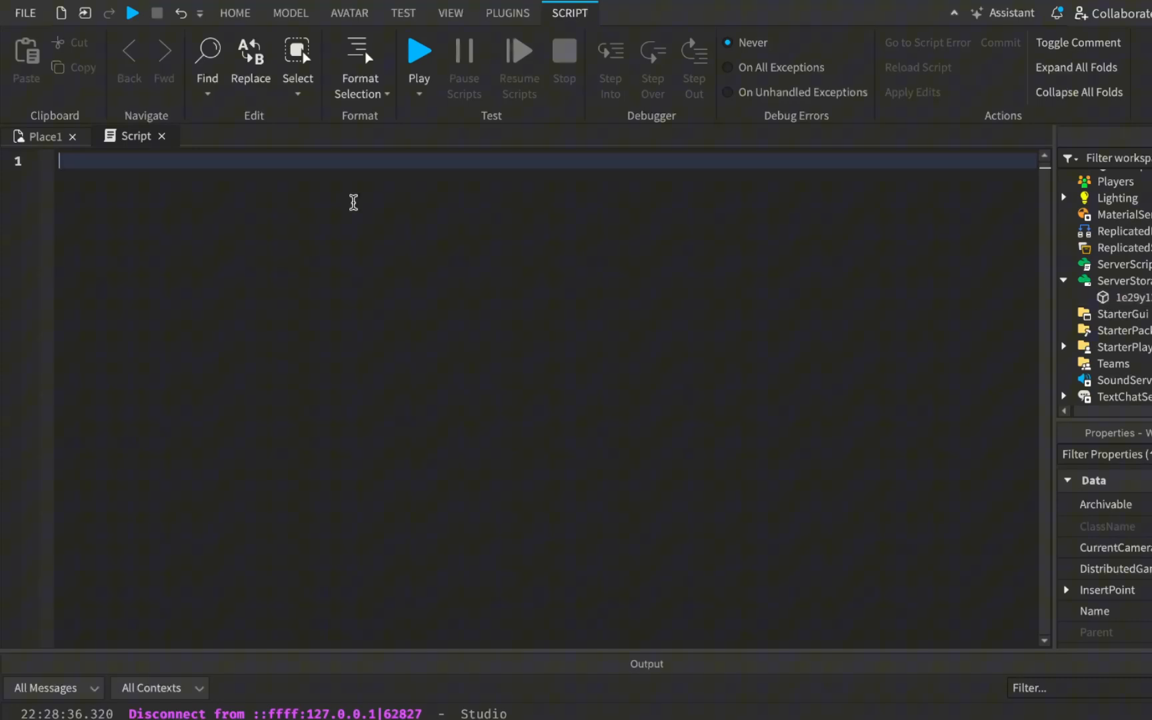
# Write the script: hiddenPart = game.ServerStorage:WaitForChild(...), task.wait(4), hiddenPart.Parent = workspace
pyautogui.write('local')
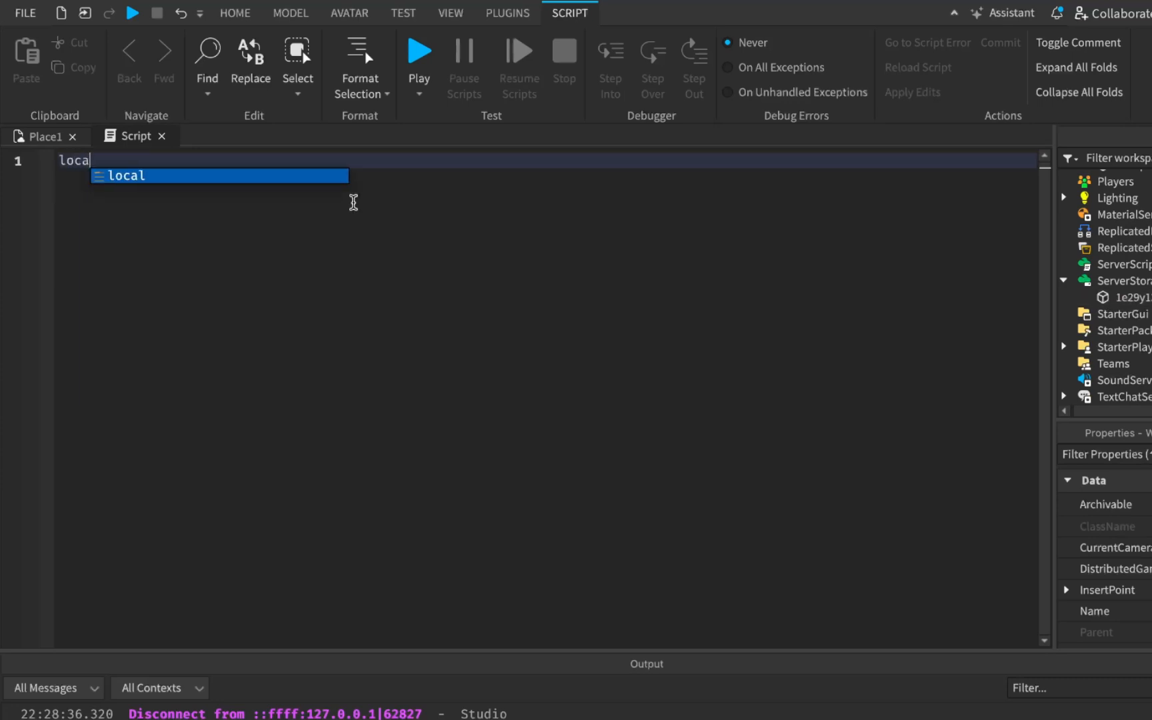
pyautogui.write('hiddenPart')
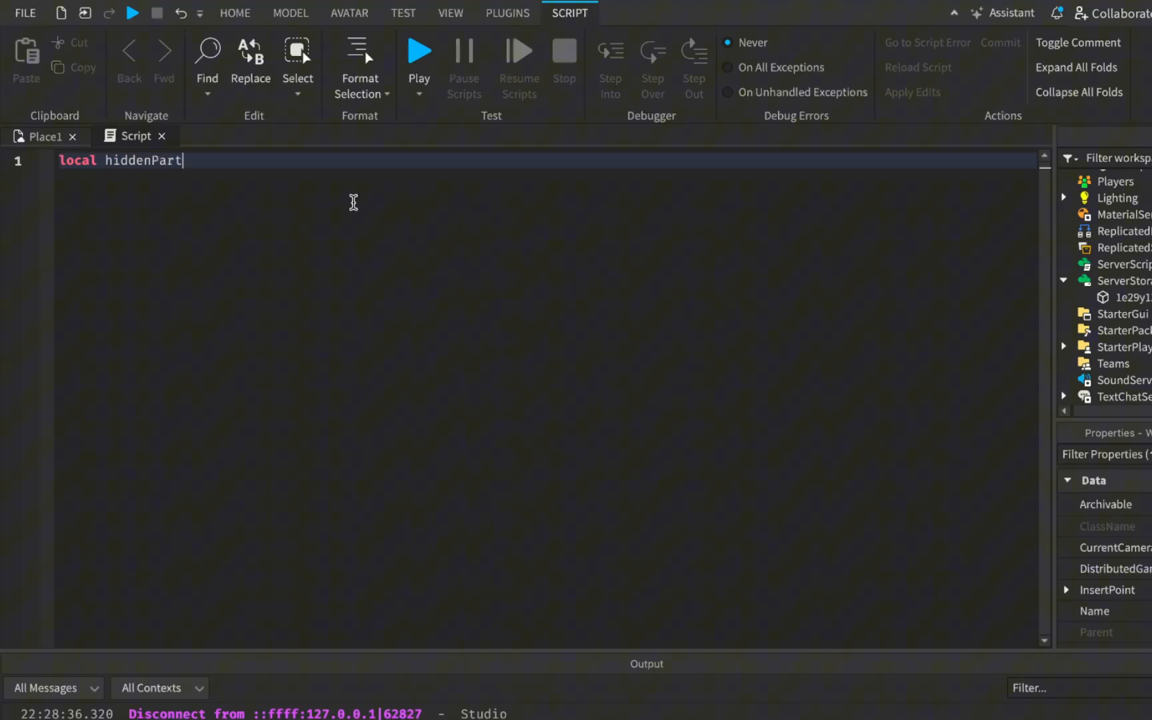
pyautogui.write('= game.ServerStorage')
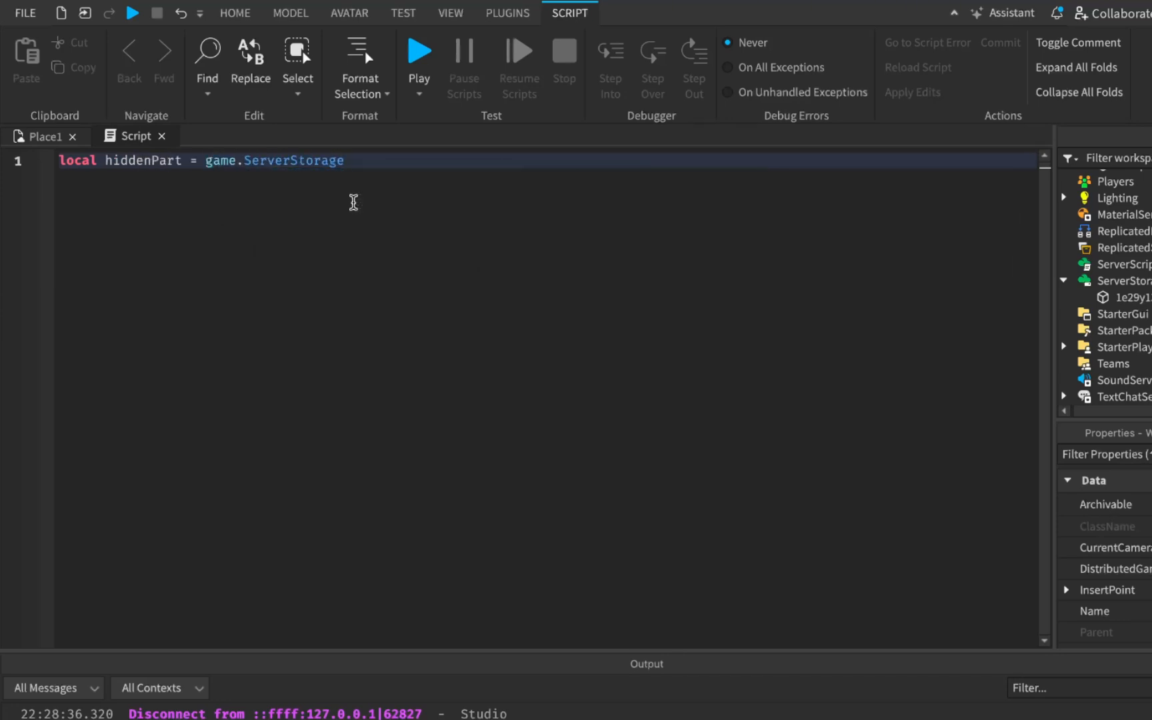
pyautogui.write(':WaitForChild("1e29y12x98ye2")')
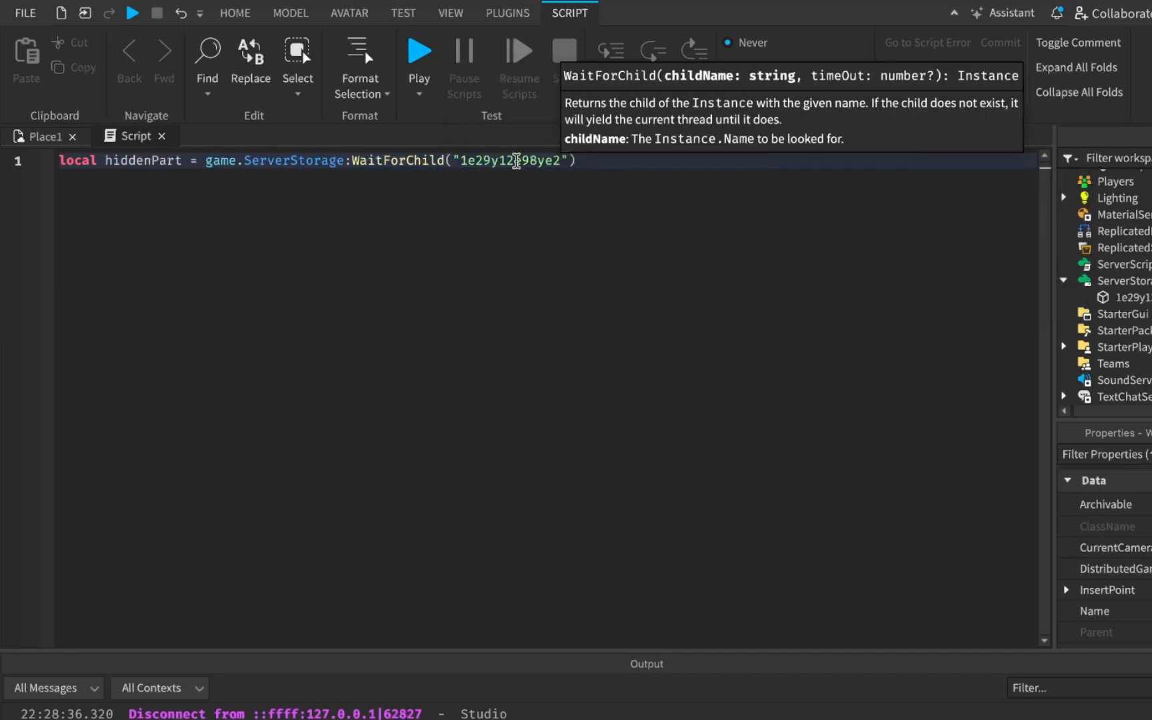
pyautogui.write('tas')
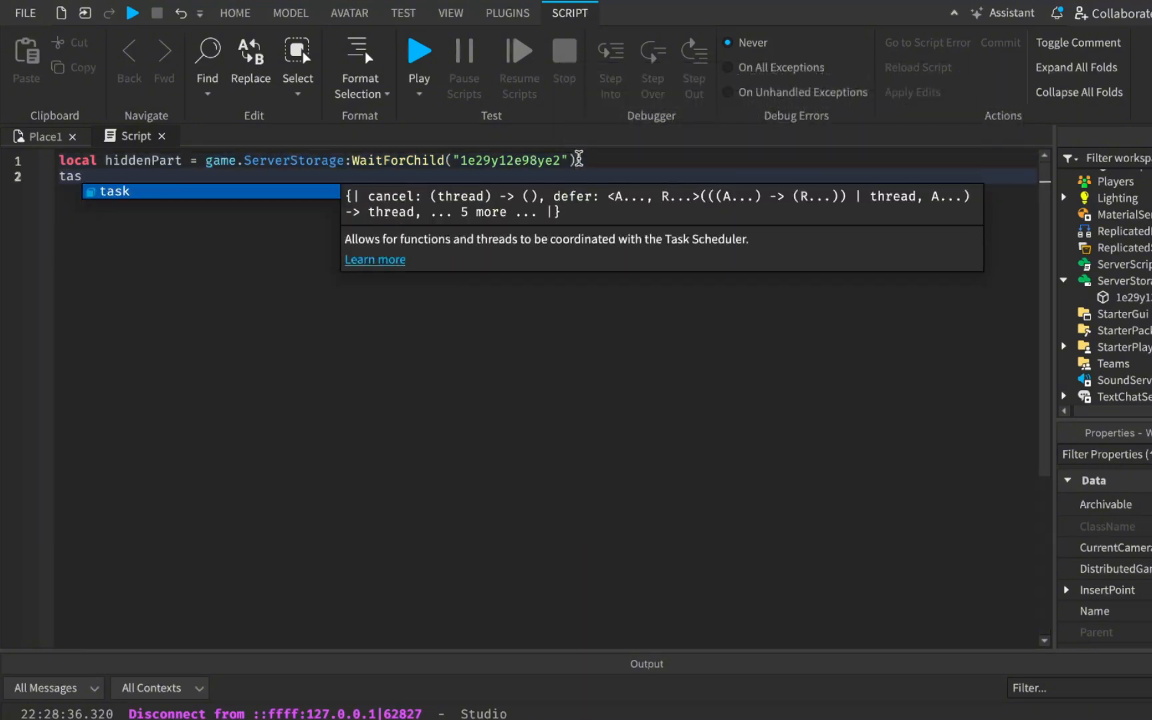
pyautogui.write('.wait()')
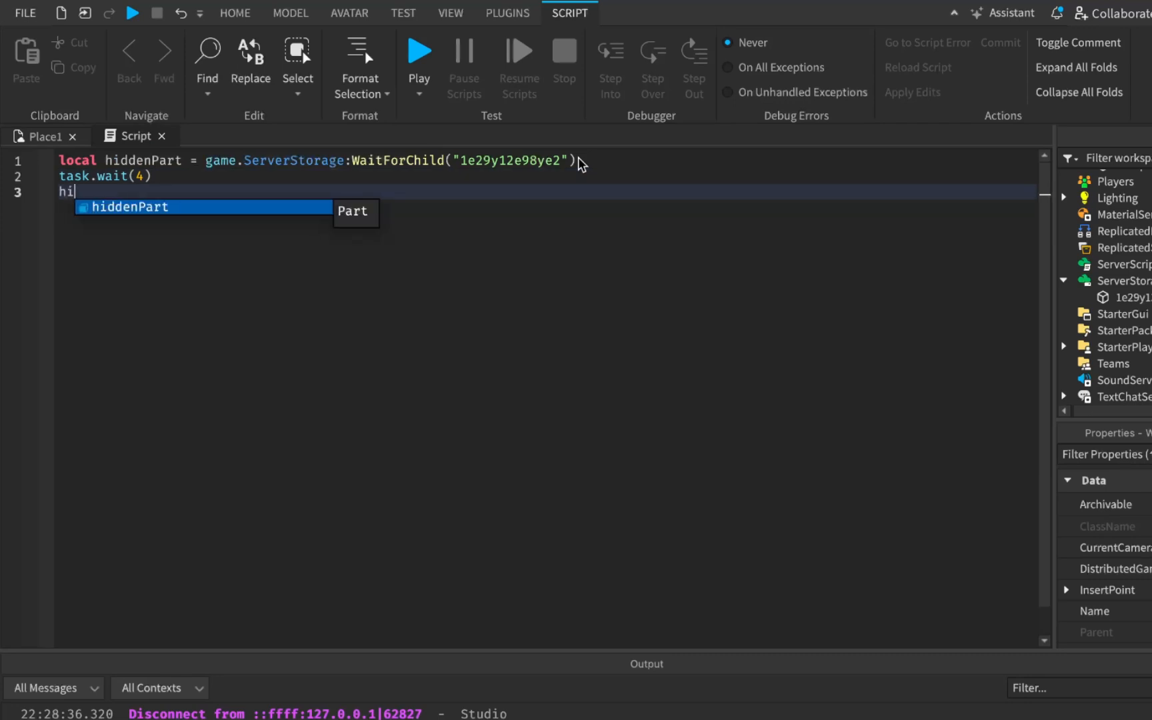
pyautogui.write('hiddenPart.Parent = wo')
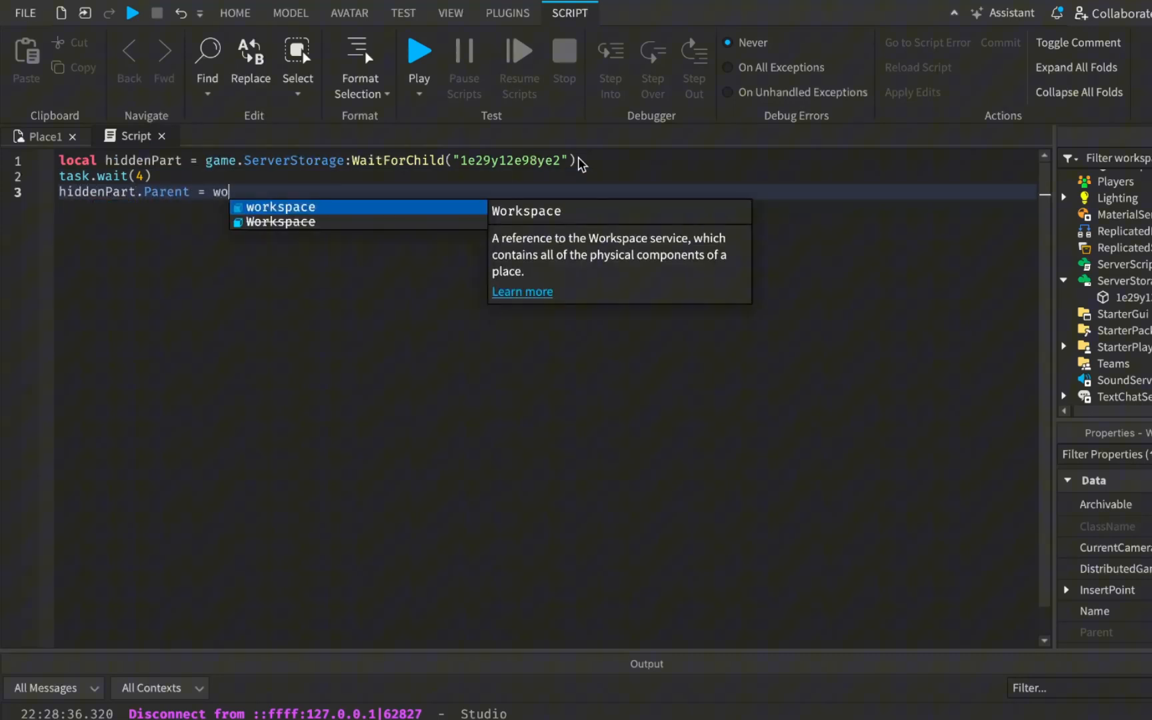
pyautogui.write('rkspace')
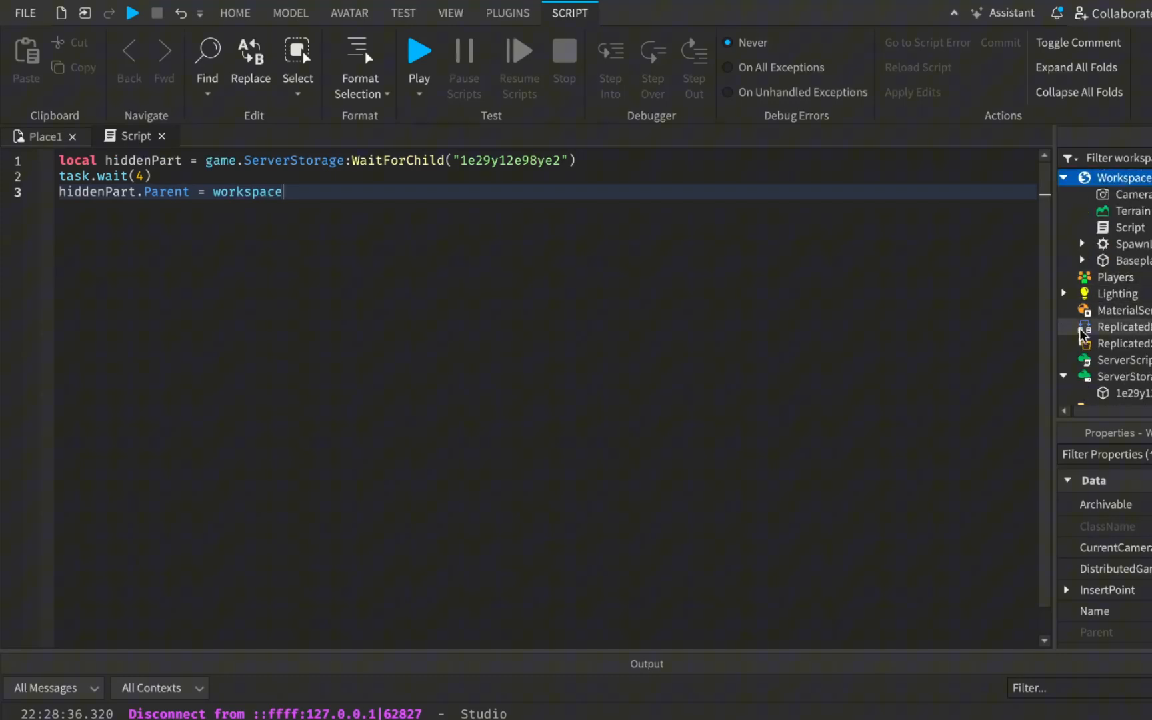
pyautogui.moveTo(565, 146)
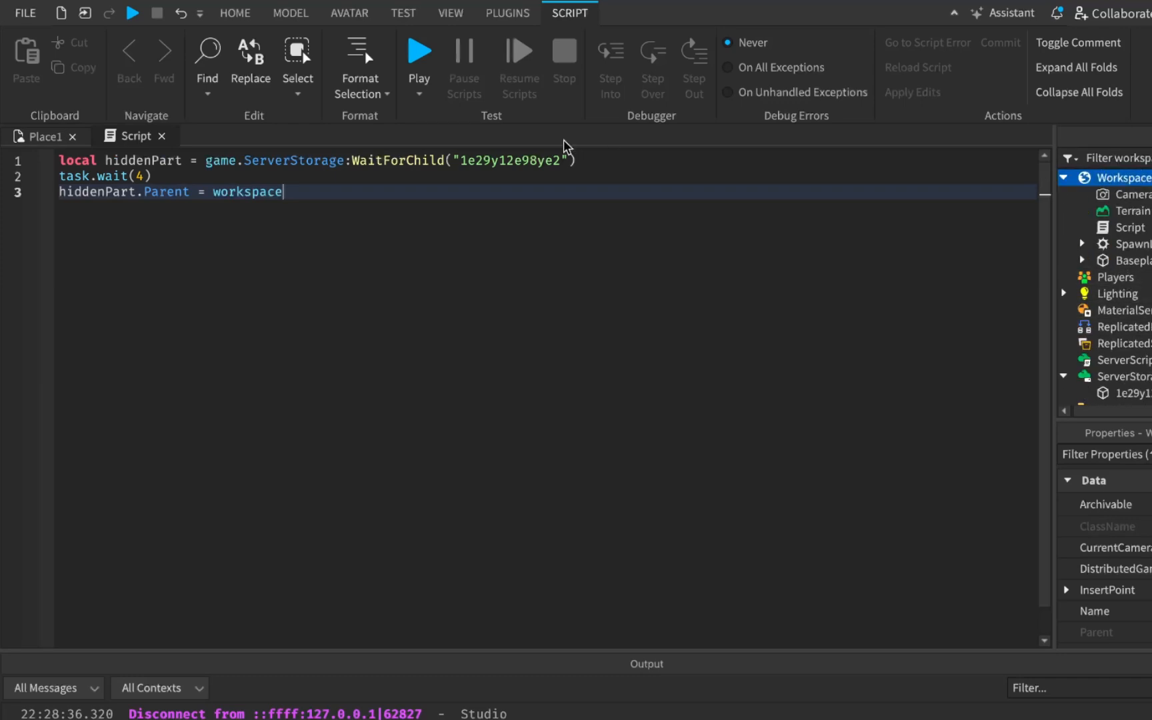
pyautogui.moveTo(419, 52)
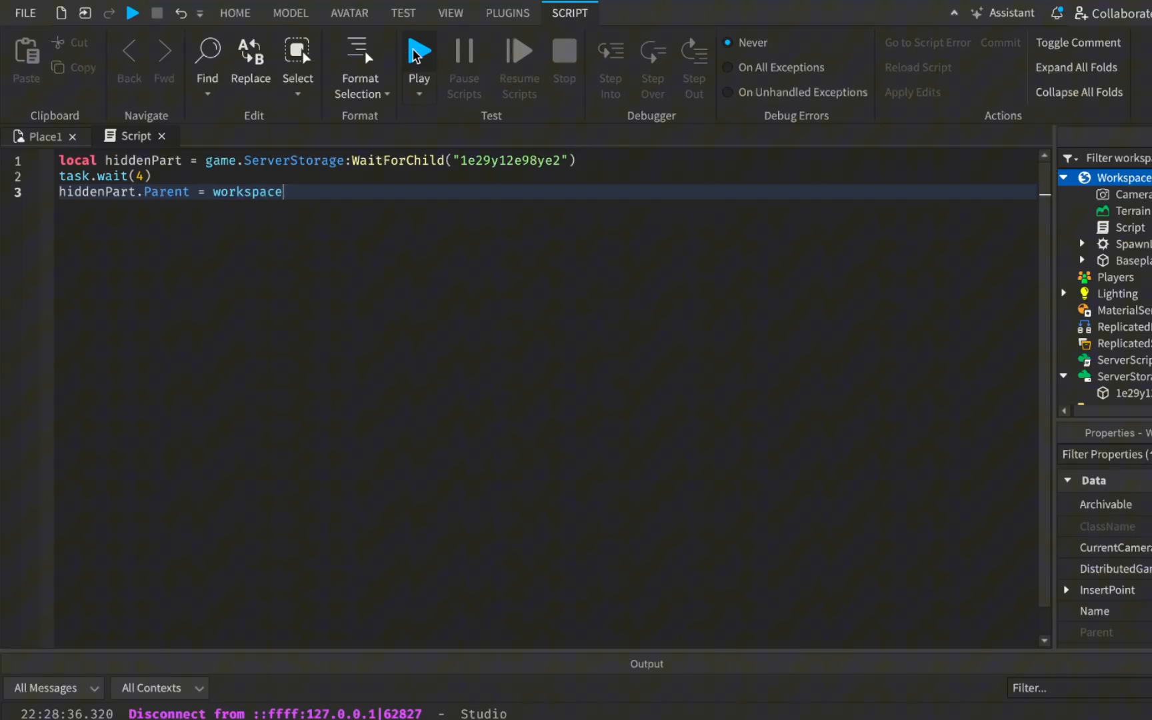
# Playtest to watch the part appear in Workspace, view it from the server, then stop
pyautogui.click(419, 49)
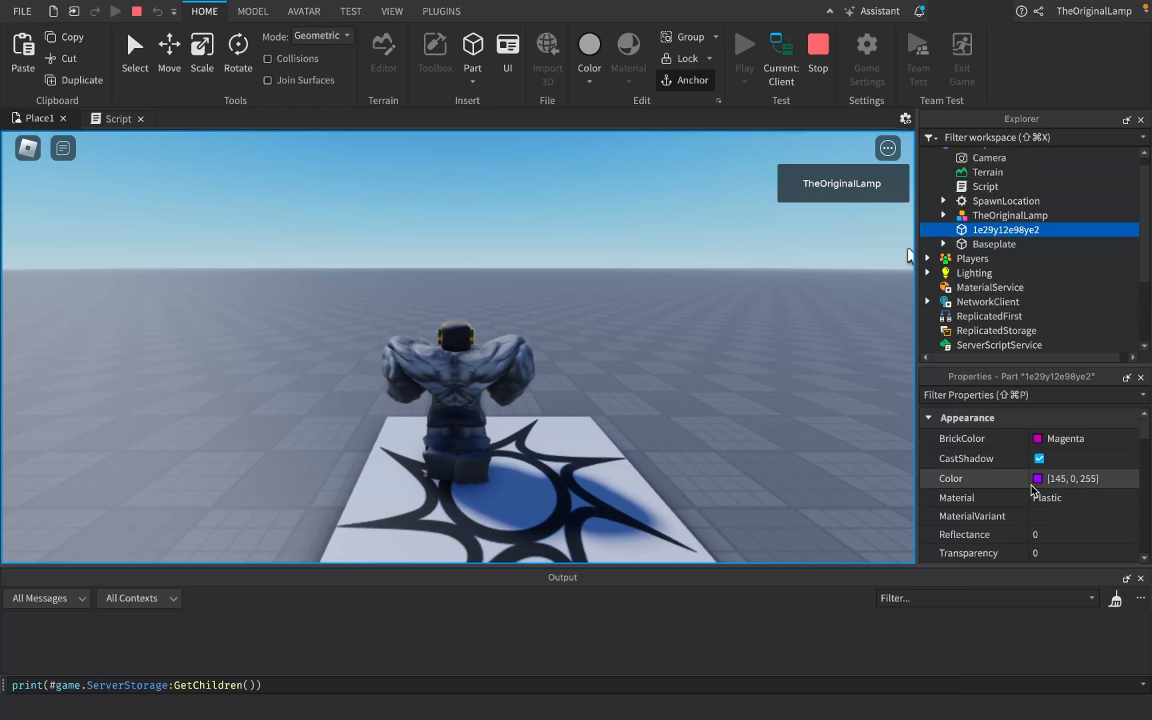
pyautogui.click(742, 51)
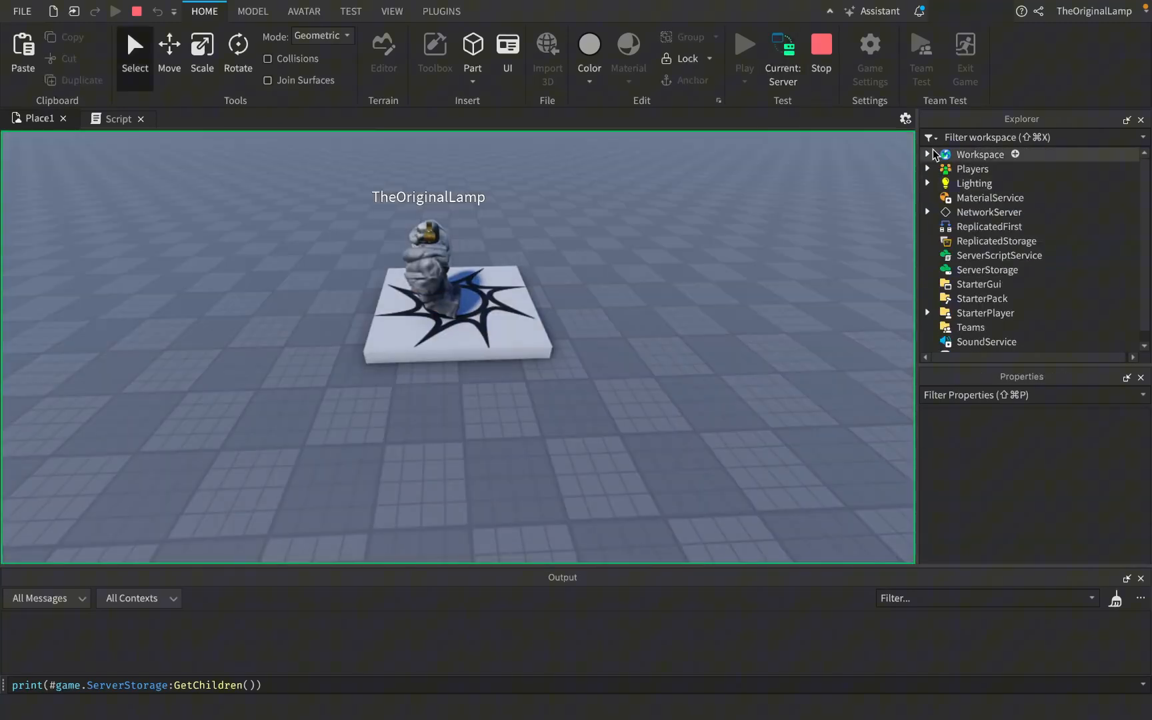
pyautogui.click(927, 155)
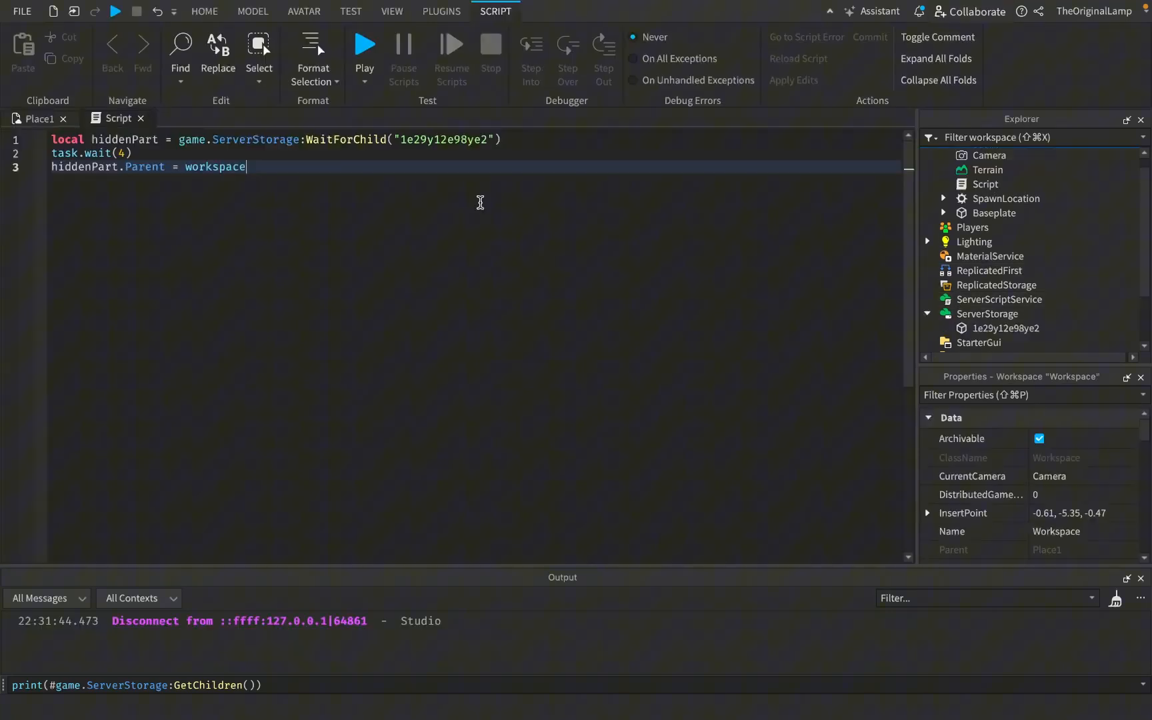
pyautogui.moveTo(999, 286)
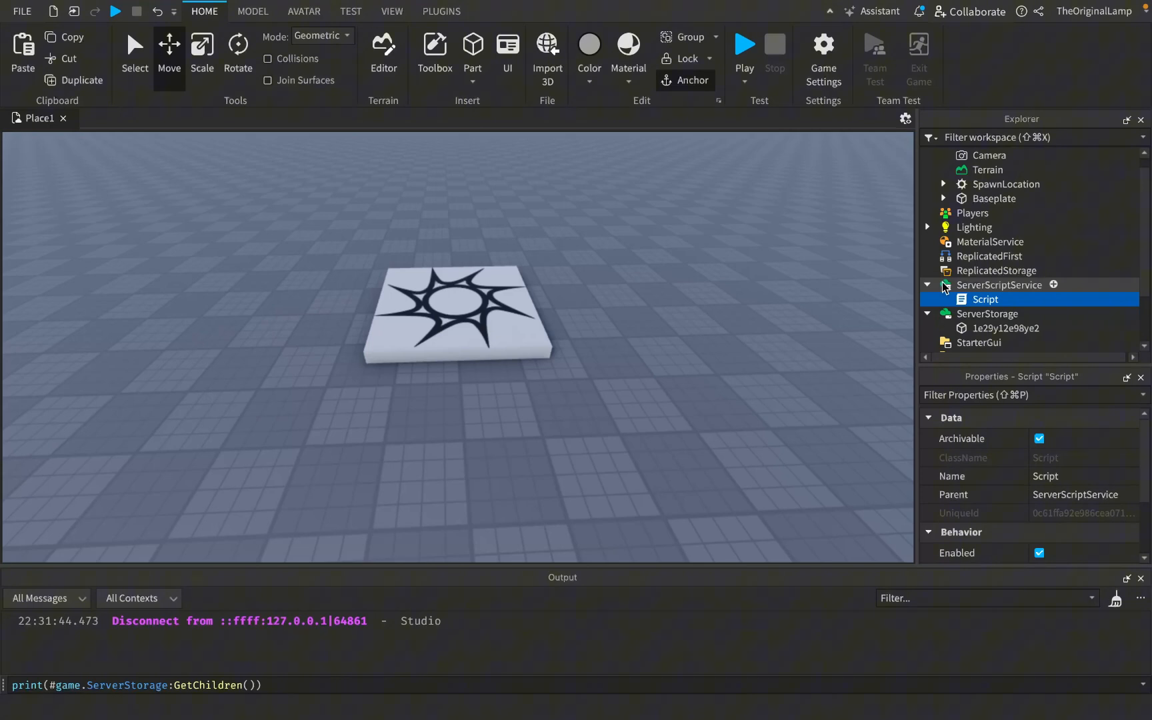
pyautogui.moveTo(1026, 289)
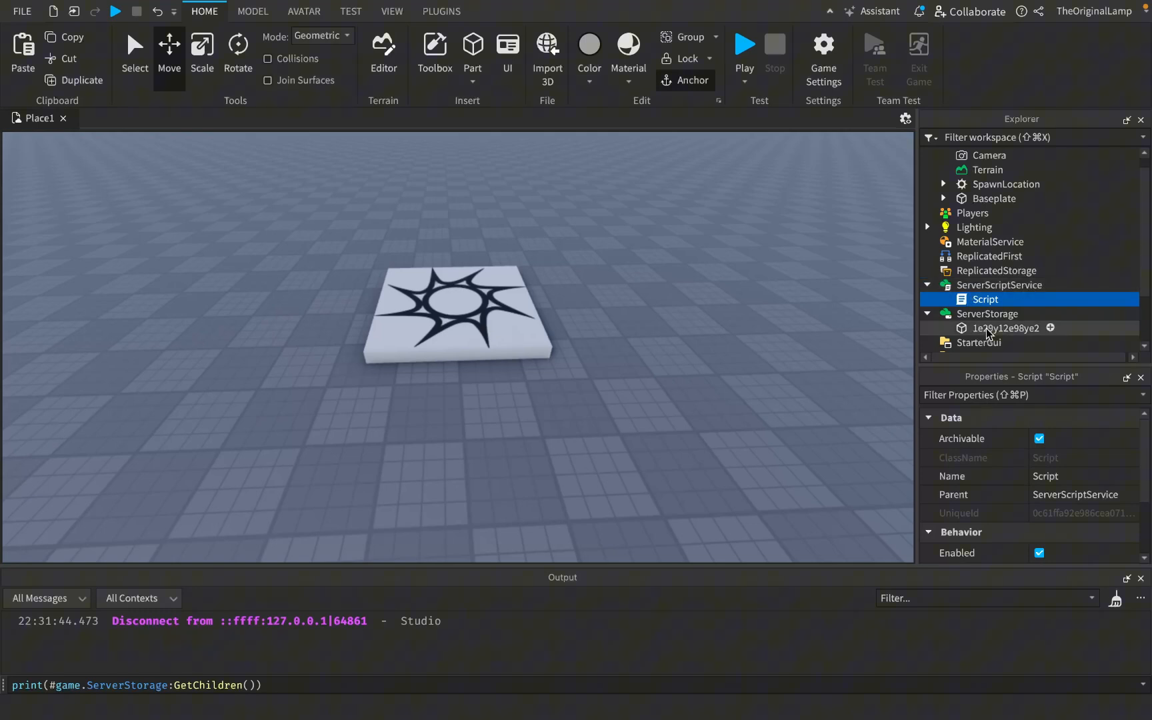
# Playtest to check what clients see inside ServerScriptService, stop, and move the part into ServerStorage
pyautogui.click(1005, 328)
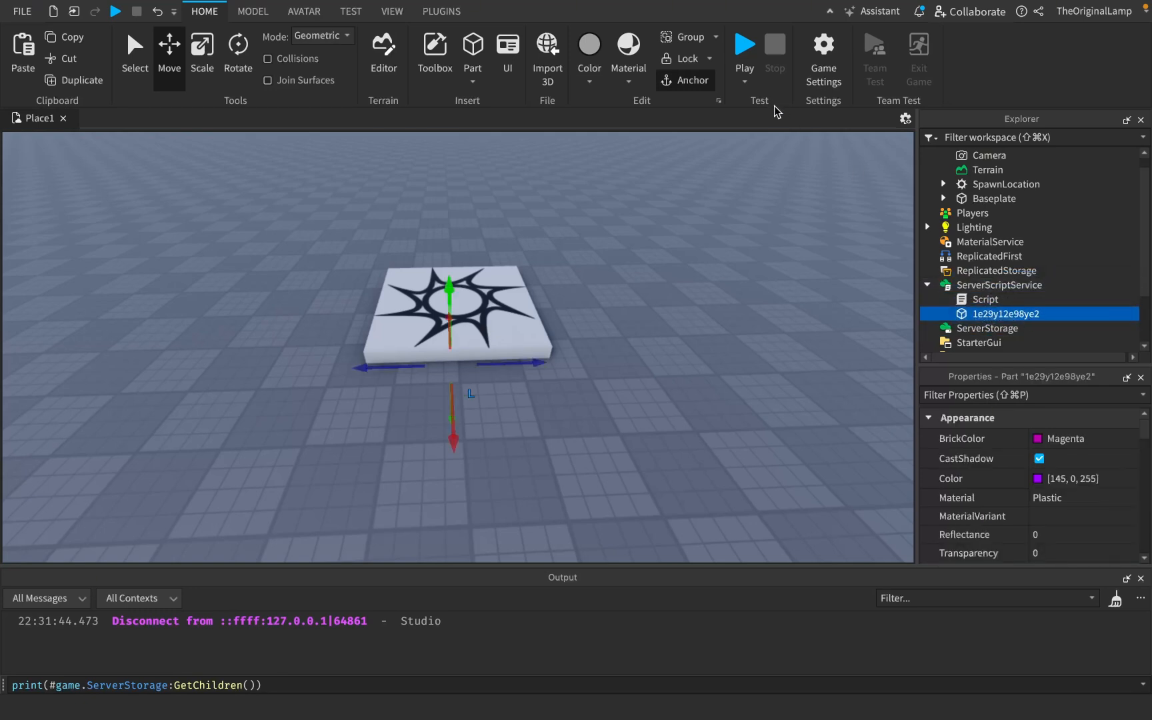
pyautogui.click(742, 44)
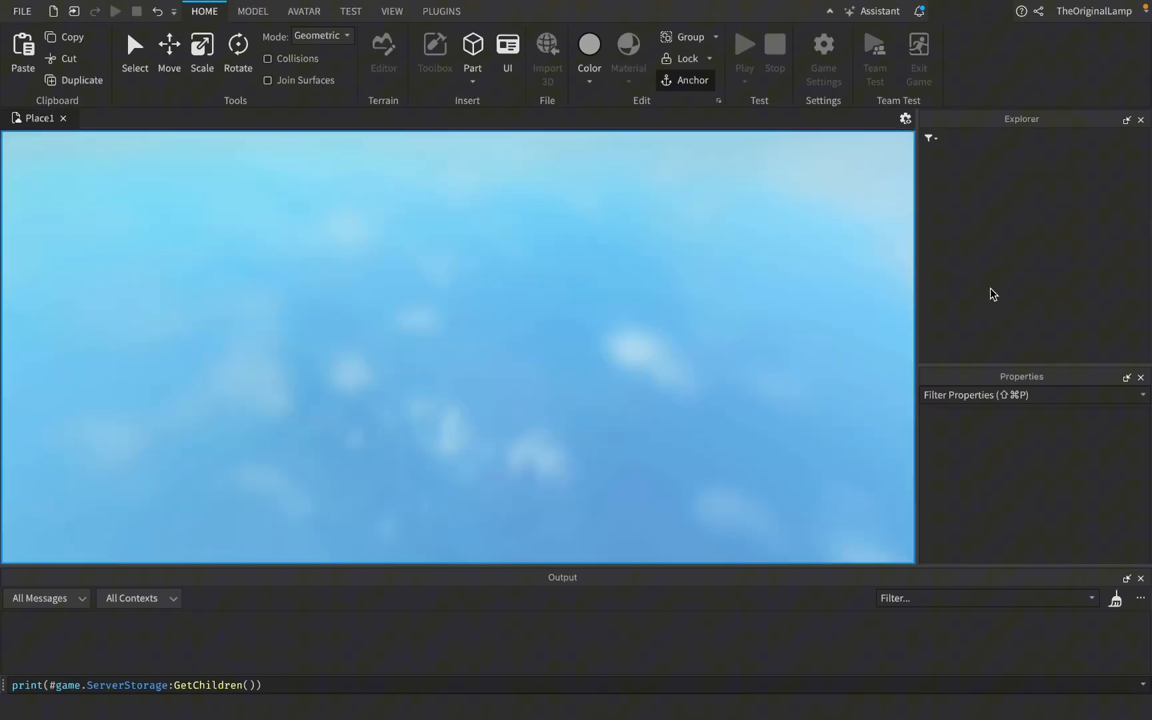
pyautogui.click(744, 44)
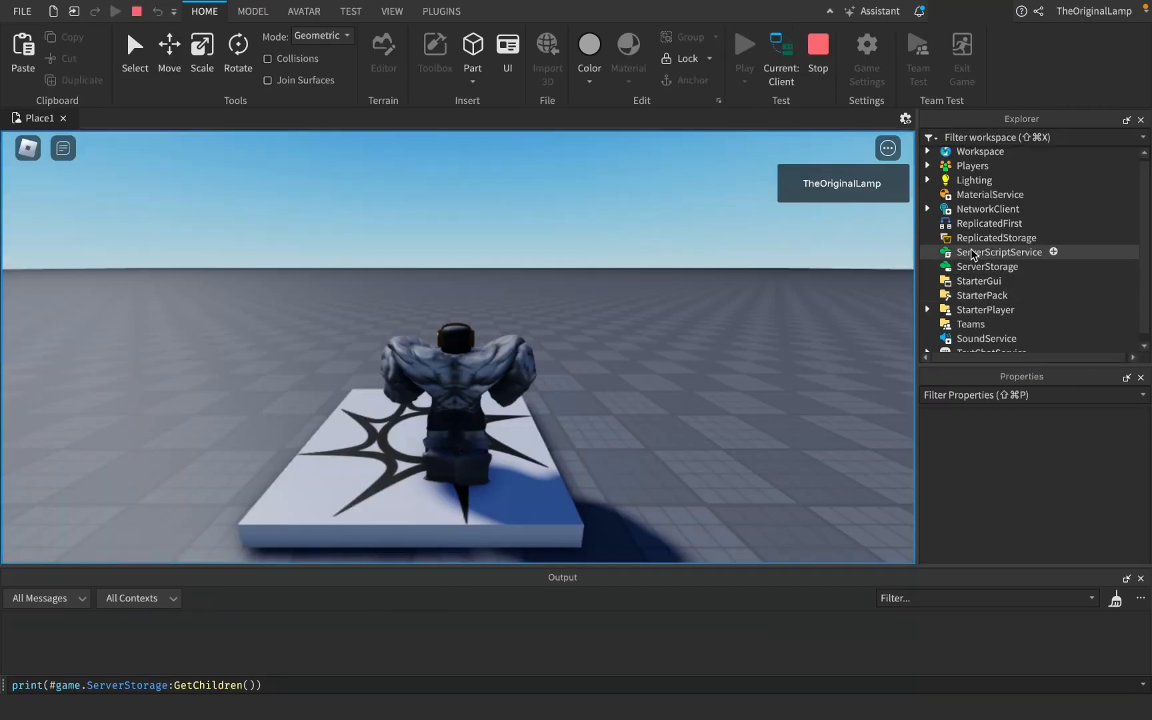
pyautogui.click(998, 252)
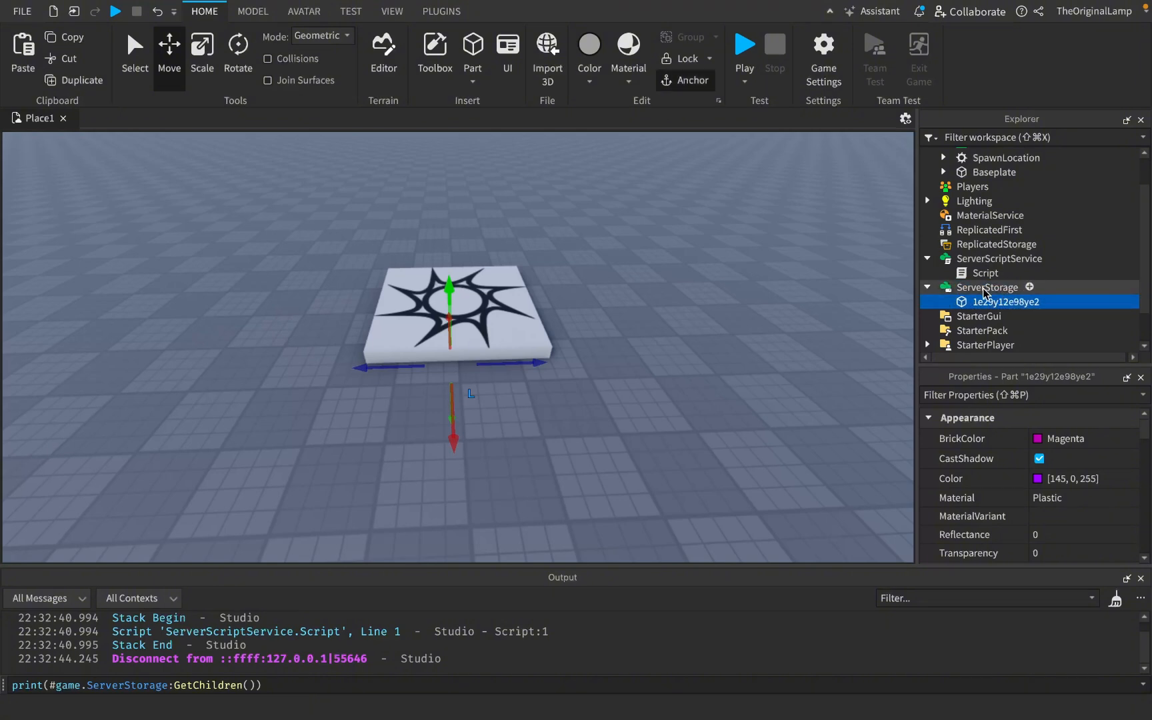
# Replace the ServerScriptService script with print(1) and run the game to test it
pyautogui.doubleClick(984, 272)
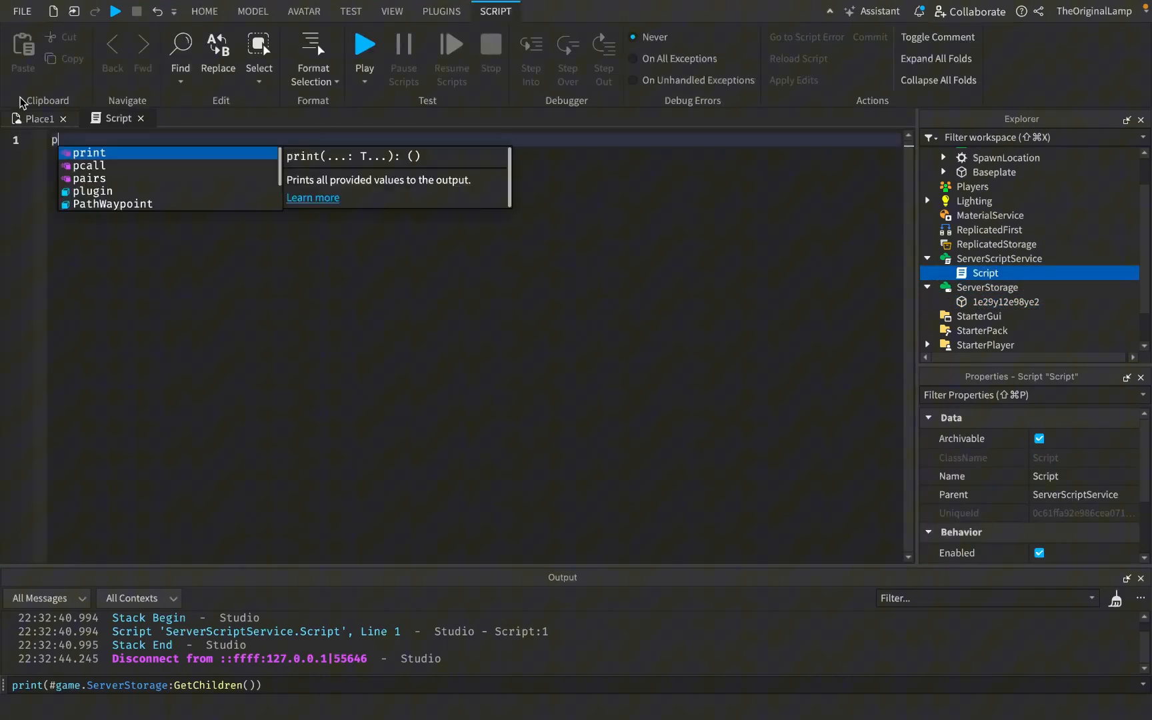
pyautogui.write('rint(1)')
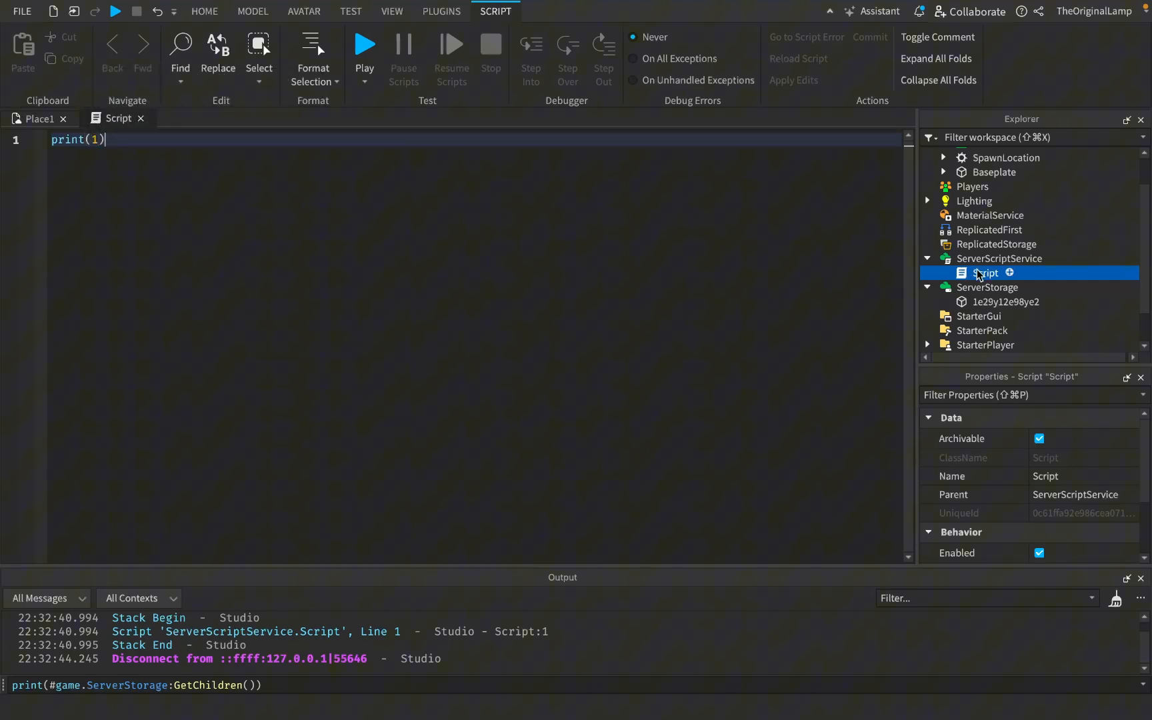
pyautogui.click(364, 46)
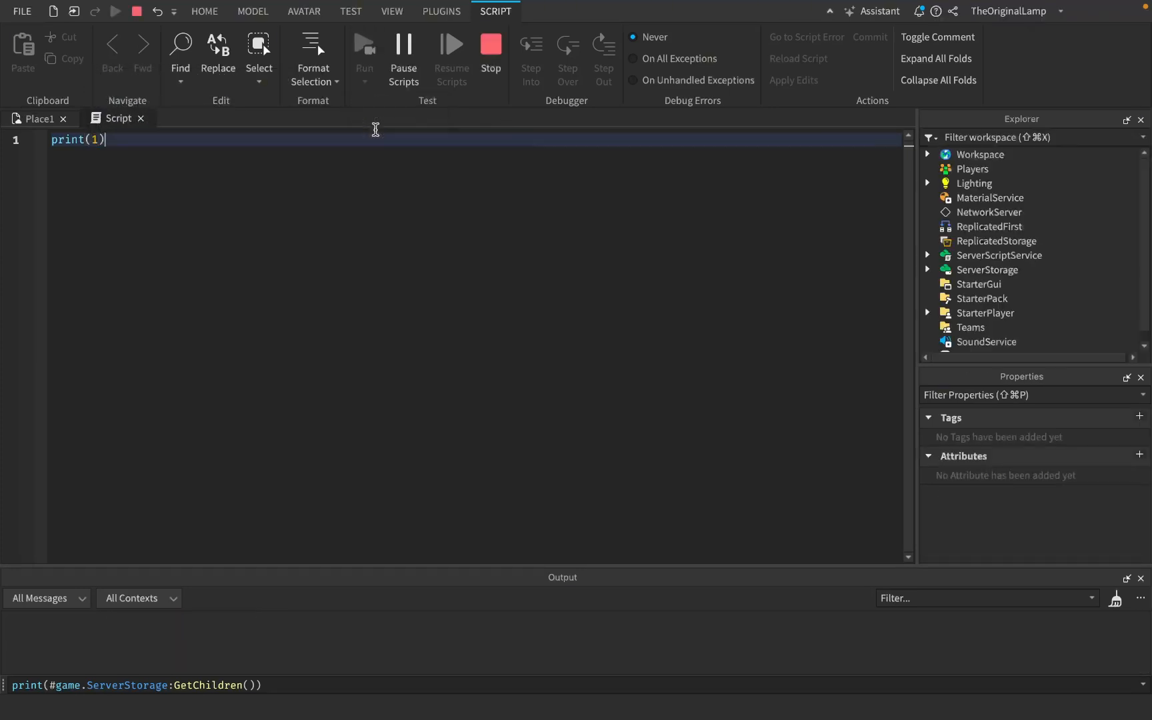
pyautogui.click(364, 44)
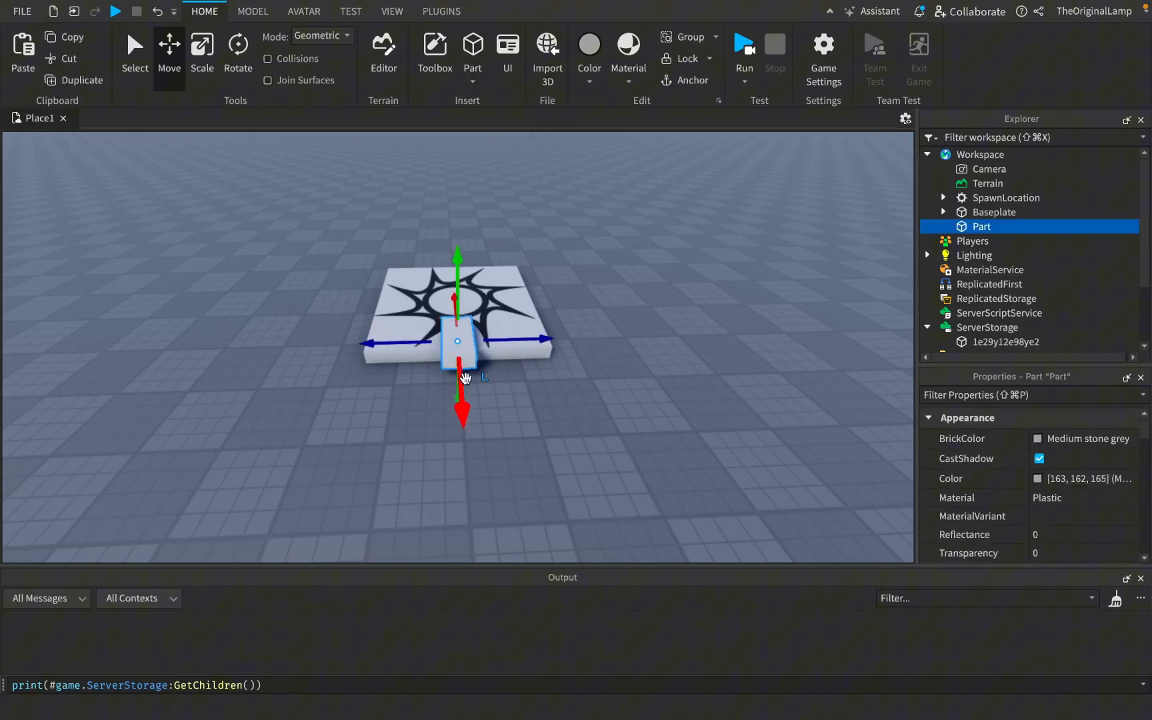
# Stretch the part into a tall panel and colour it dark red with WoodPlanks material
pyautogui.click(201, 48)
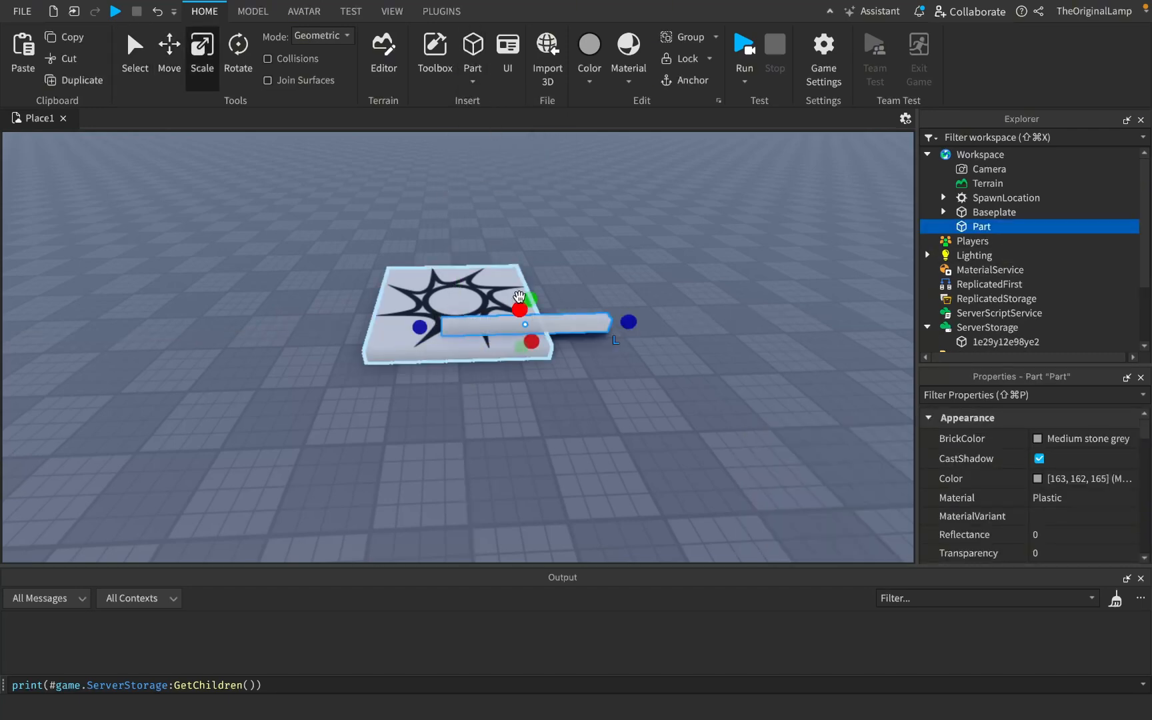
pyautogui.moveTo(522, 301); pyautogui.dragTo(515, 149)
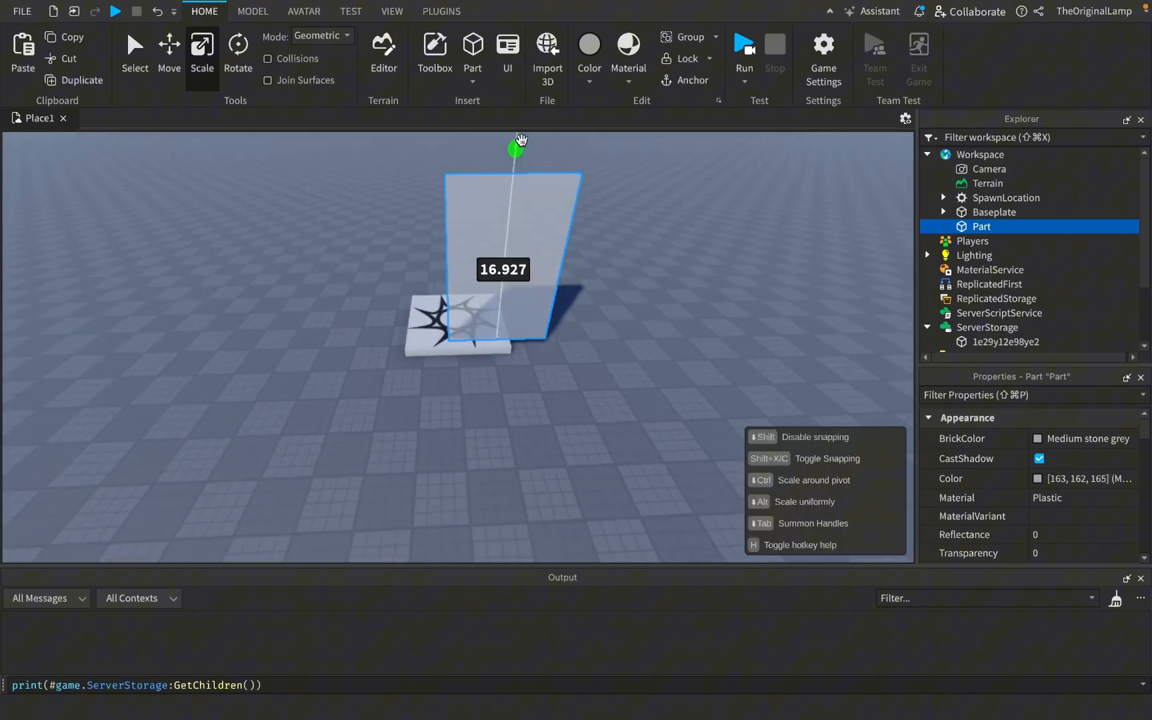
pyautogui.click(1057, 479)
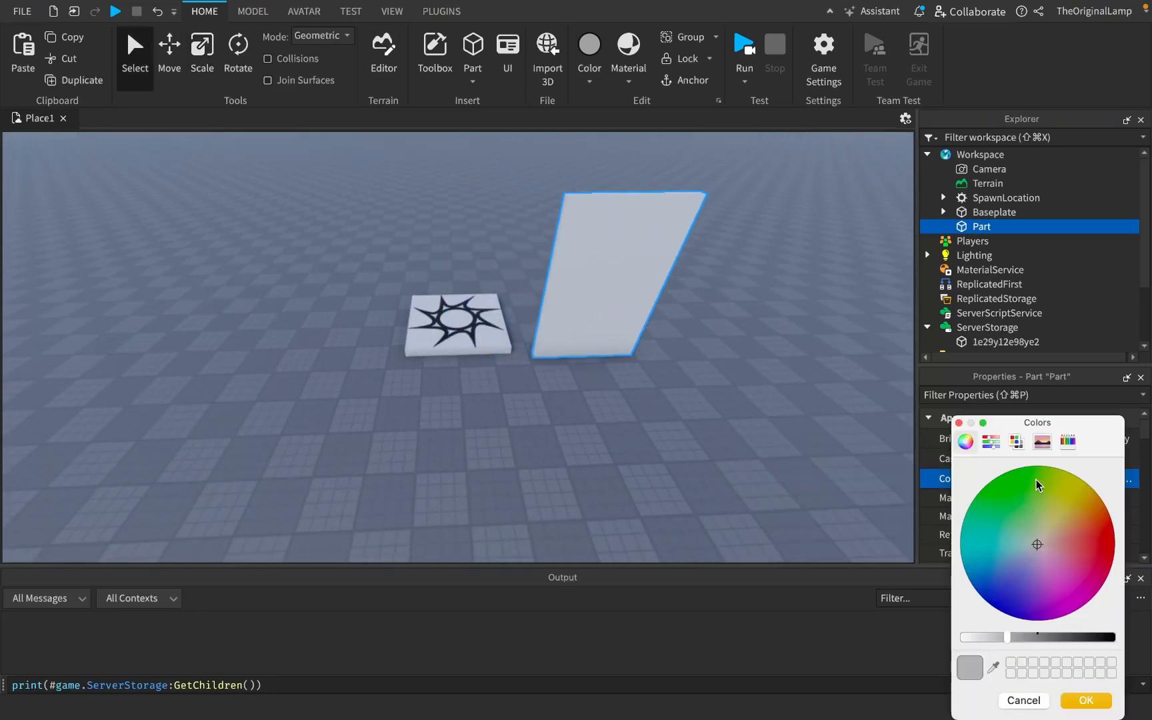
pyautogui.click(1098, 551)
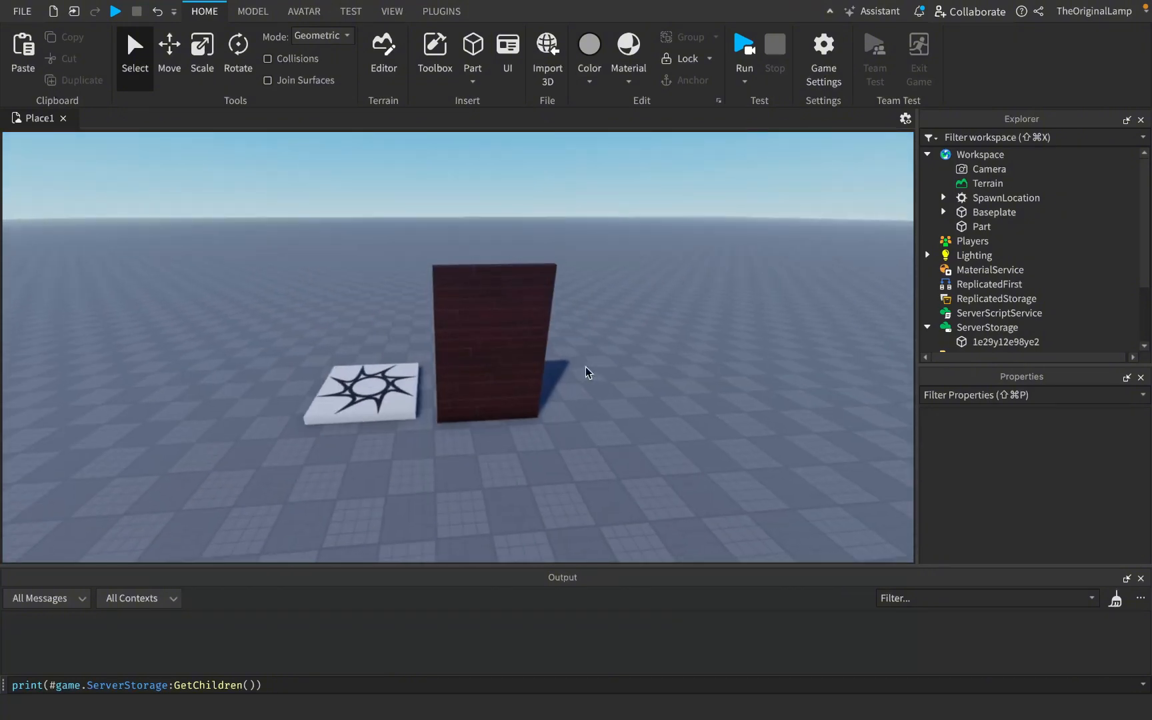
pyautogui.click(491, 338)
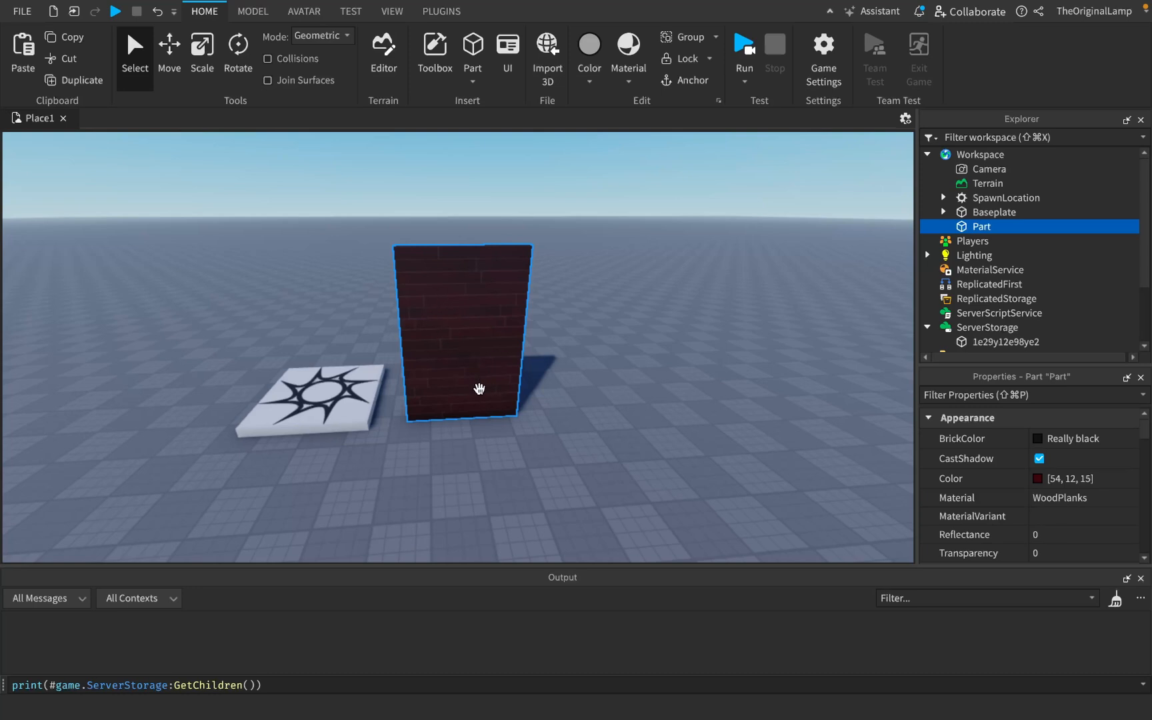
pyautogui.click(744, 47)
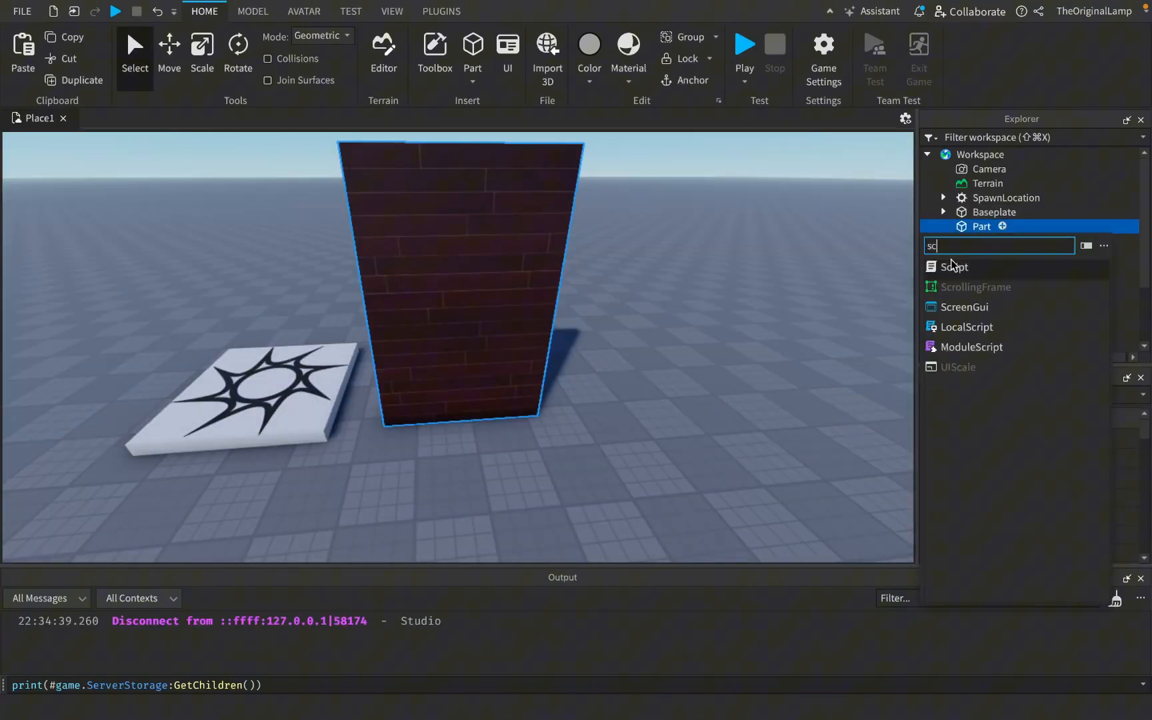
pyautogui.click(957, 265)
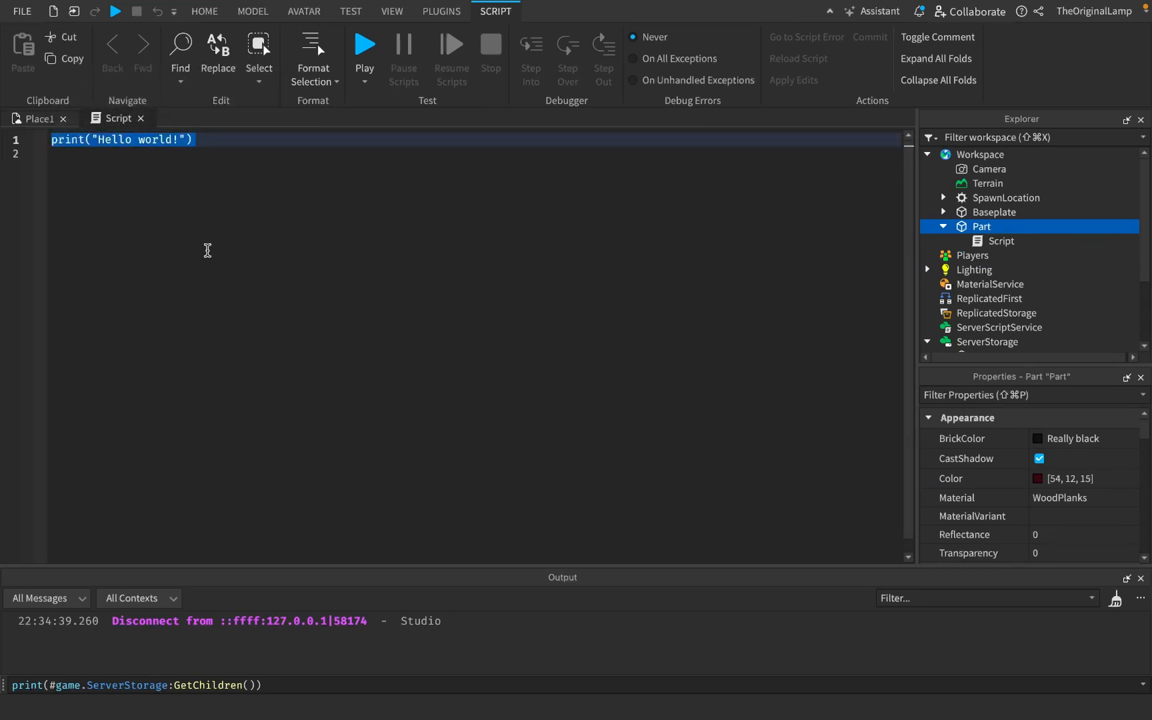
pyautogui.write('locs')
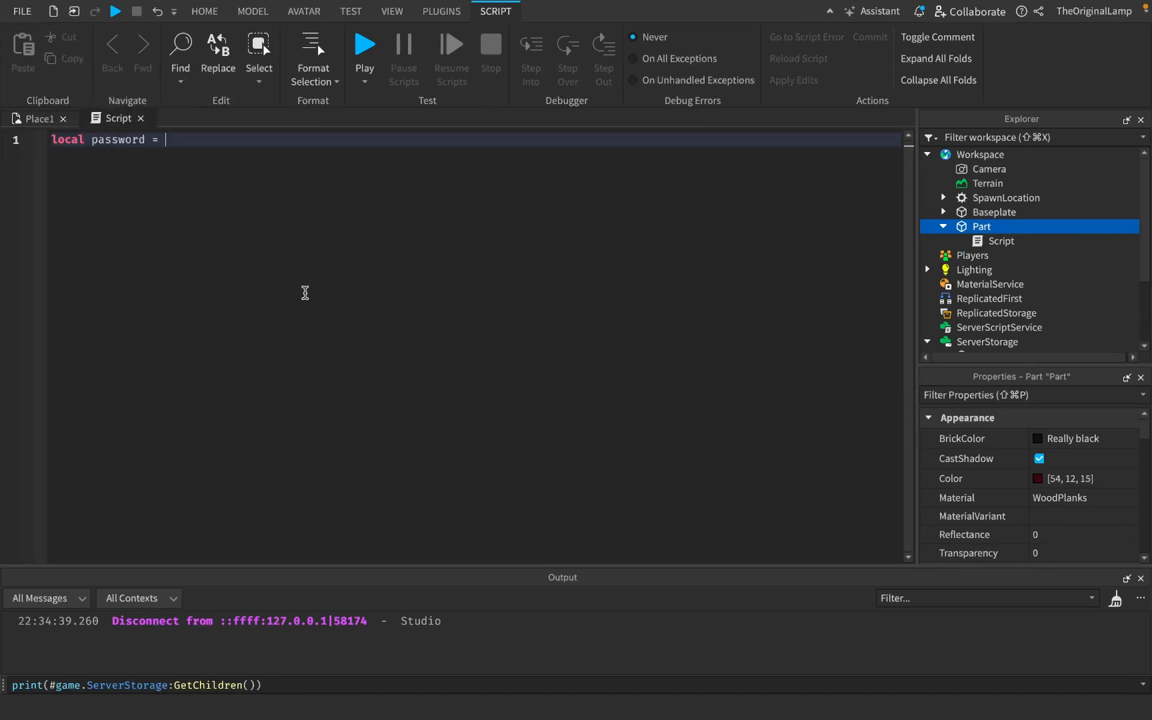
pyautogui.write('"ib123f1irh1"')
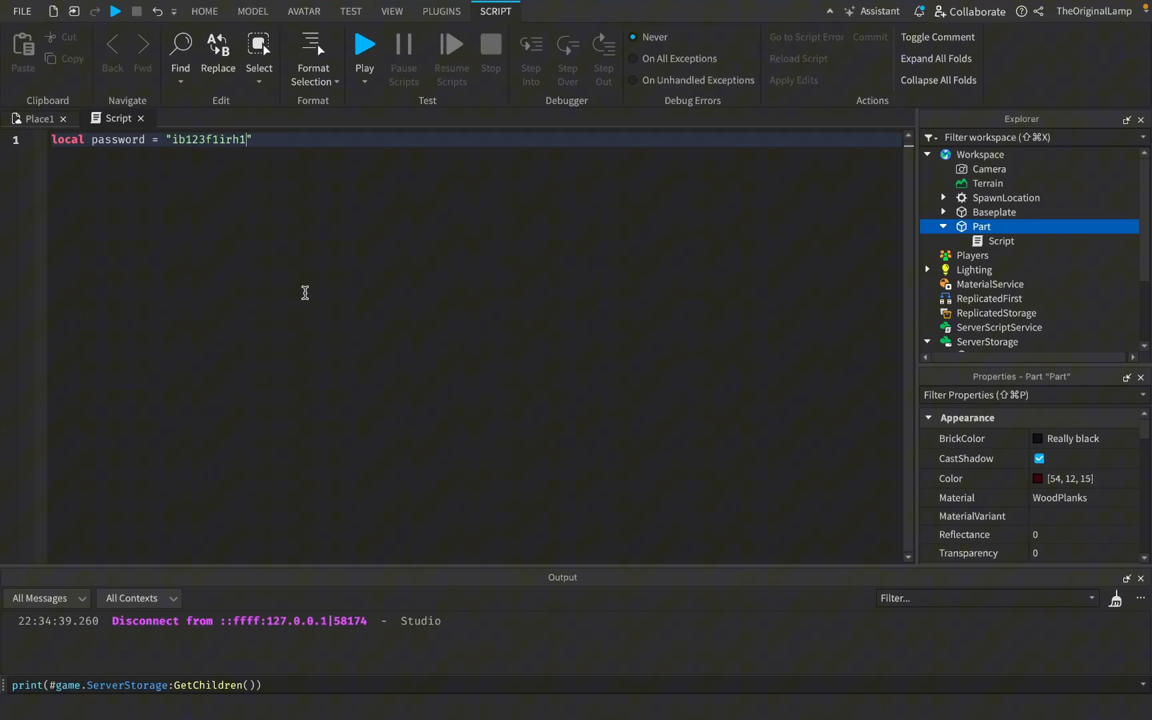
pyautogui.write('0')
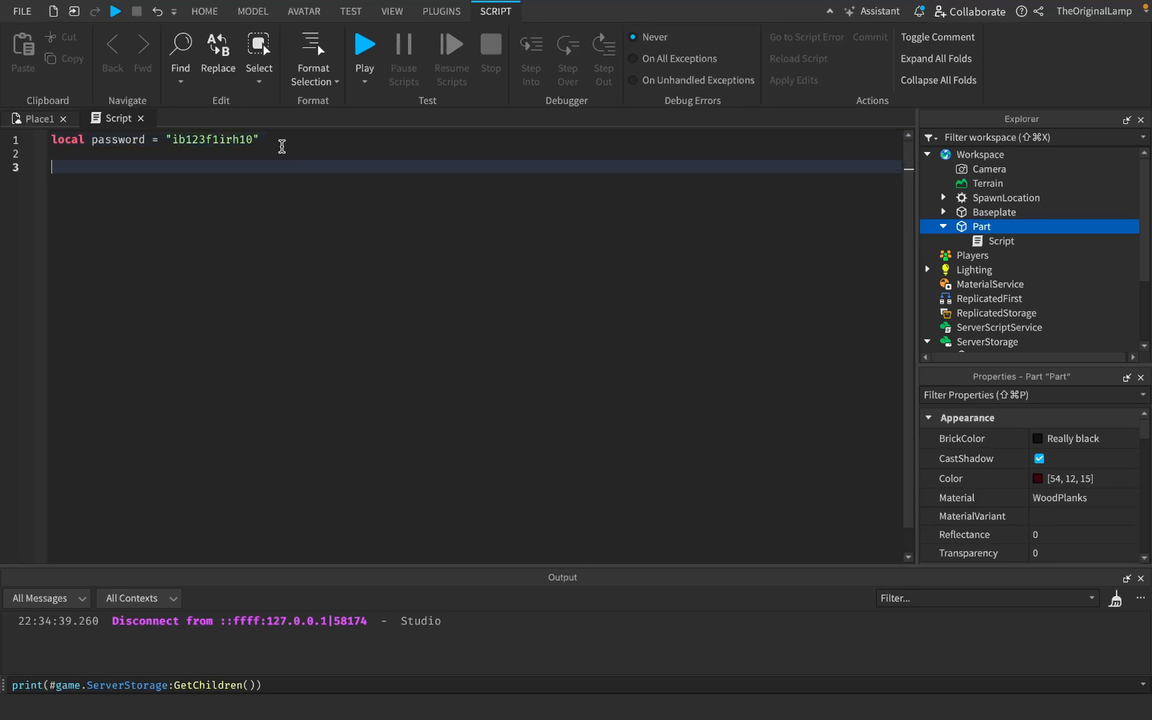
# Add comment lines '-- if players inputs passcode then open door blah blah' and start a playtest
pyautogui.write('--')
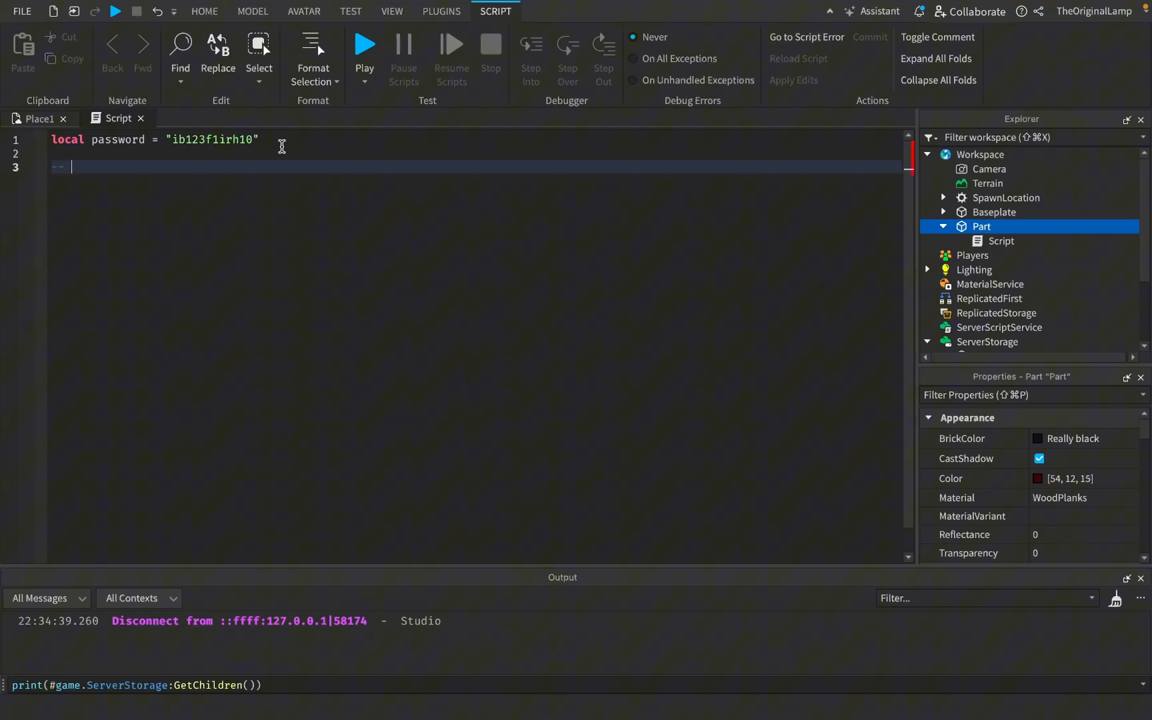
pyautogui.write('if play')
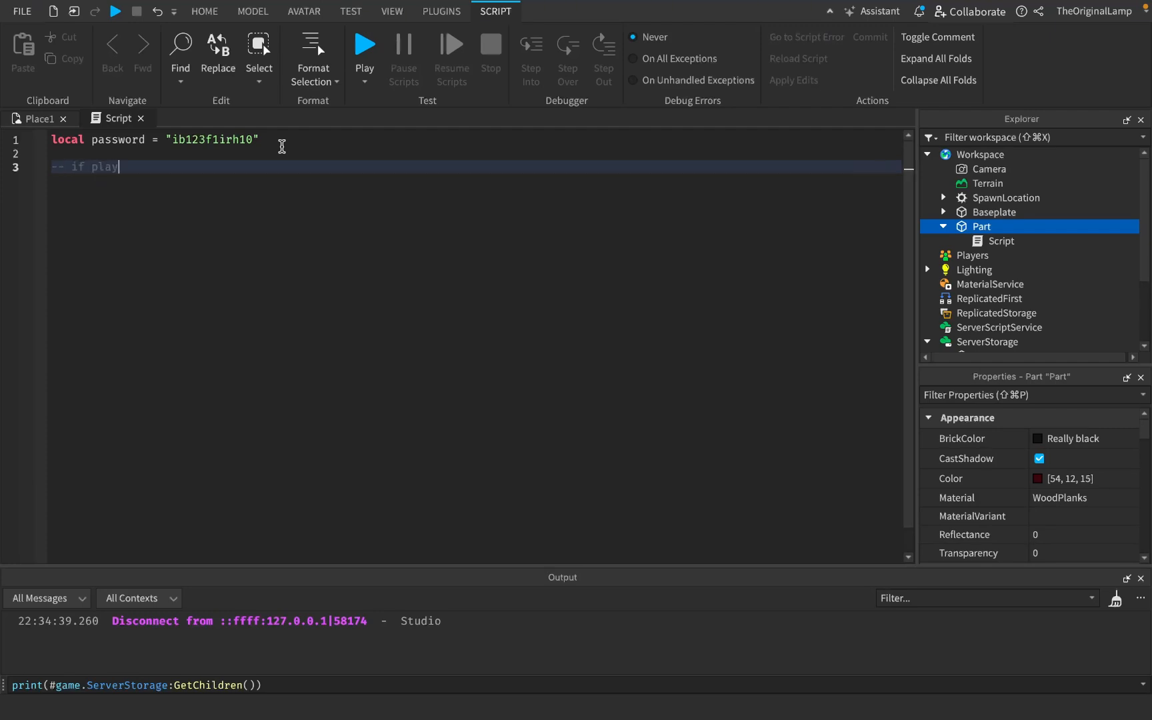
pyautogui.write('ers inputs pass')
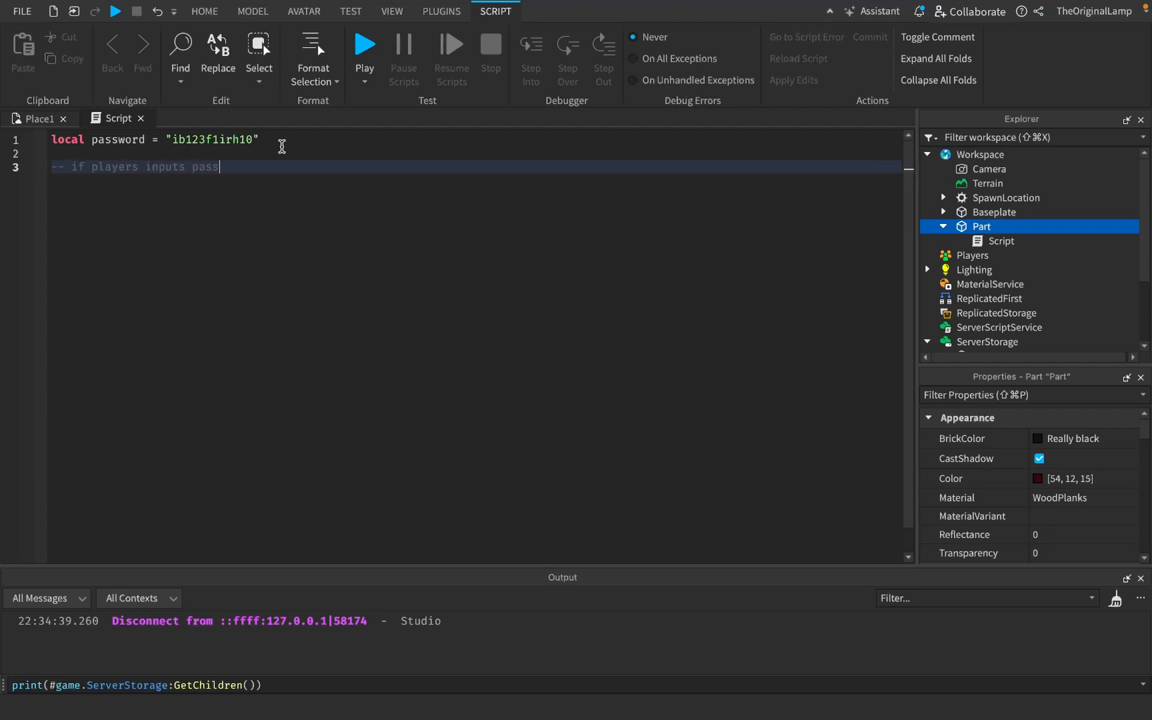
pyautogui.write('code then open')
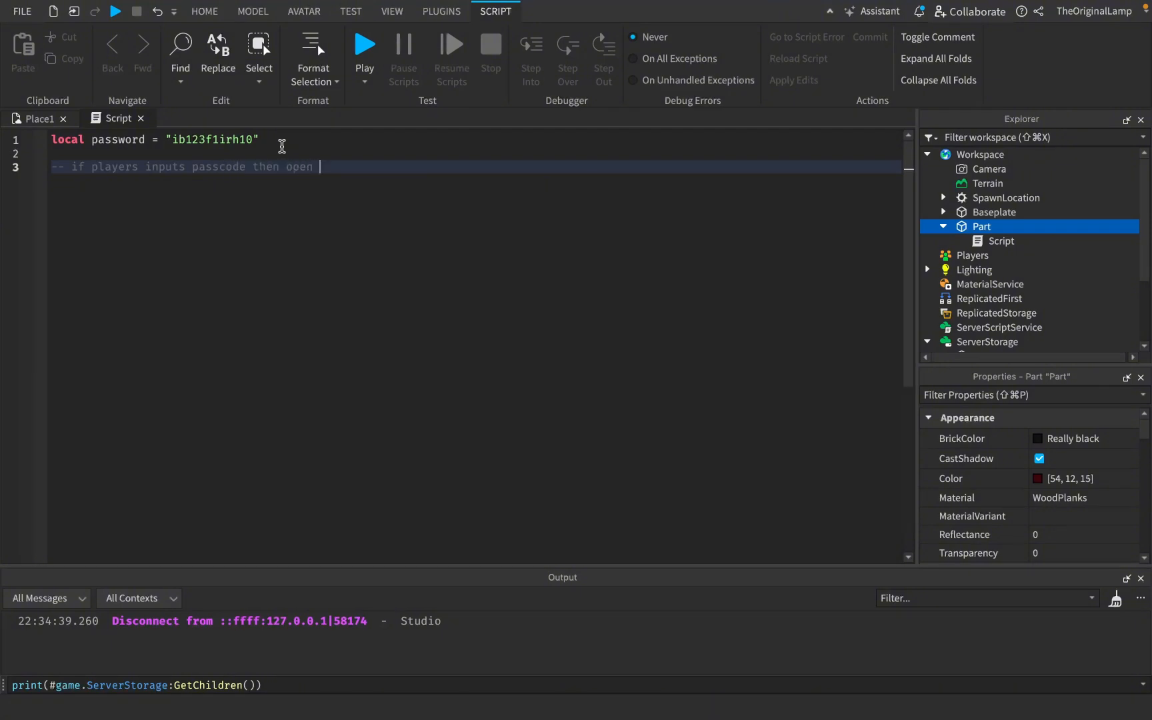
pyautogui.write('door')
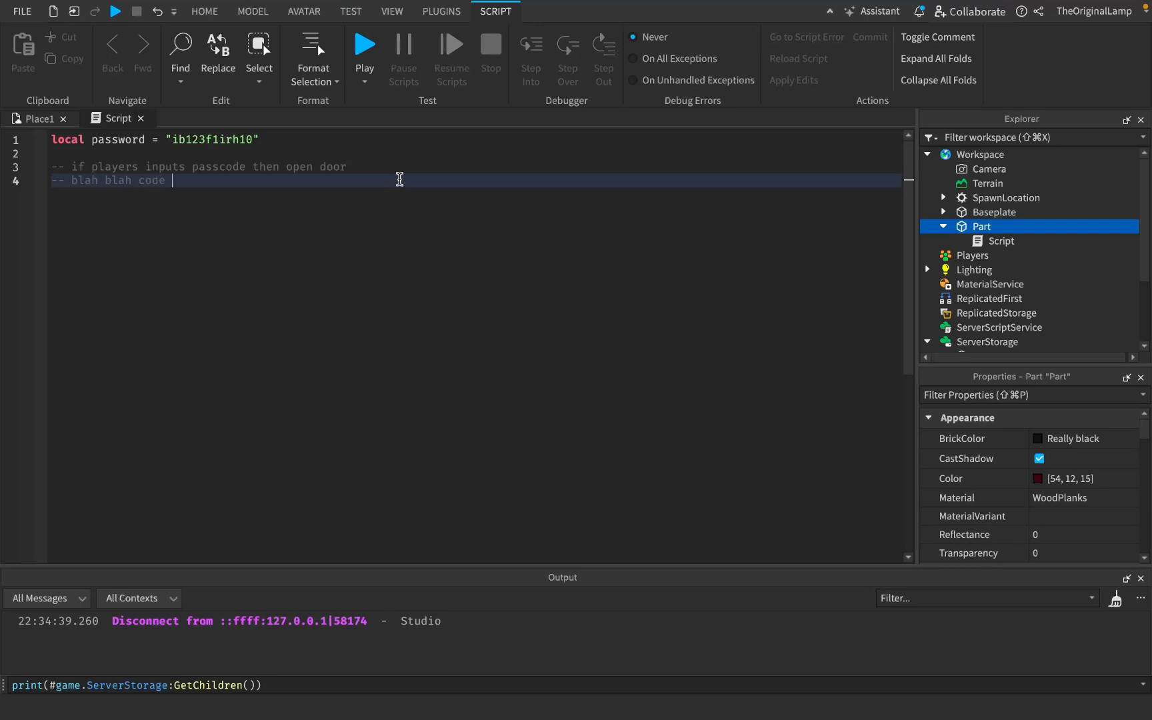
pyautogui.write('blah blah')
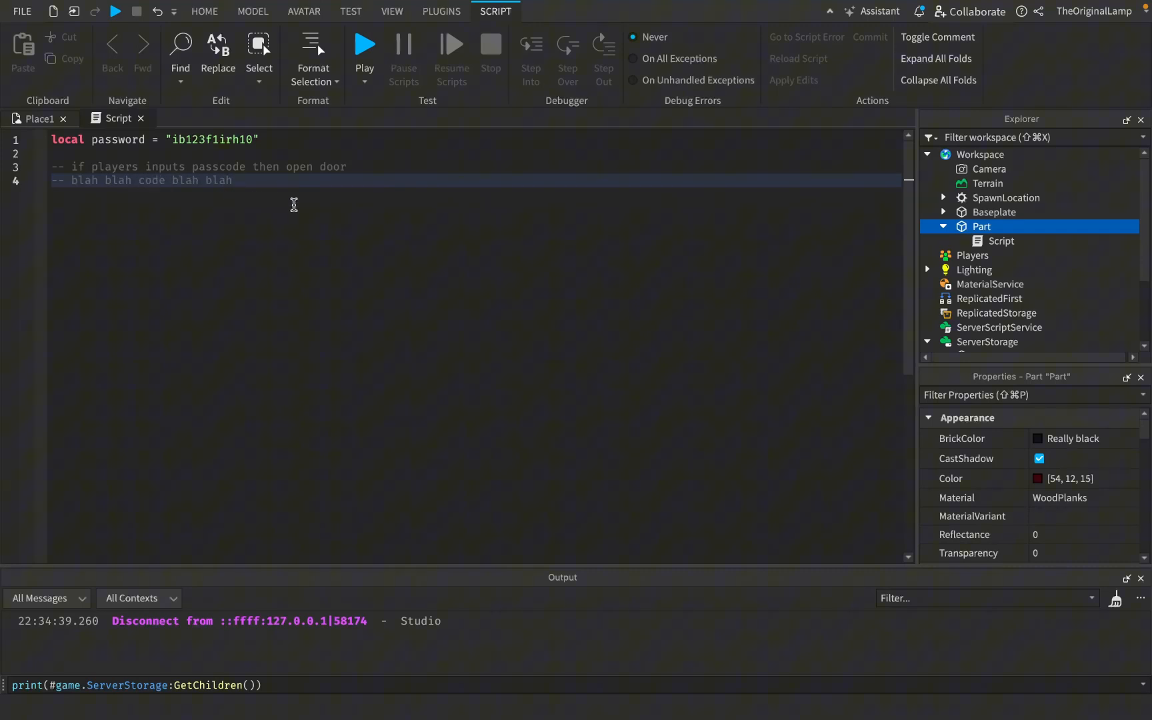
pyautogui.click(364, 44)
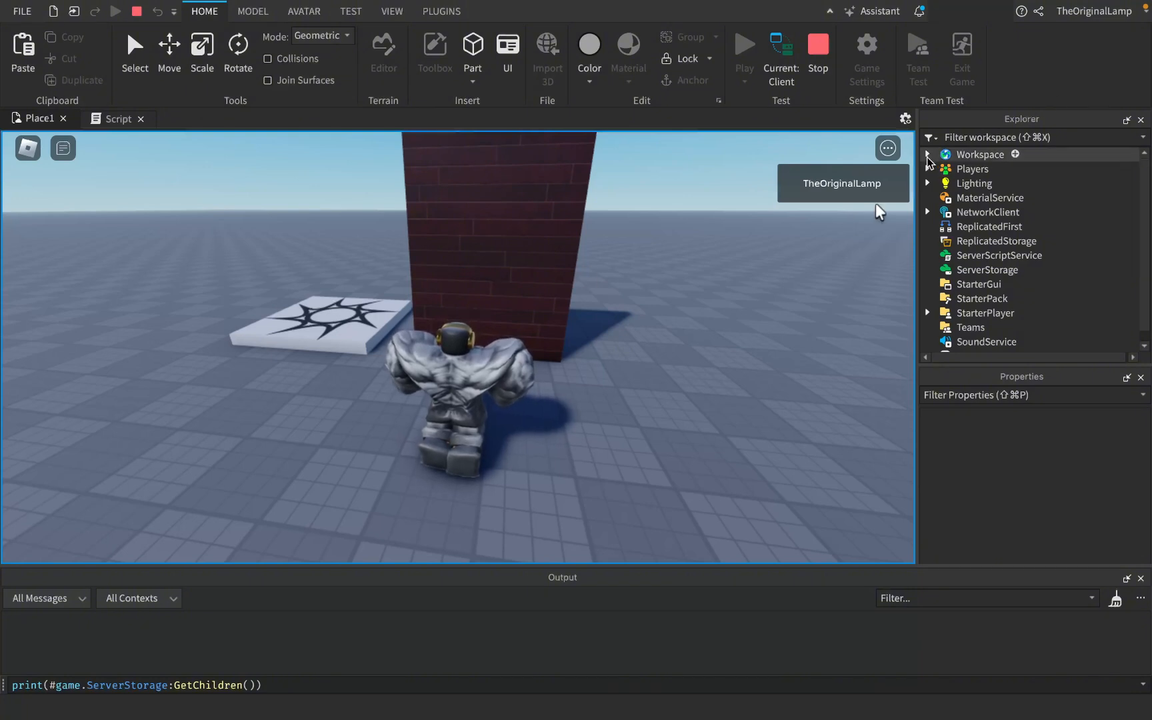
# Expand Workspace in the client Explorer to reveal the Part's script, then stop the test
pyautogui.click(500, 250)
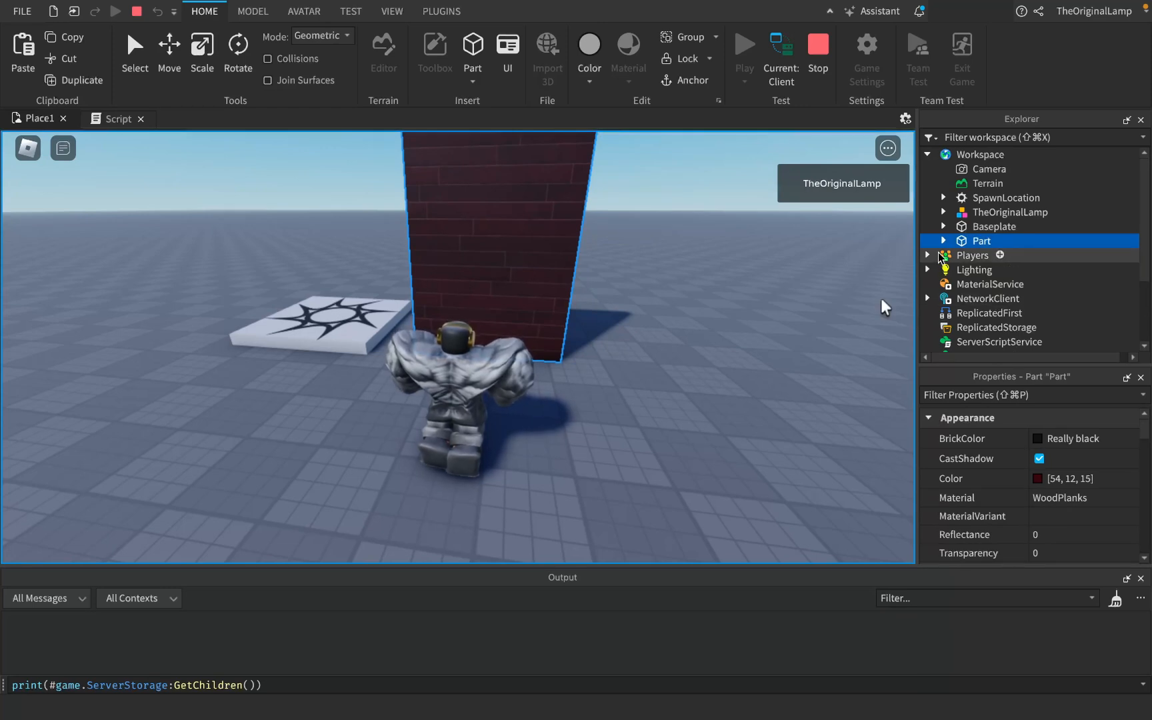
pyautogui.click(943, 240)
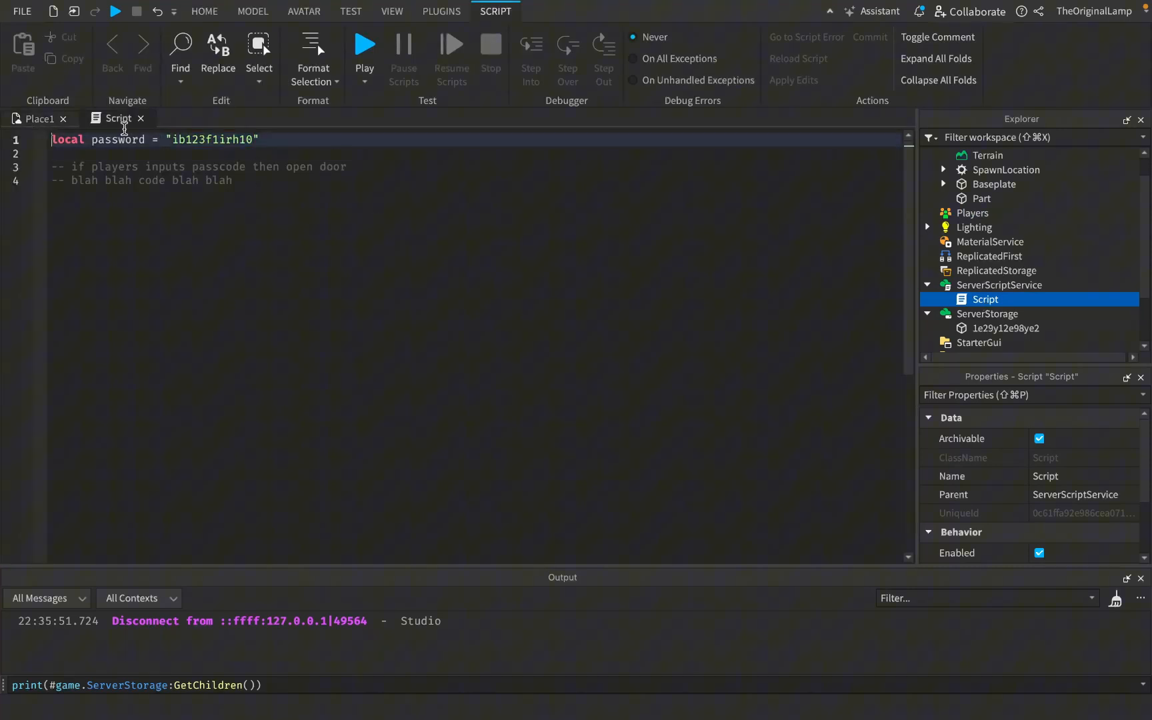
# Write local door = workspace.Part in place of script.Parent and start a playtest
pyautogui.write('loc')
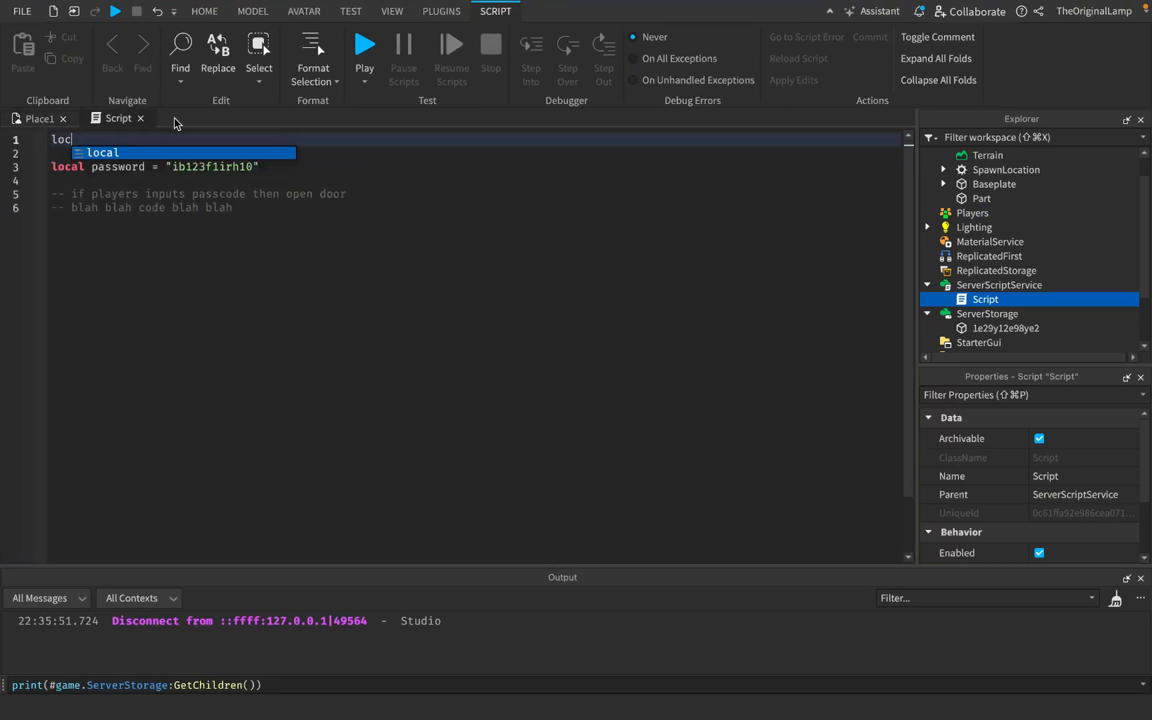
pyautogui.write('door =')
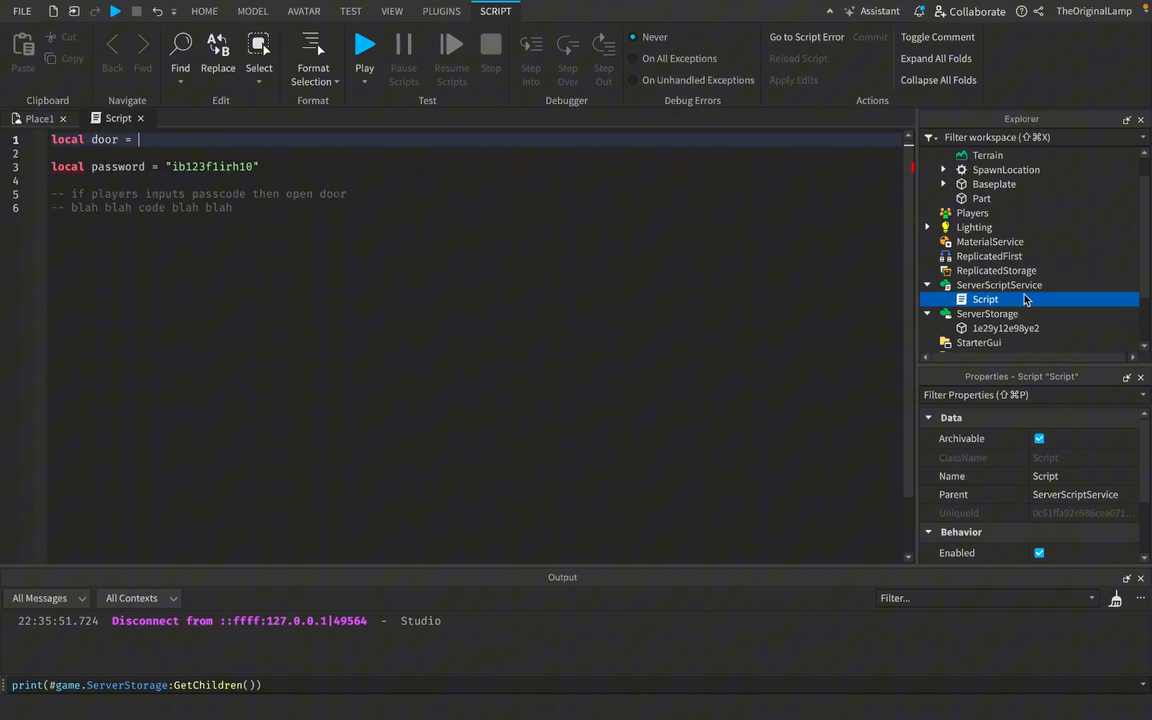
pyautogui.write('script.Parent')
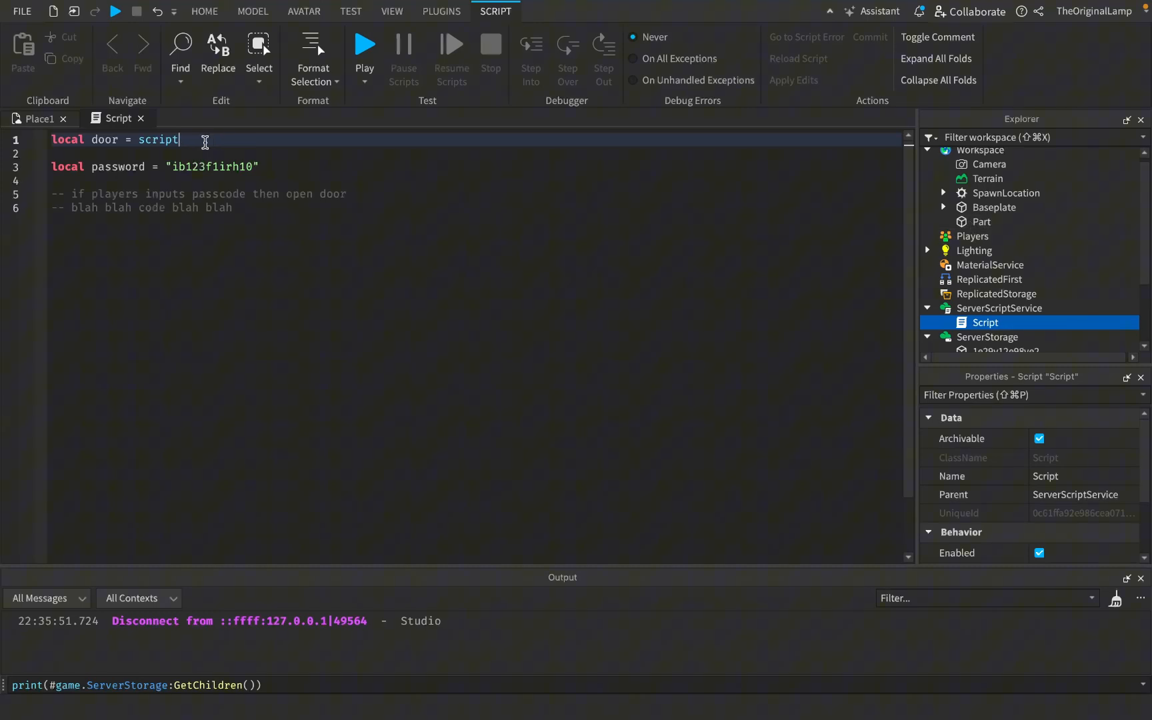
pyautogui.press('Backspace')
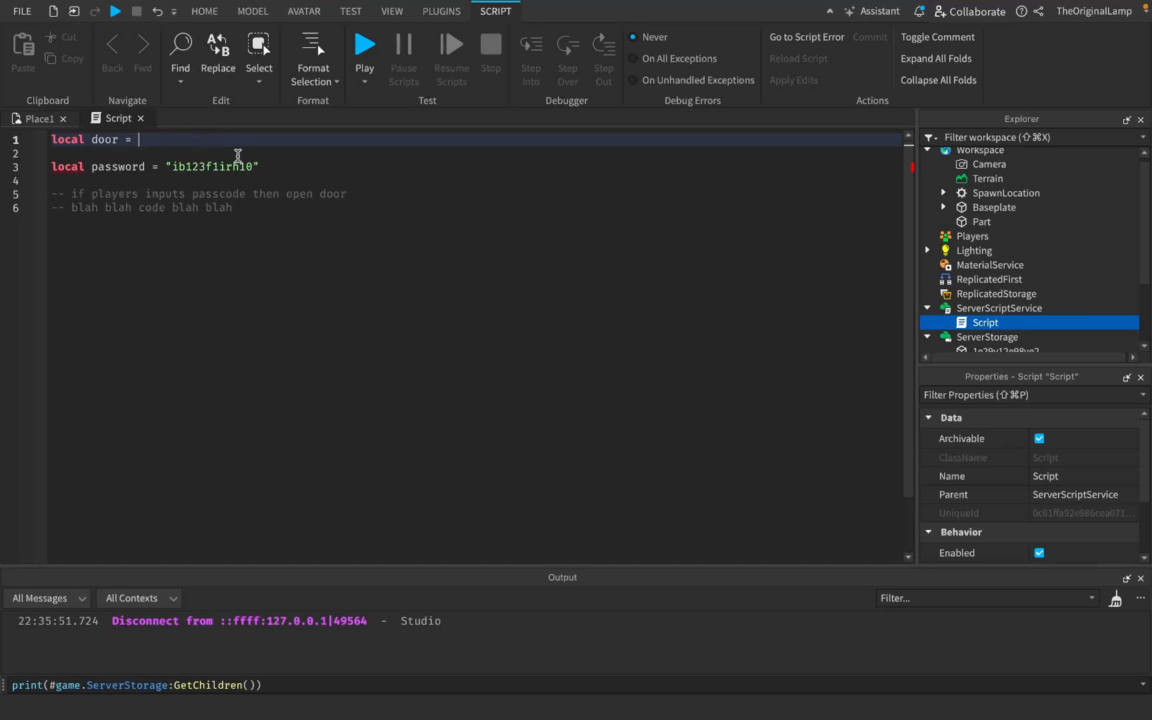
pyautogui.write('workspace.Pa')
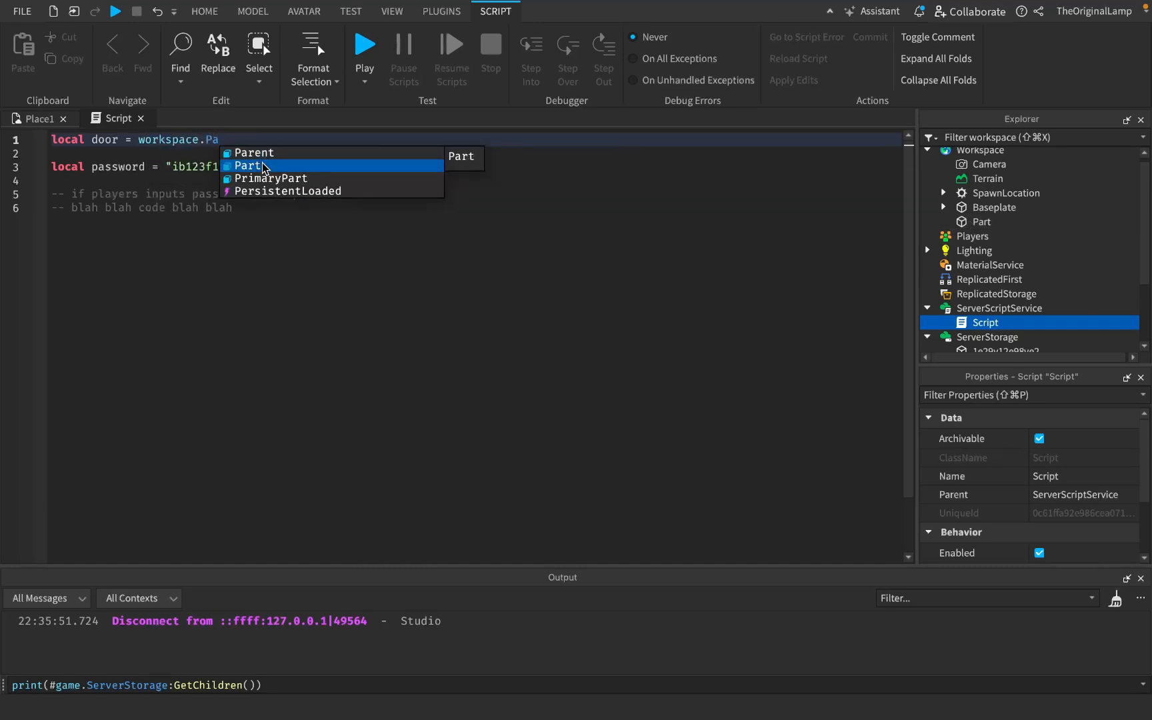
pyautogui.click(249, 165)
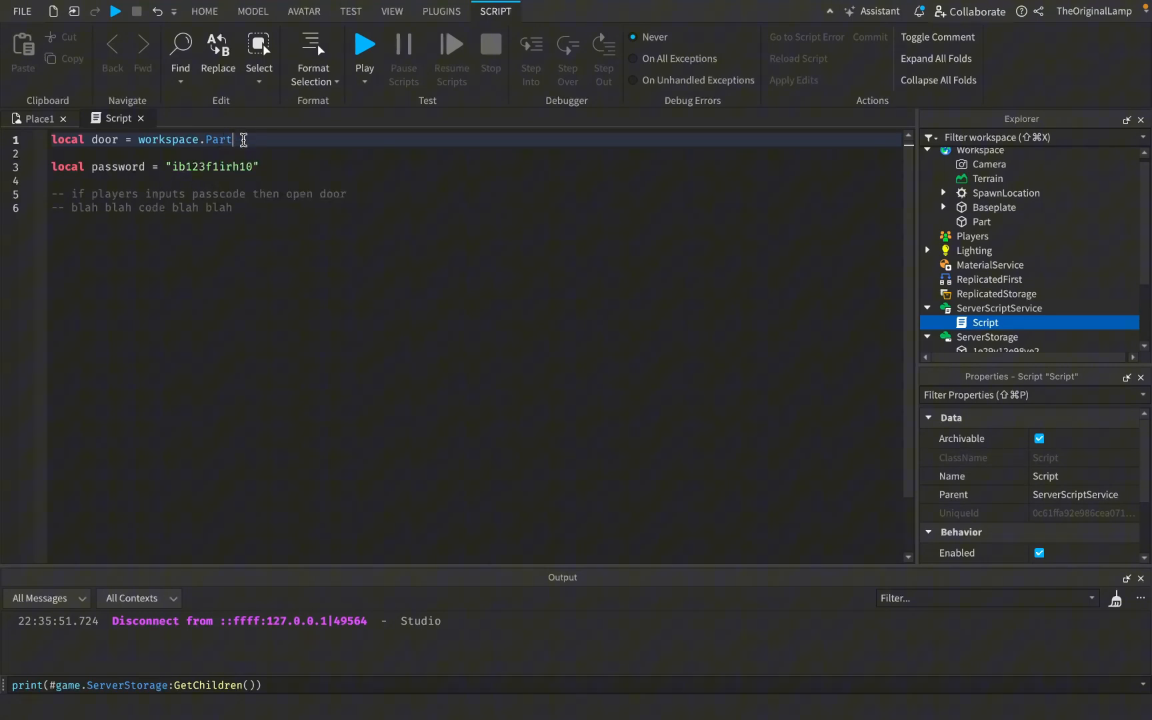
pyautogui.click(364, 44)
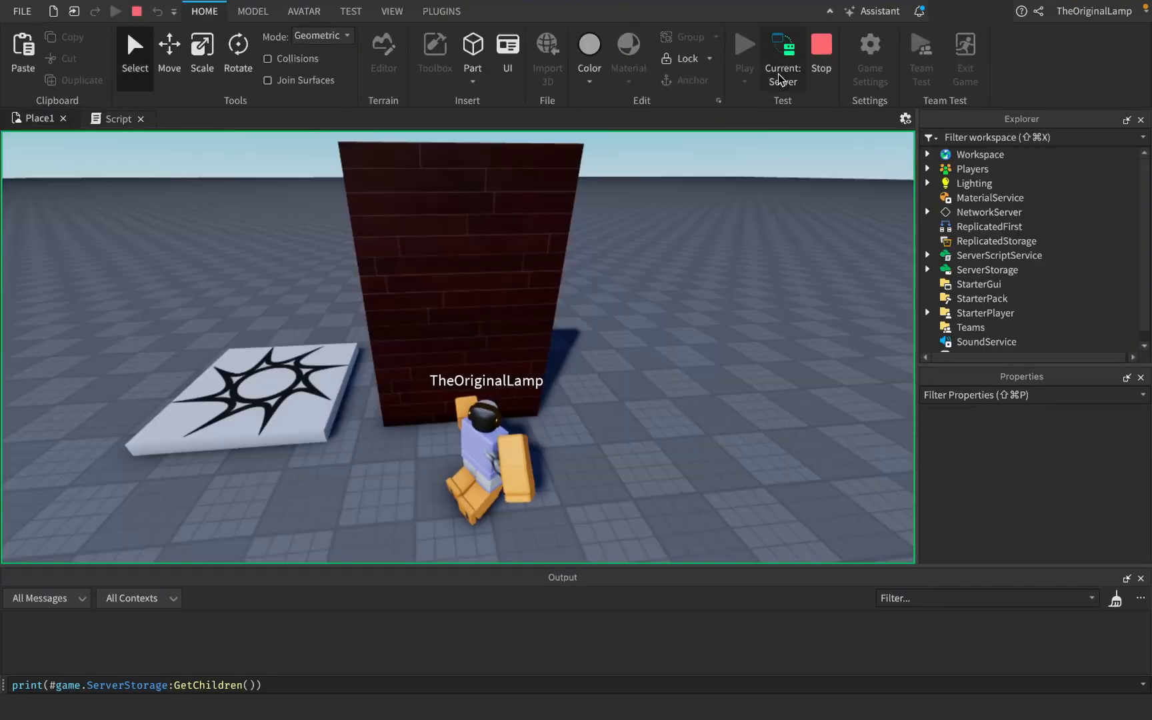
# Switch to Client view, confirm ServerScriptService shows no script, and stop the playtest
pyautogui.click(742, 45)
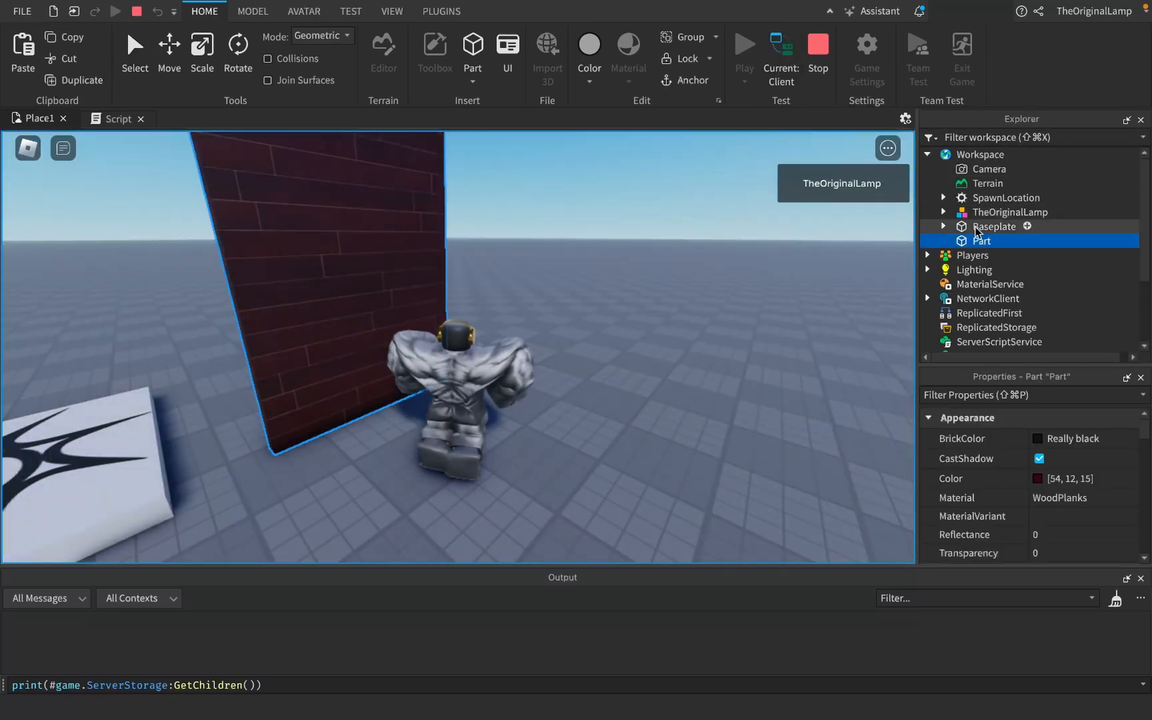
pyautogui.write('script')
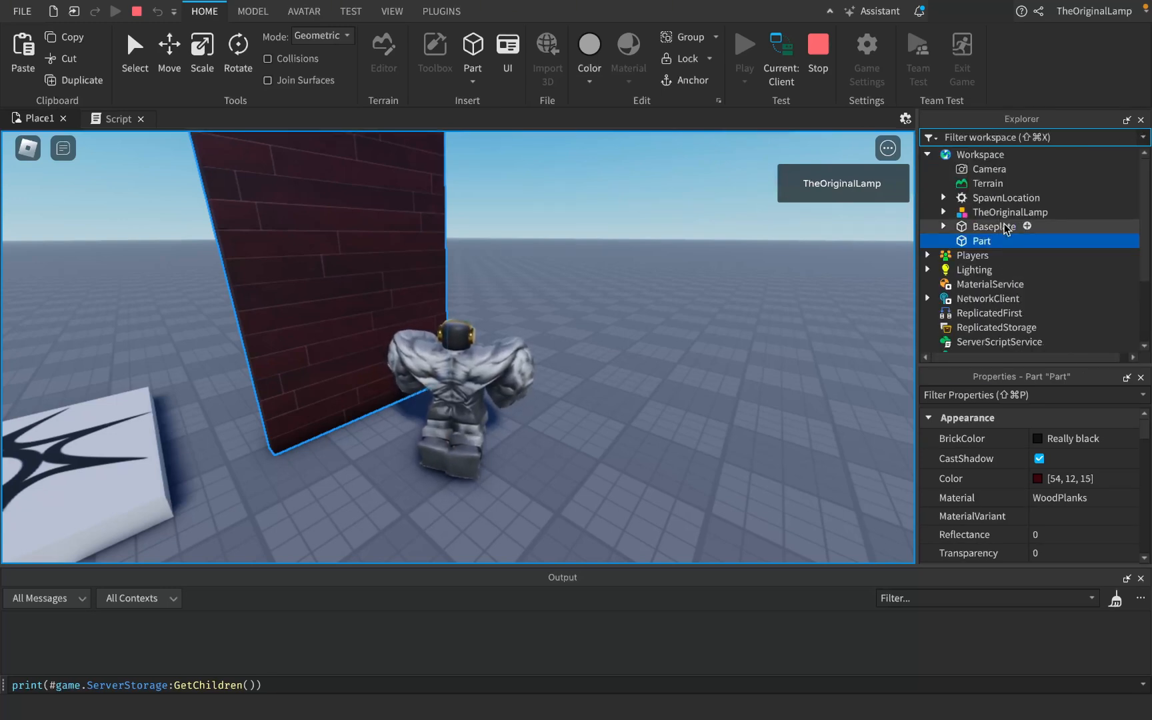
pyautogui.scroll(-3)
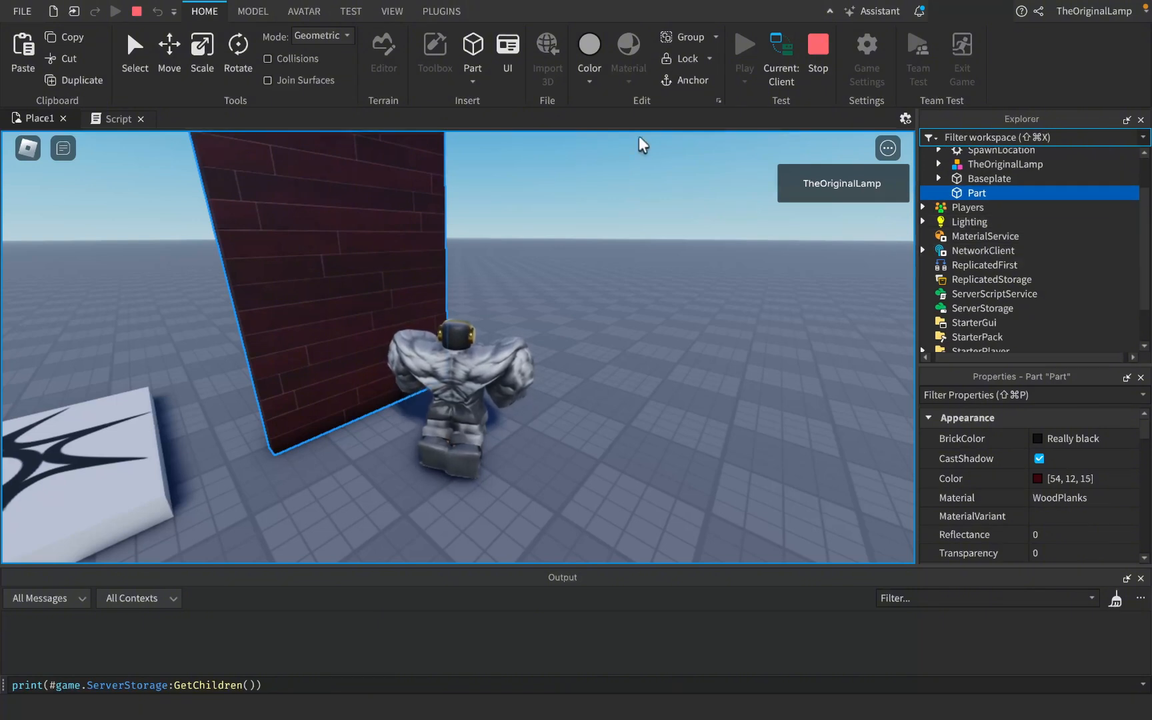
pyautogui.moveTo(593, 254)
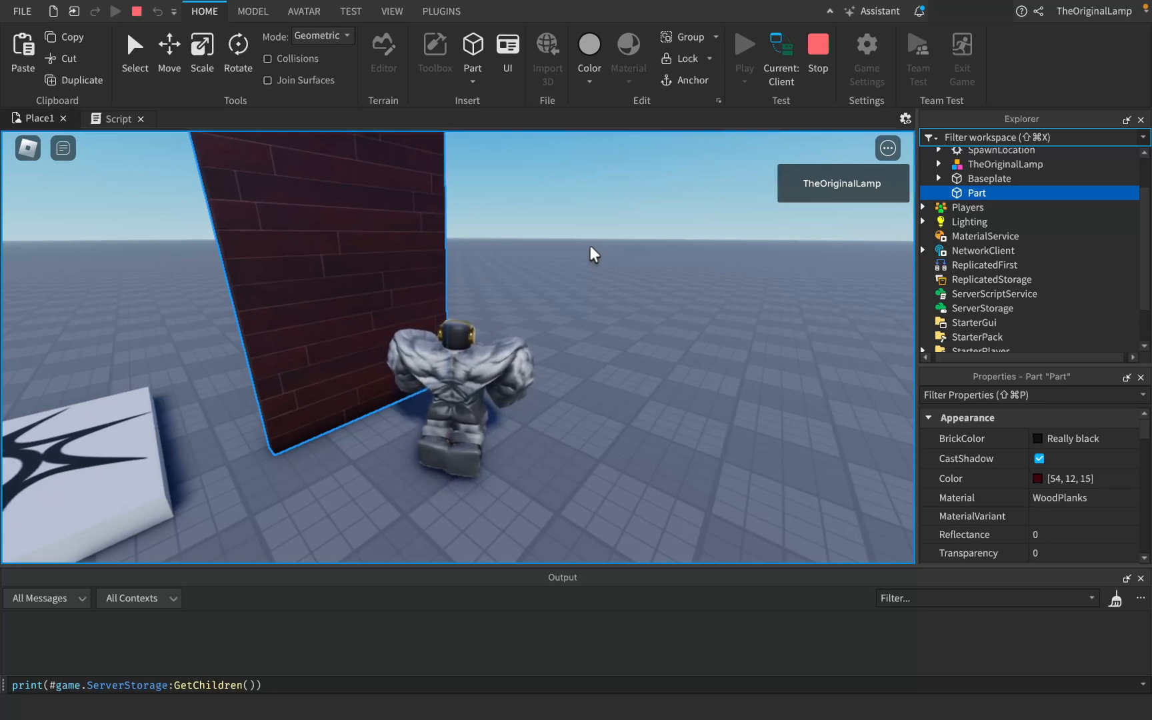
pyautogui.moveTo(892, 307)
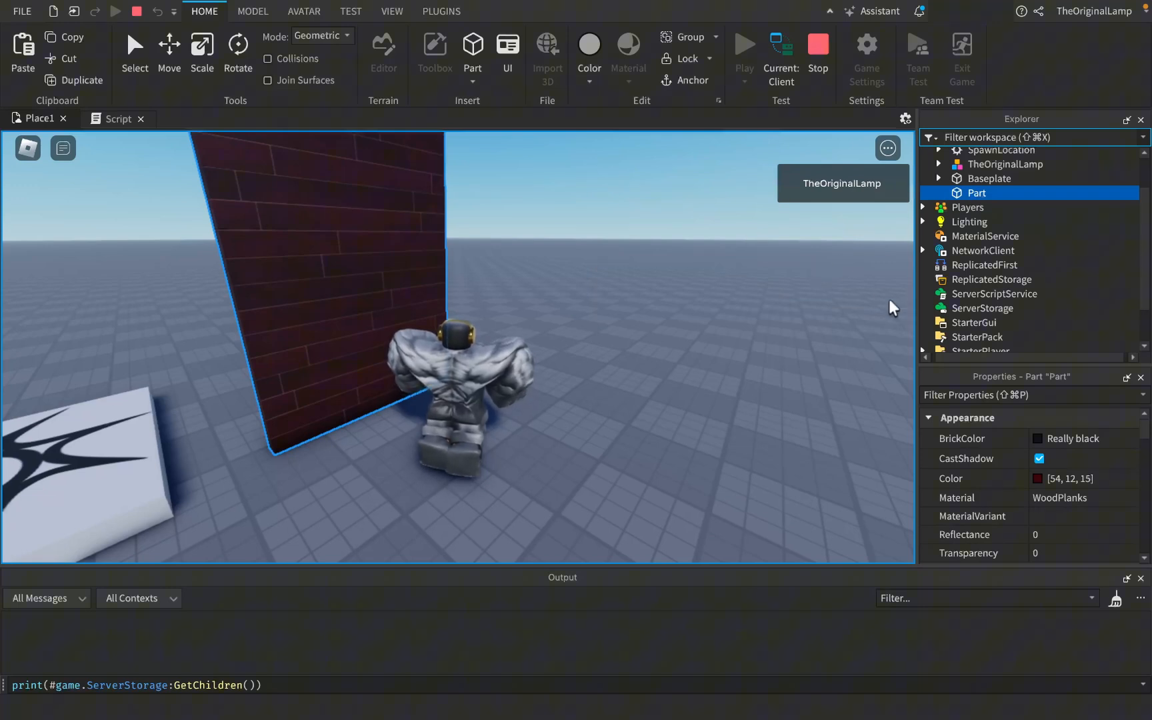
pyautogui.moveTo(783, 365)
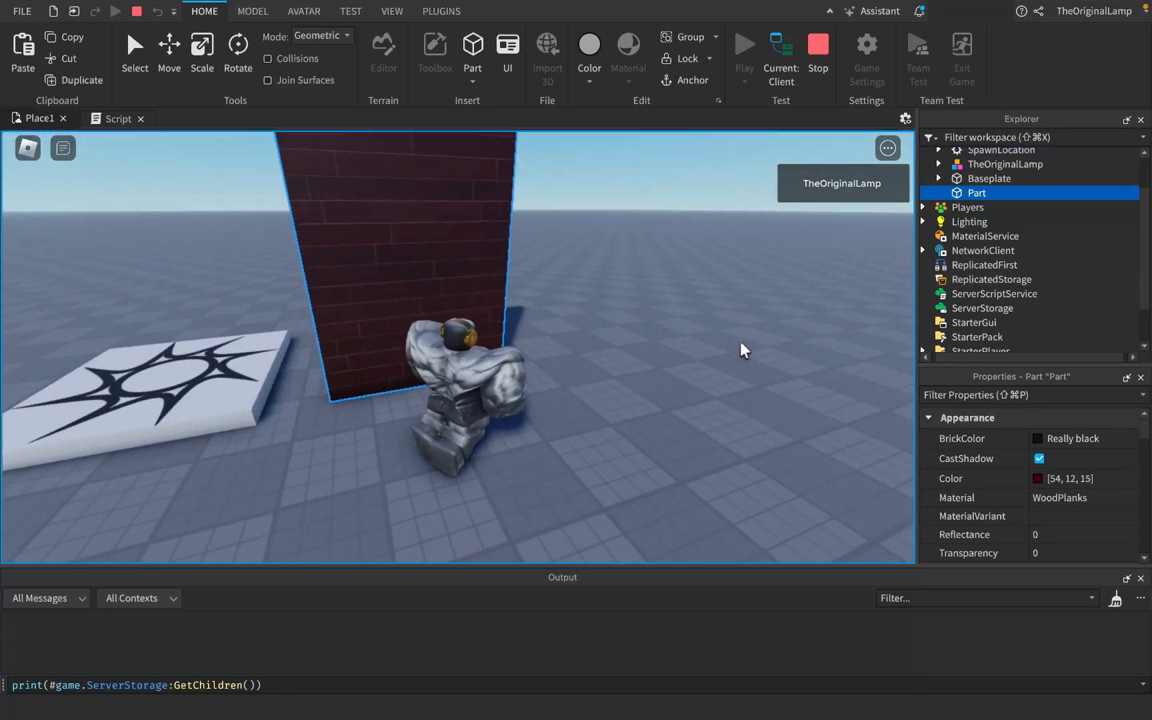
pyautogui.click(744, 54)
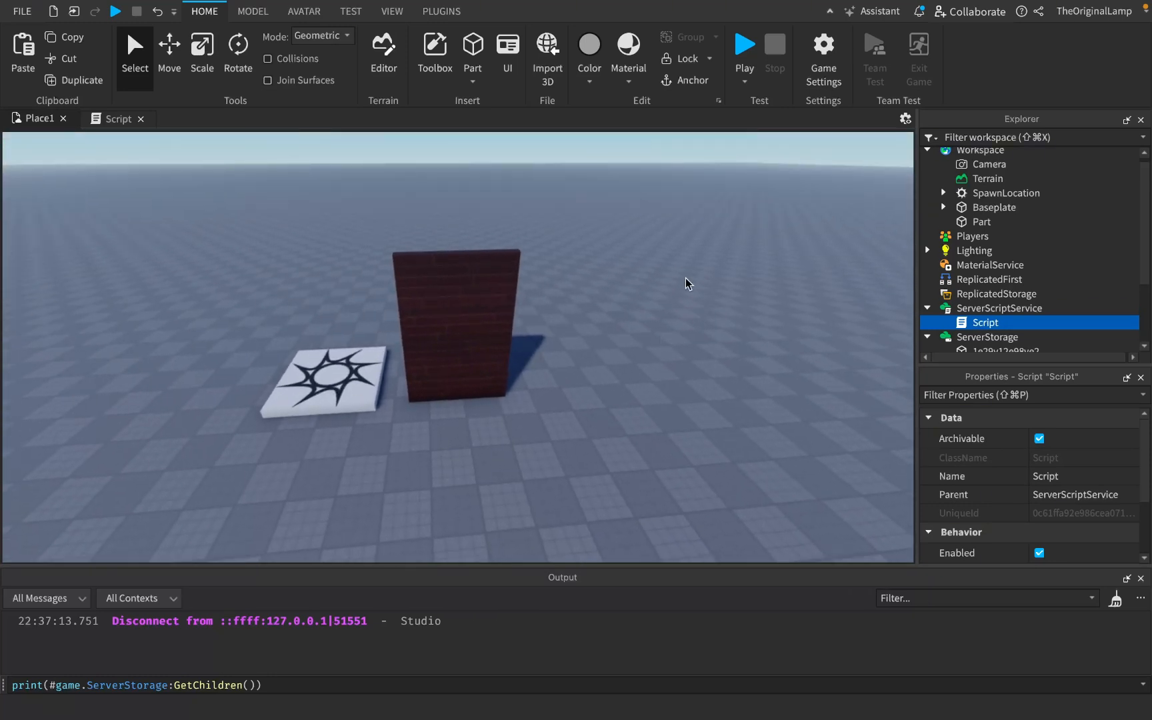
# Review the door script's code, then delete the wall Part from Workspace
pyautogui.click(456, 322)
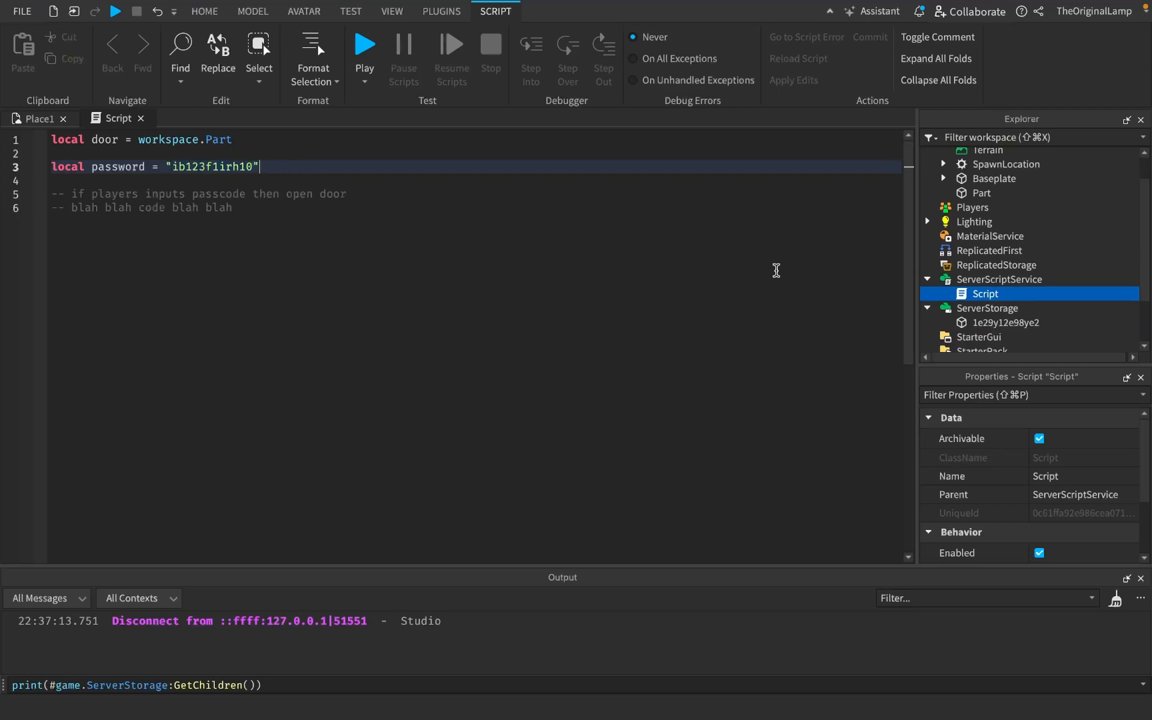
pyautogui.moveTo(998, 279)
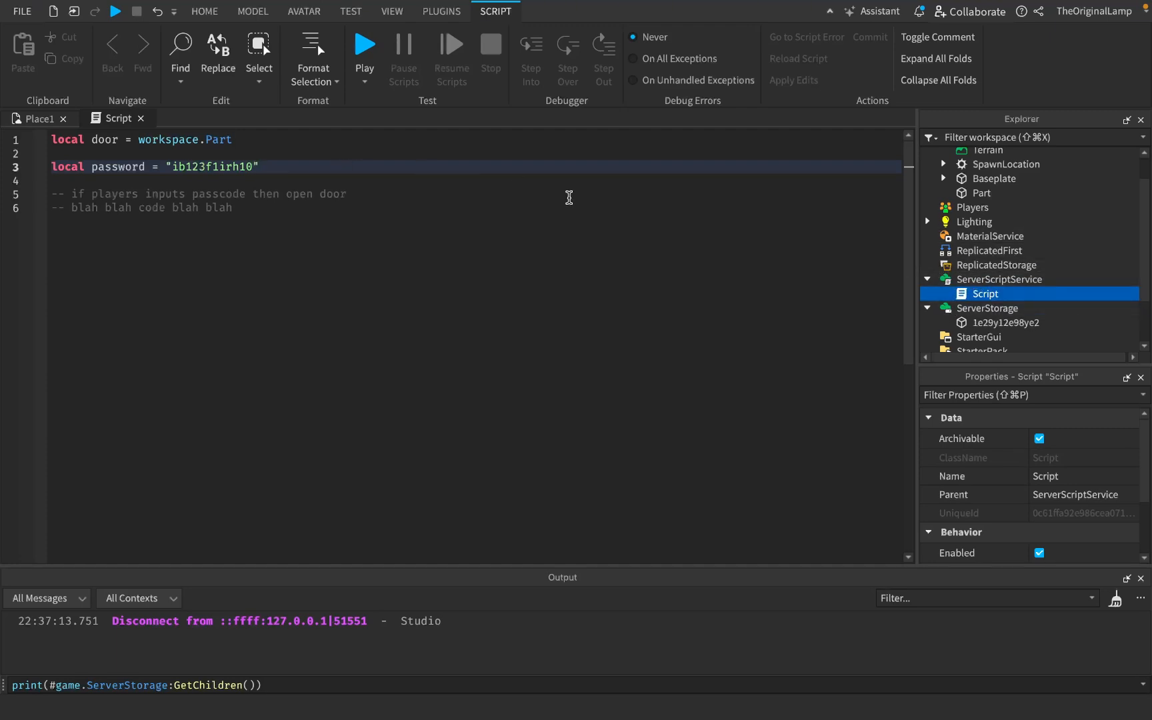
pyautogui.moveTo(1005, 323)
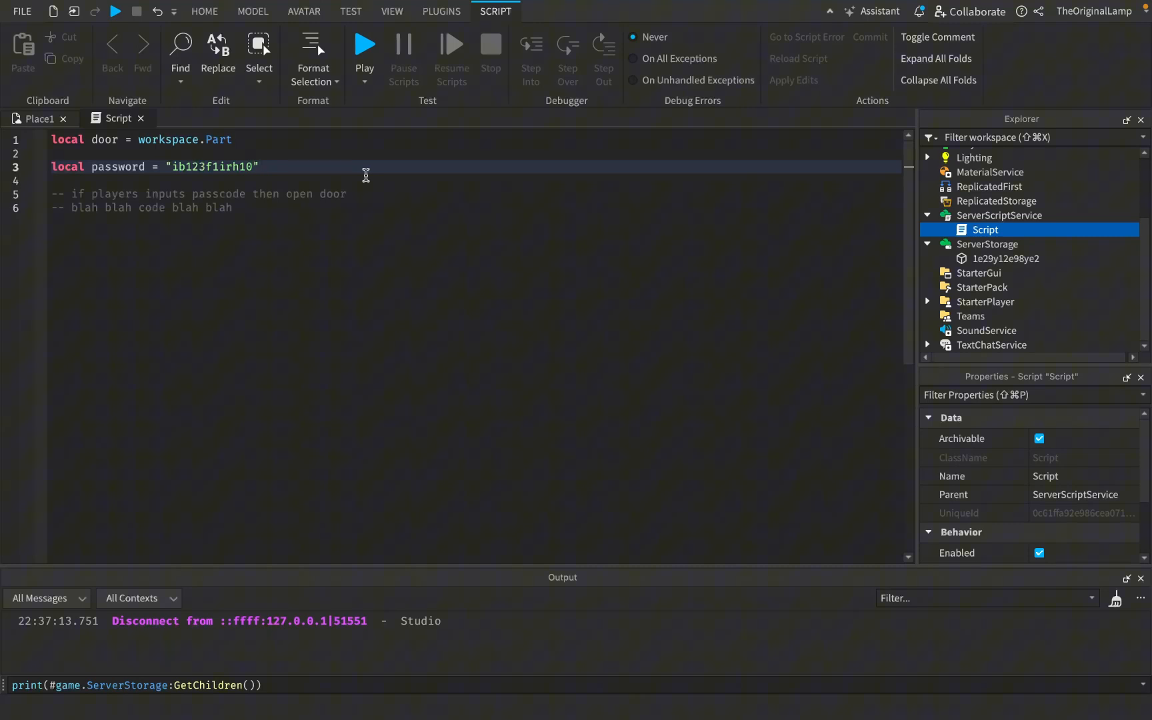
pyautogui.moveTo(493, 220)
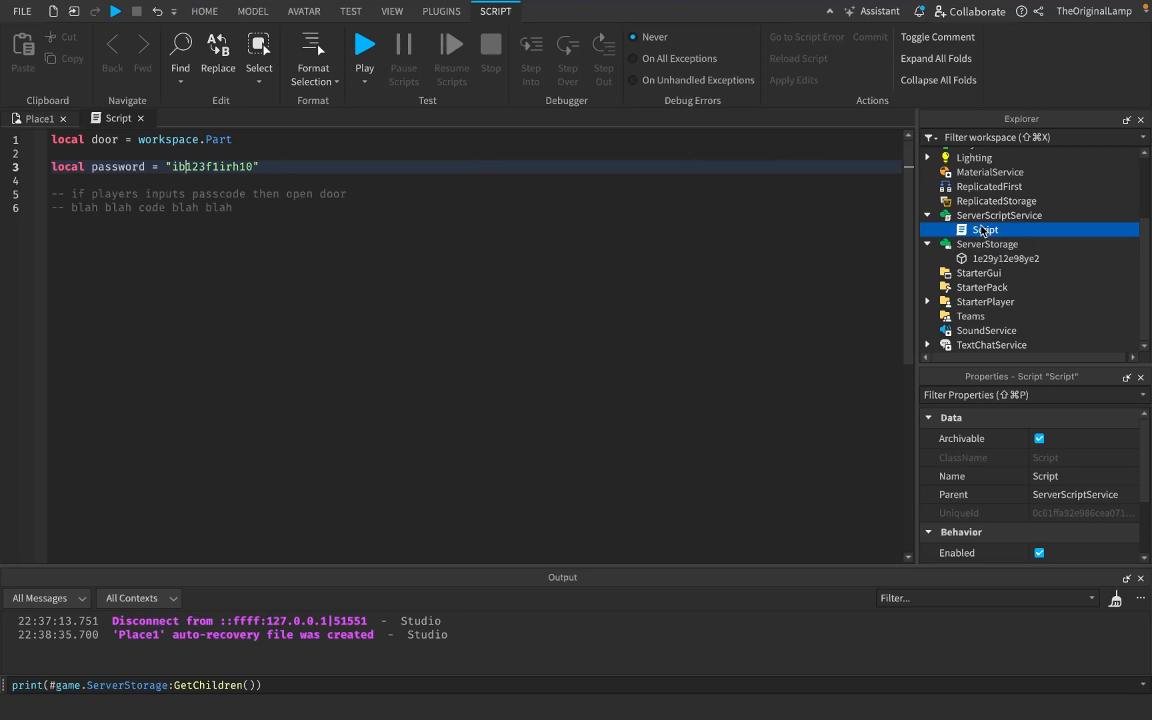
pyautogui.click(34, 118)
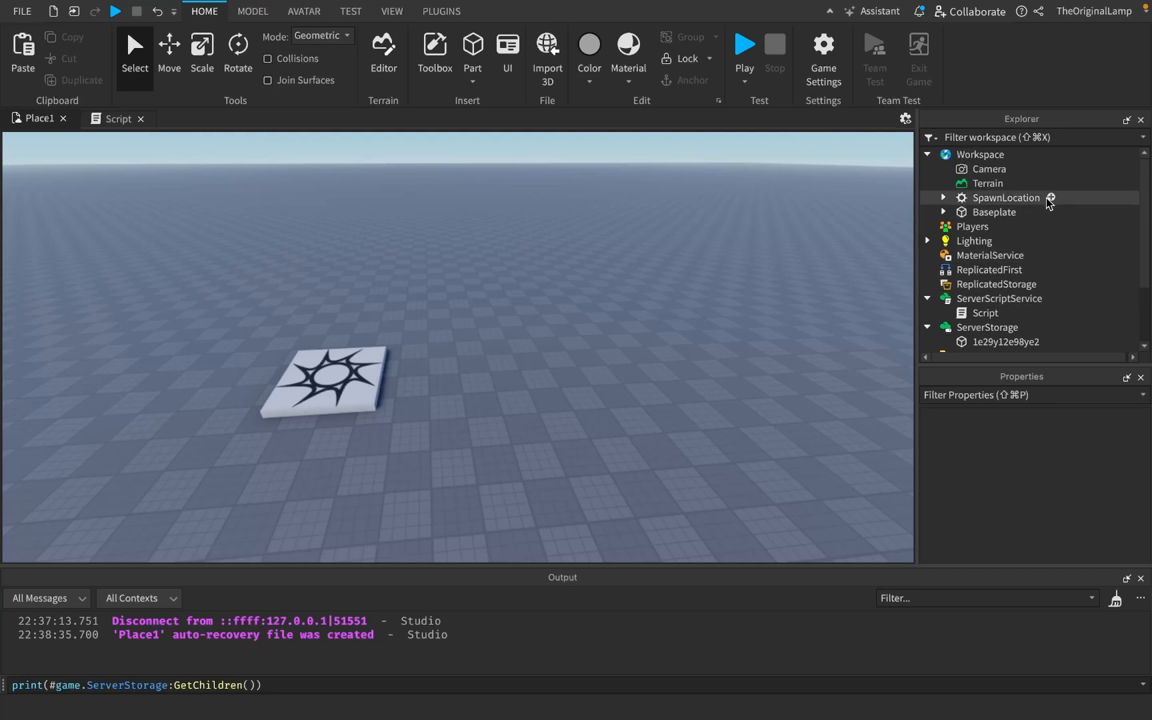
# Insert a new Part under Workspace and drag it into ServerStorage
pyautogui.click(979, 155)
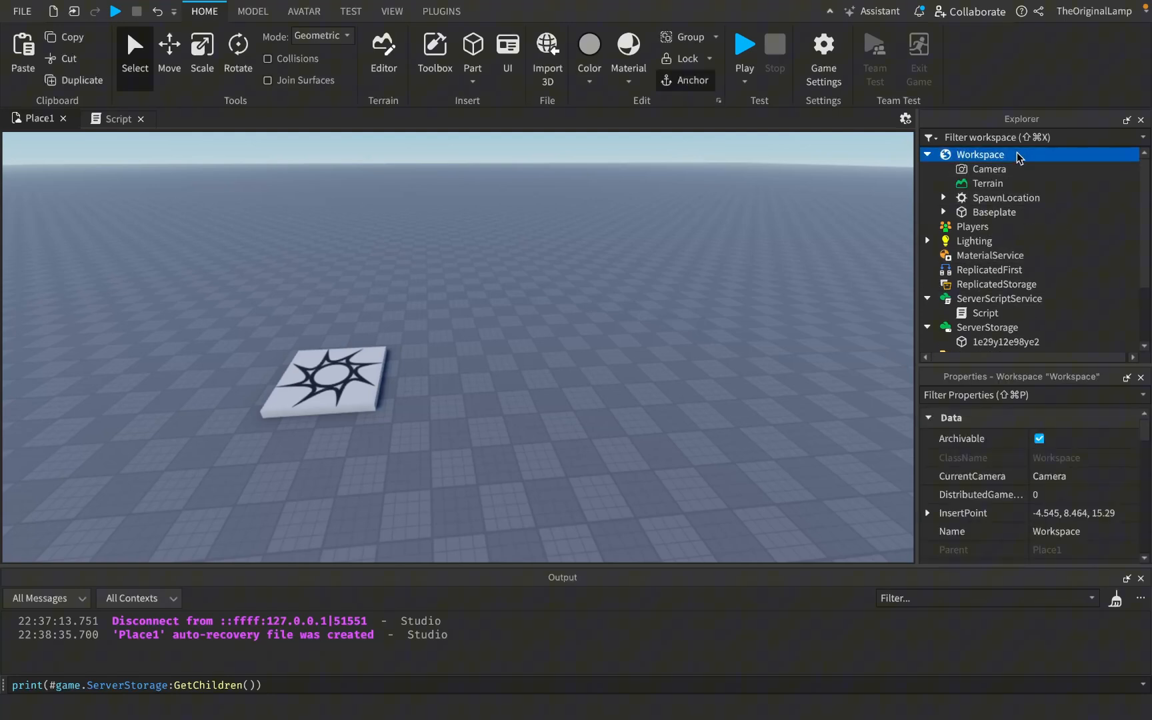
pyautogui.write('do')
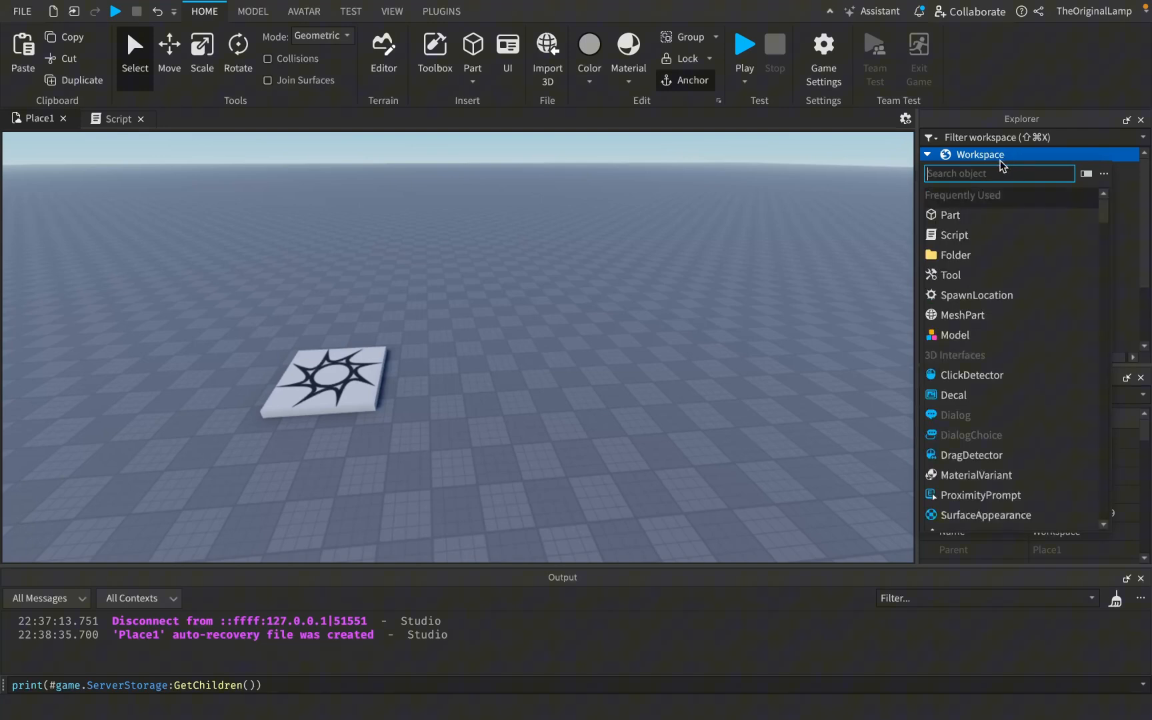
pyautogui.click(953, 215)
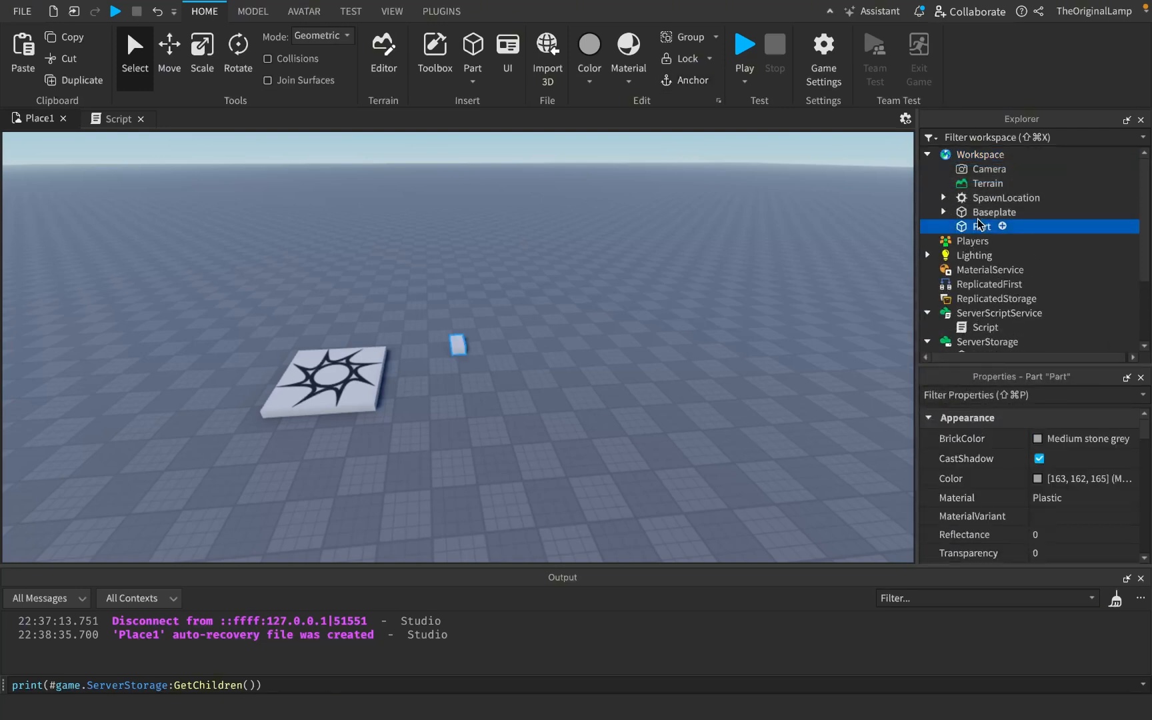
pyautogui.moveTo(981, 225); pyautogui.dragTo(997, 297)
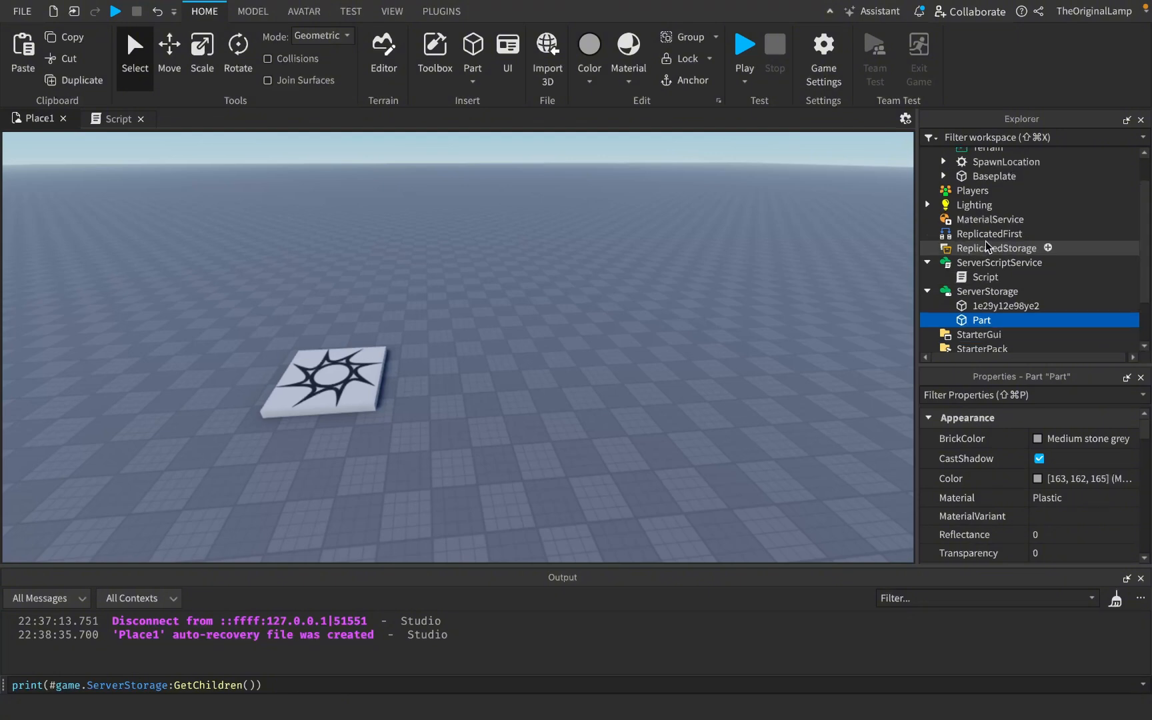
pyautogui.moveTo(967, 336)
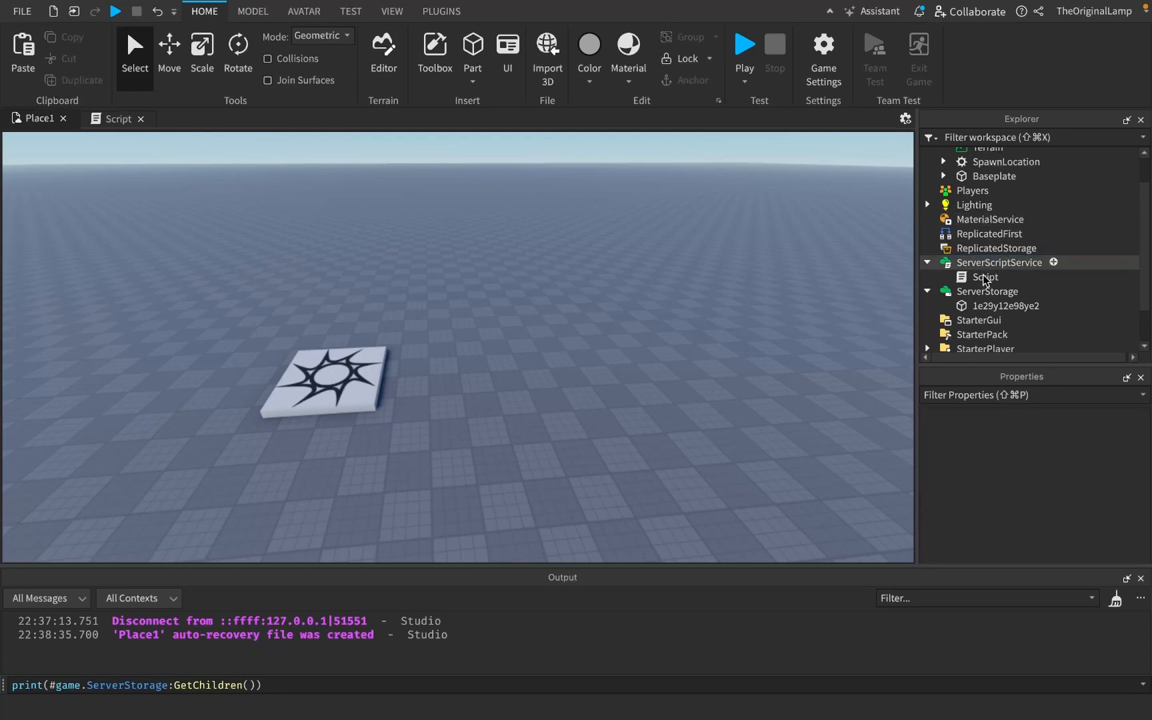
# Delete the test Part from ServerStorage and collapse the Explorer tree
pyautogui.click(1006, 291)
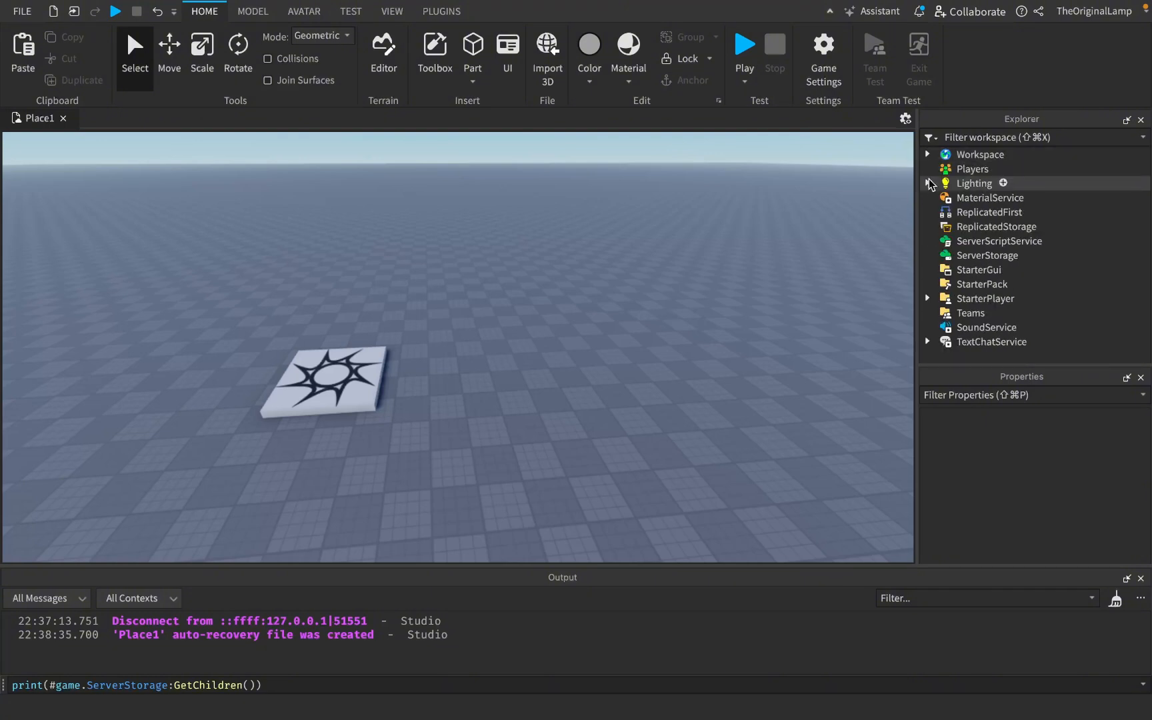
pyautogui.moveTo(927, 186)
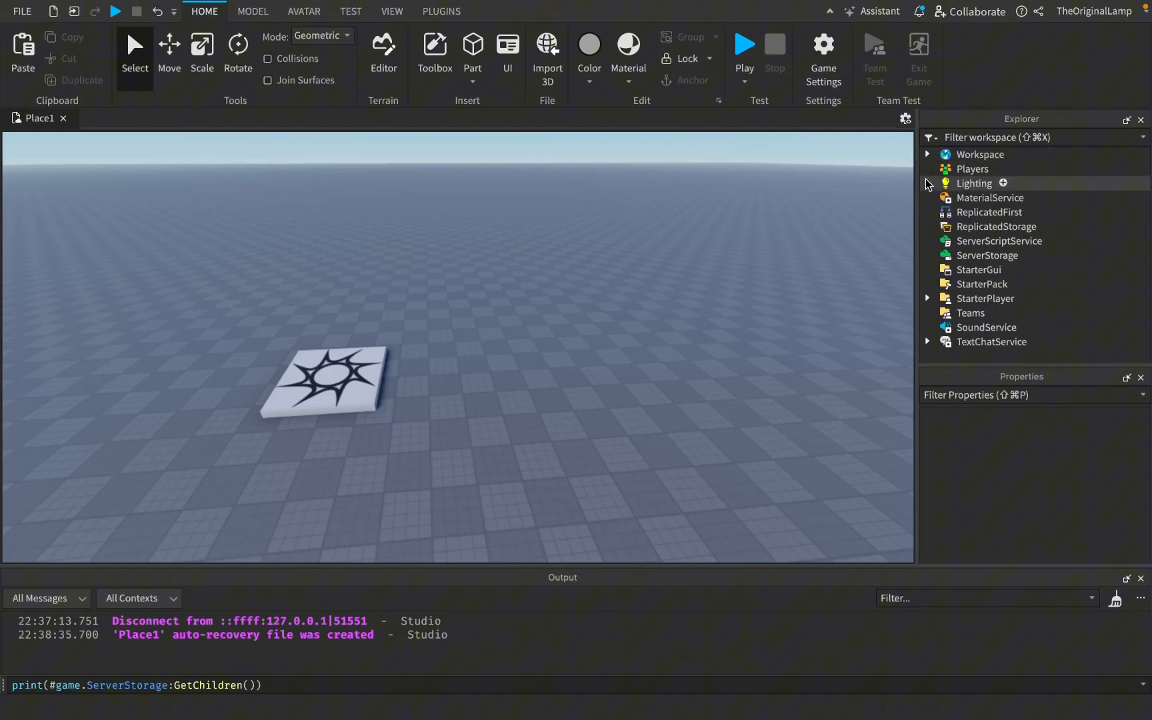